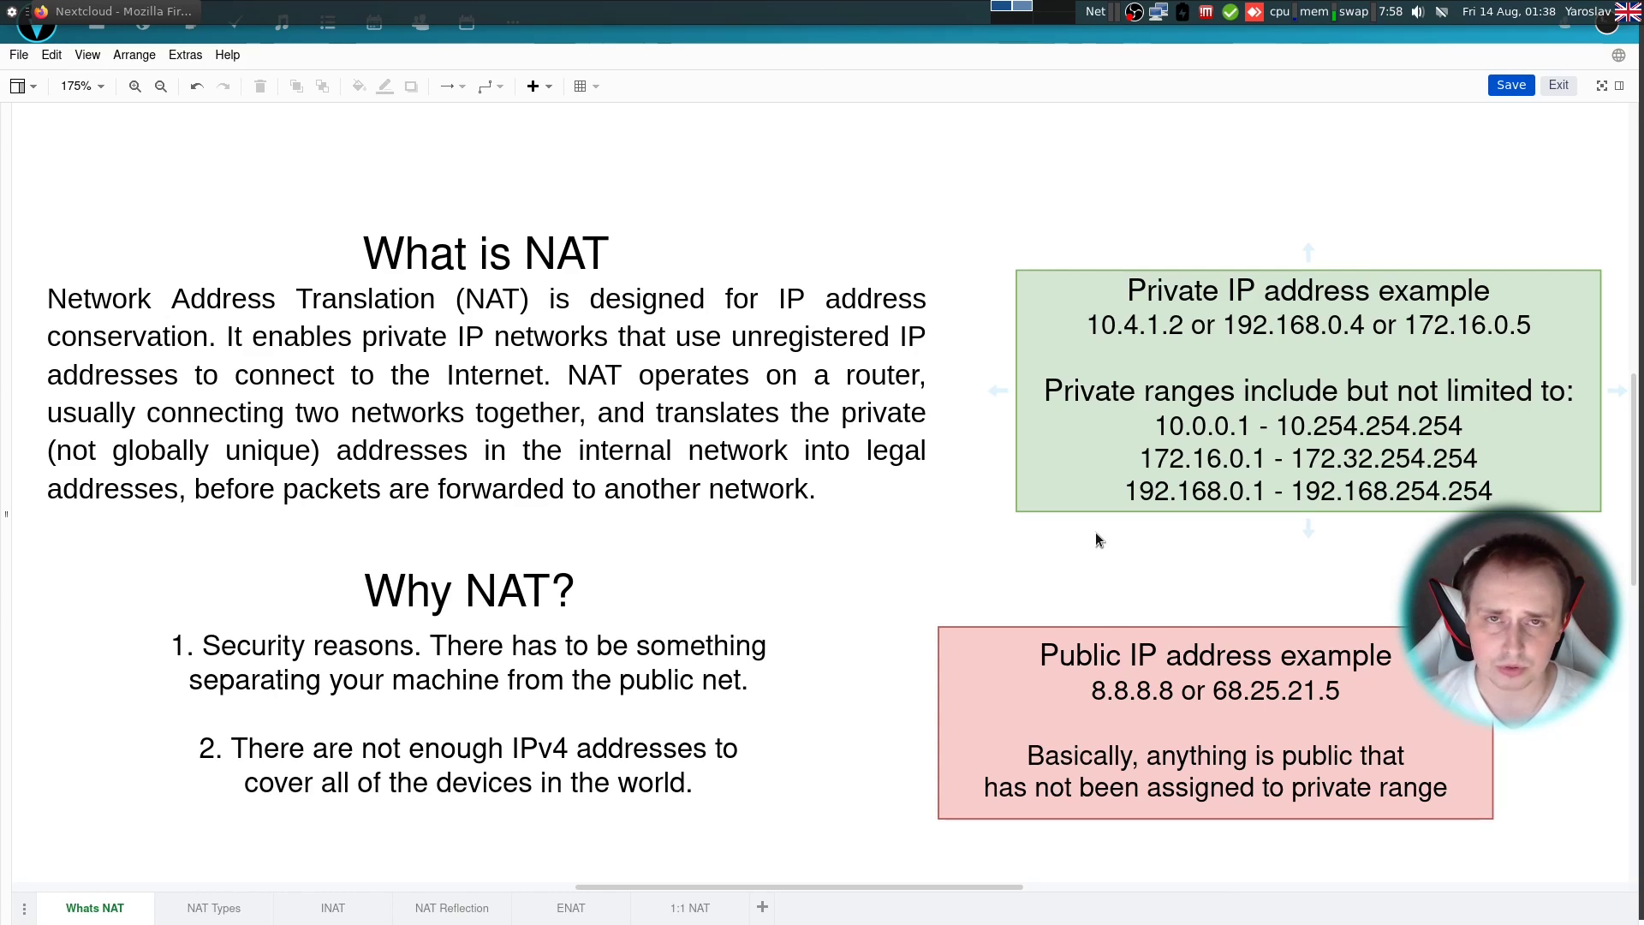
pyautogui.moveTo(1118, 543)
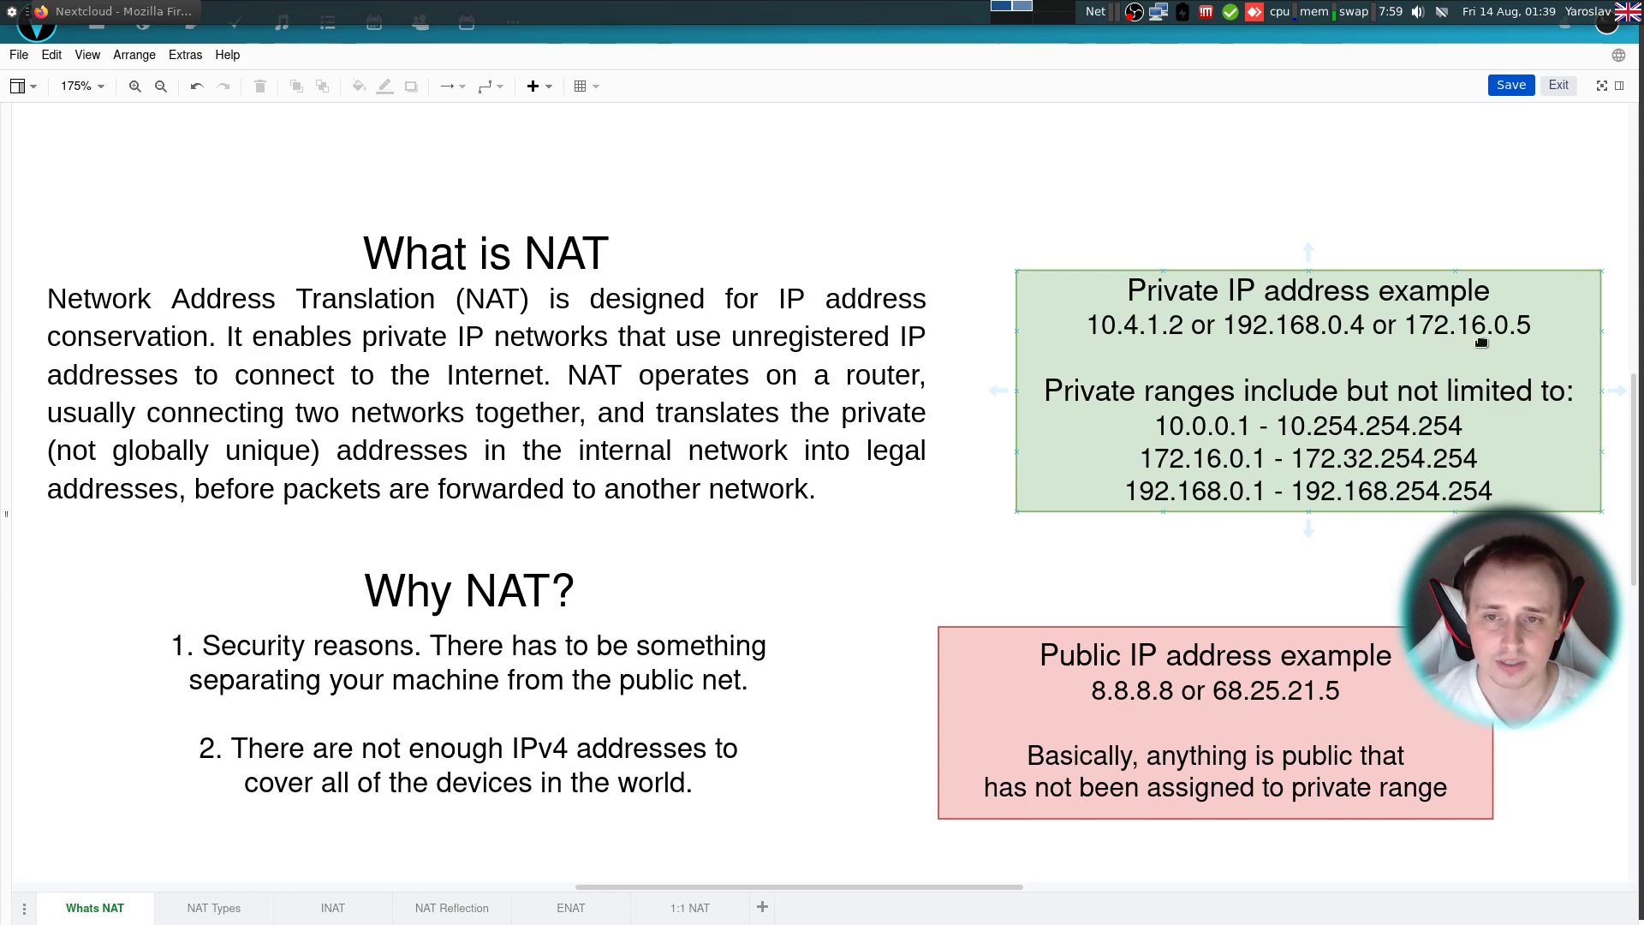
pyautogui.moveTo(1153, 382)
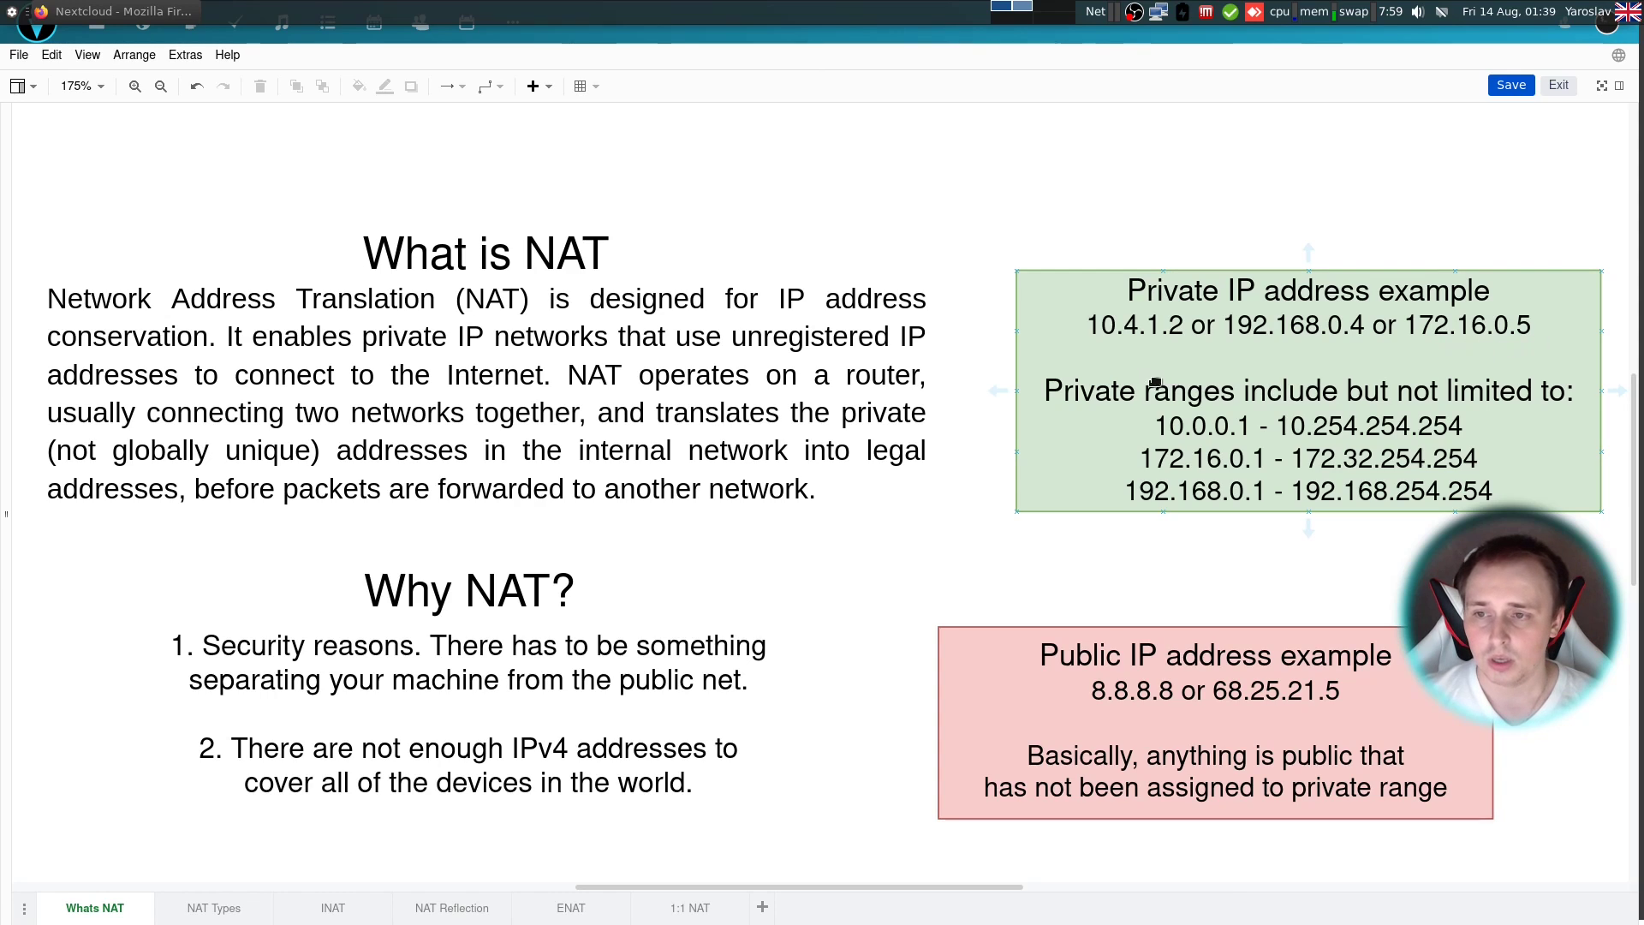
pyautogui.moveTo(1328, 553)
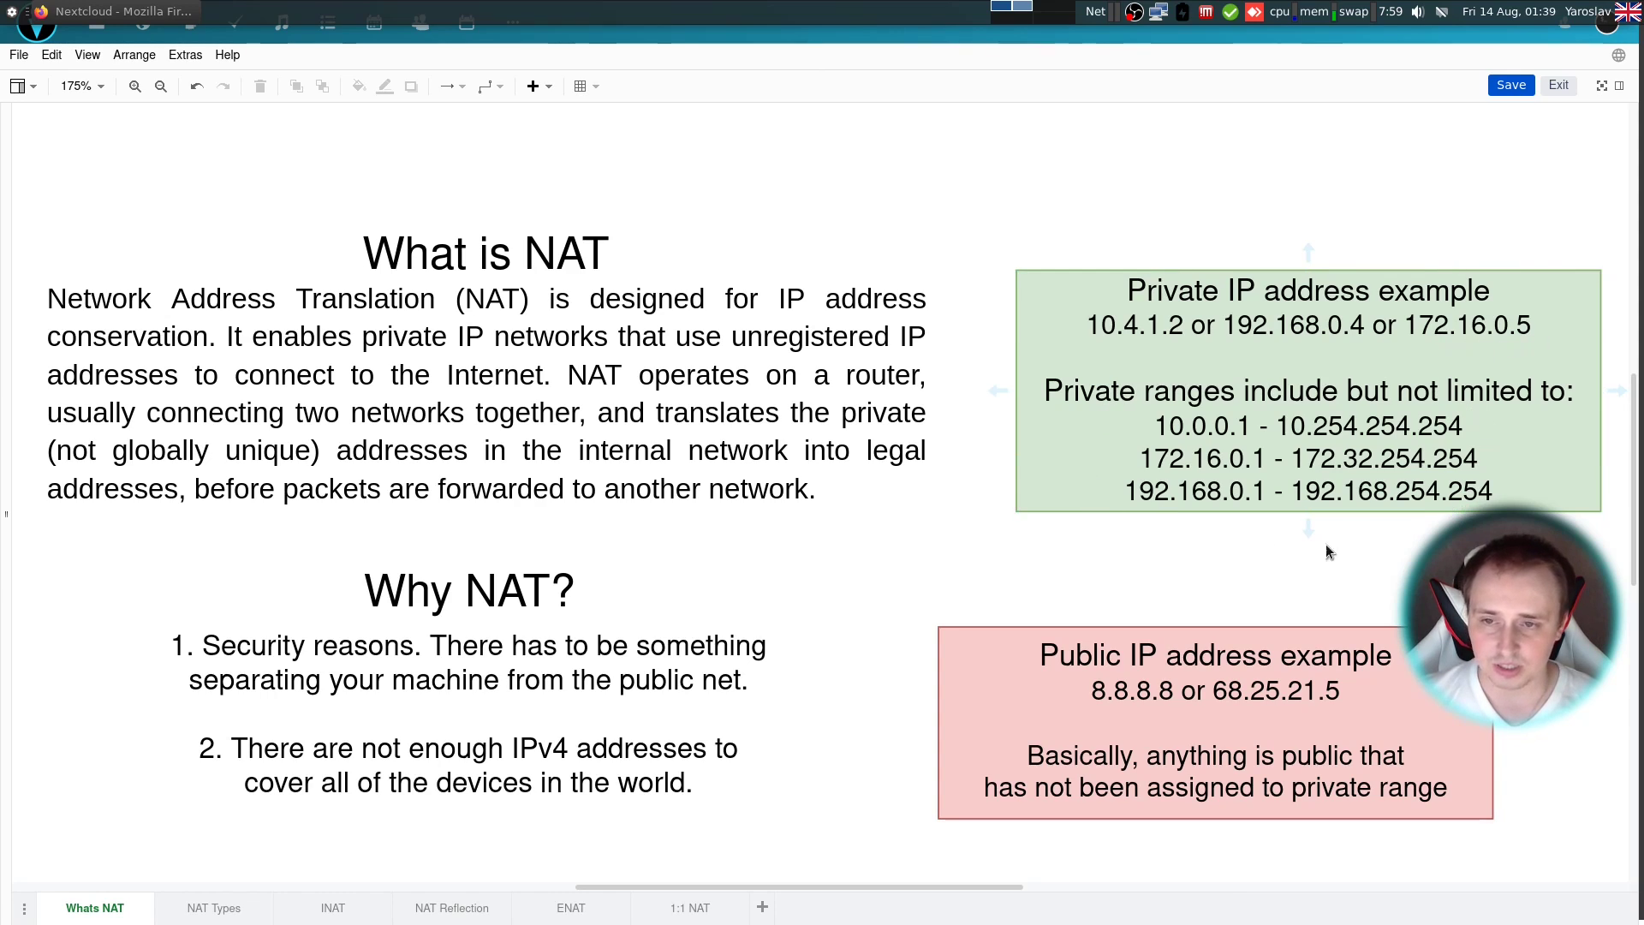
pyautogui.moveTo(1205, 553)
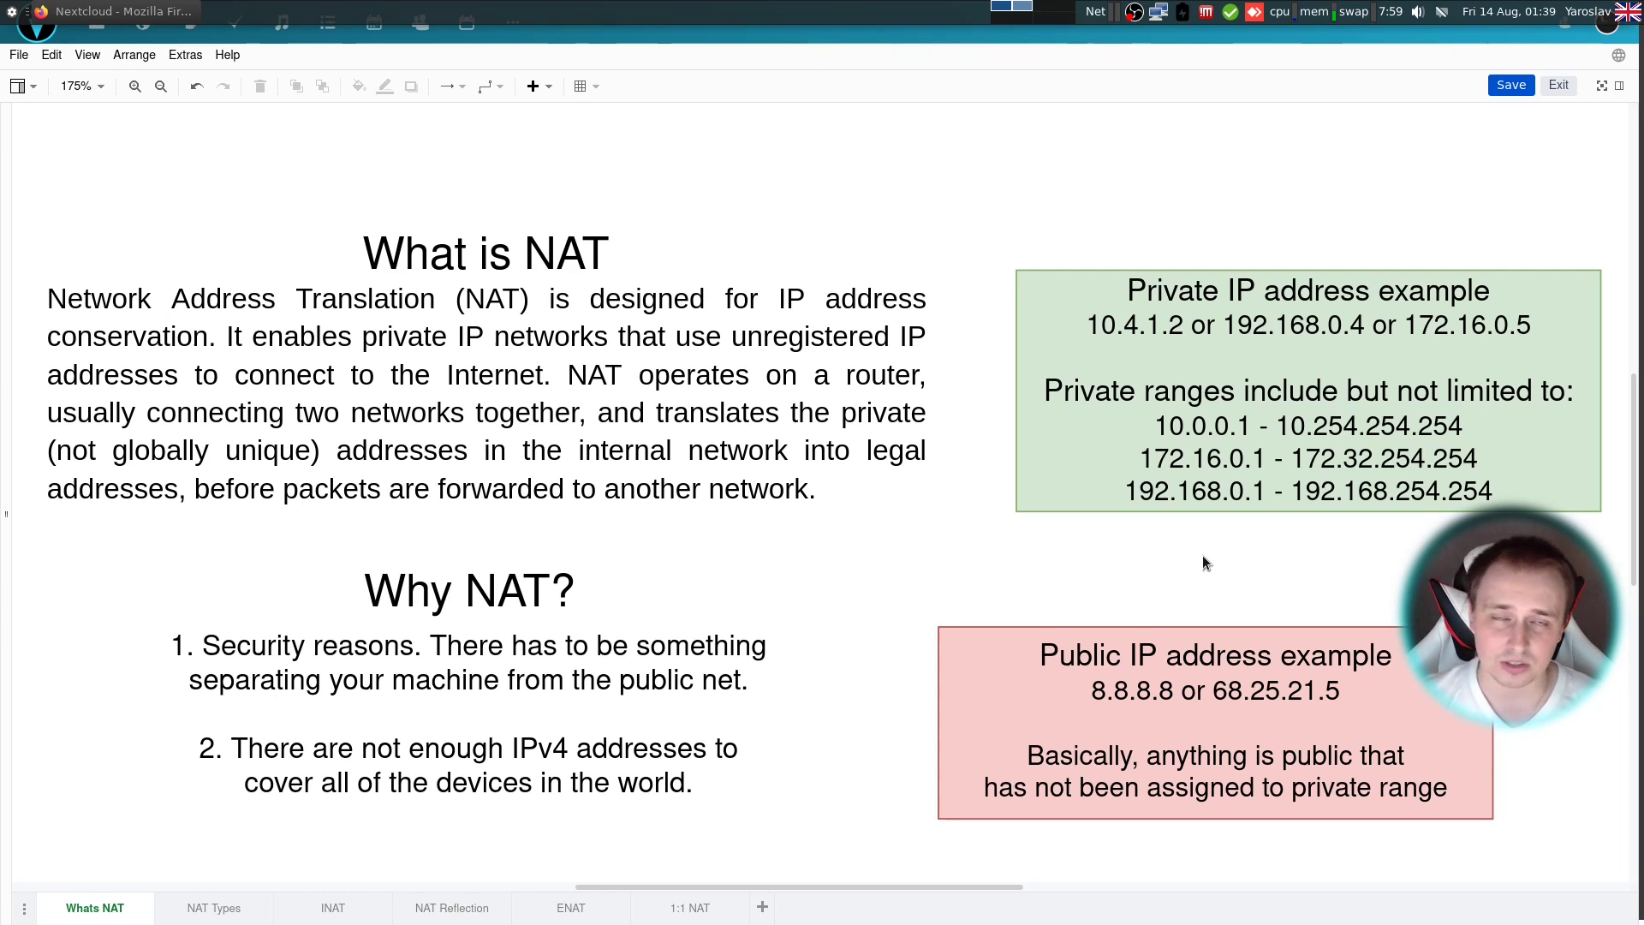
pyautogui.moveTo(956, 572)
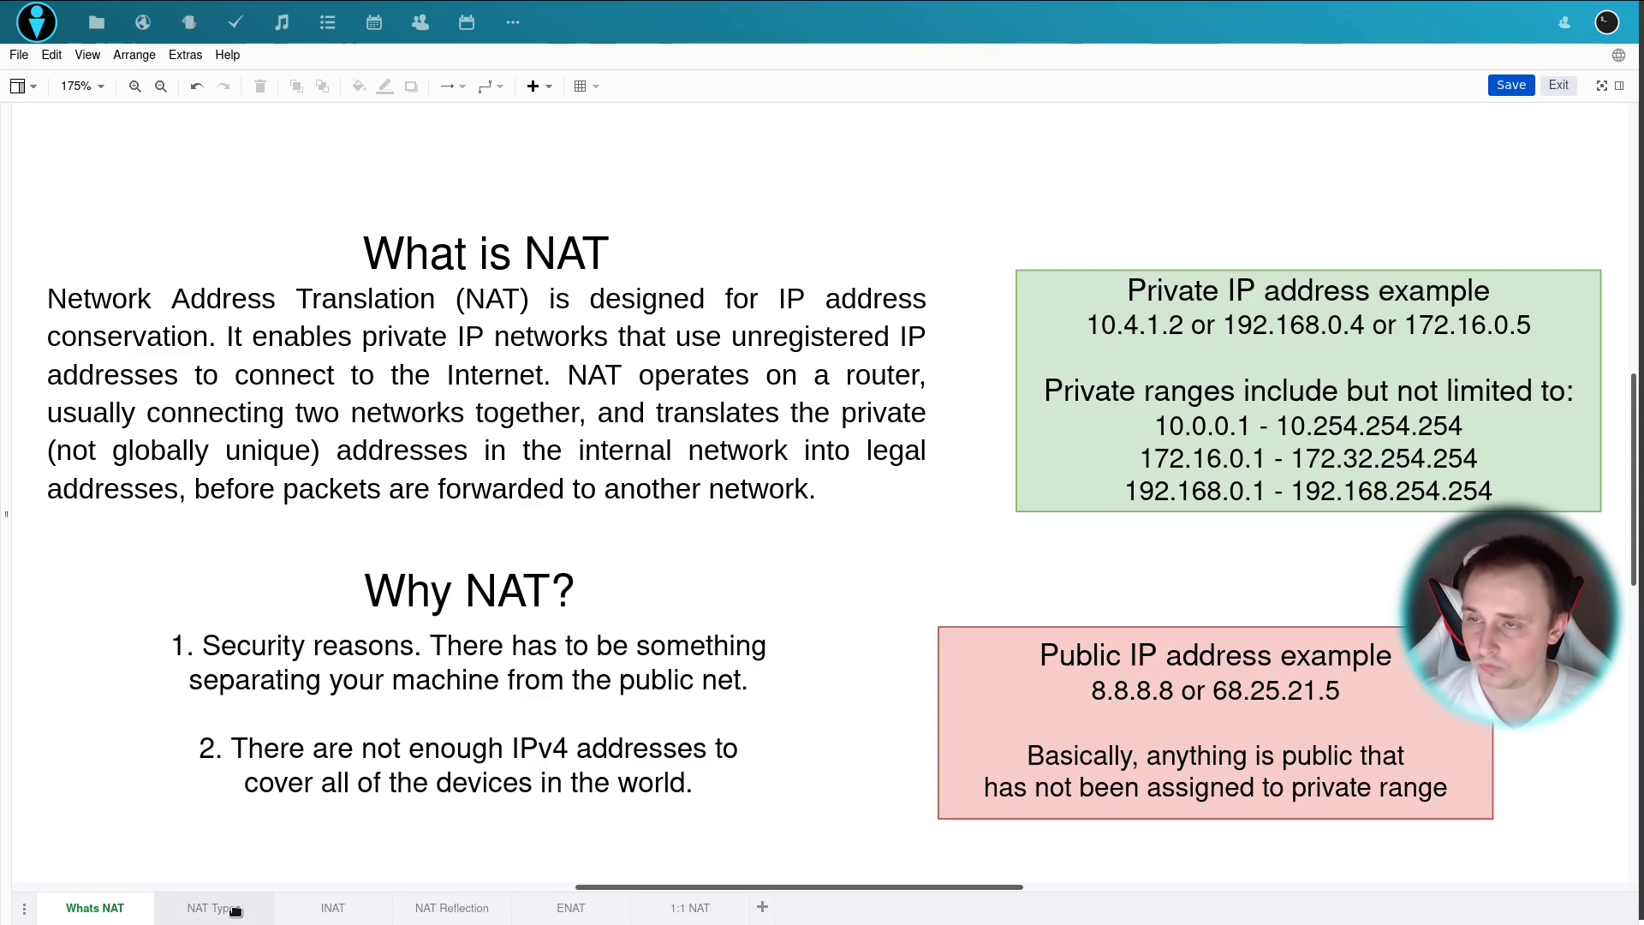
# - Show the NAT Types page with the inbound/outbound NAT diagram
pyautogui.click(212, 908)
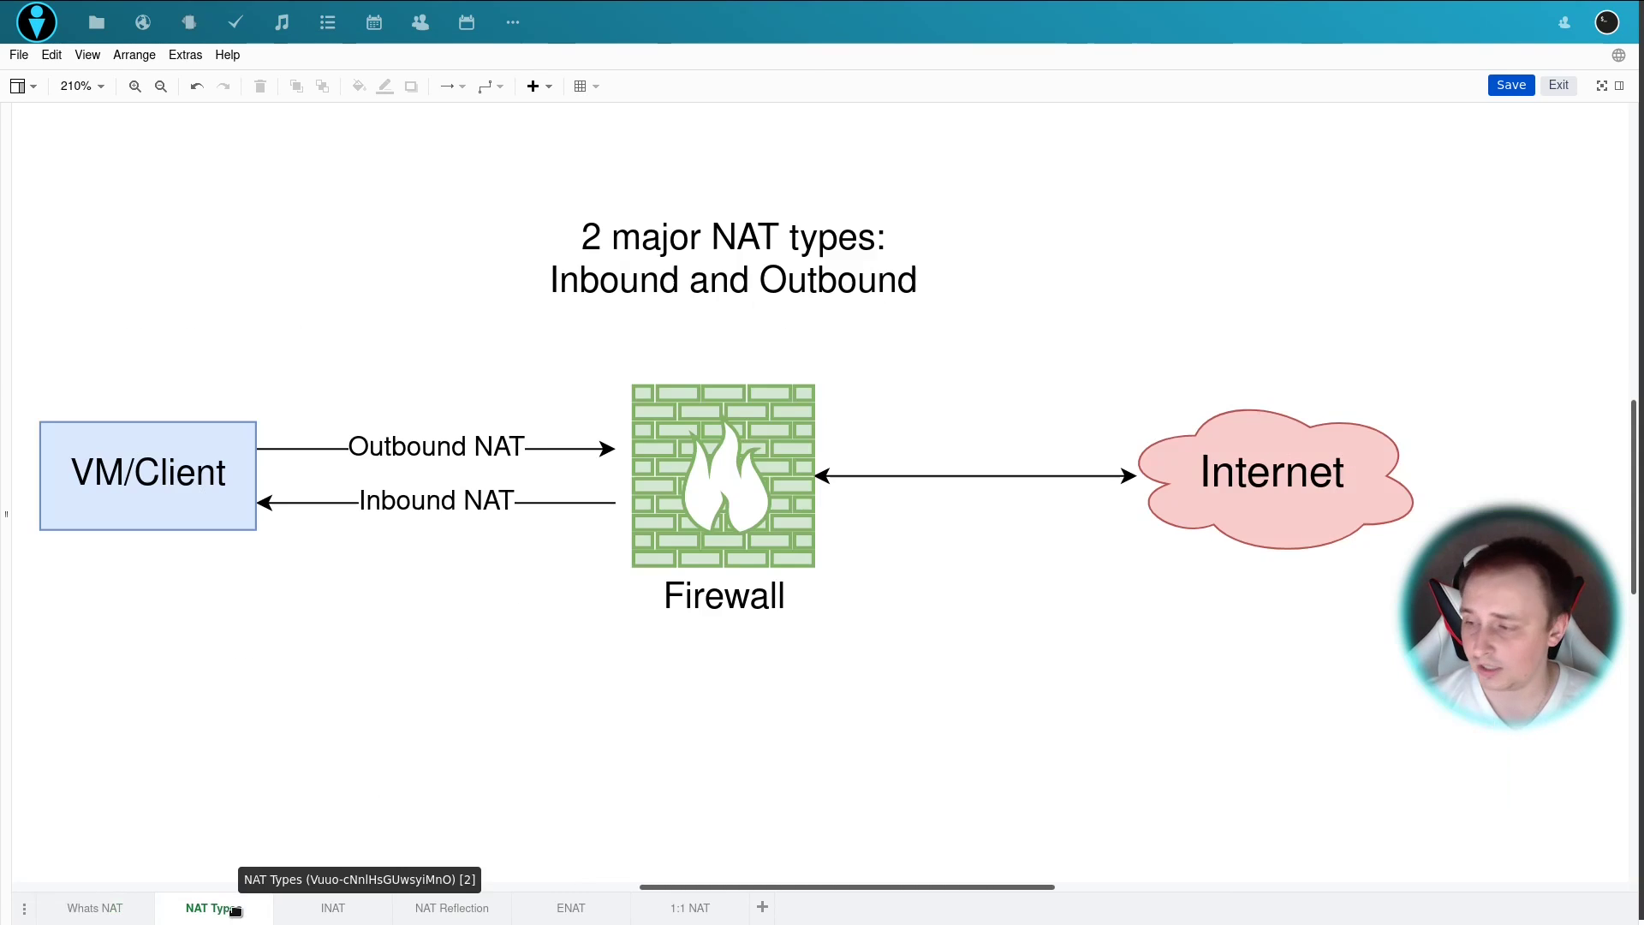
pyautogui.moveTo(524, 625)
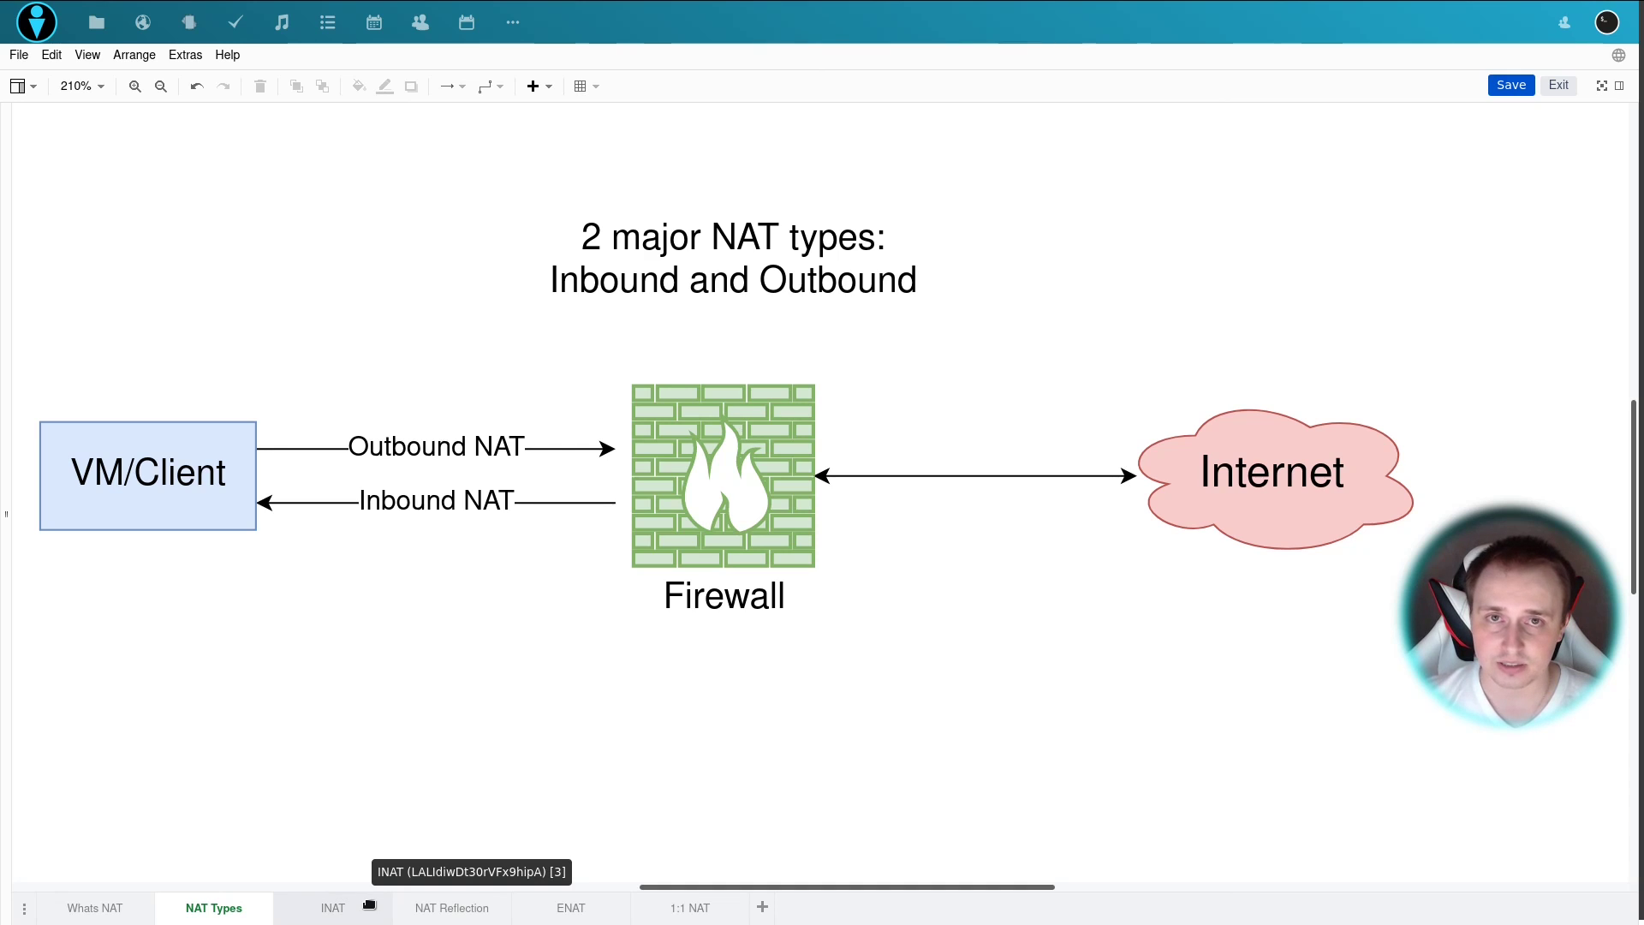
# - Show the INAT page and point at the firewall and client shapes while explaining
pyautogui.click(333, 908)
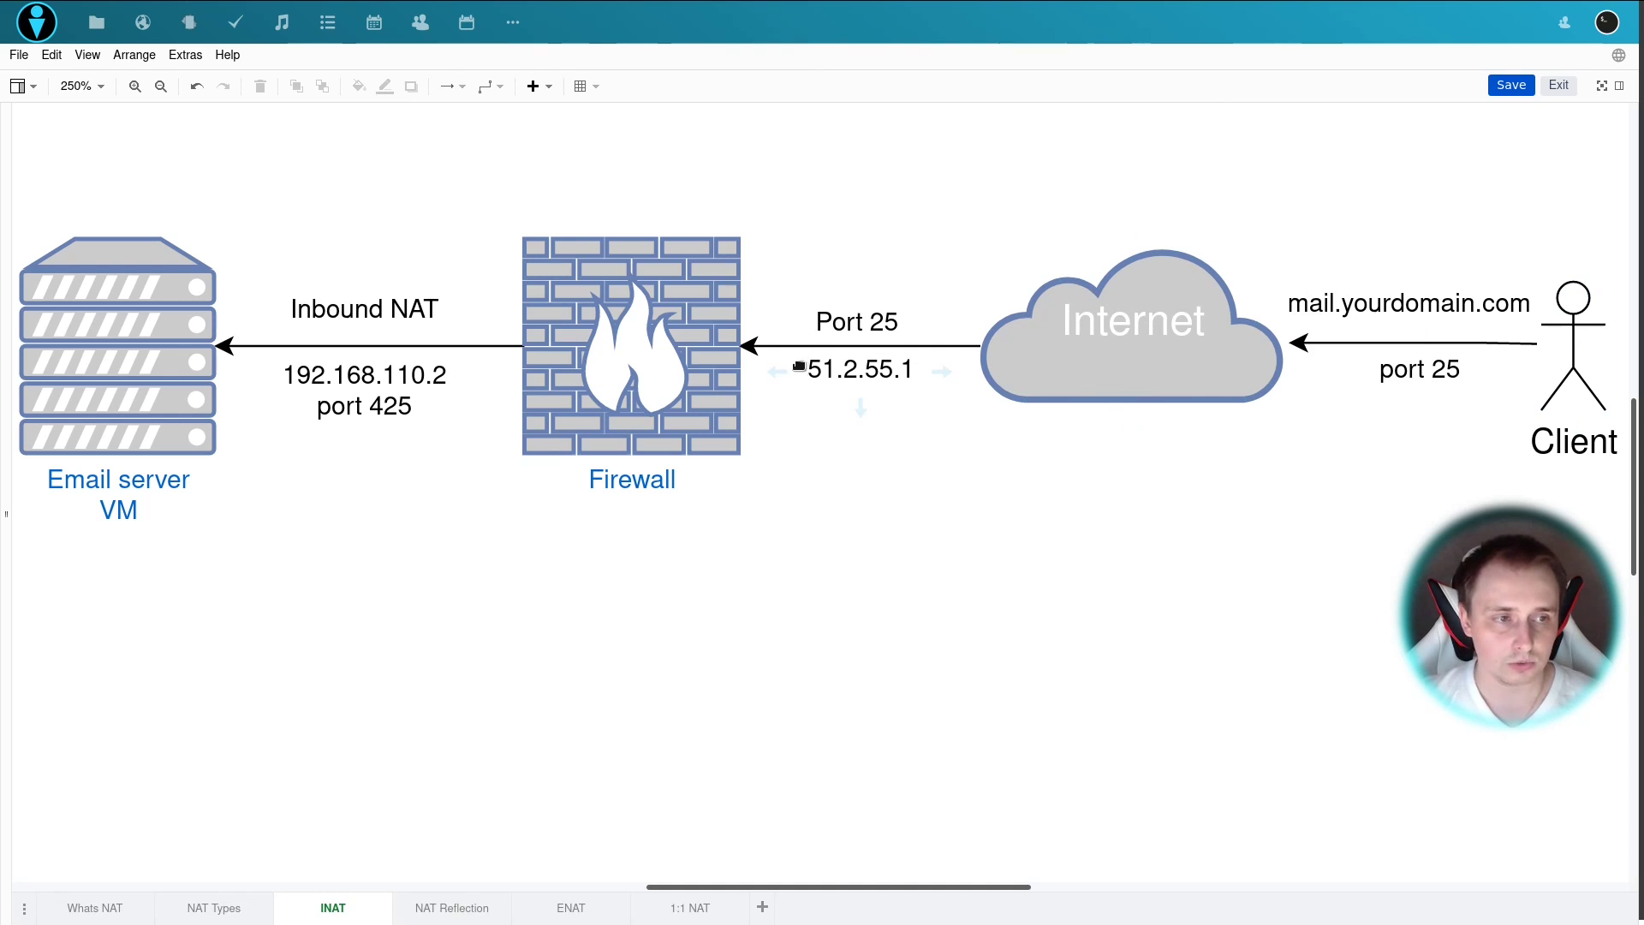
pyautogui.moveTo(824, 386)
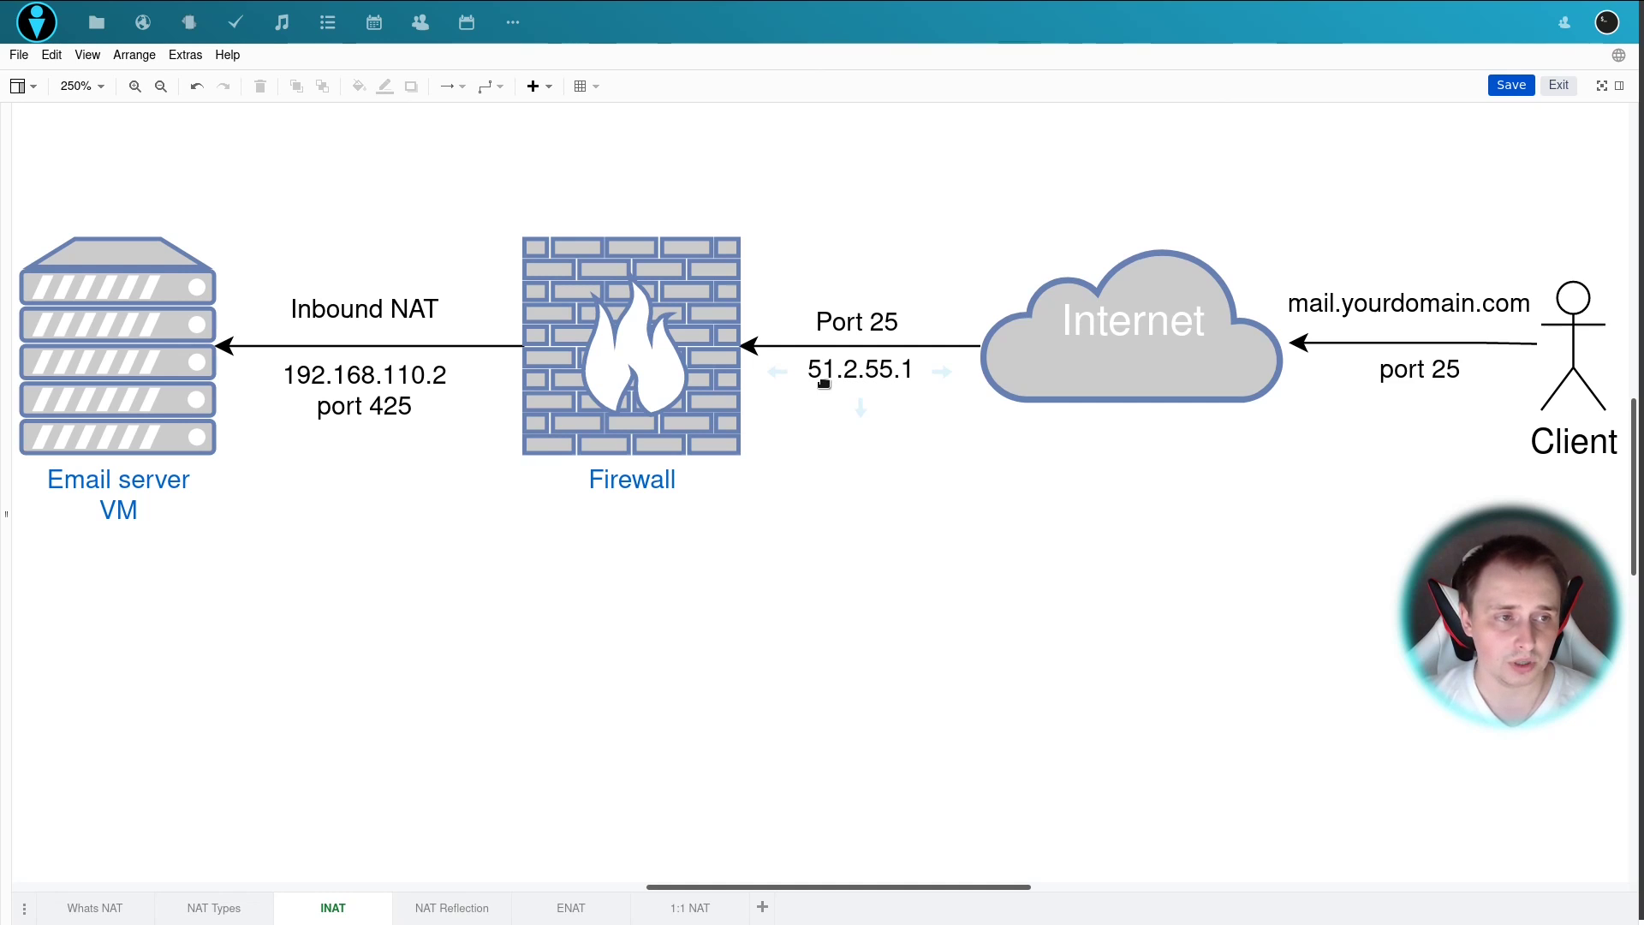
pyautogui.moveTo(892, 406)
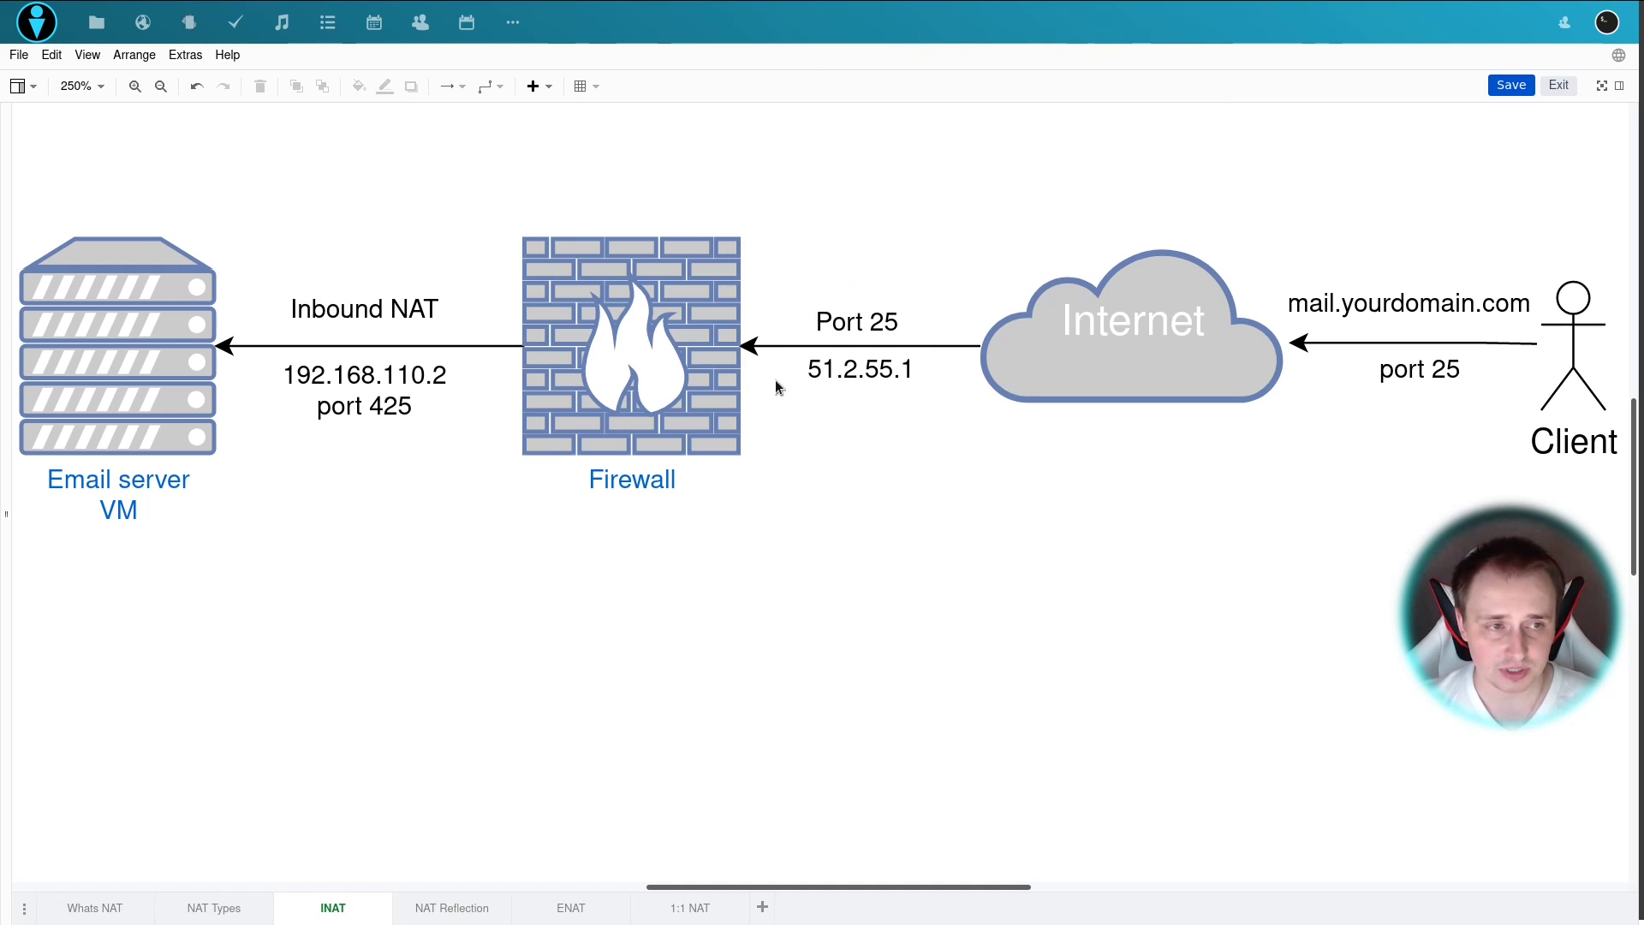
pyautogui.click(632, 346)
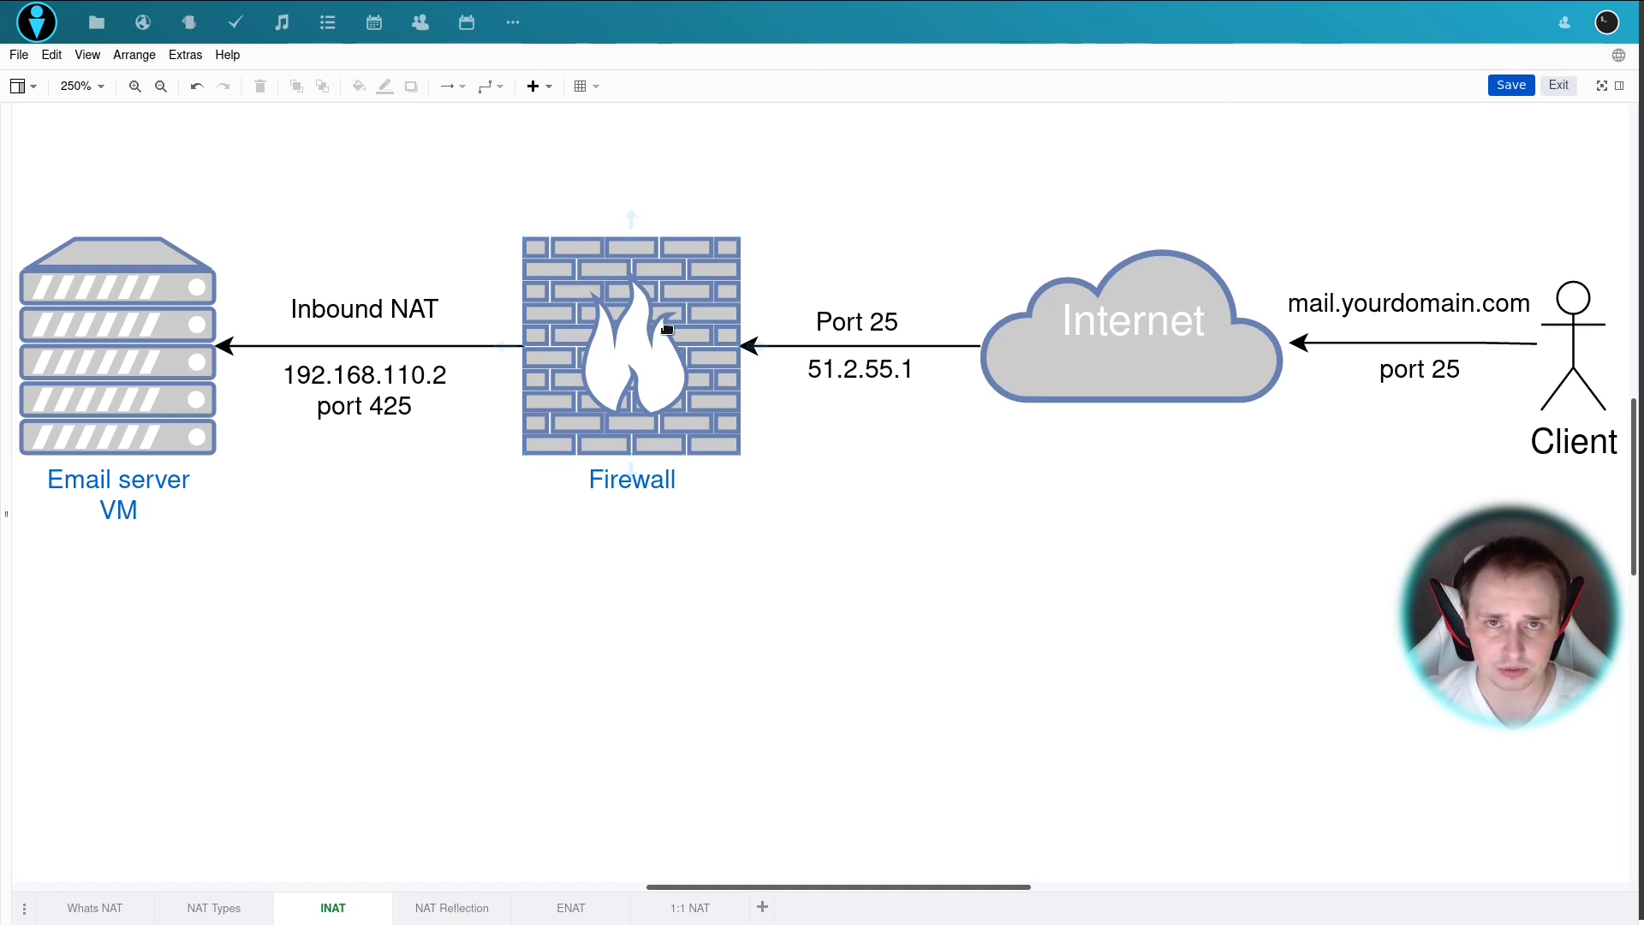
pyautogui.click(550, 514)
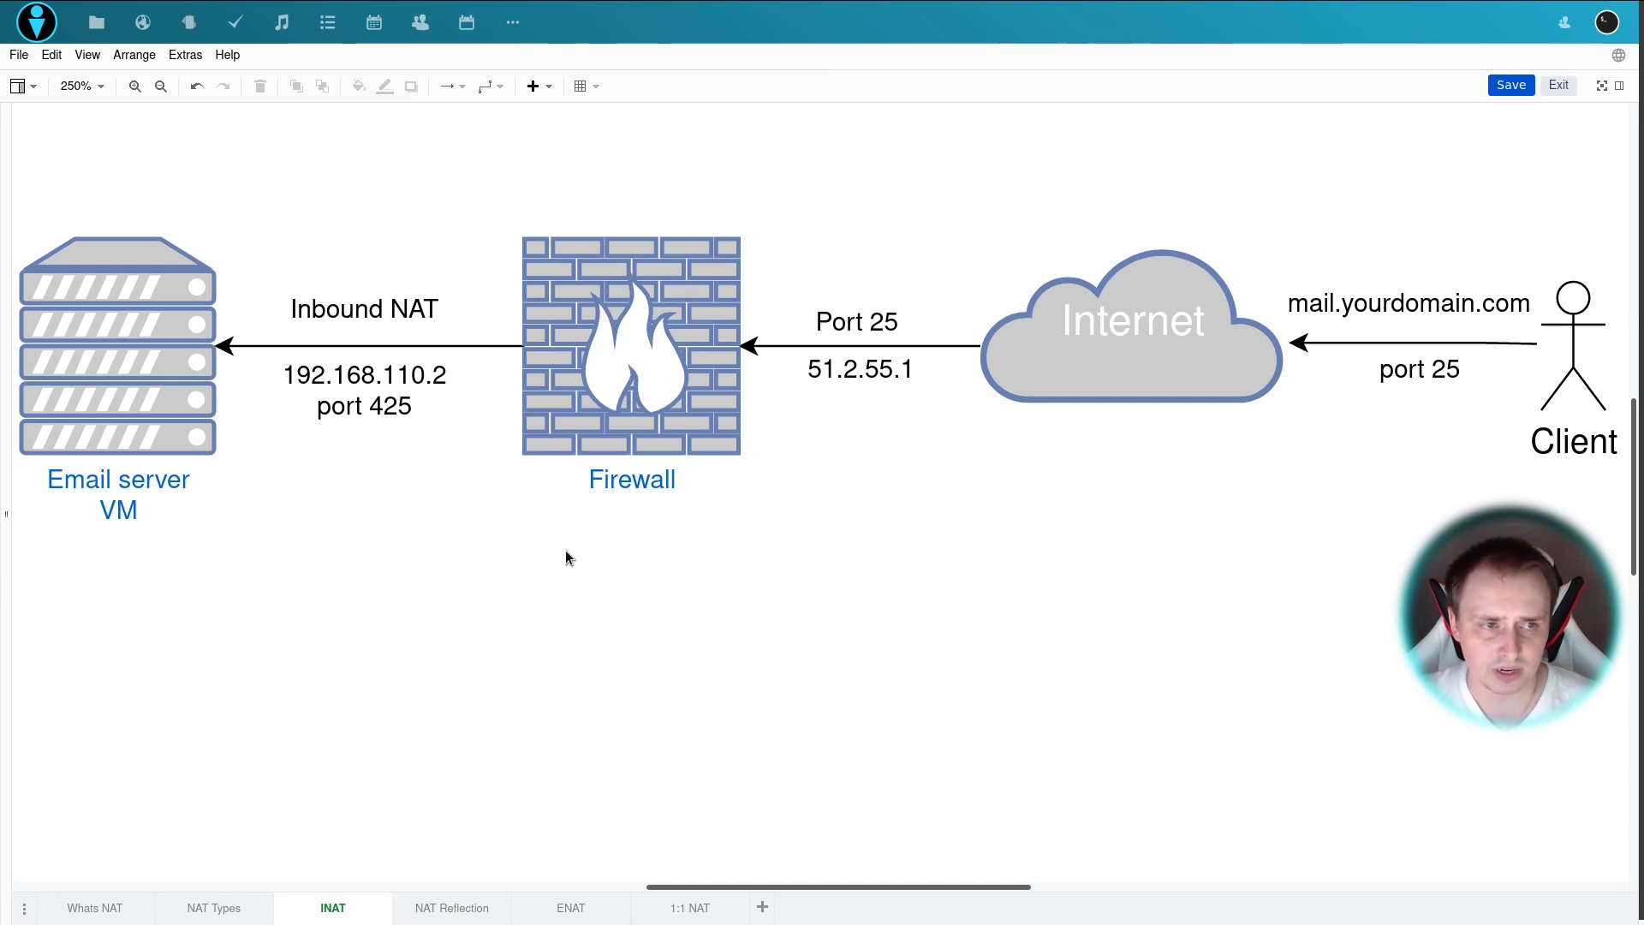
pyautogui.moveTo(572, 553)
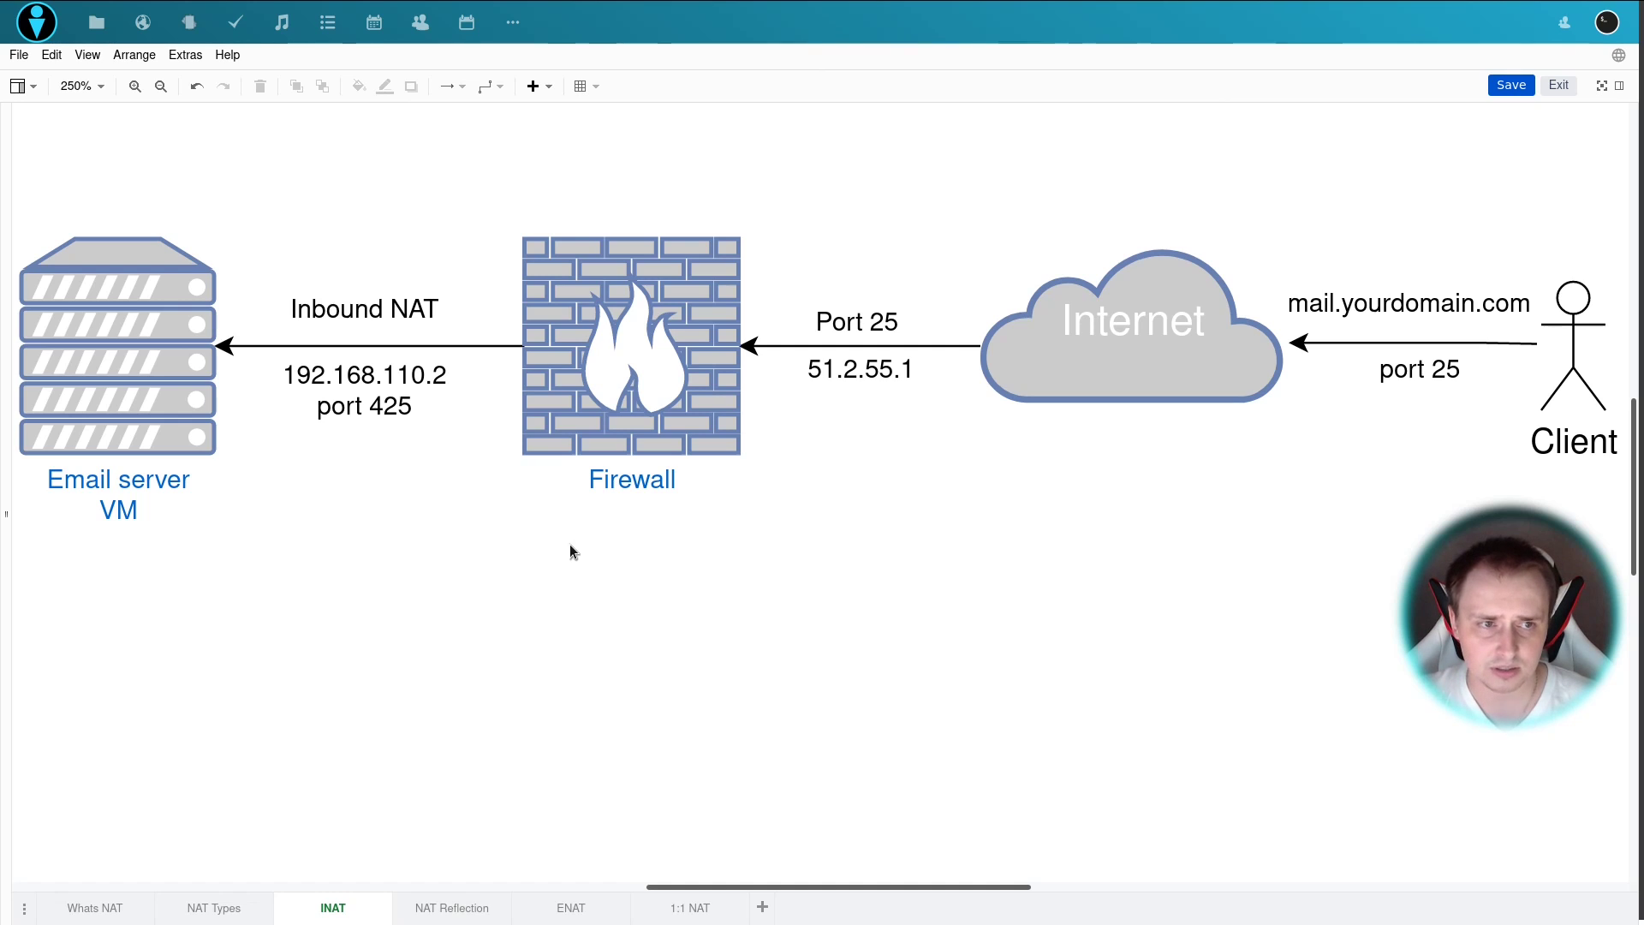
pyautogui.click(363, 345)
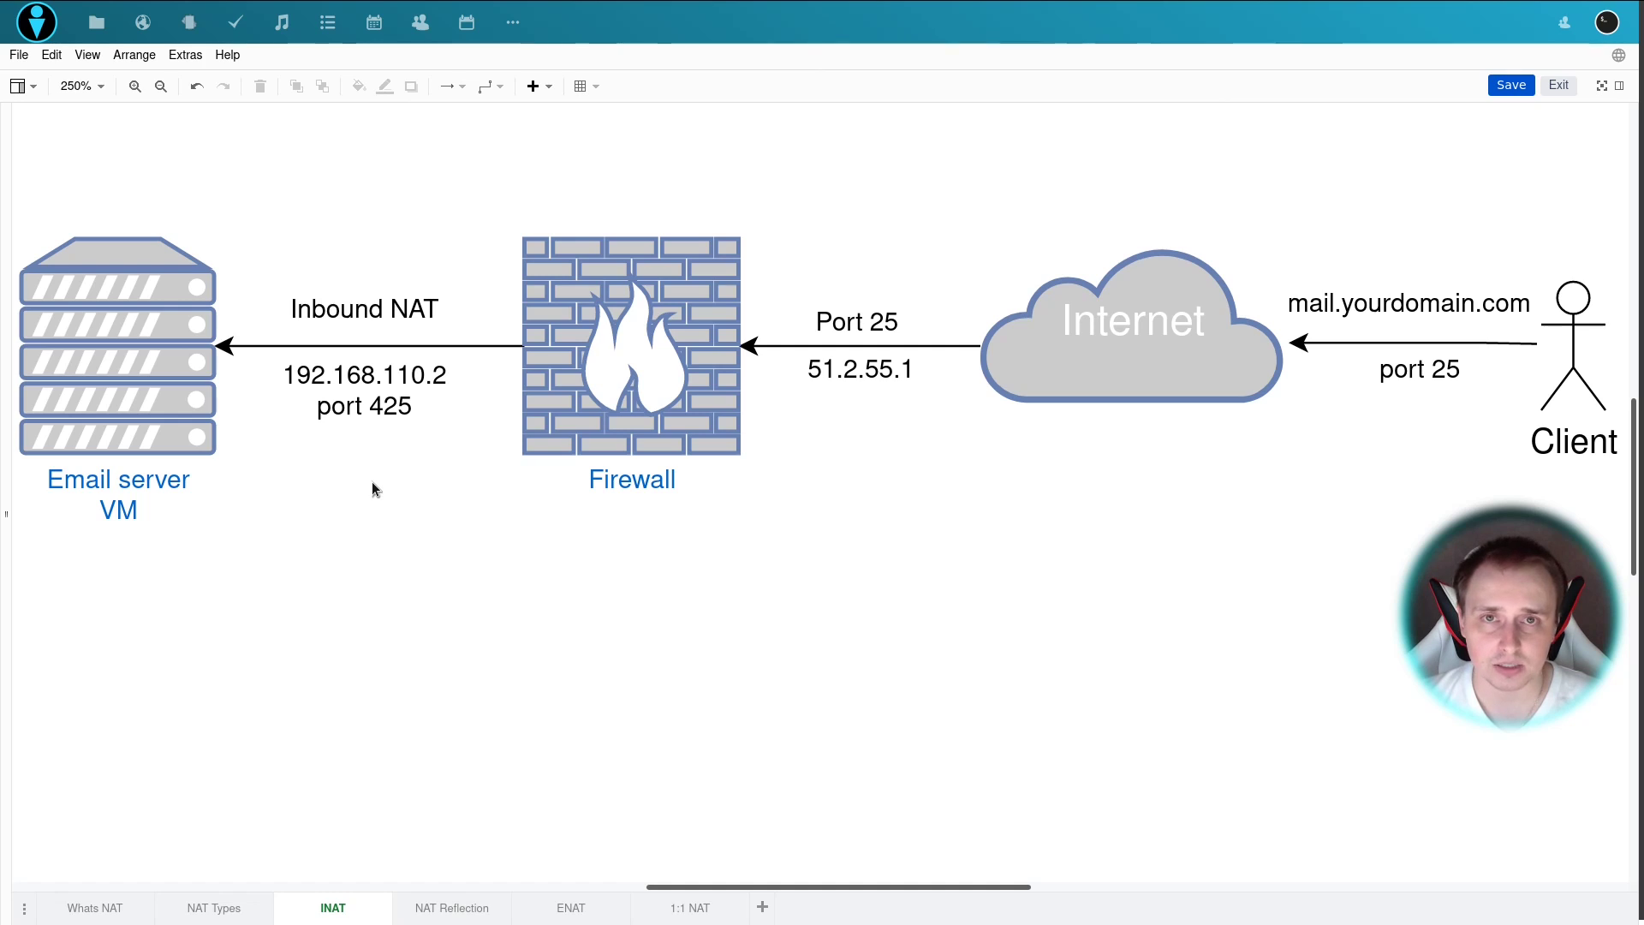
pyautogui.moveTo(380, 477)
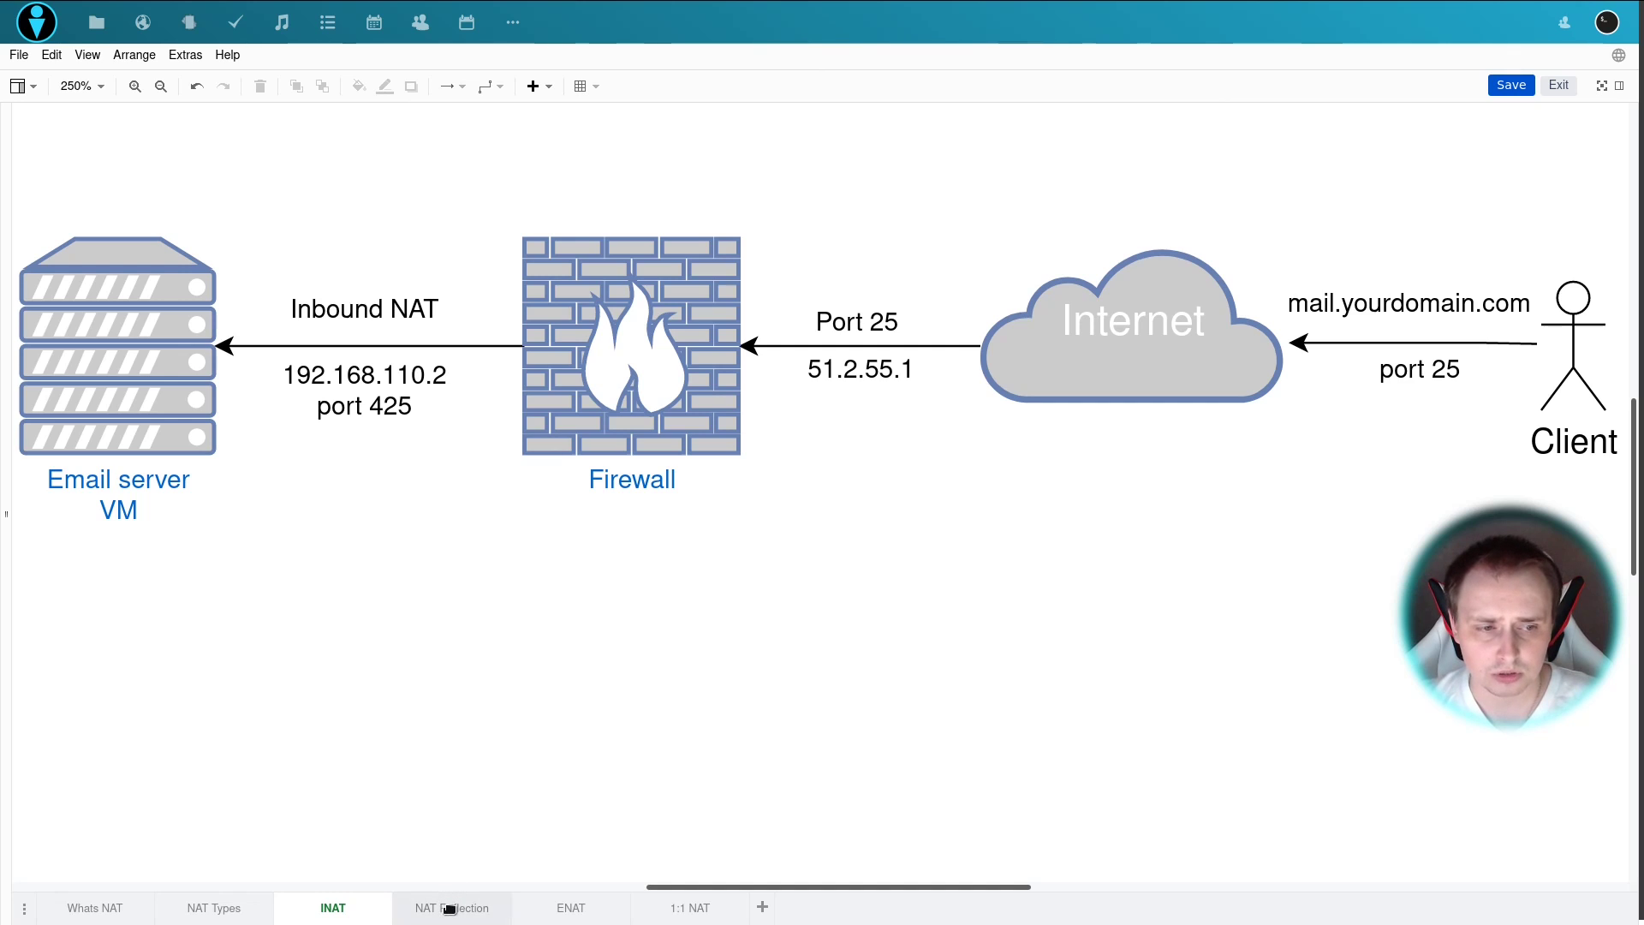
# - Show the NAT Reflection page and point around the network container while explaining
pyautogui.click(452, 908)
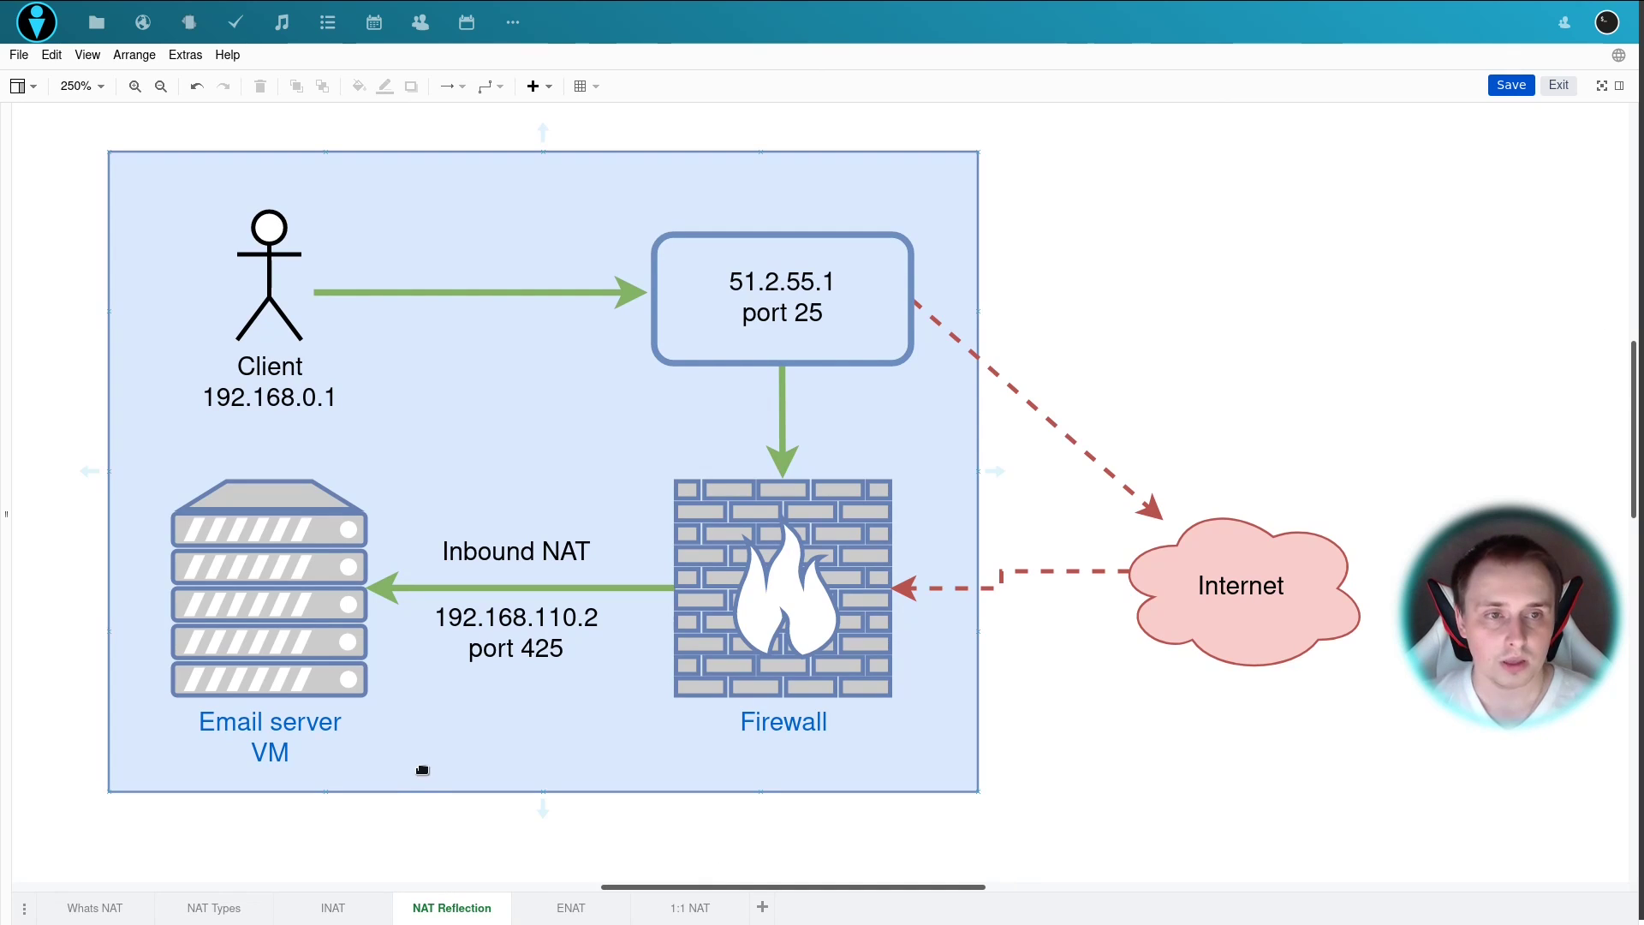
pyautogui.moveTo(217, 220)
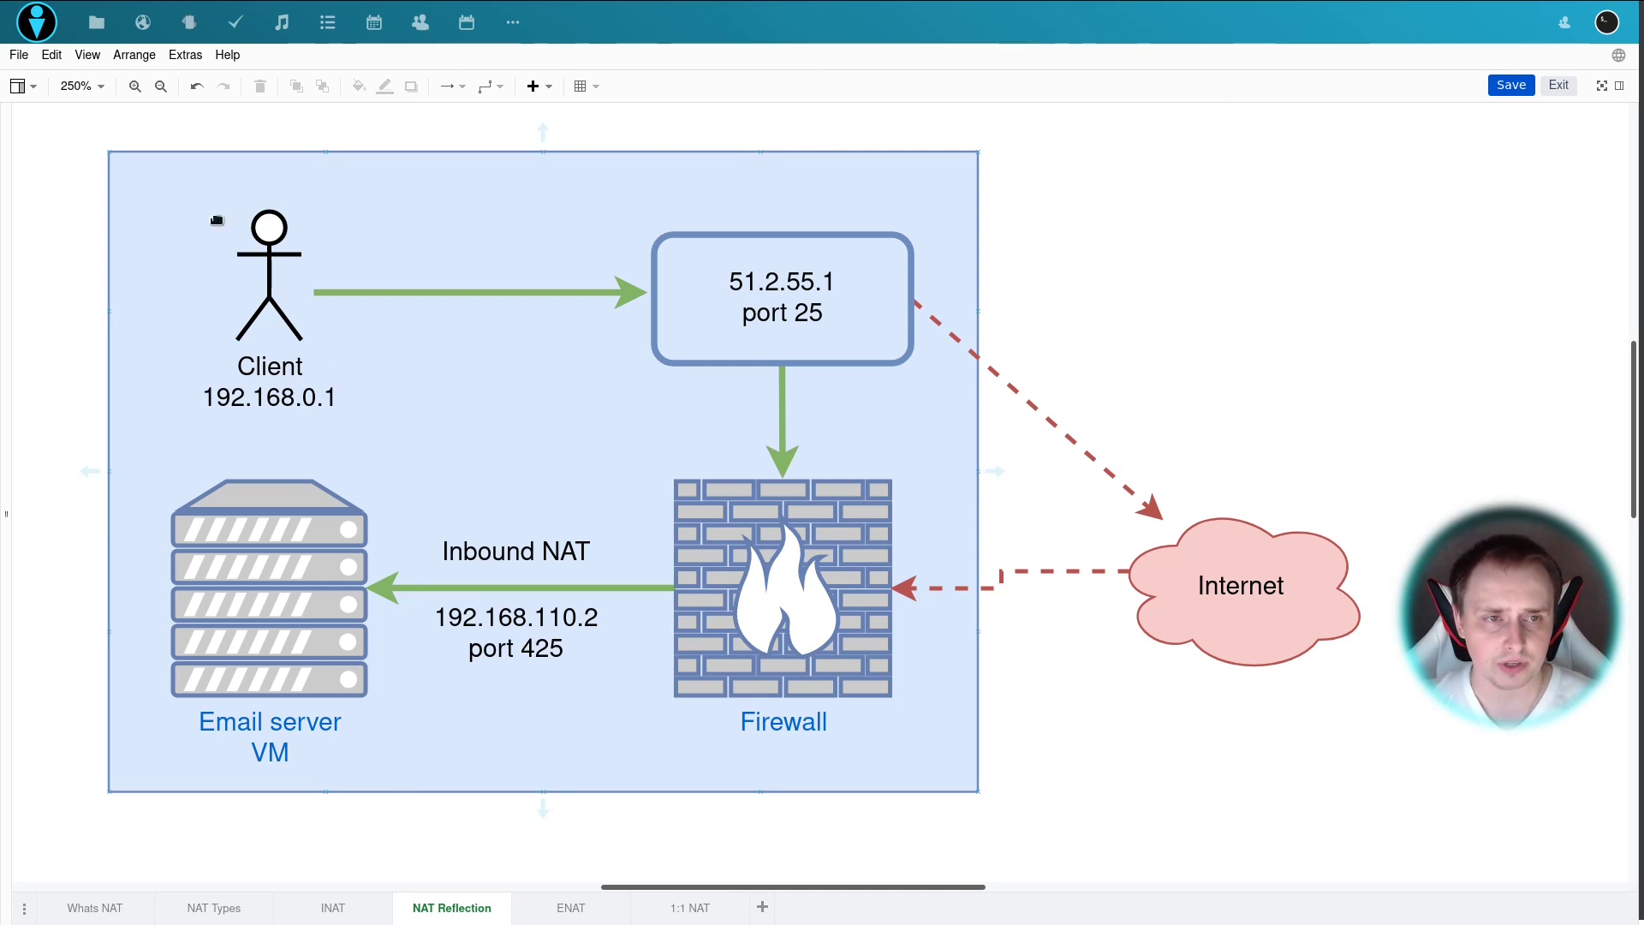
pyautogui.moveTo(663, 391)
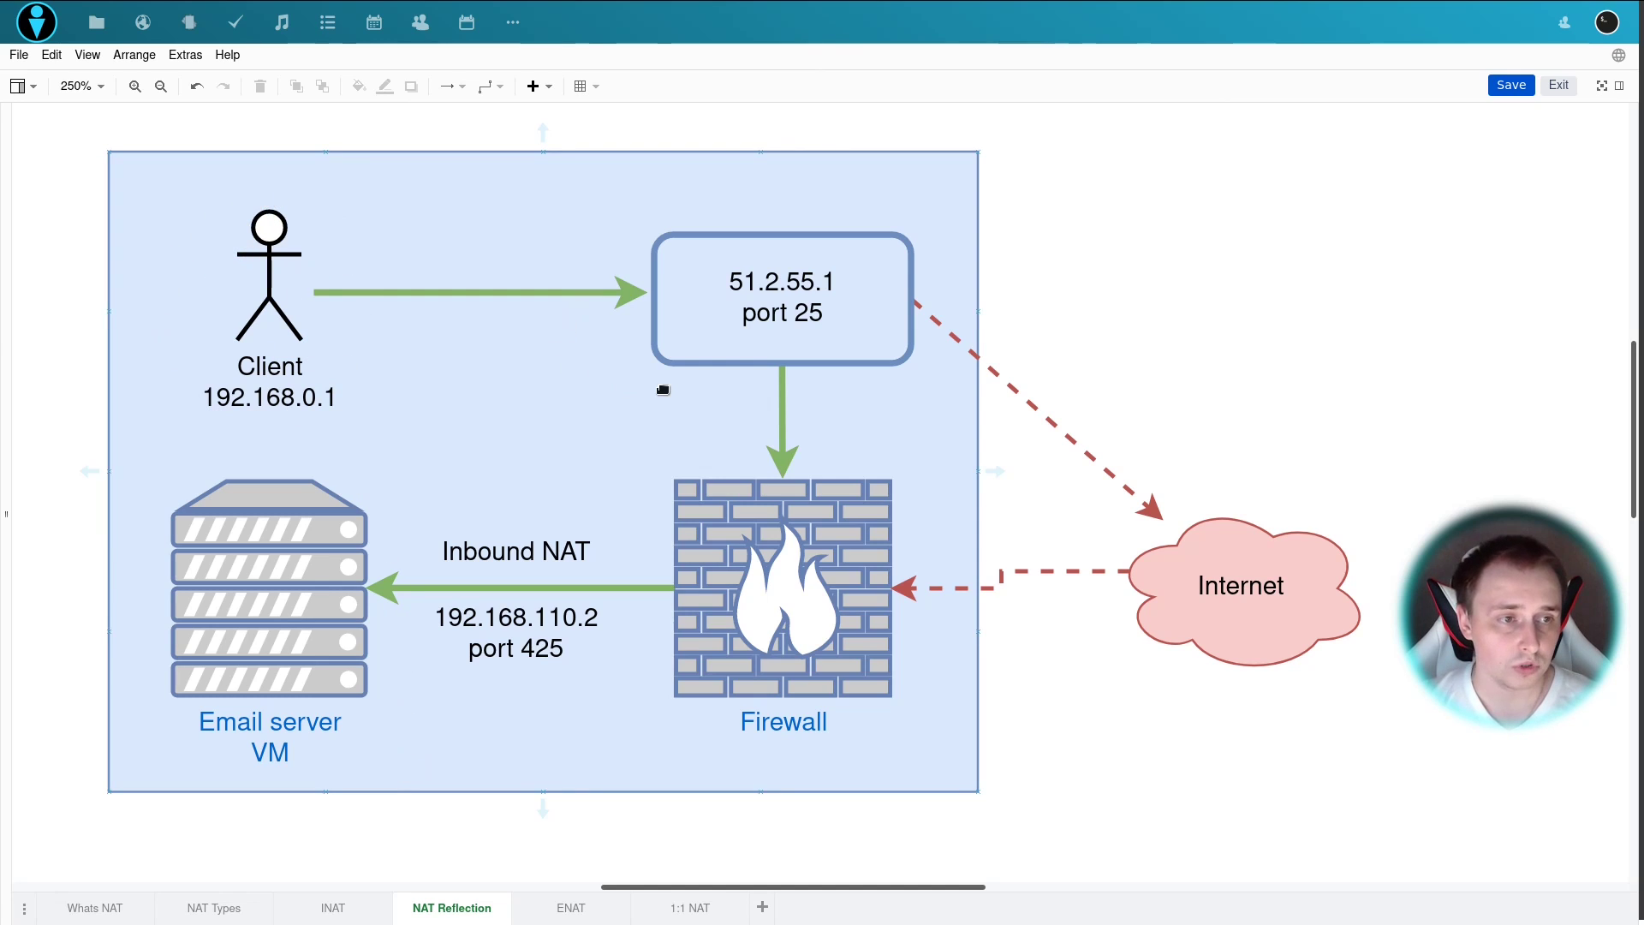
pyautogui.moveTo(572, 391)
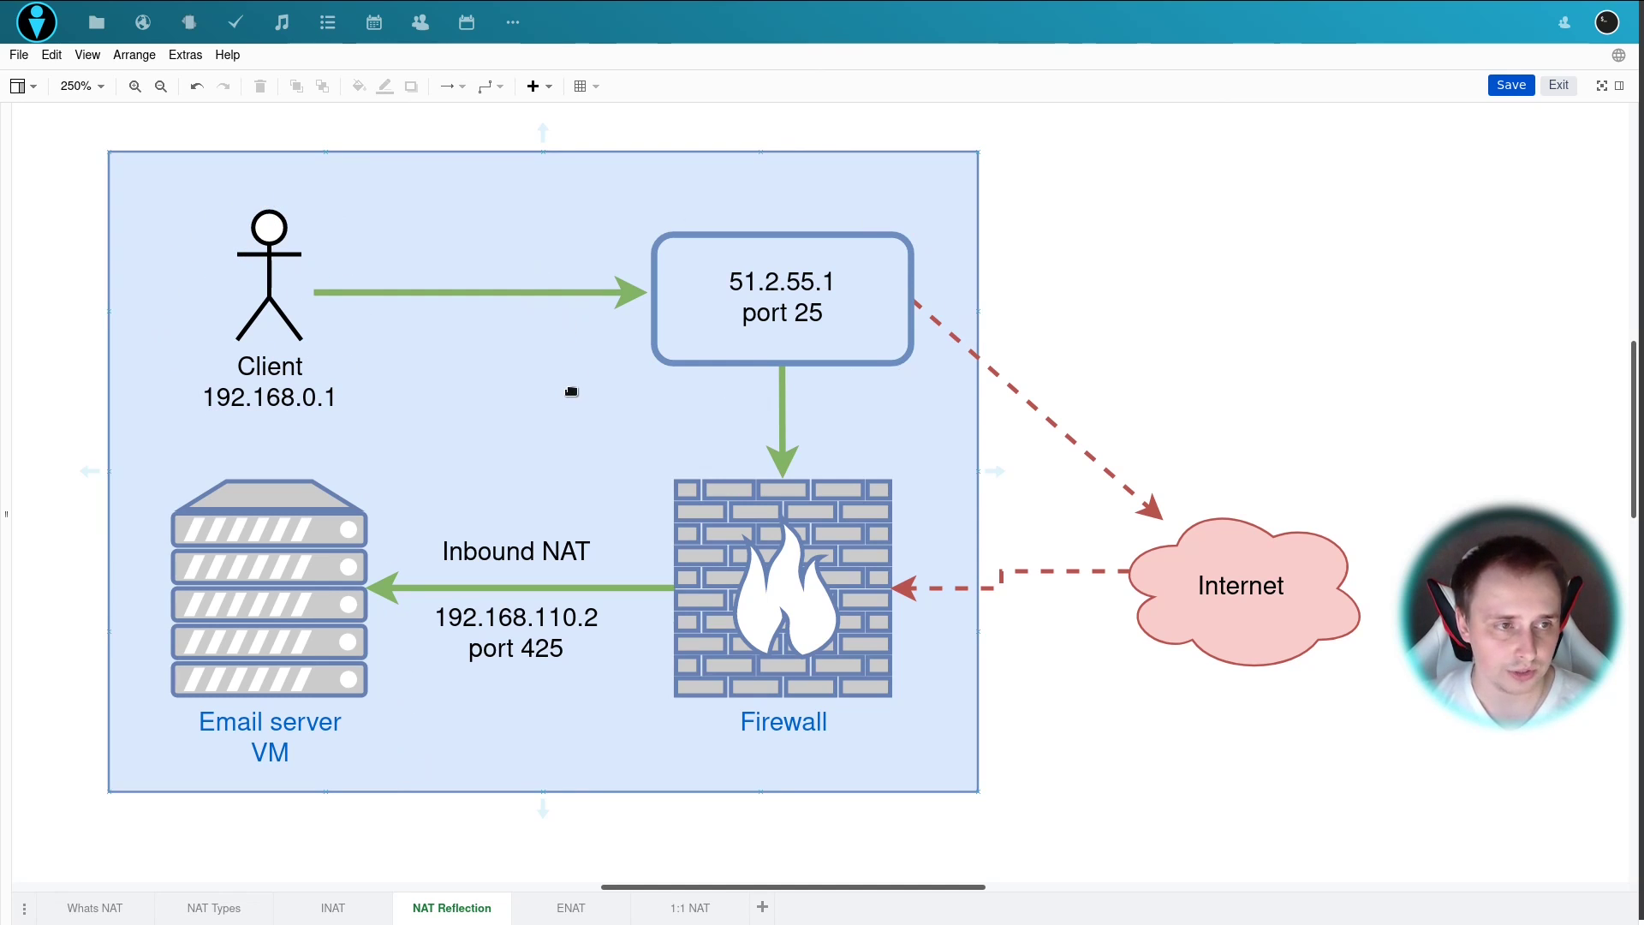
pyautogui.click(780, 298)
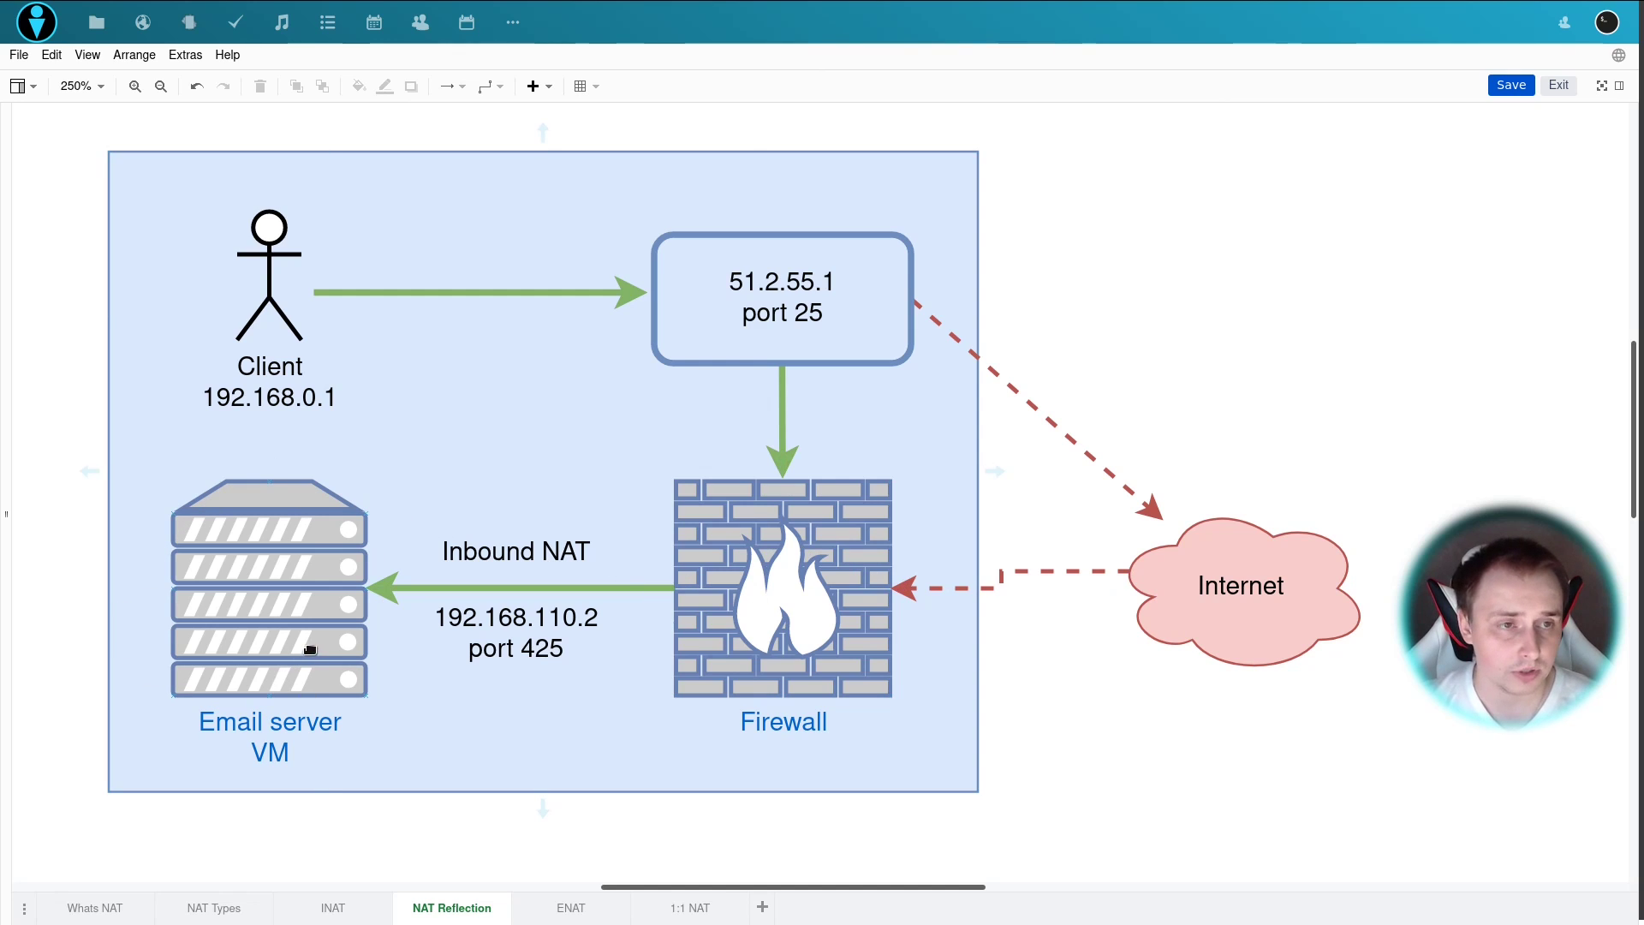
pyautogui.click(781, 298)
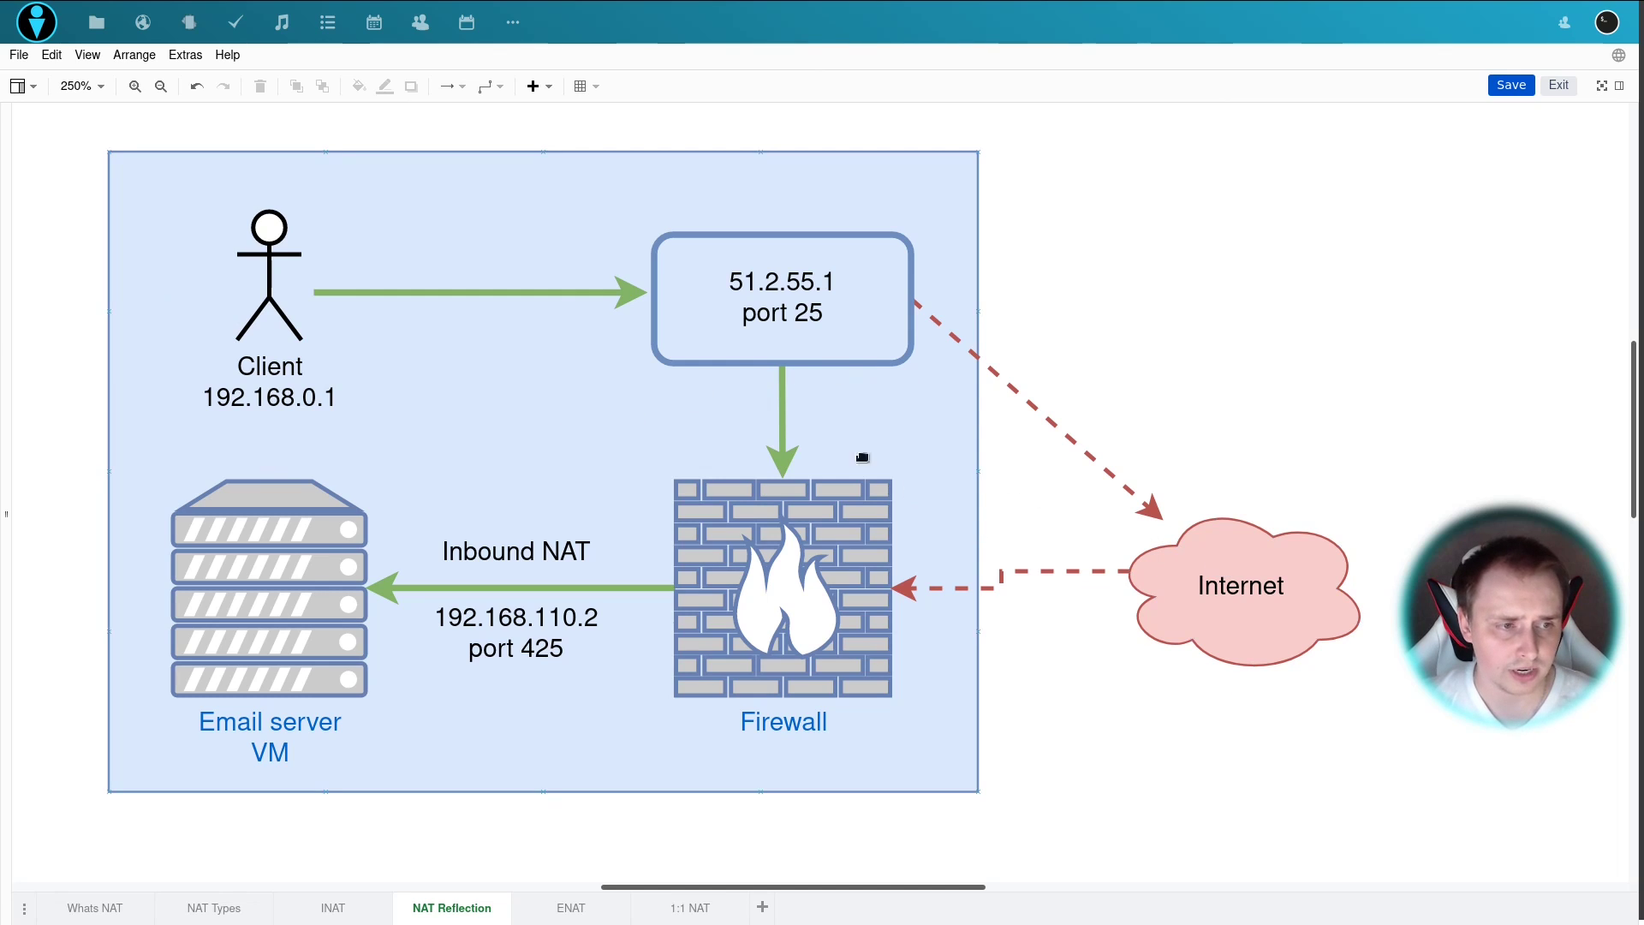
pyautogui.moveTo(450, 581)
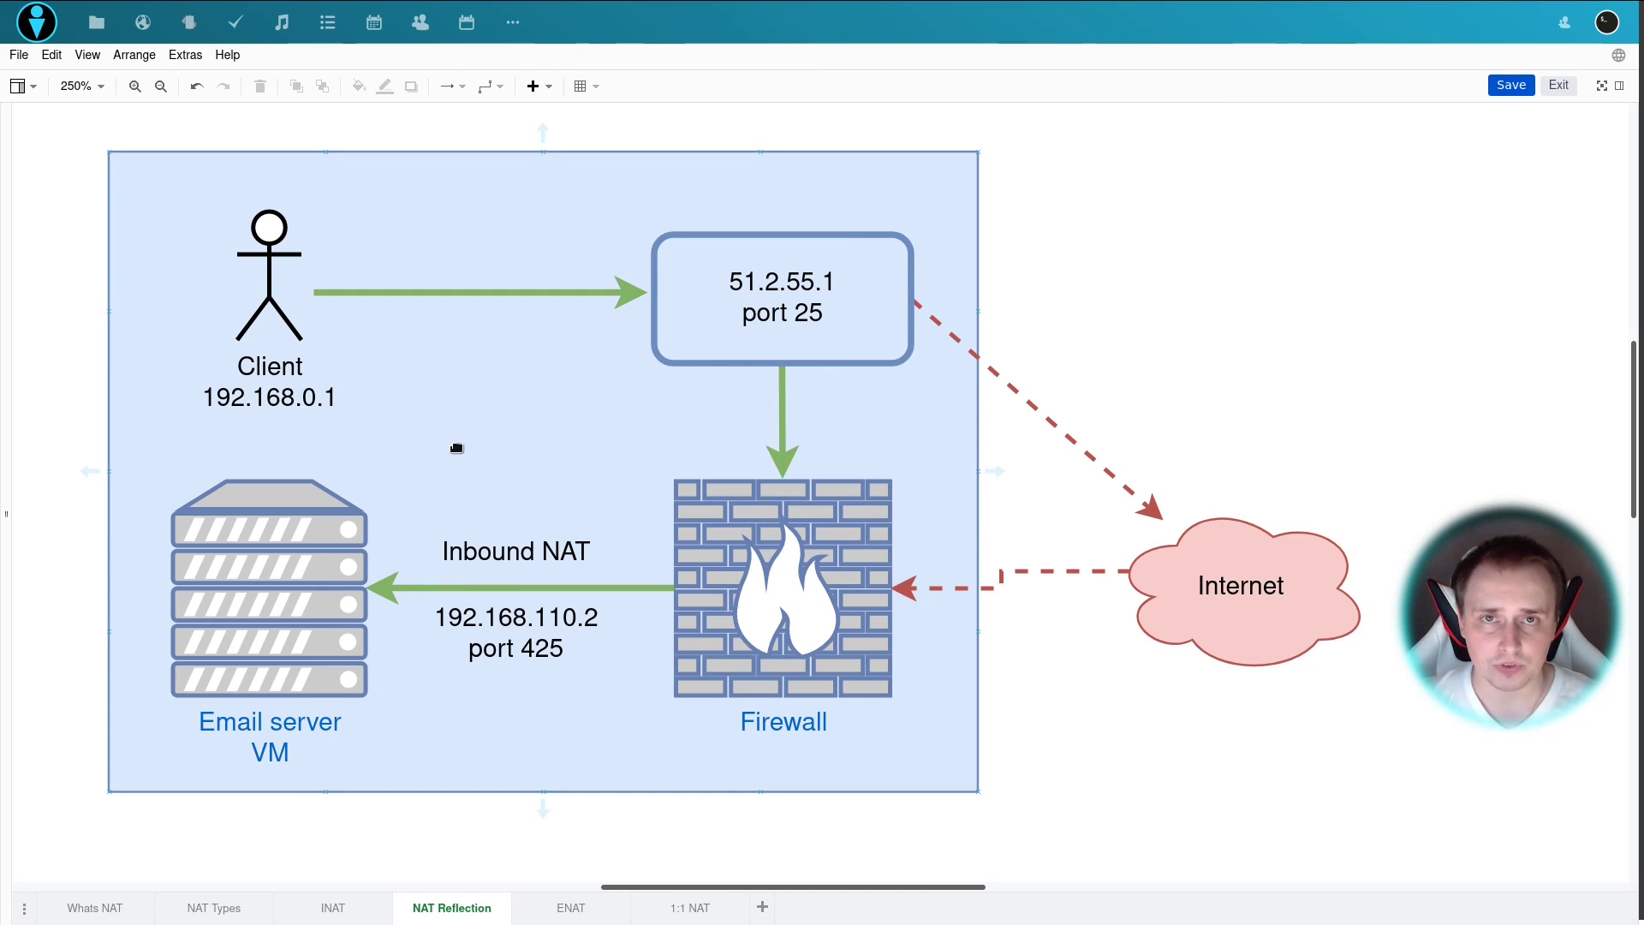
pyautogui.moveTo(407, 500)
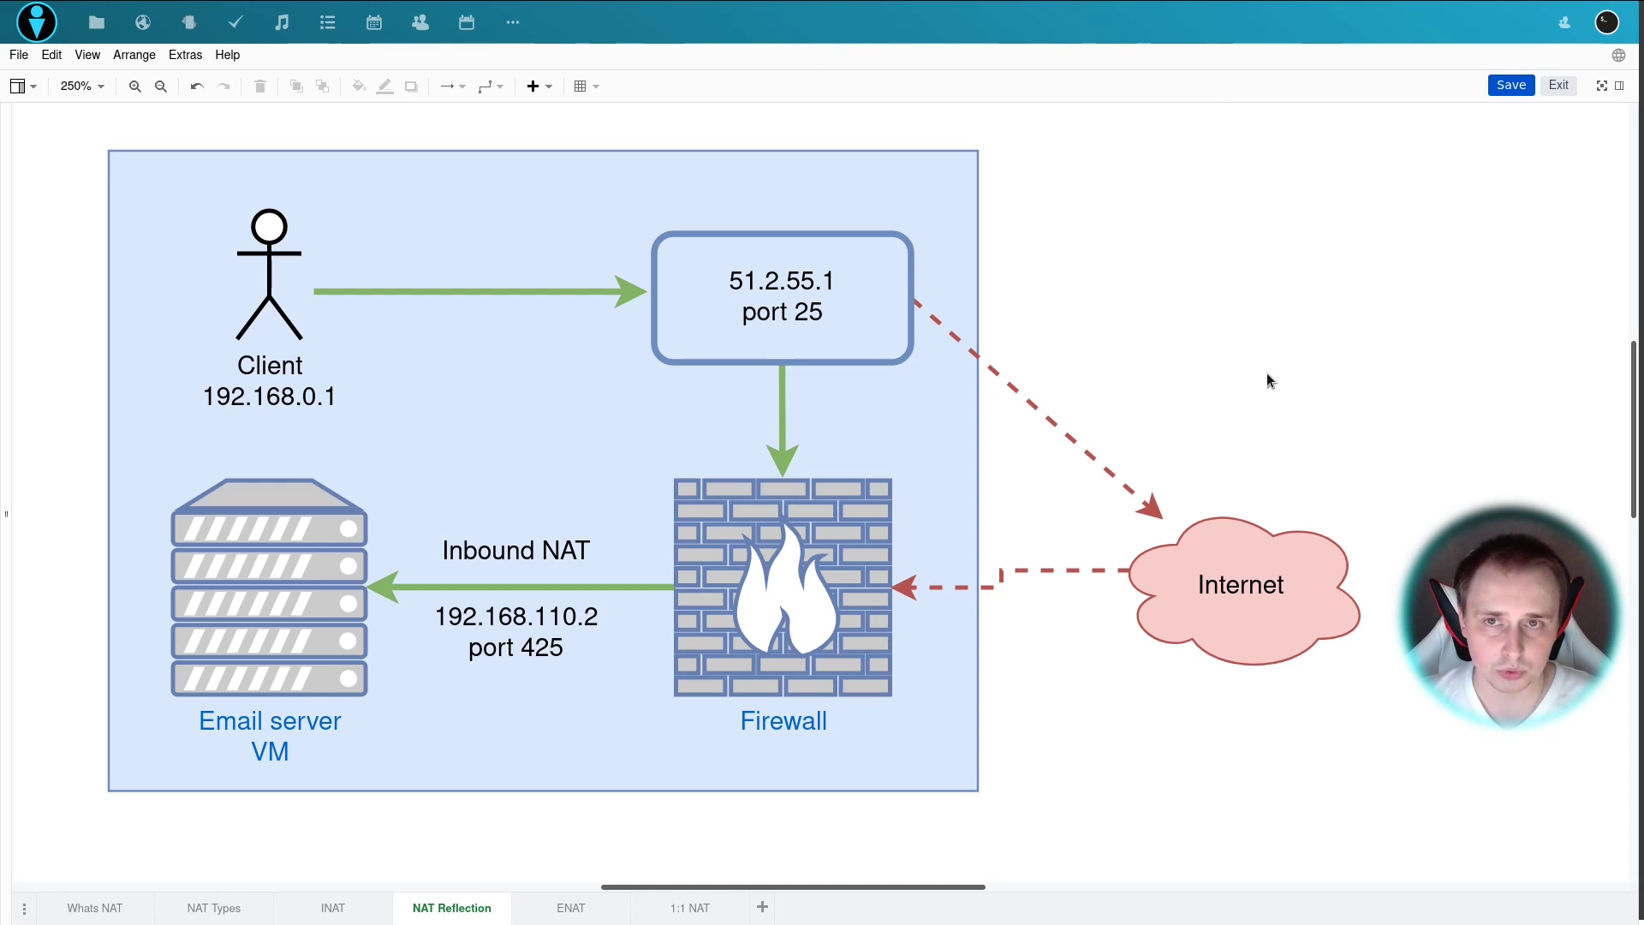
pyautogui.moveTo(1255, 381)
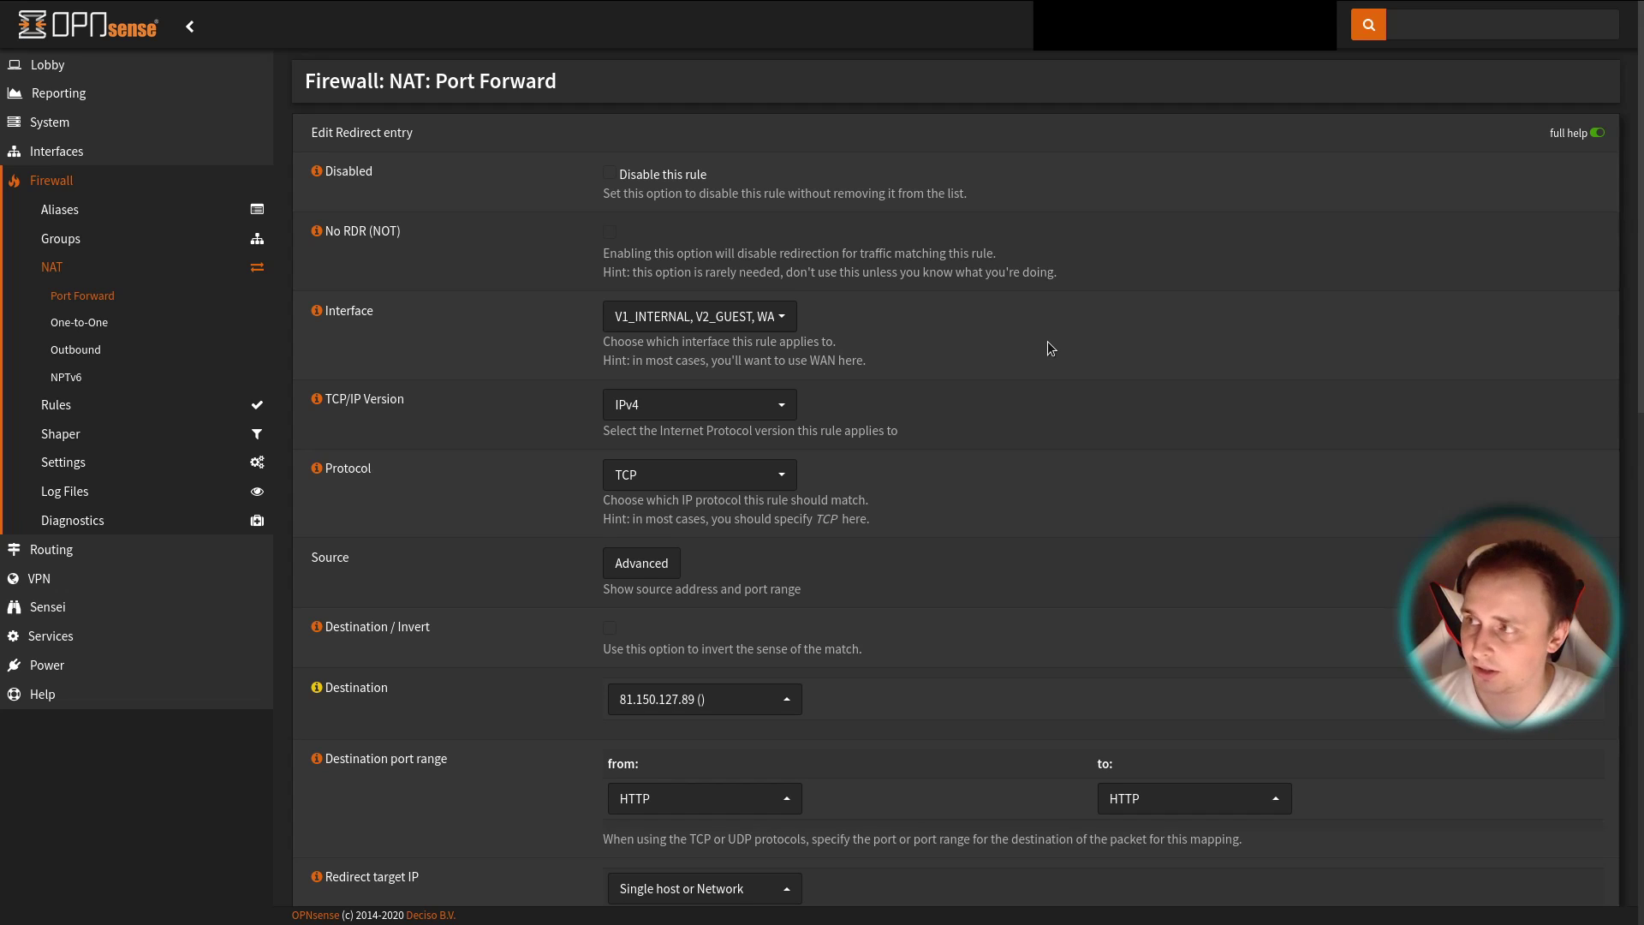
pyautogui.moveTo(1025, 356)
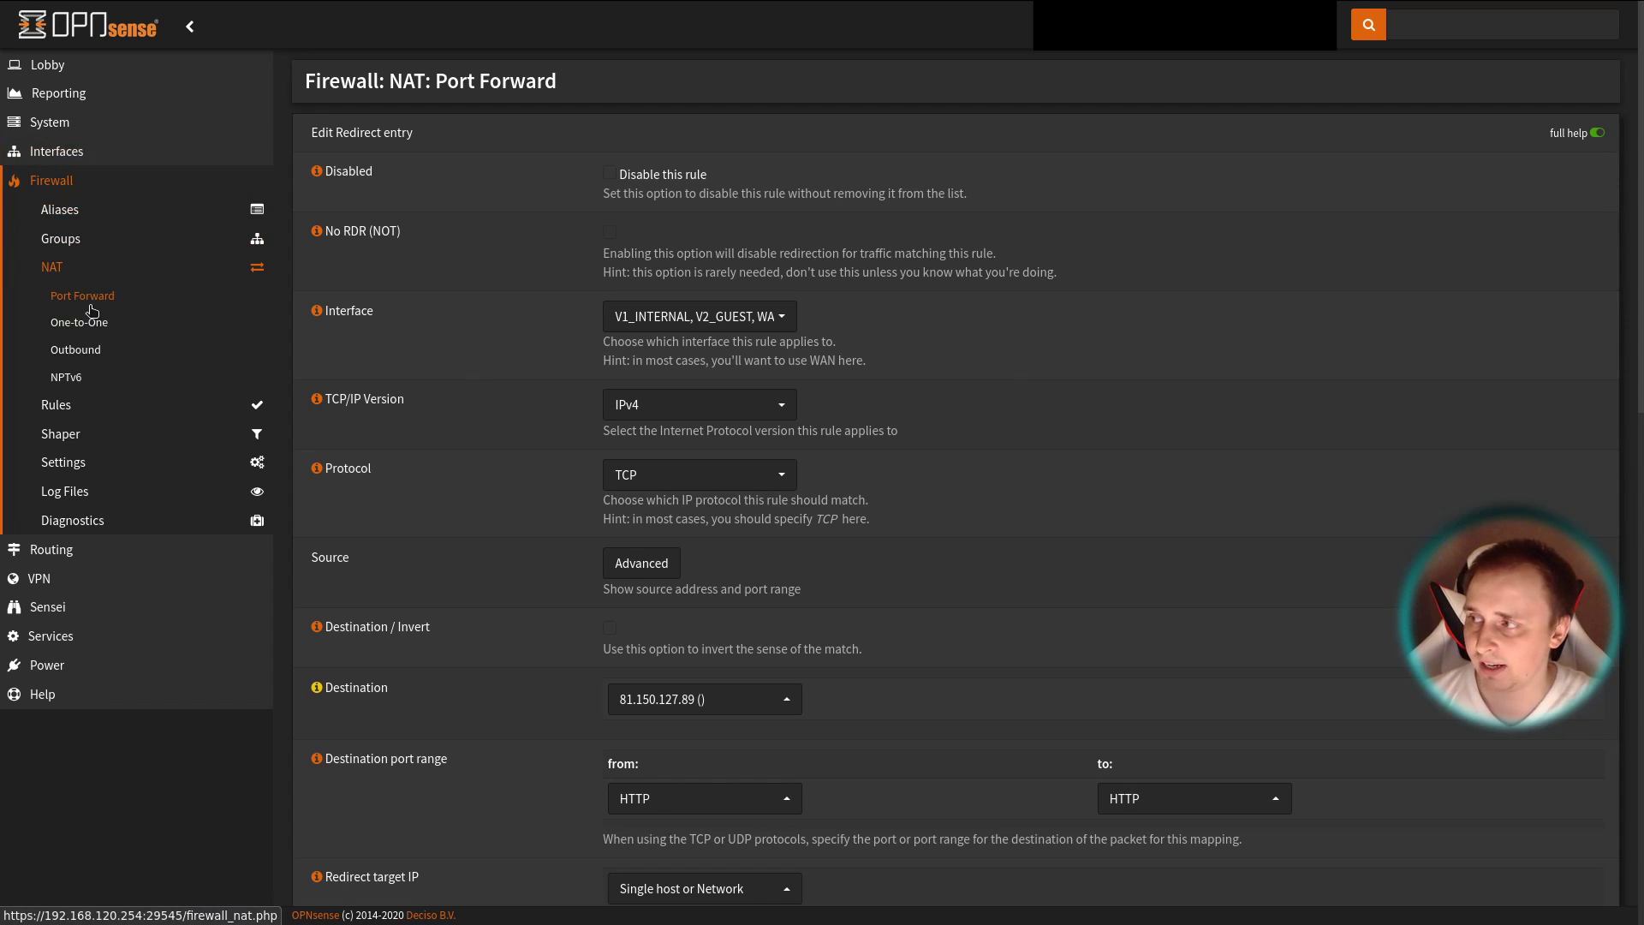
pyautogui.moveTo(1080, 357)
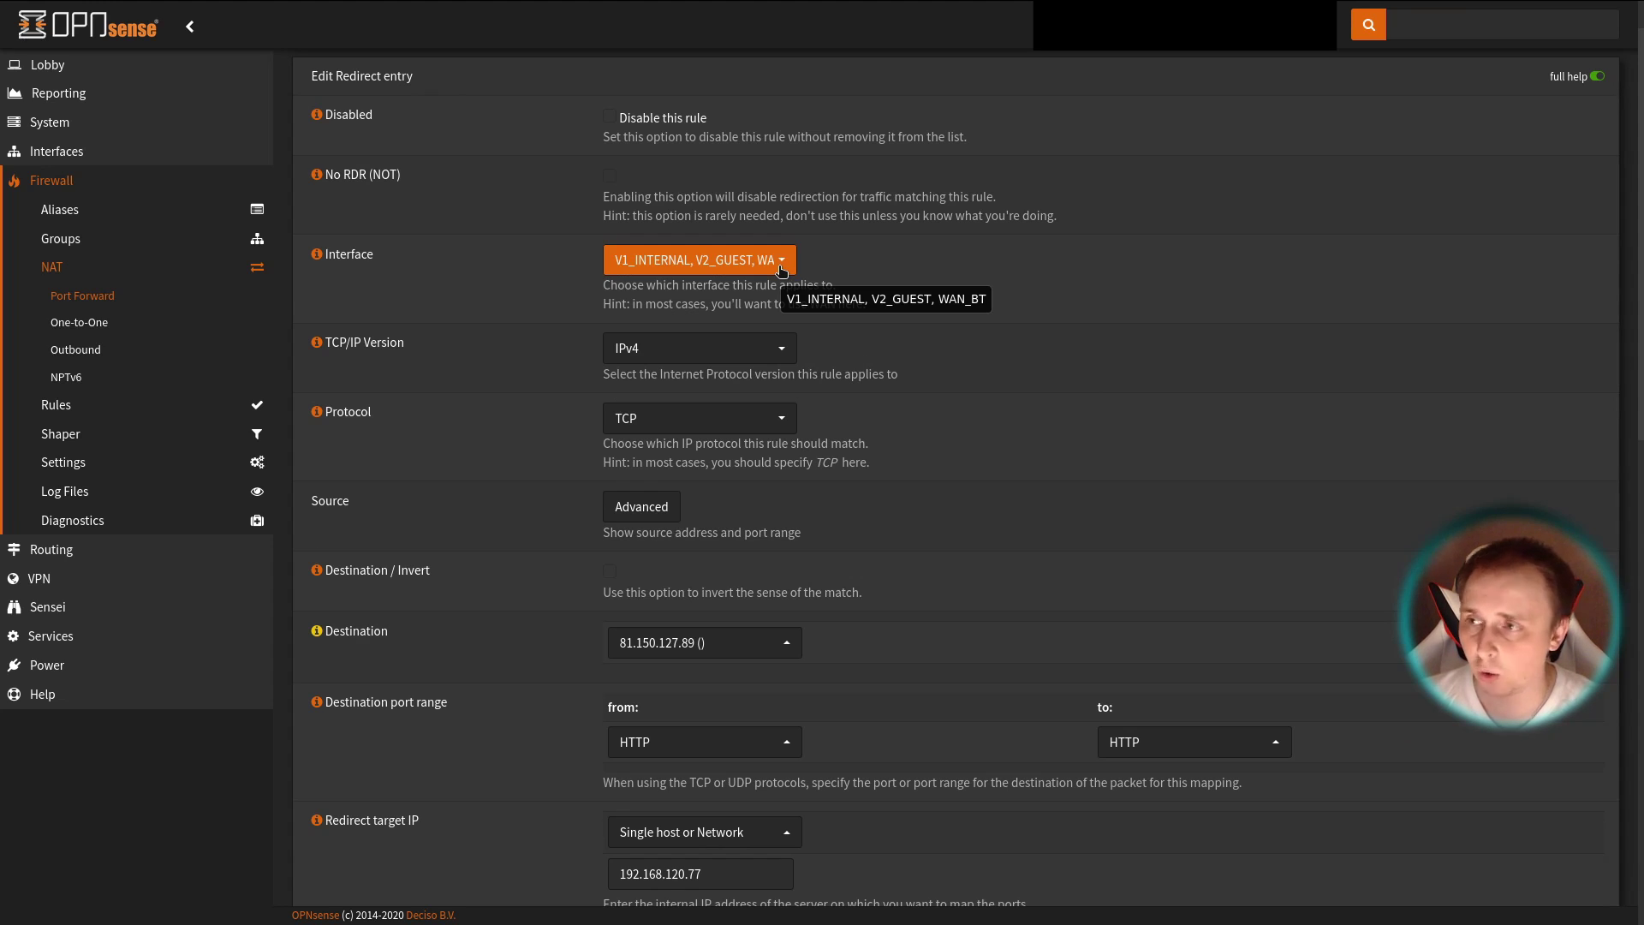
pyautogui.click(699, 259)
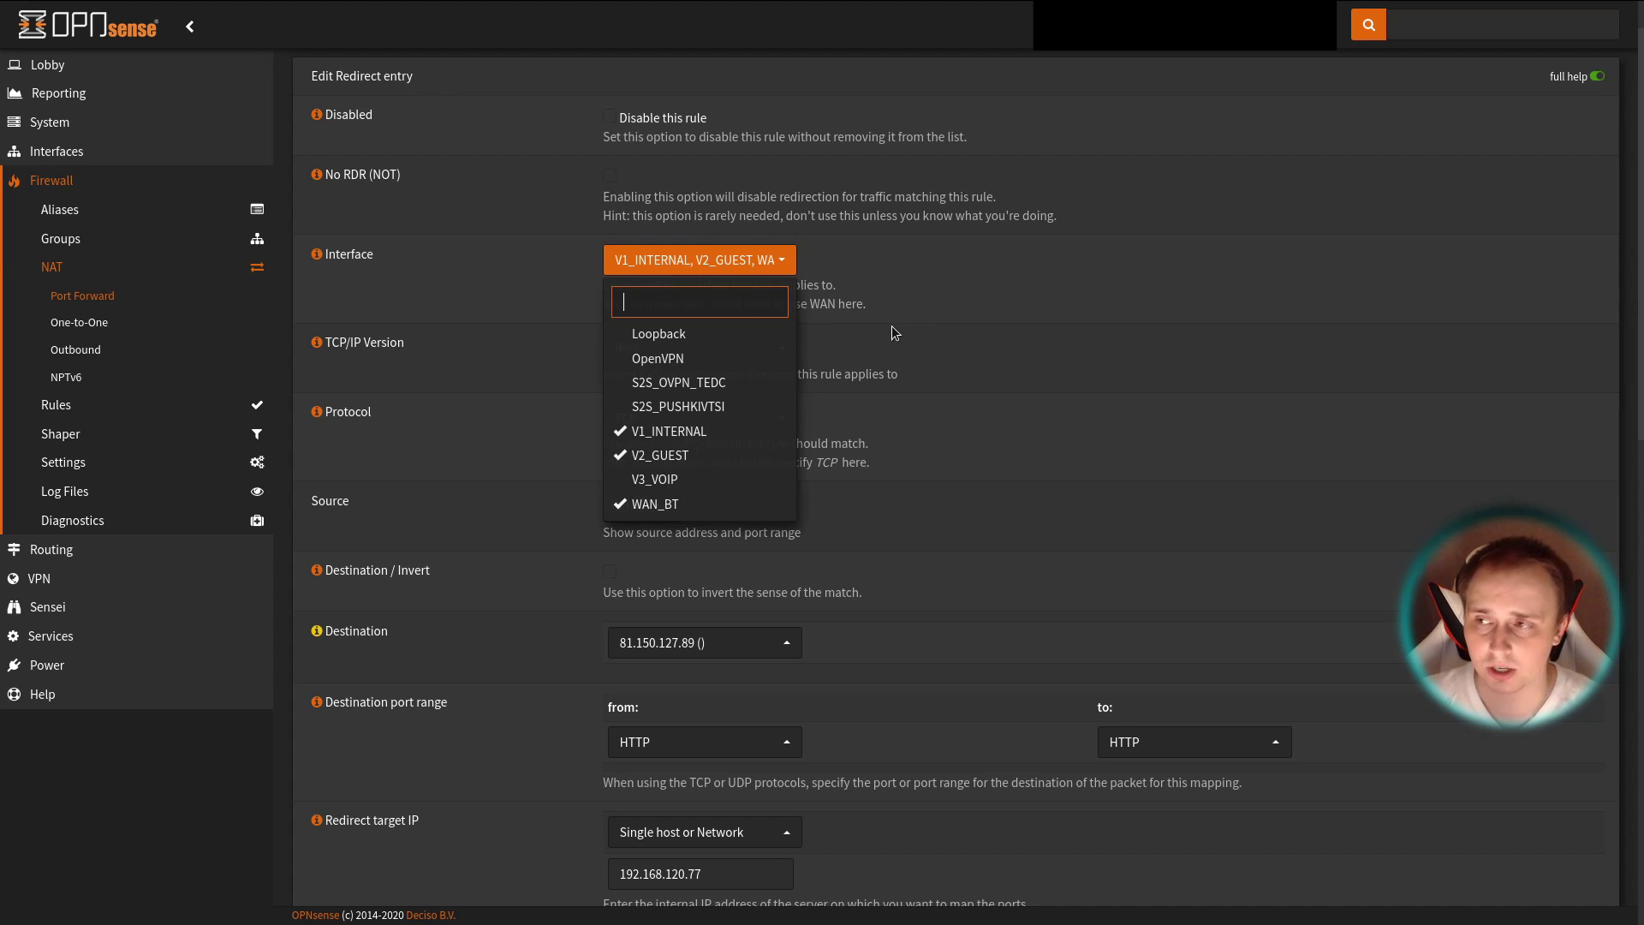
pyautogui.moveTo(880, 344)
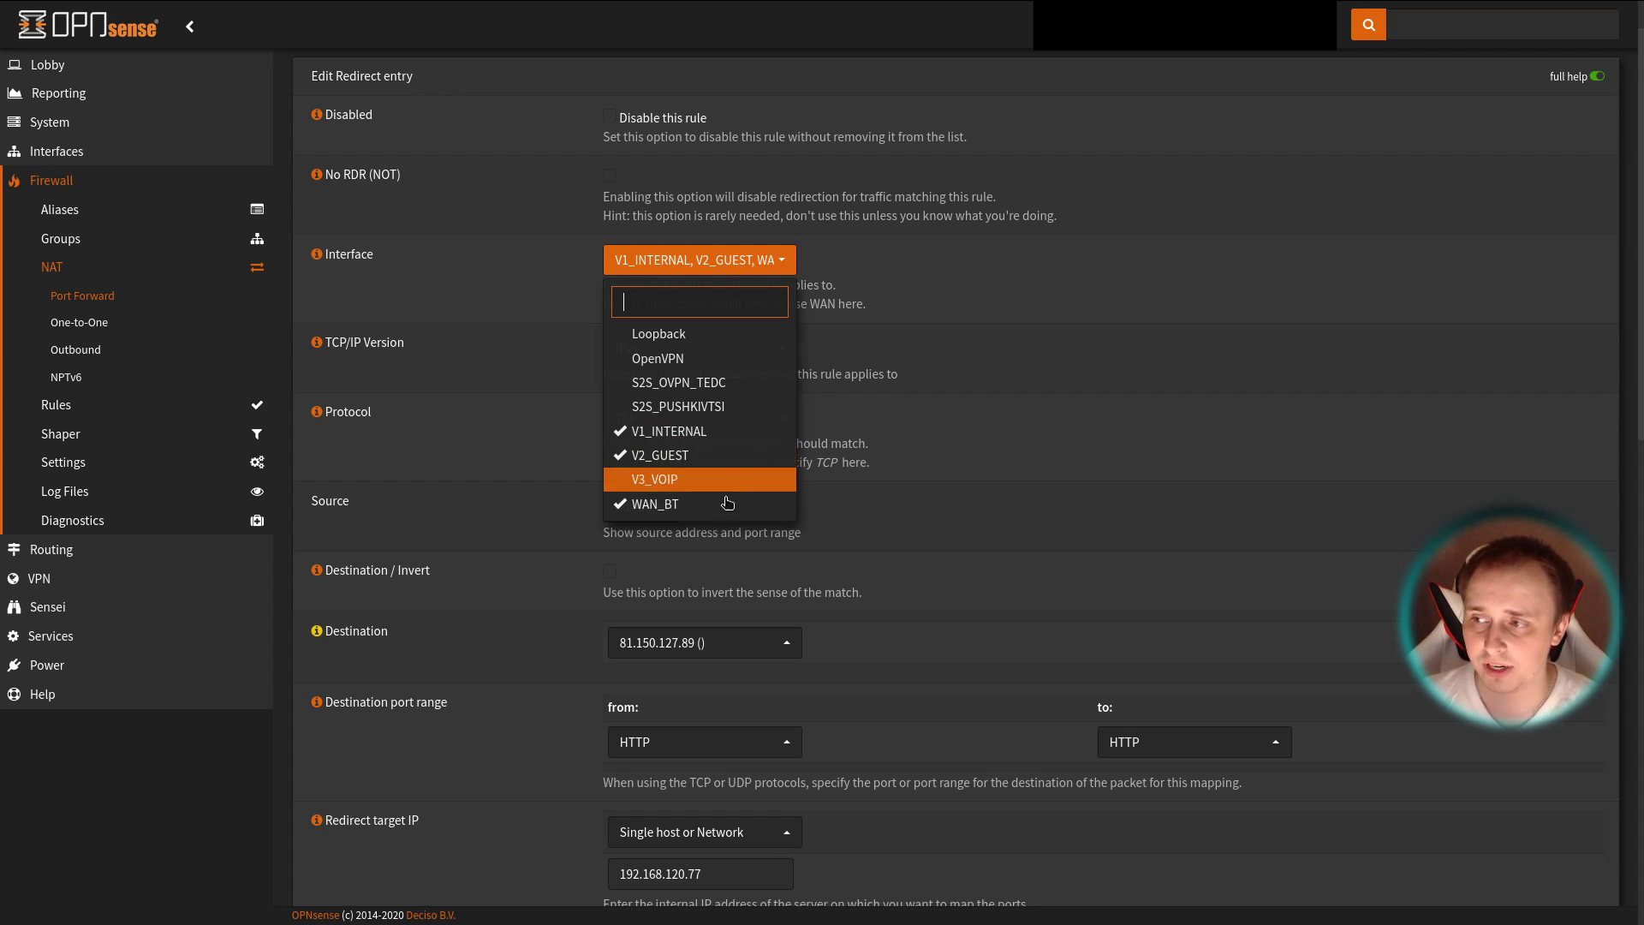
pyautogui.moveTo(735, 509)
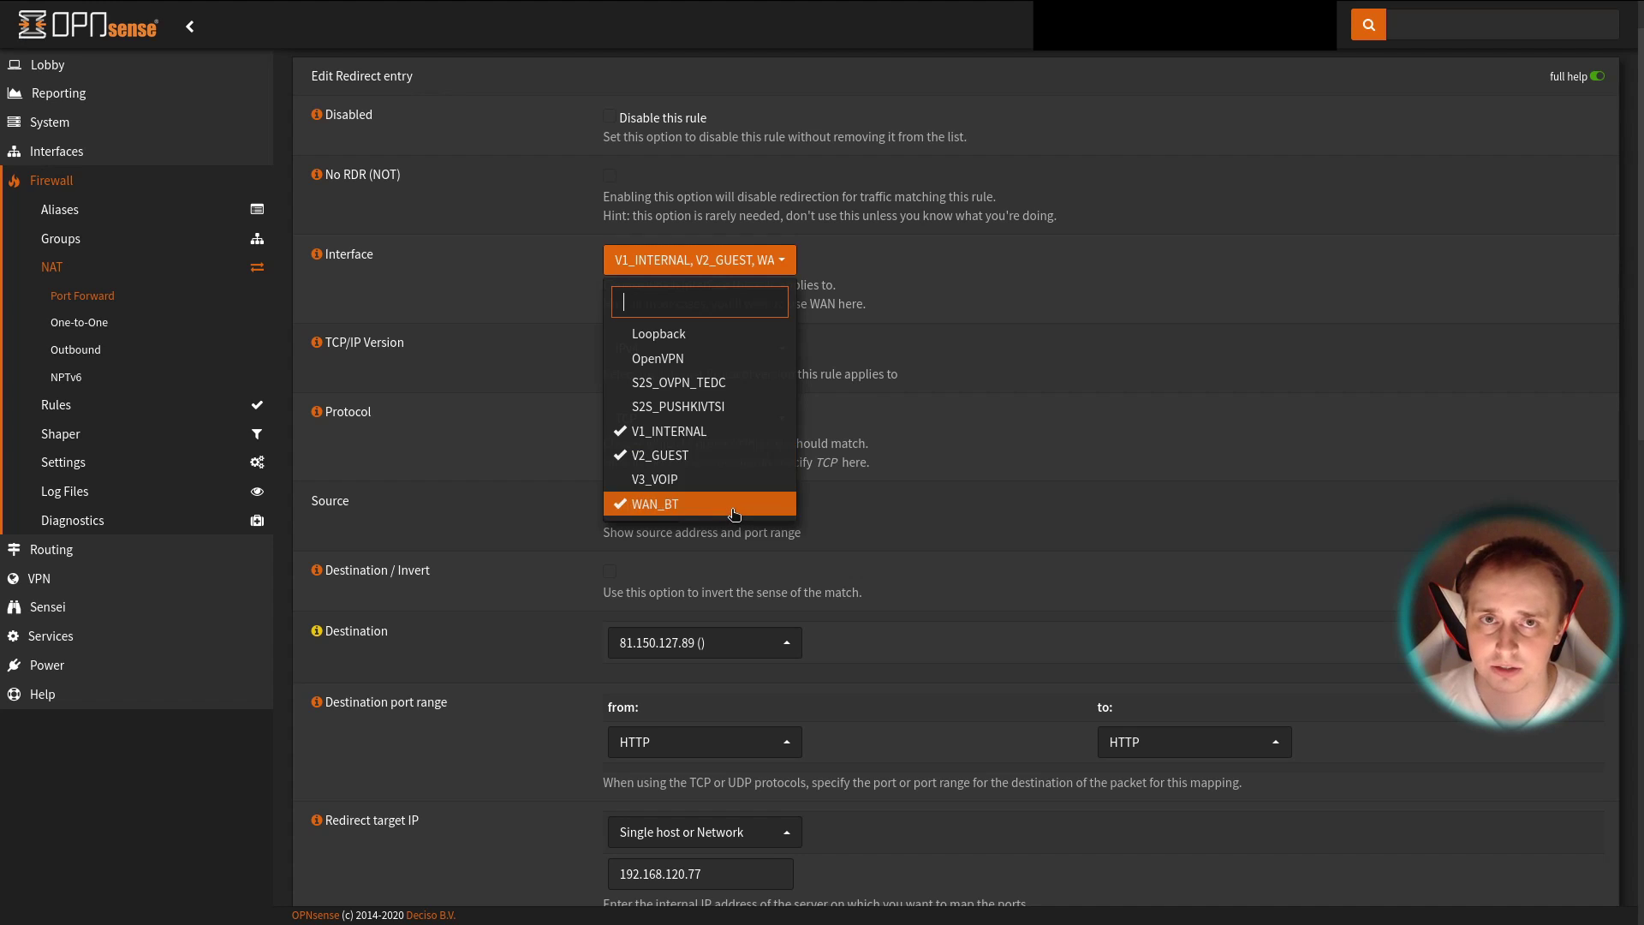
pyautogui.moveTo(739, 432)
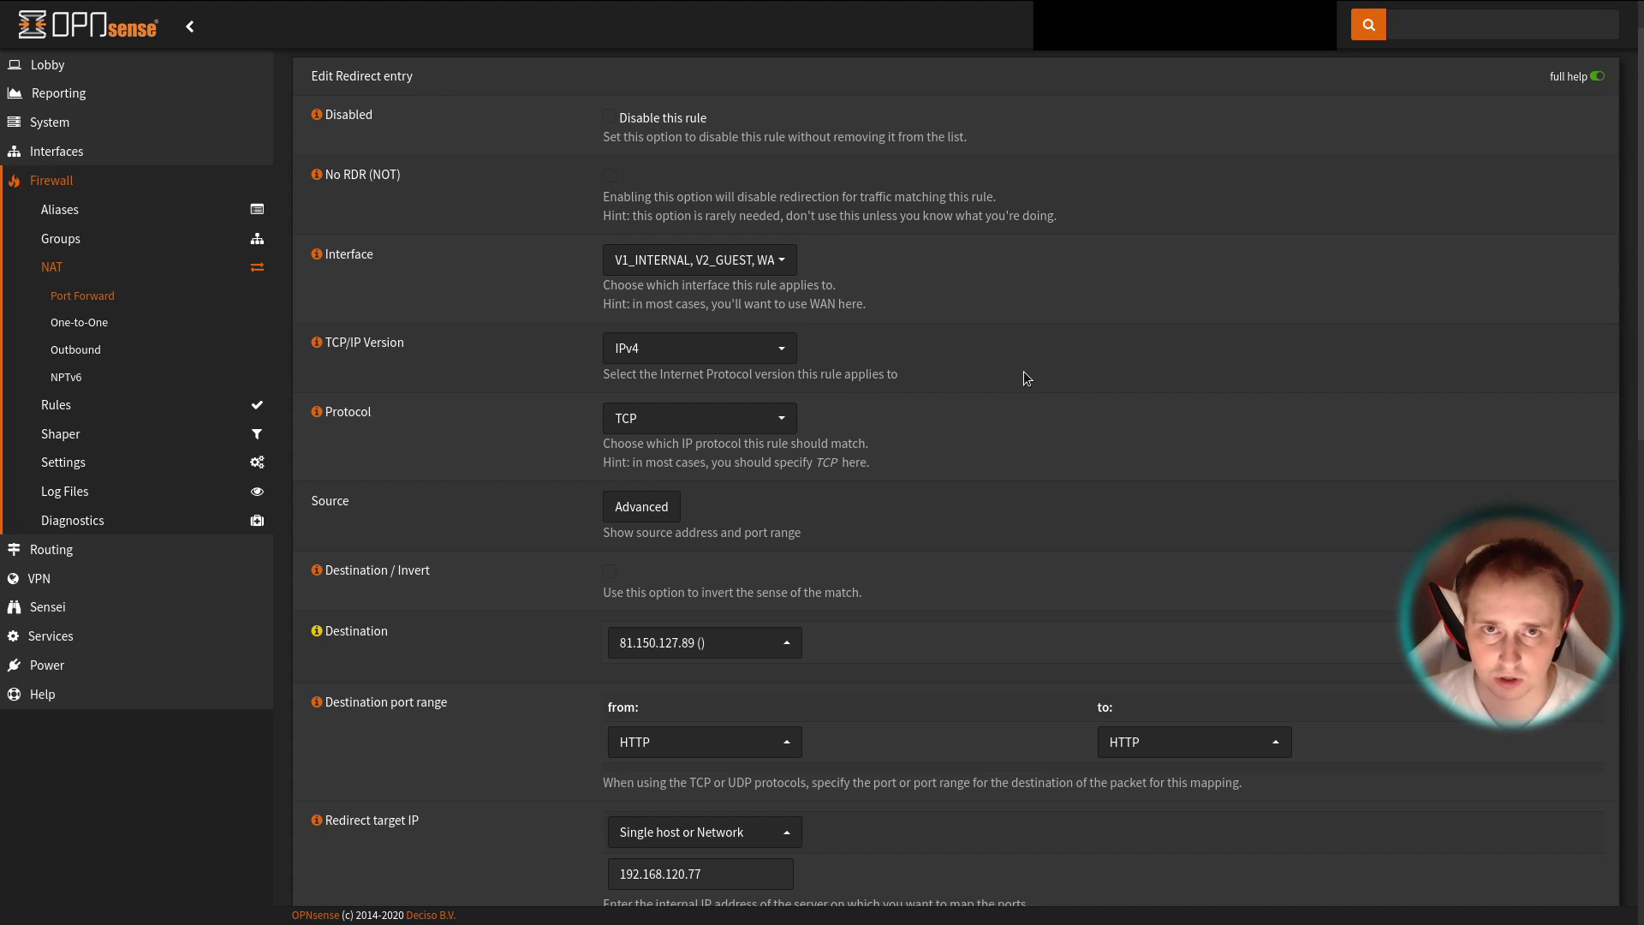
pyautogui.click(697, 259)
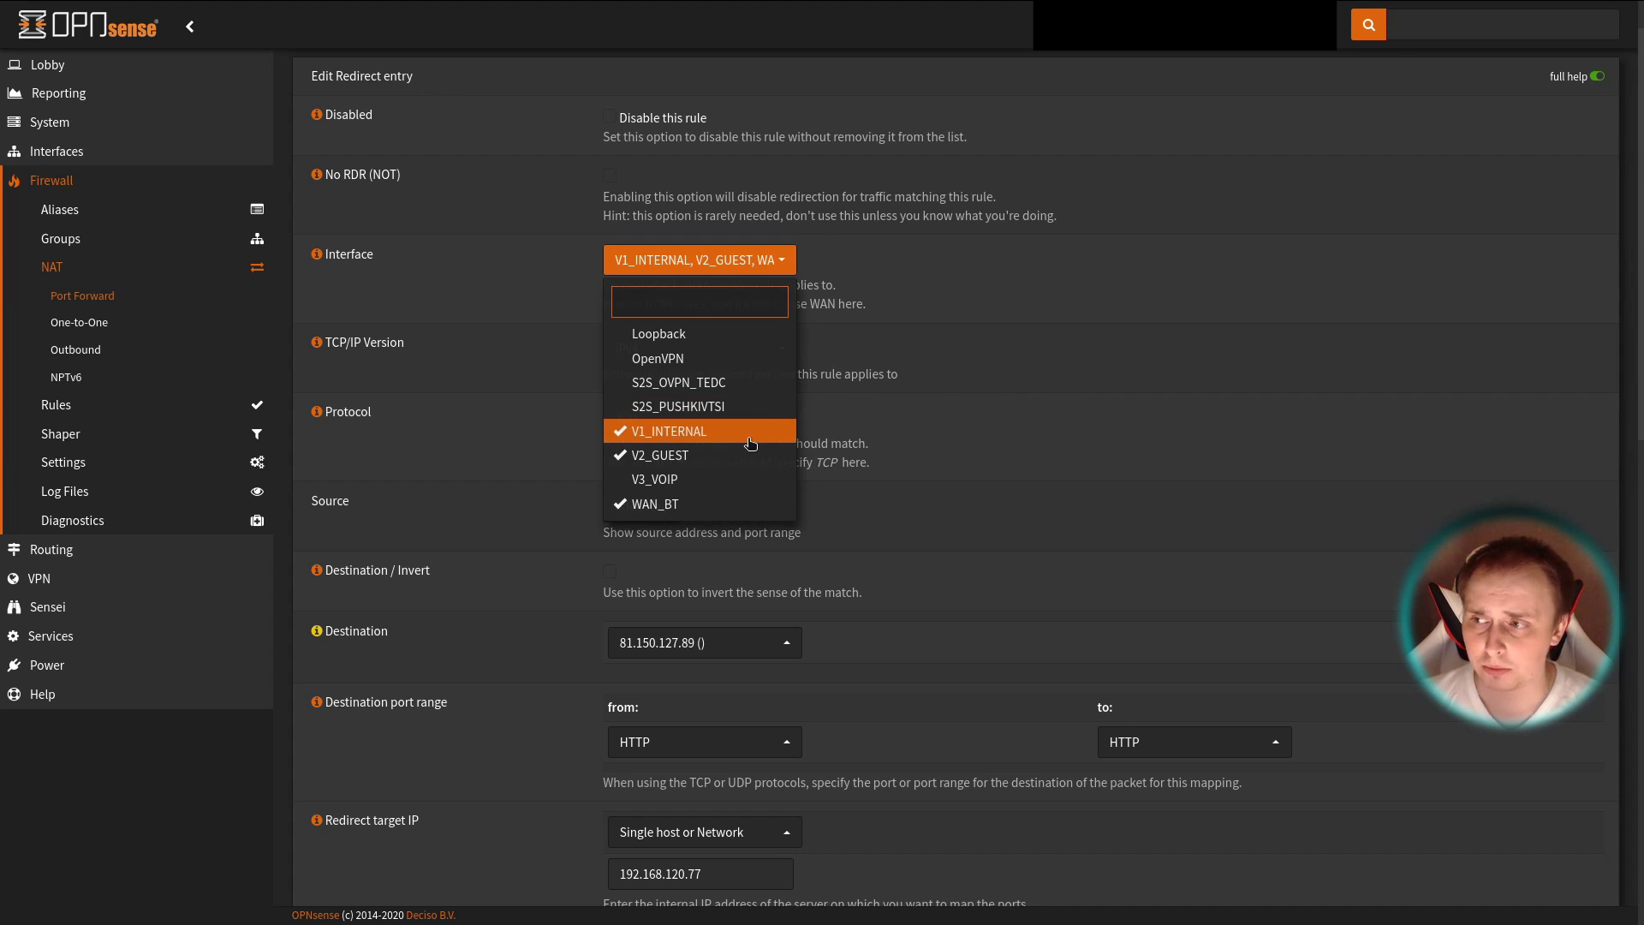
pyautogui.moveTo(659, 454)
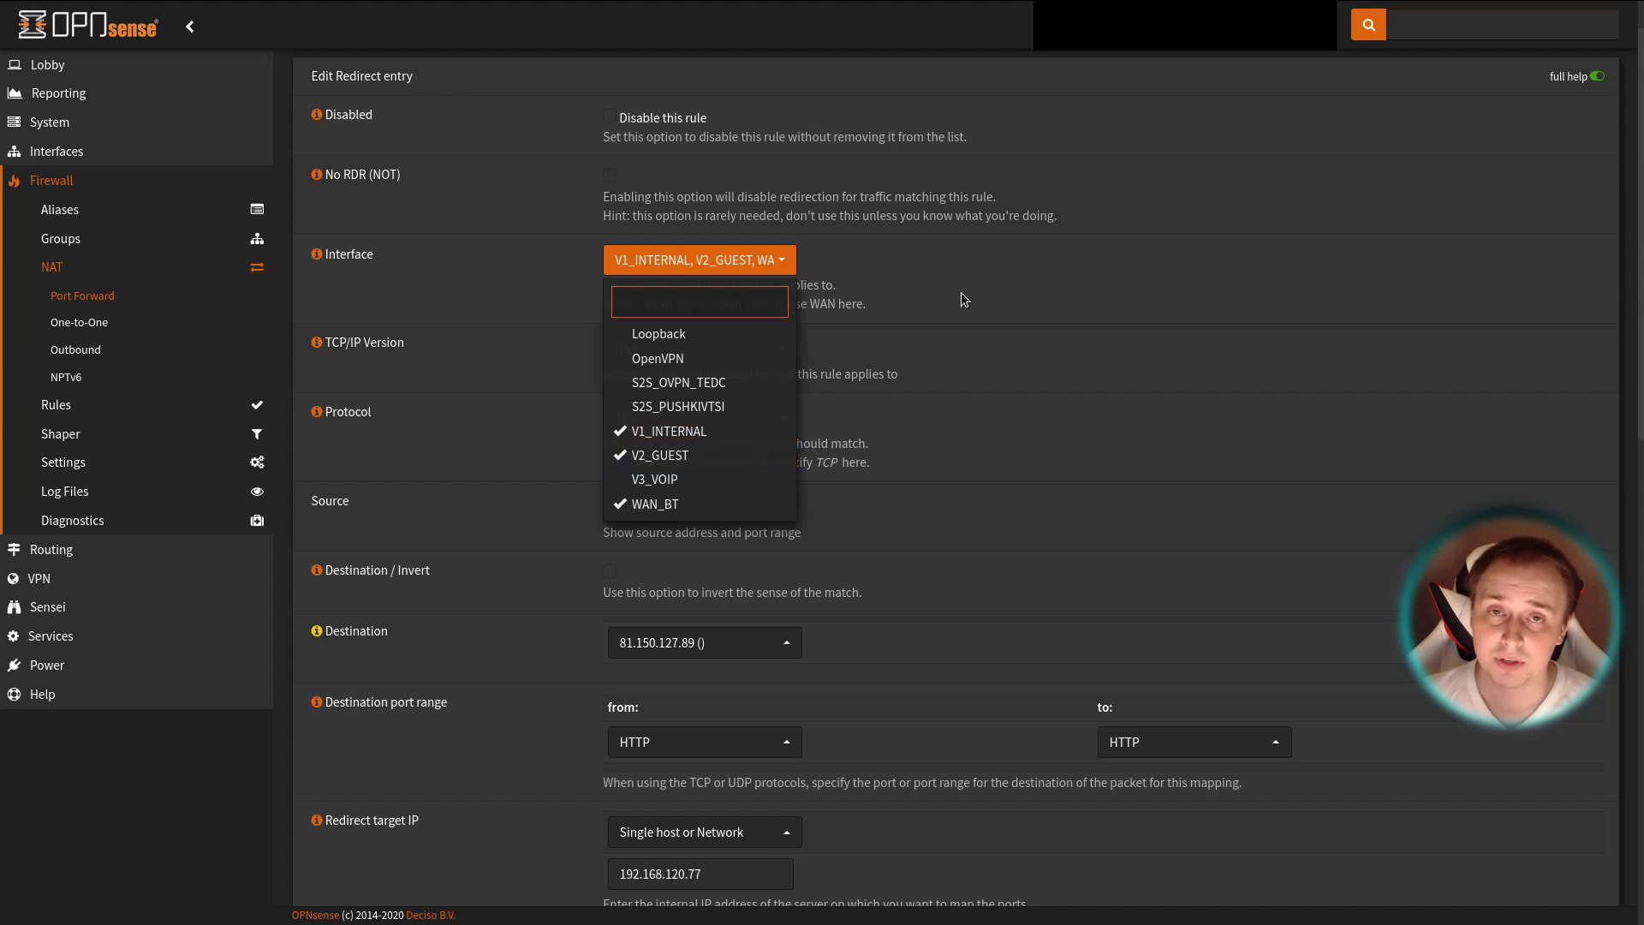
pyautogui.moveTo(909, 316)
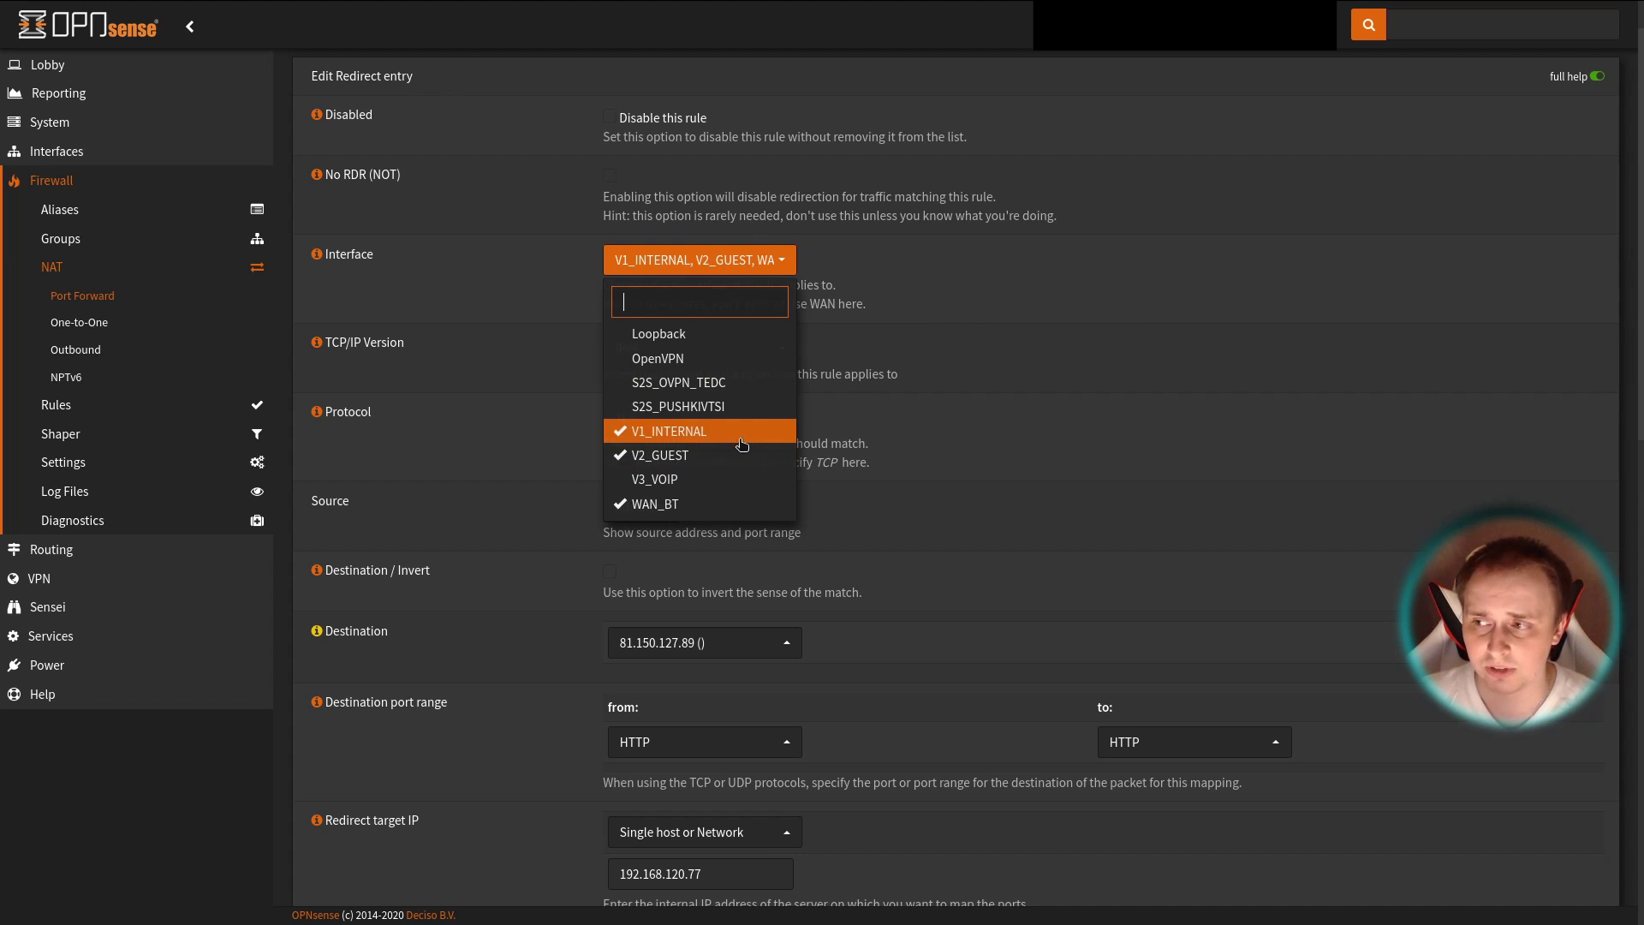
pyautogui.moveTo(698, 358)
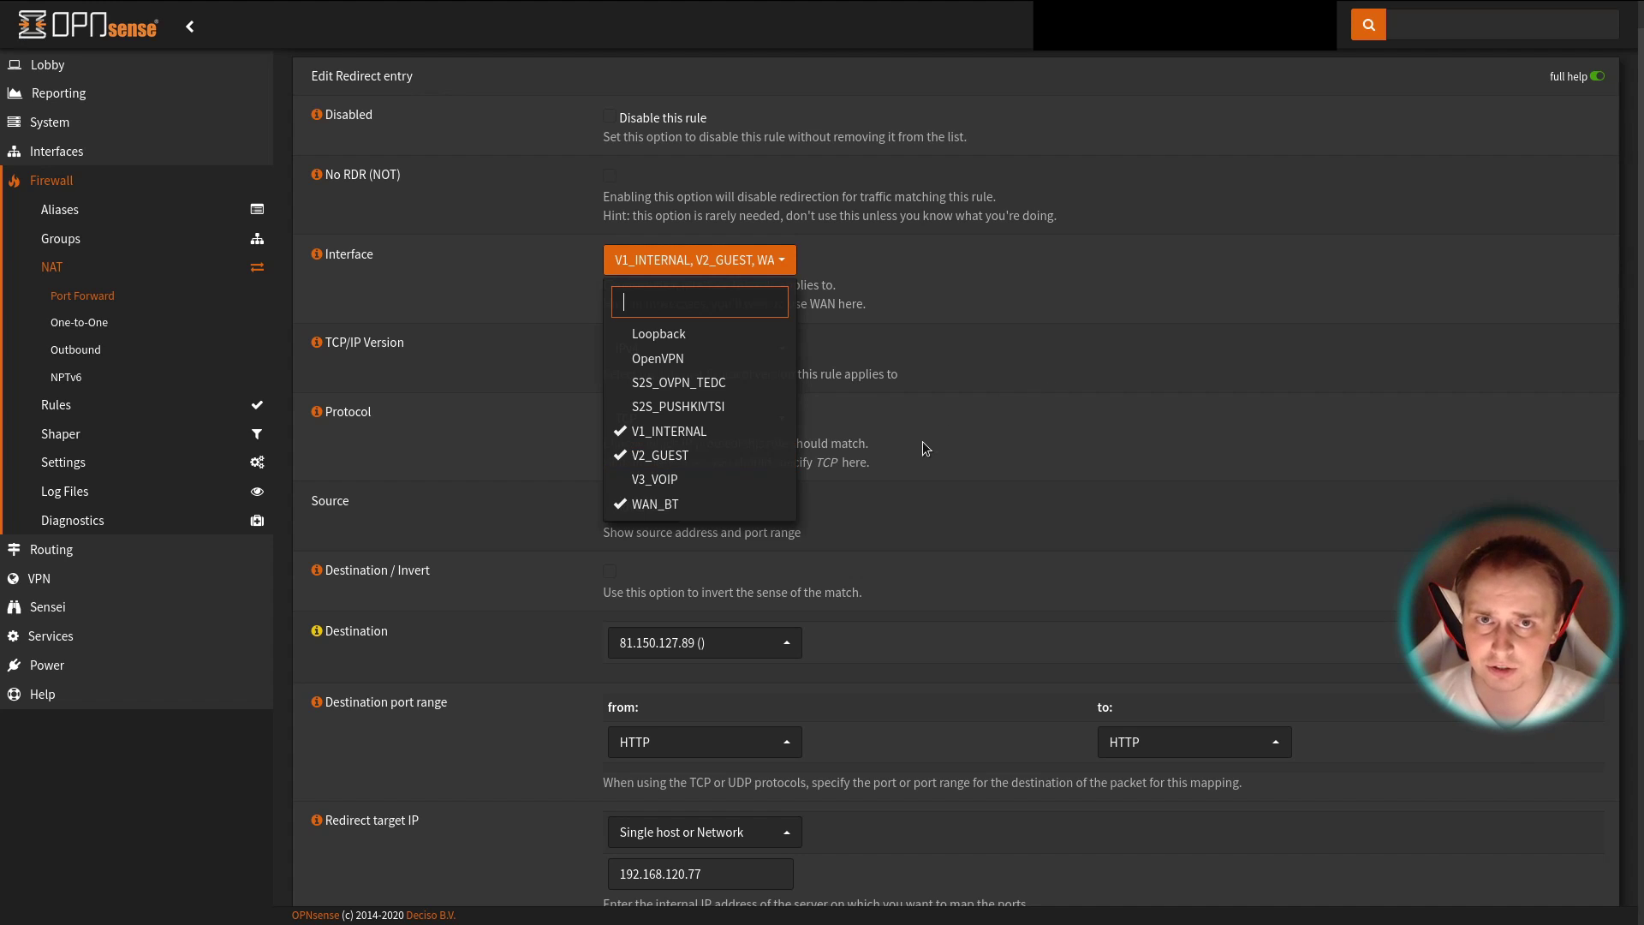
pyautogui.moveTo(699, 504)
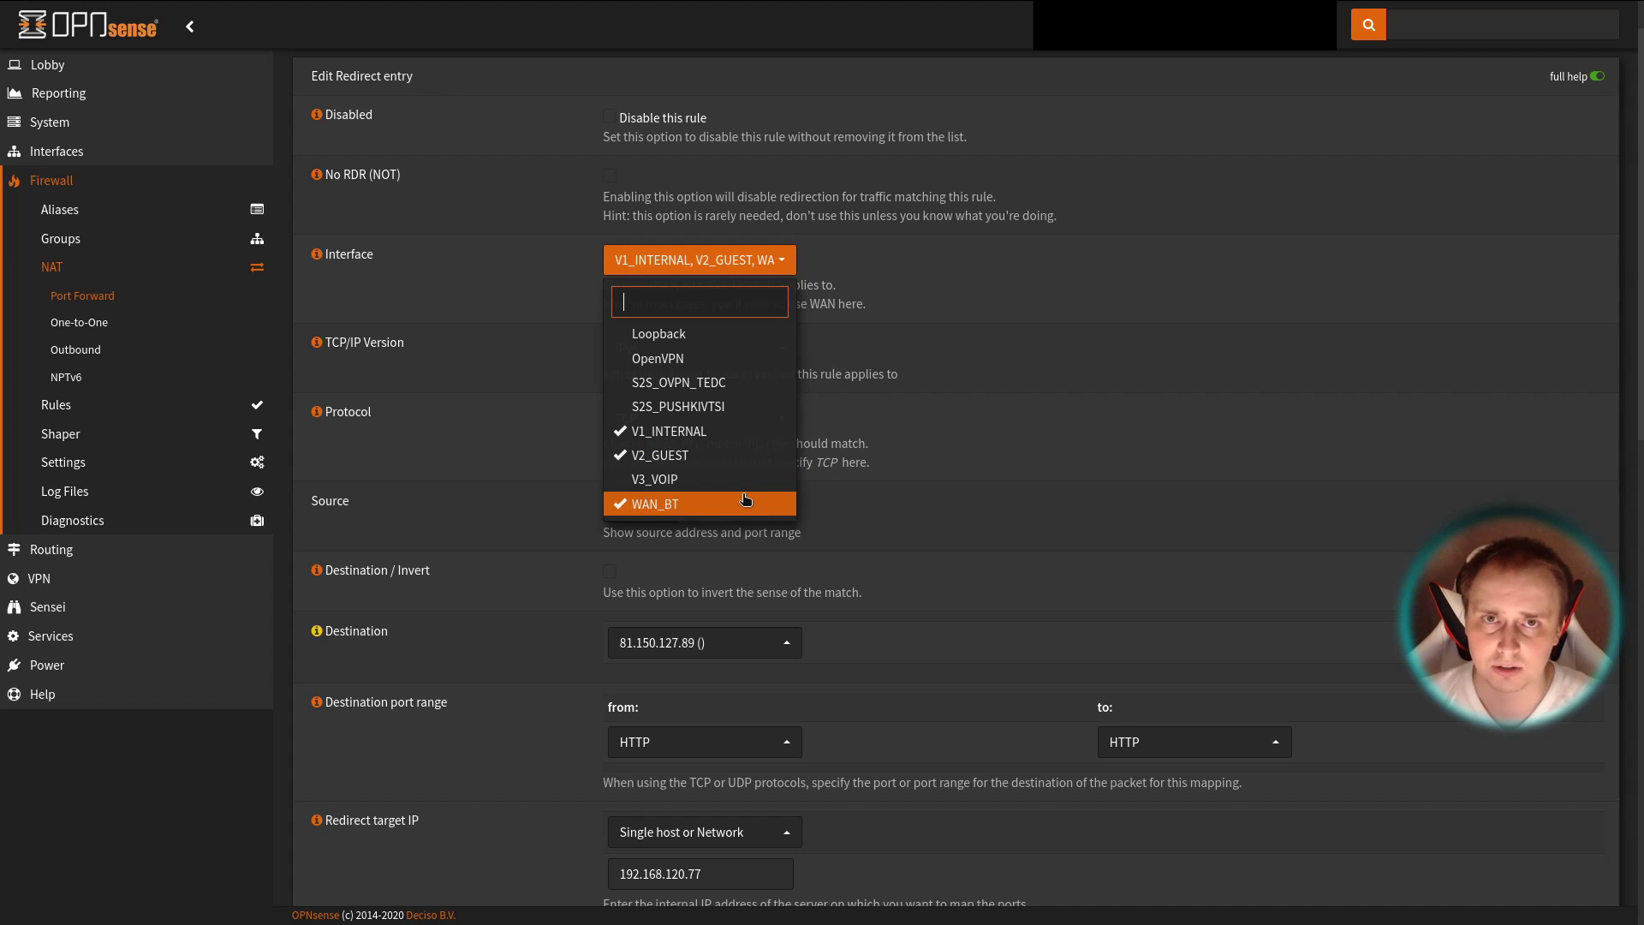
pyautogui.moveTo(745, 497)
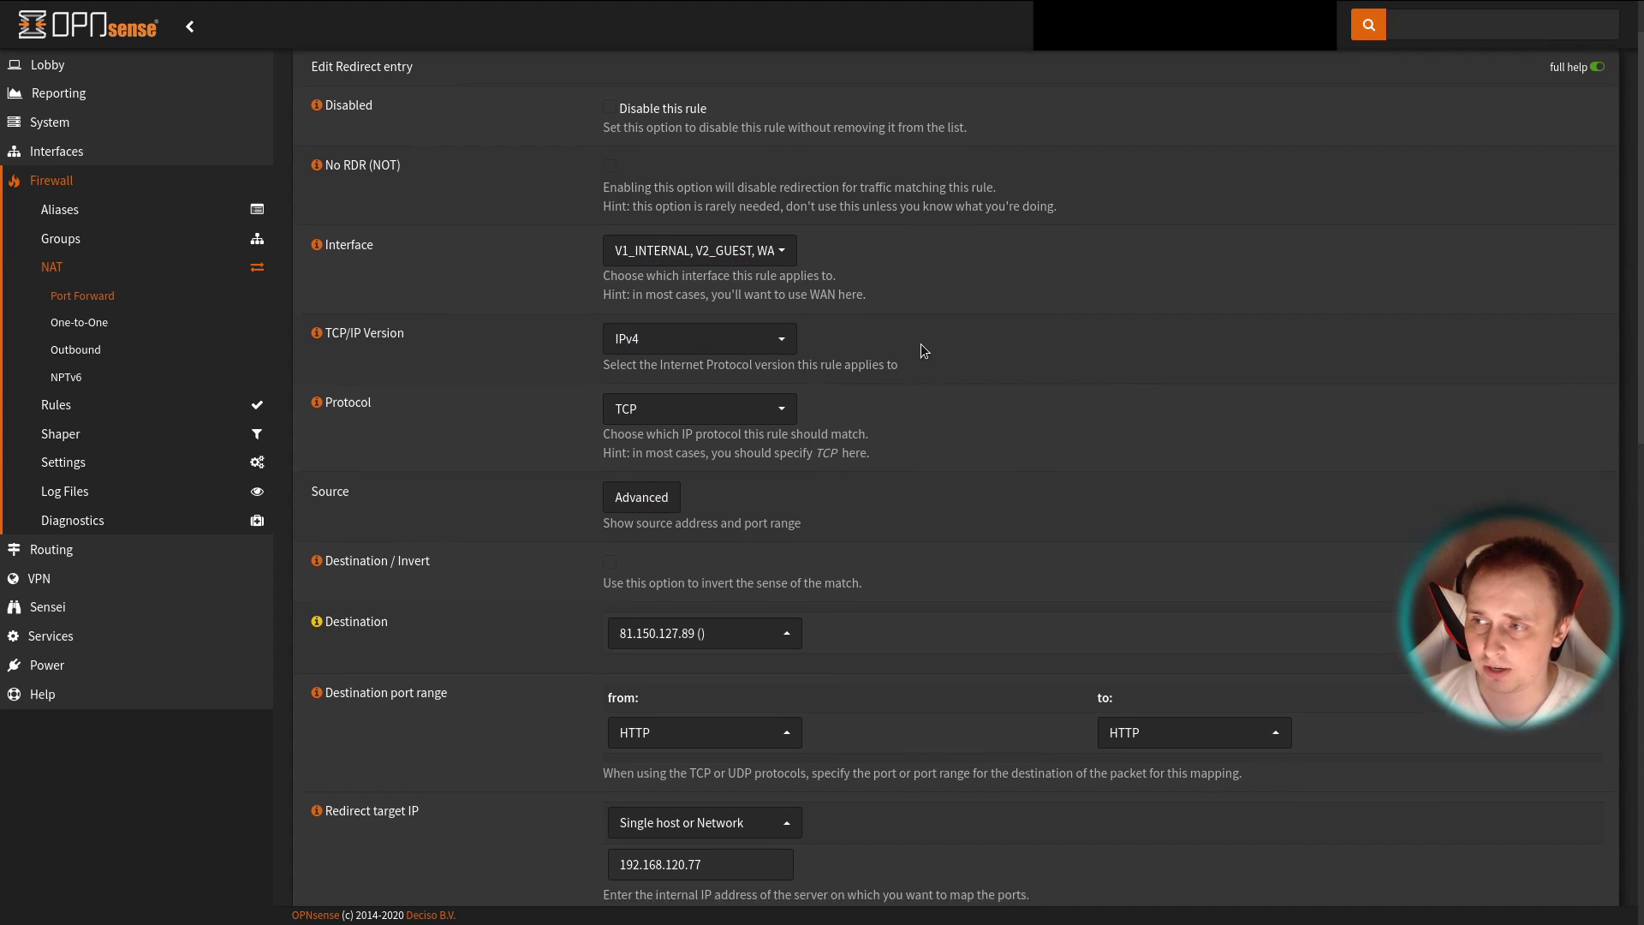
# - Keep destination 81.150.127.89 and browse the starting destination port choices
pyautogui.scroll(-3)
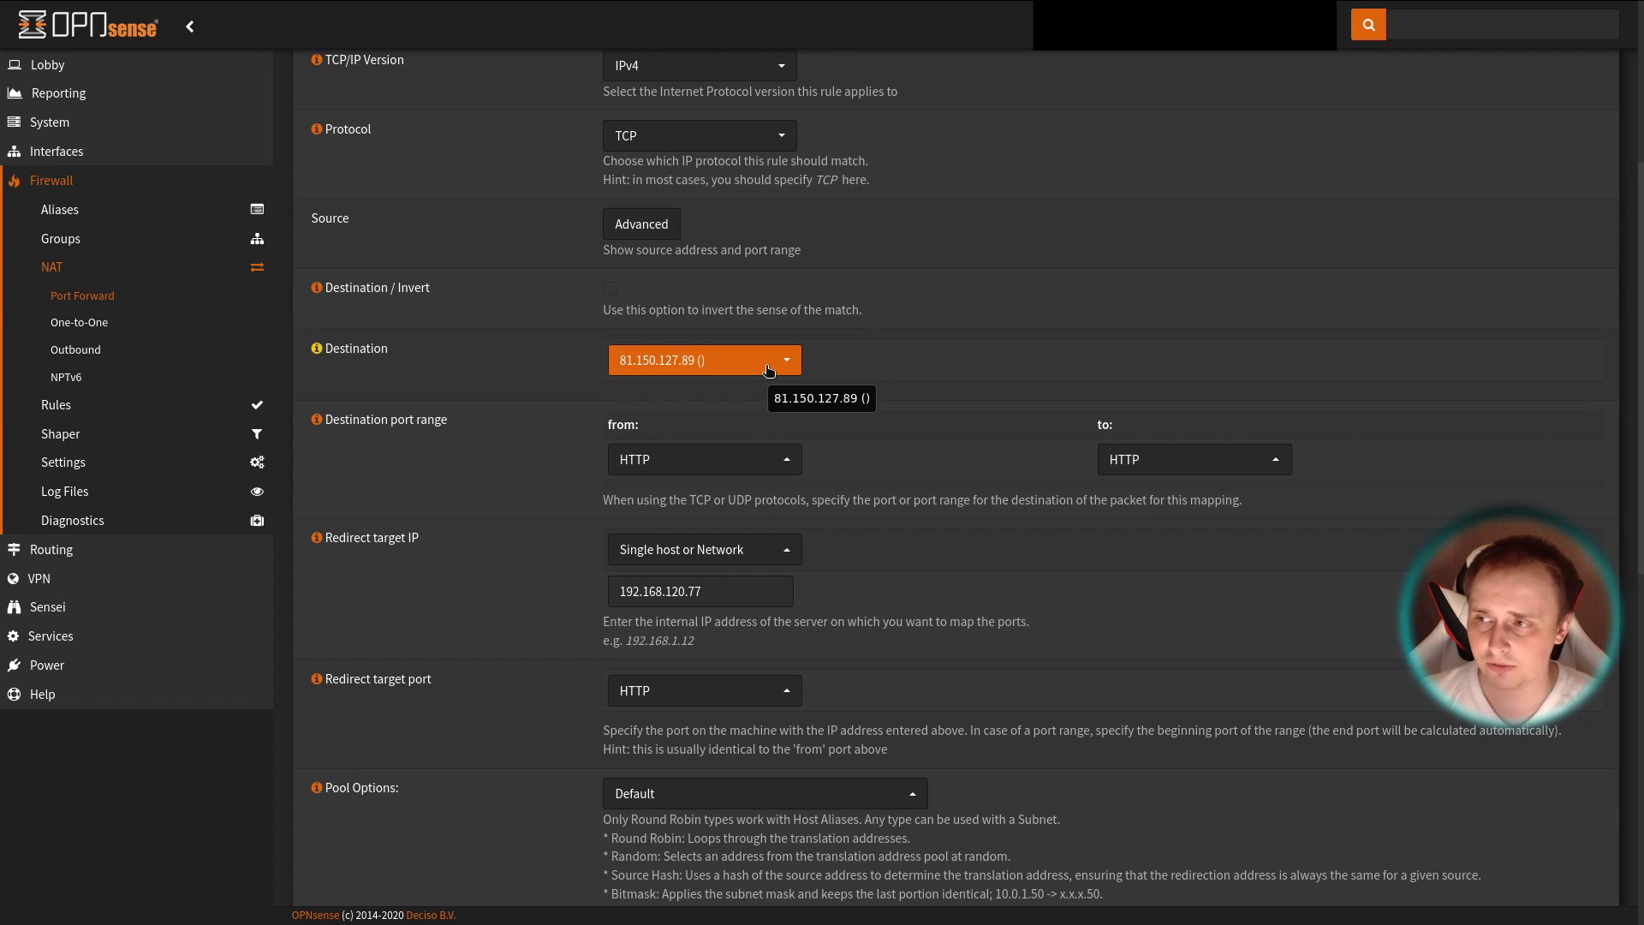
pyautogui.click(702, 359)
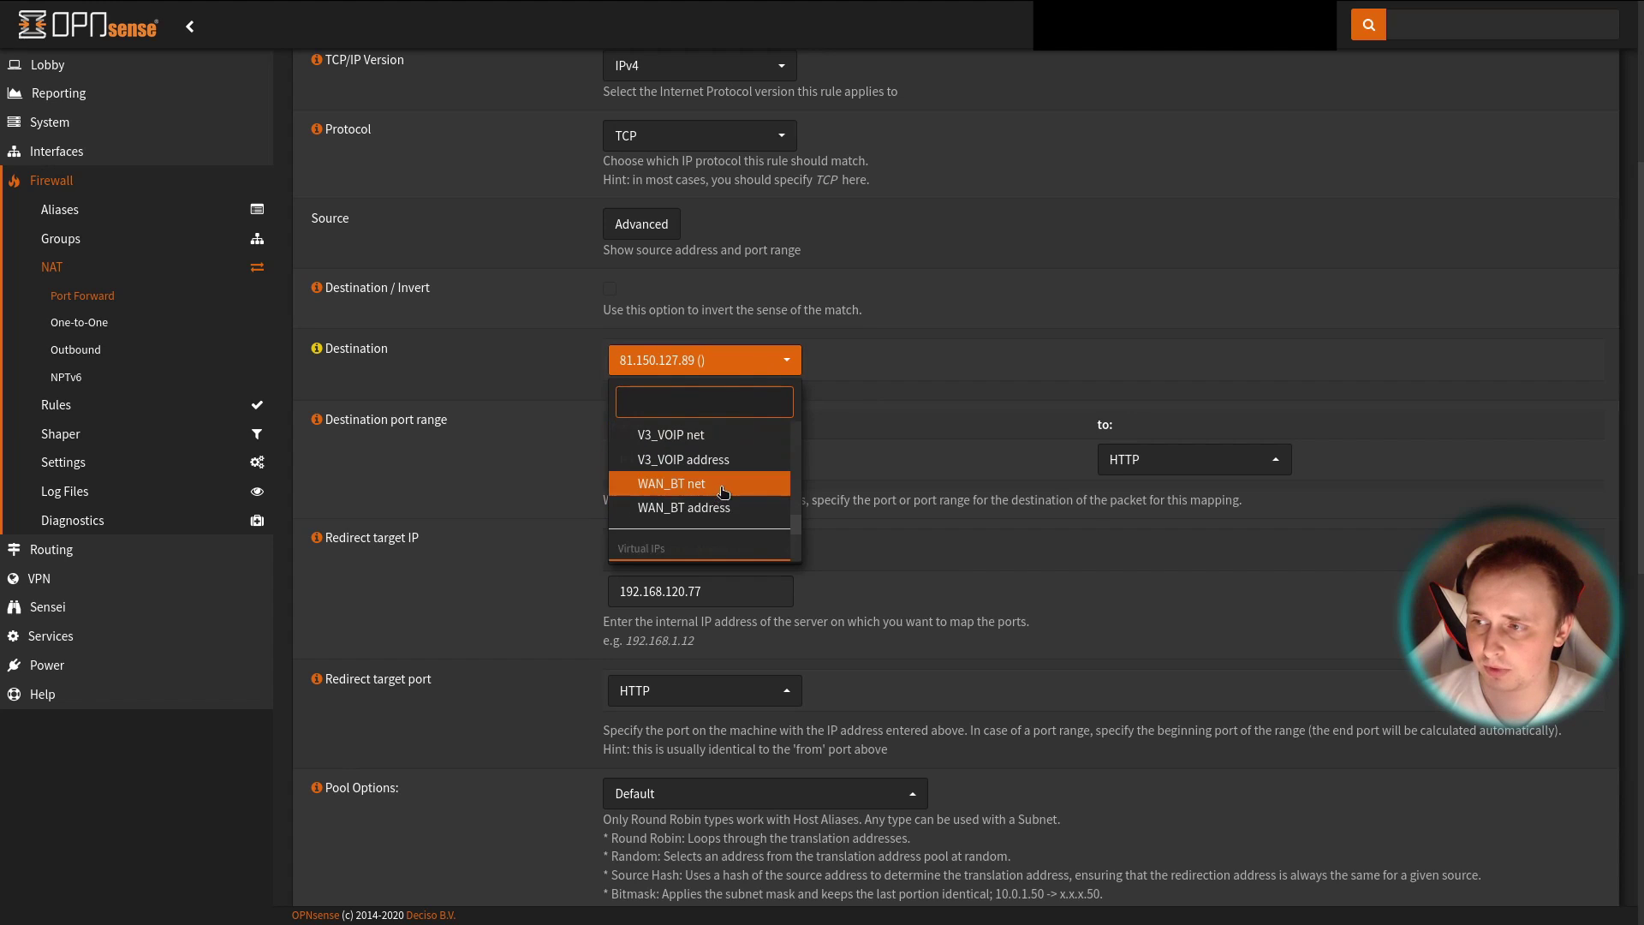
pyautogui.click(671, 483)
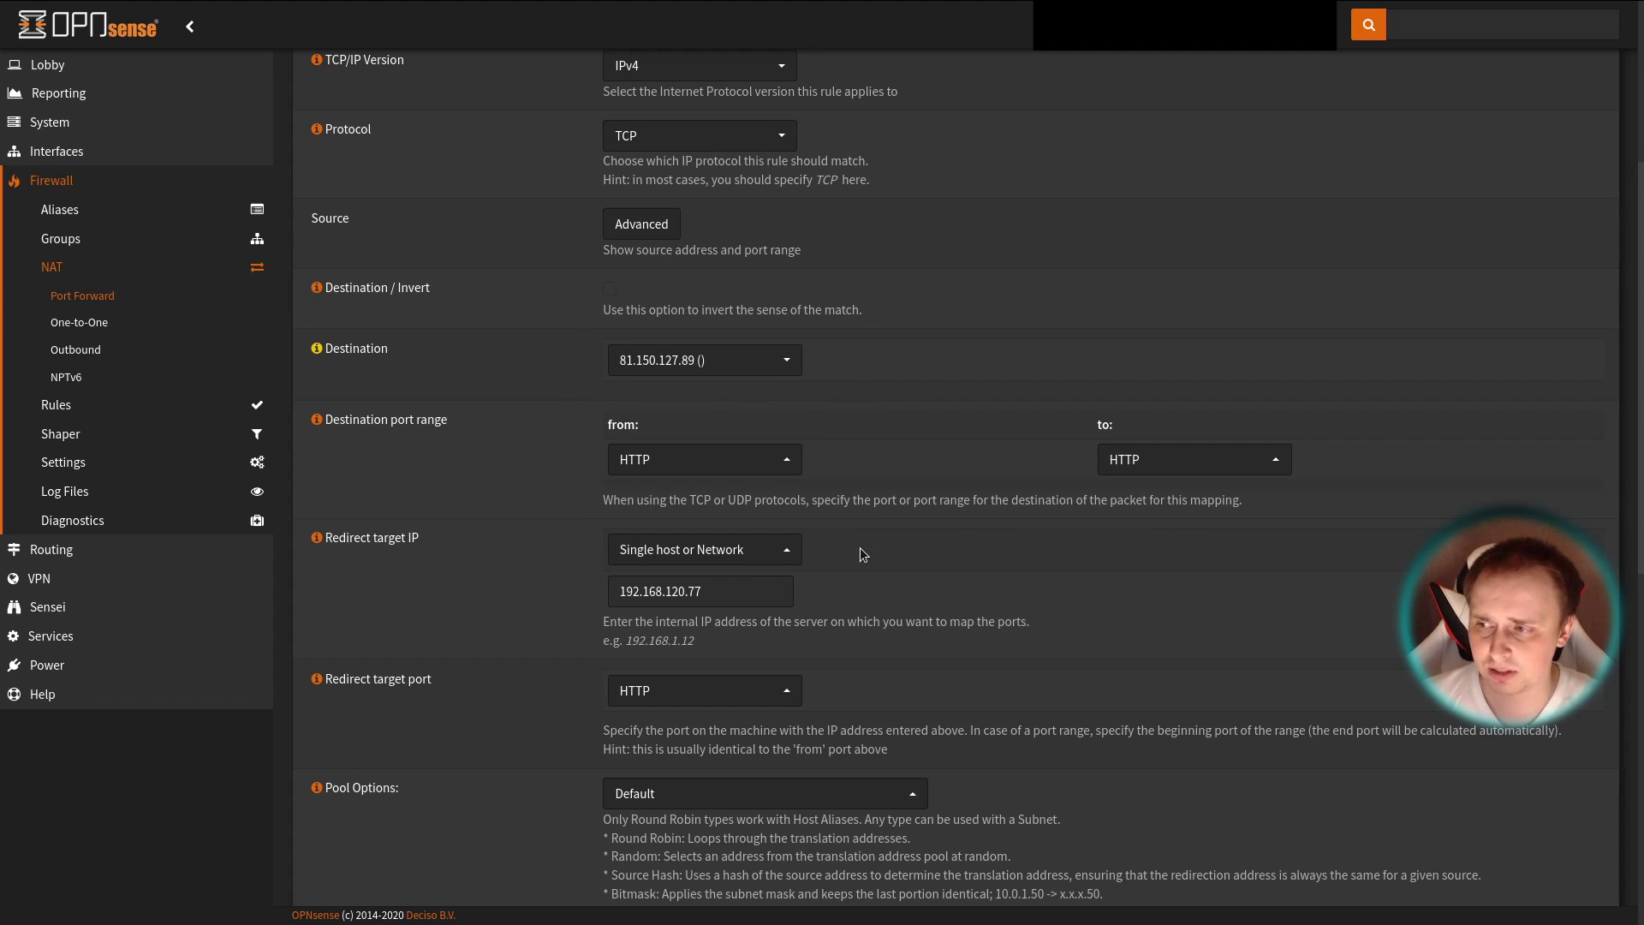
pyautogui.scroll(-3)
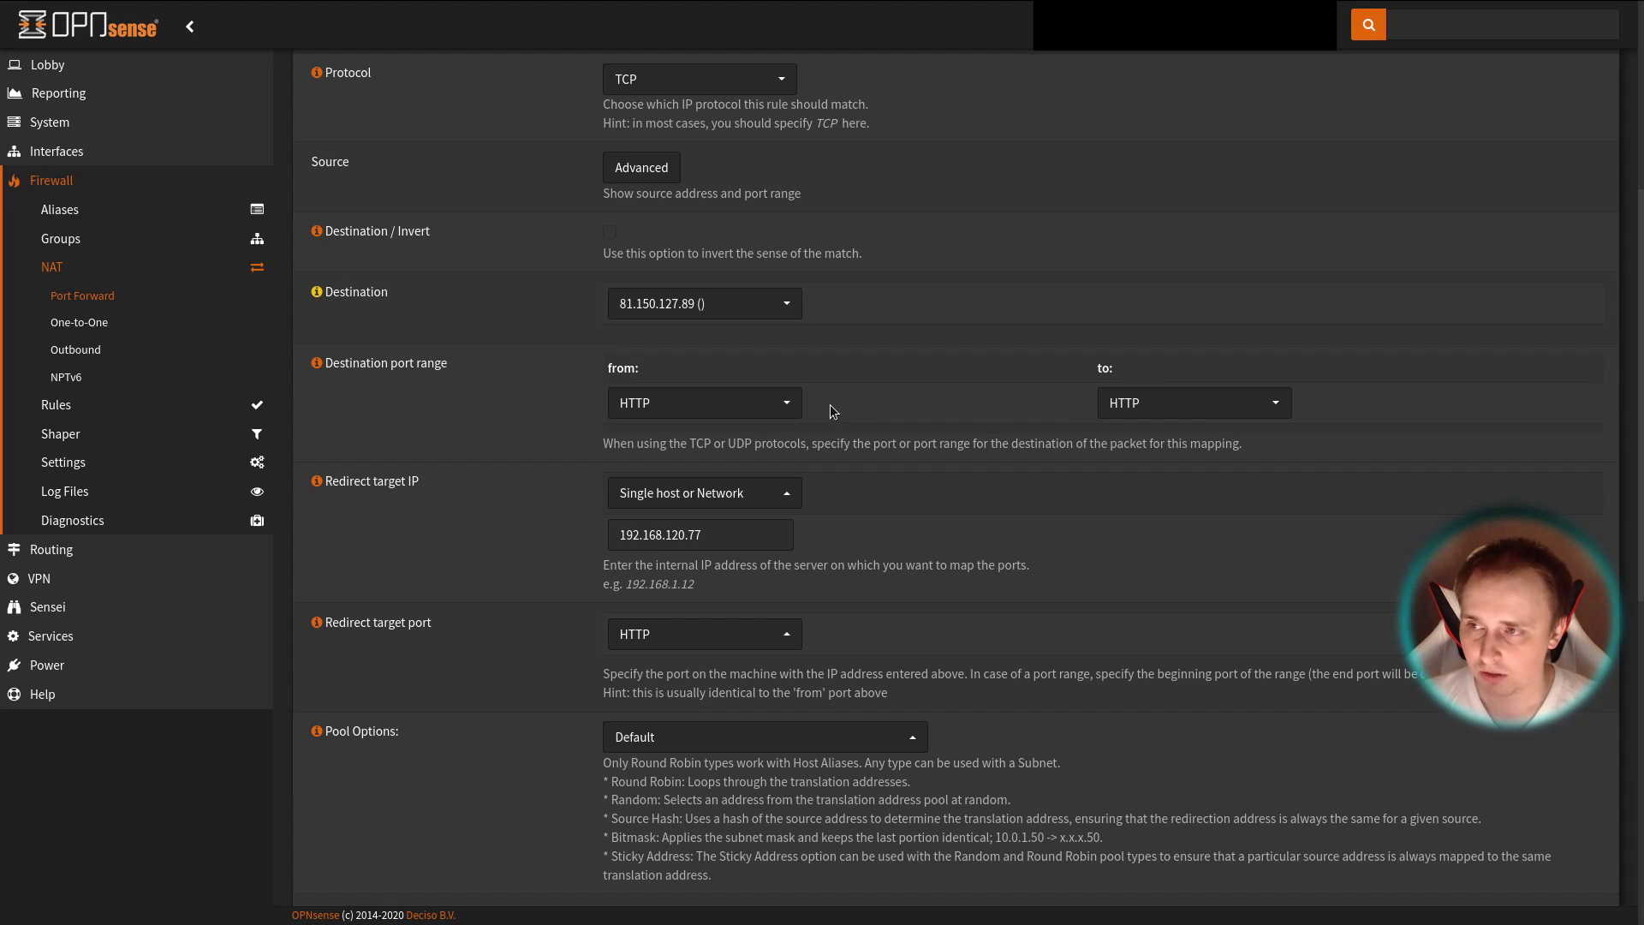
pyautogui.click(699, 403)
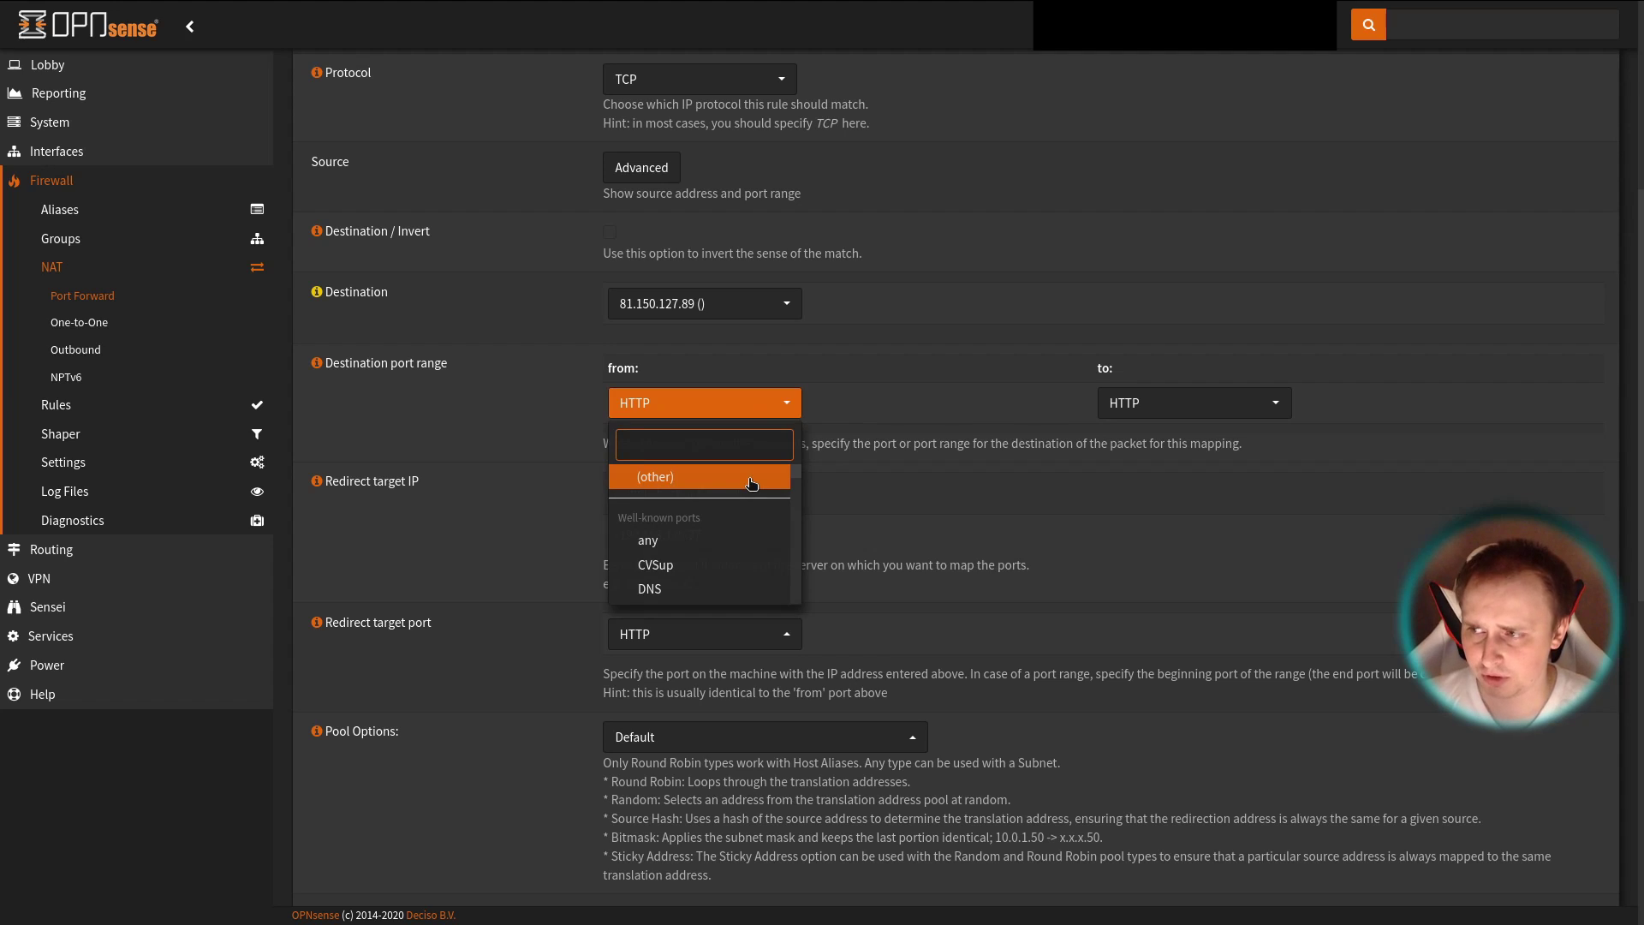
# - Set the destination port range to a custom 80 to 80 instead of the HTTP preset
pyautogui.click(652, 476)
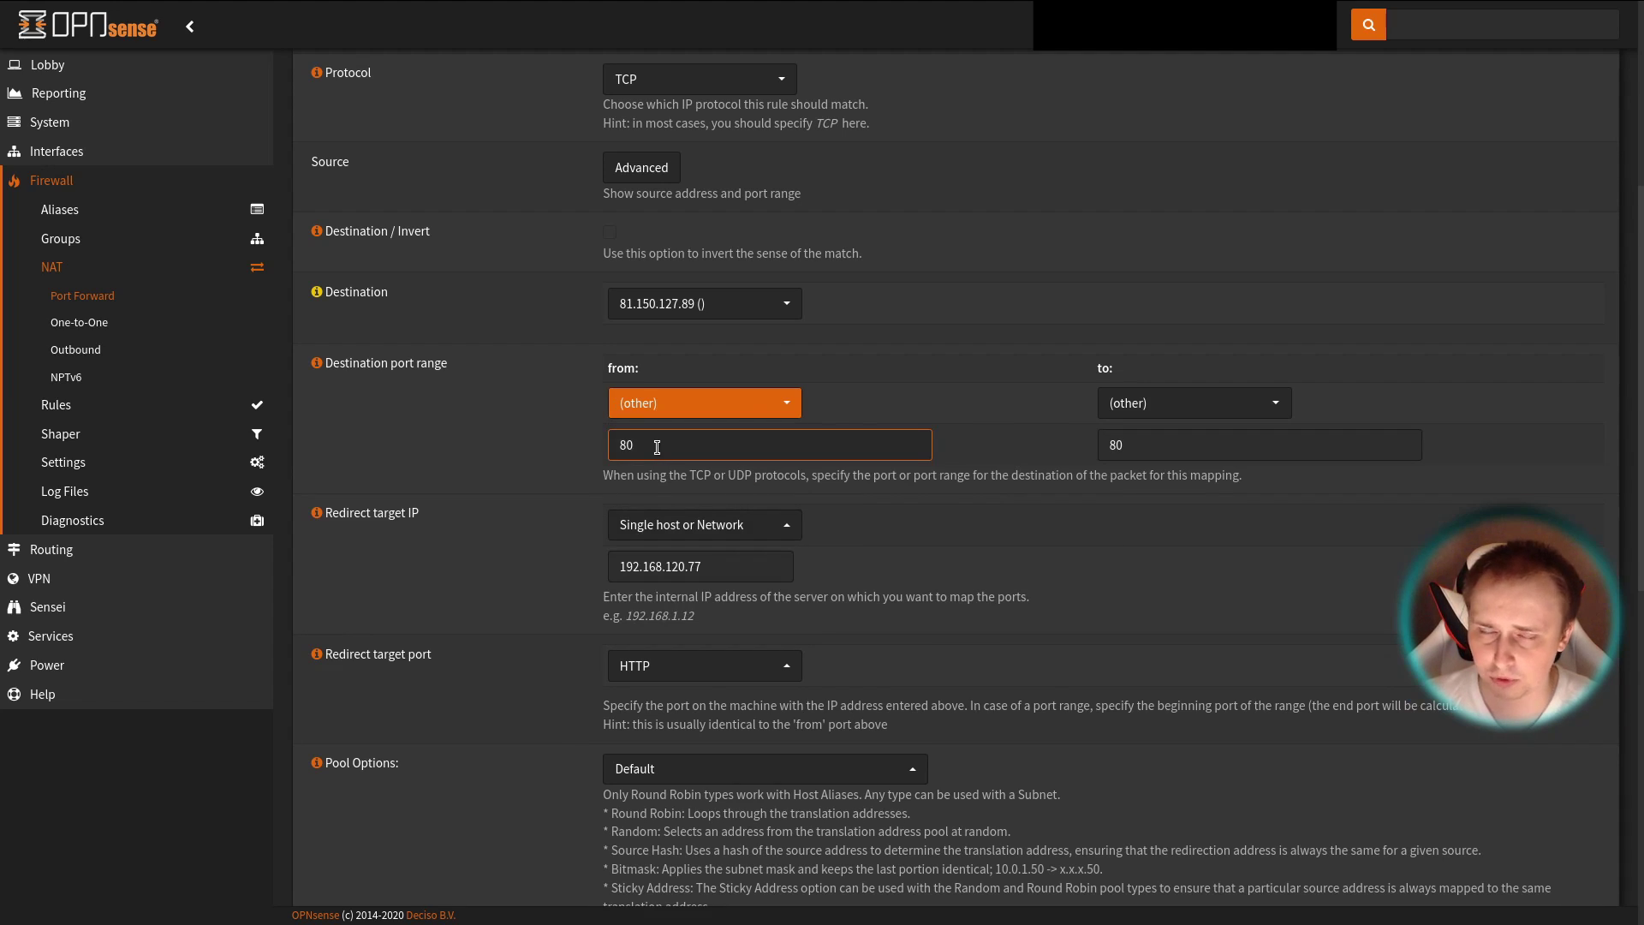
pyautogui.scroll(-3)
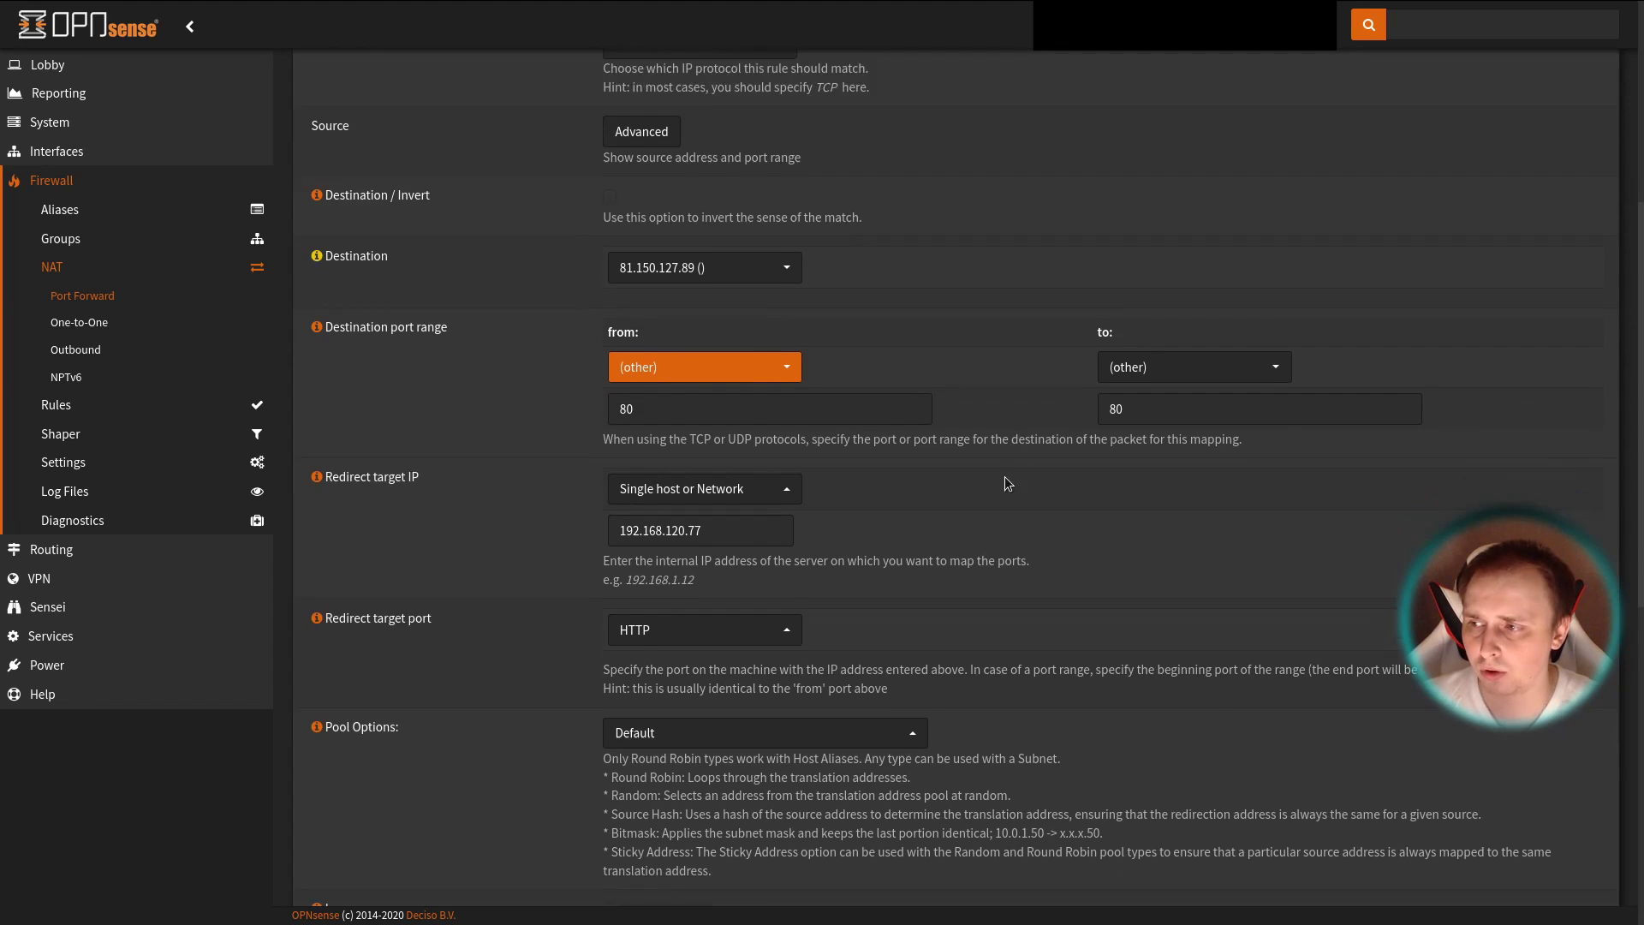
pyautogui.scroll(-3)
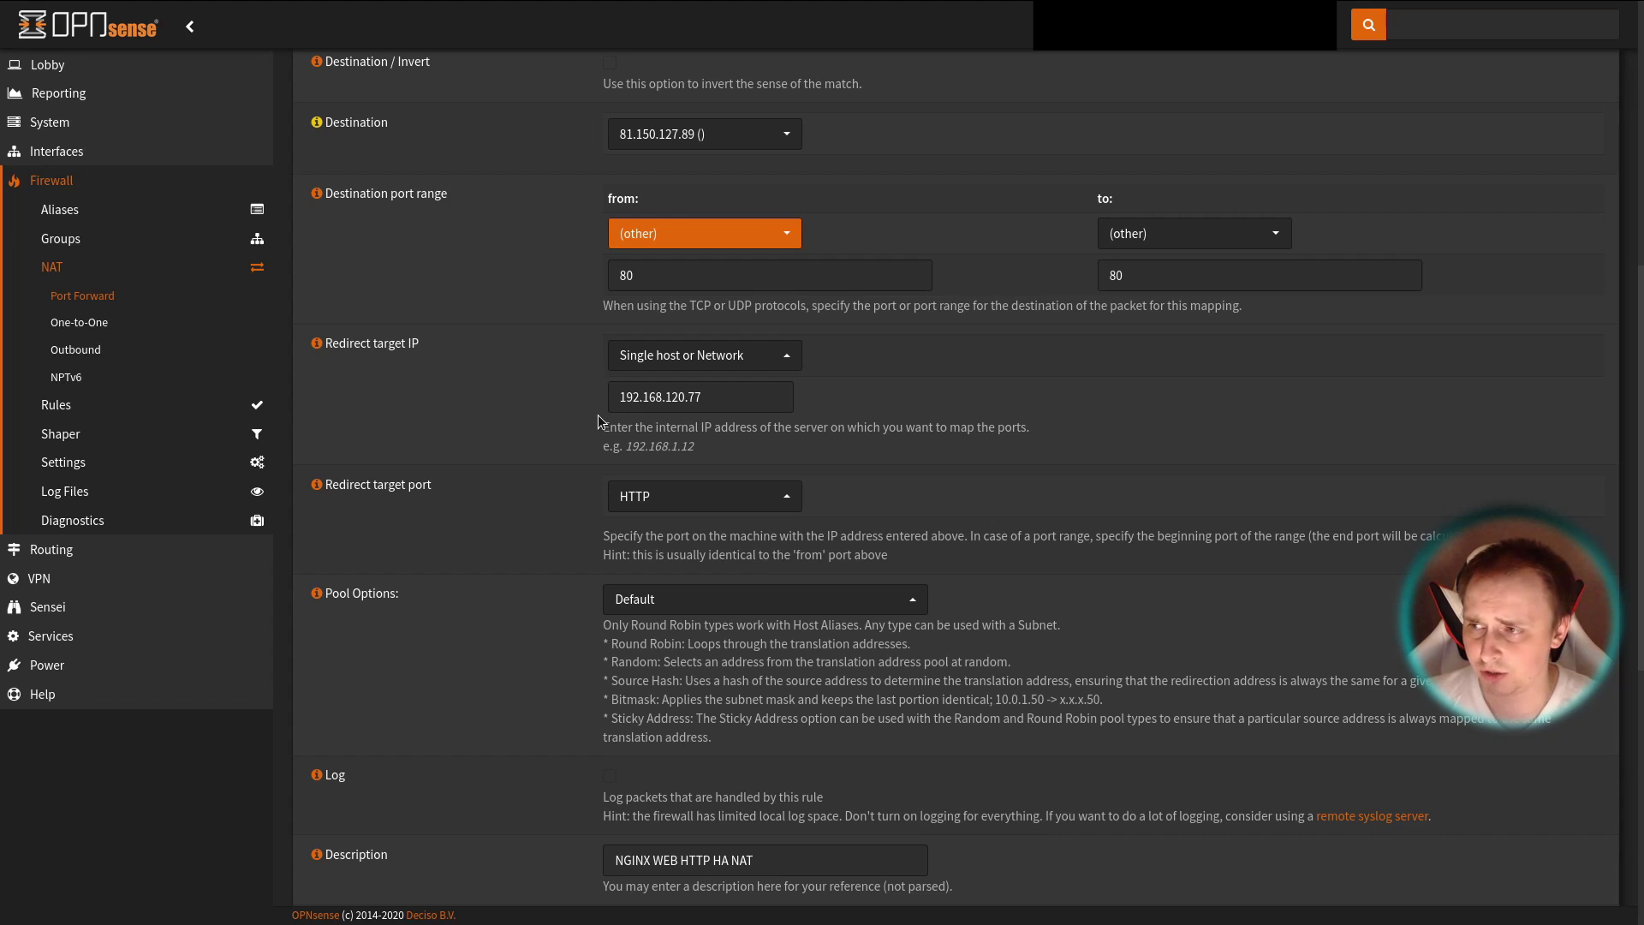
pyautogui.scroll(-3)
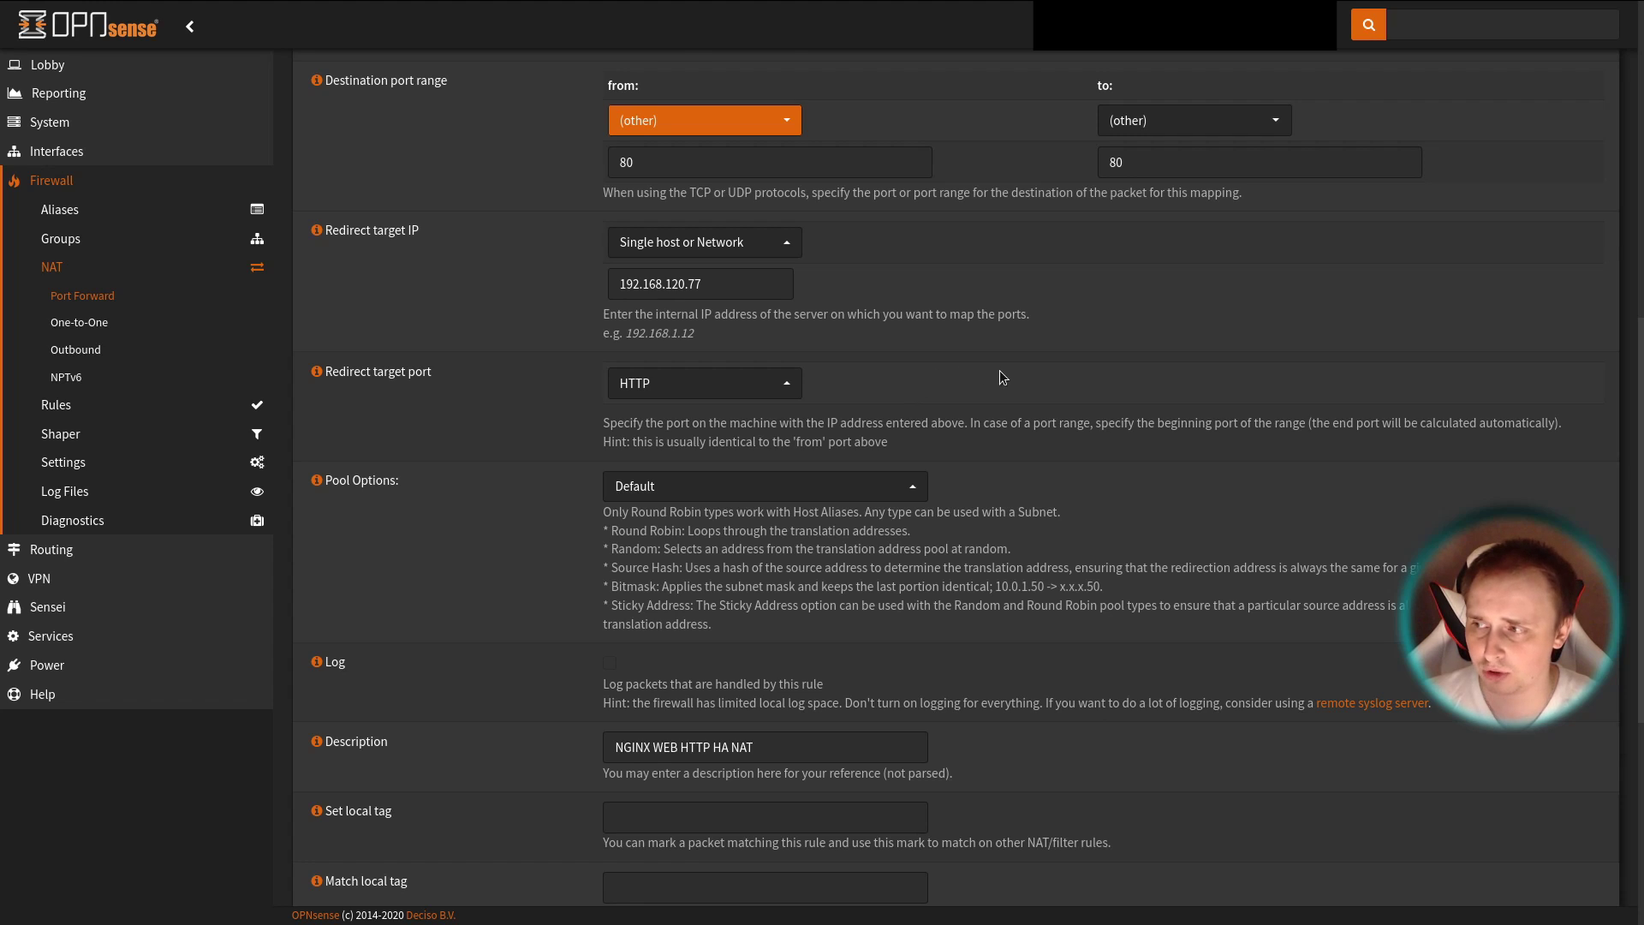
pyautogui.scroll(-3)
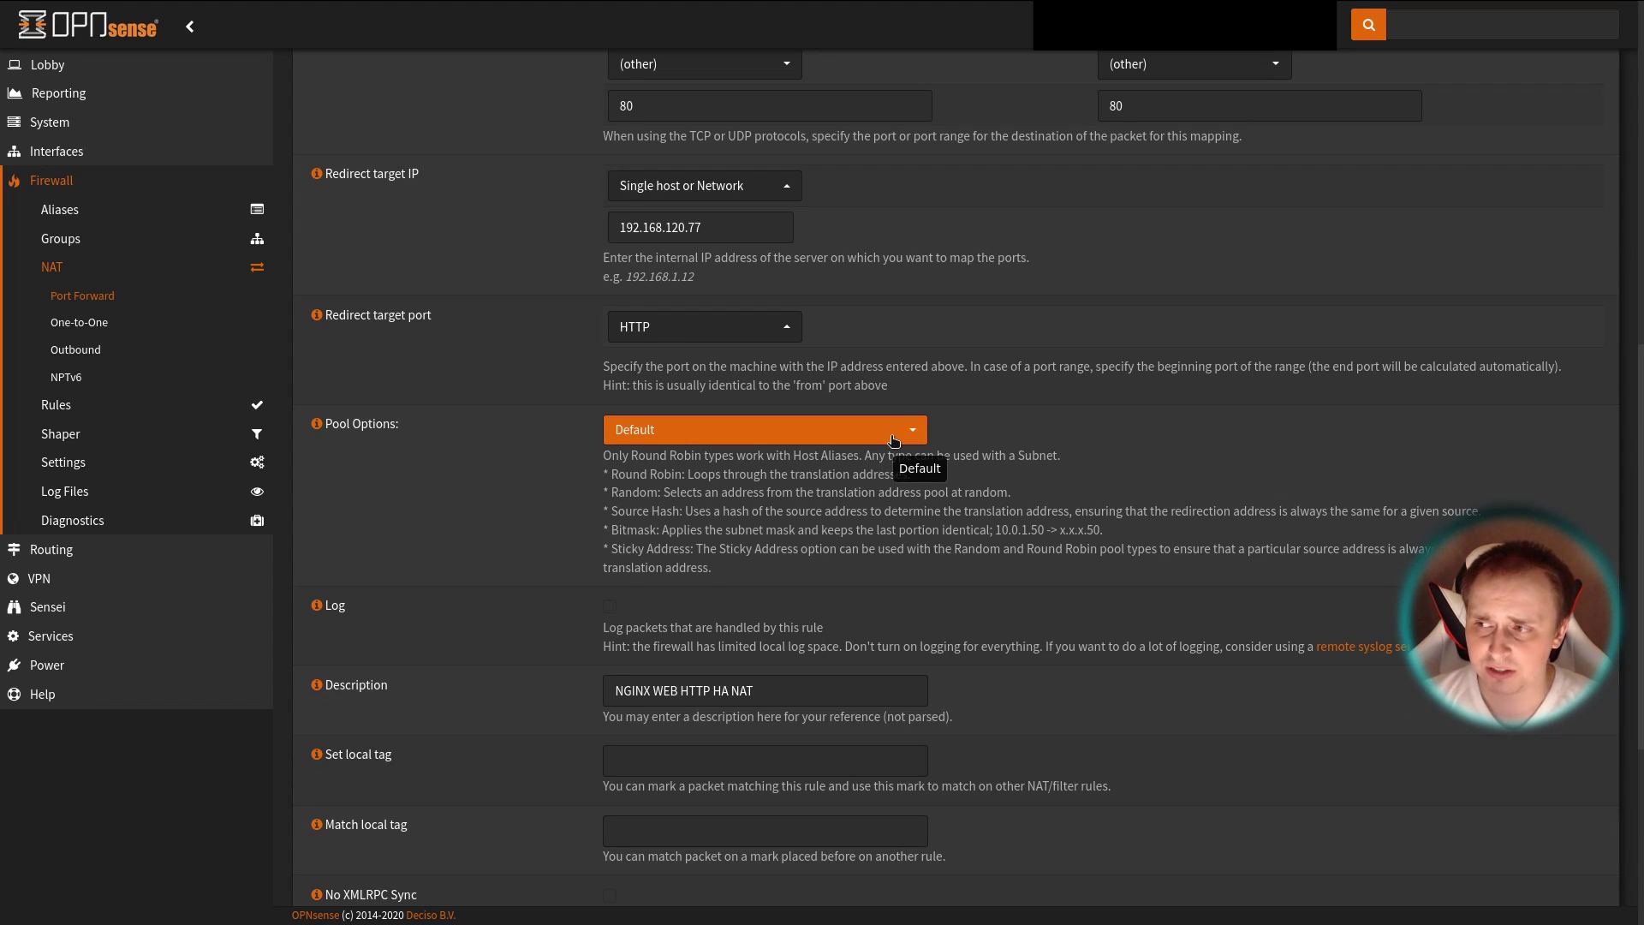
pyautogui.click(764, 428)
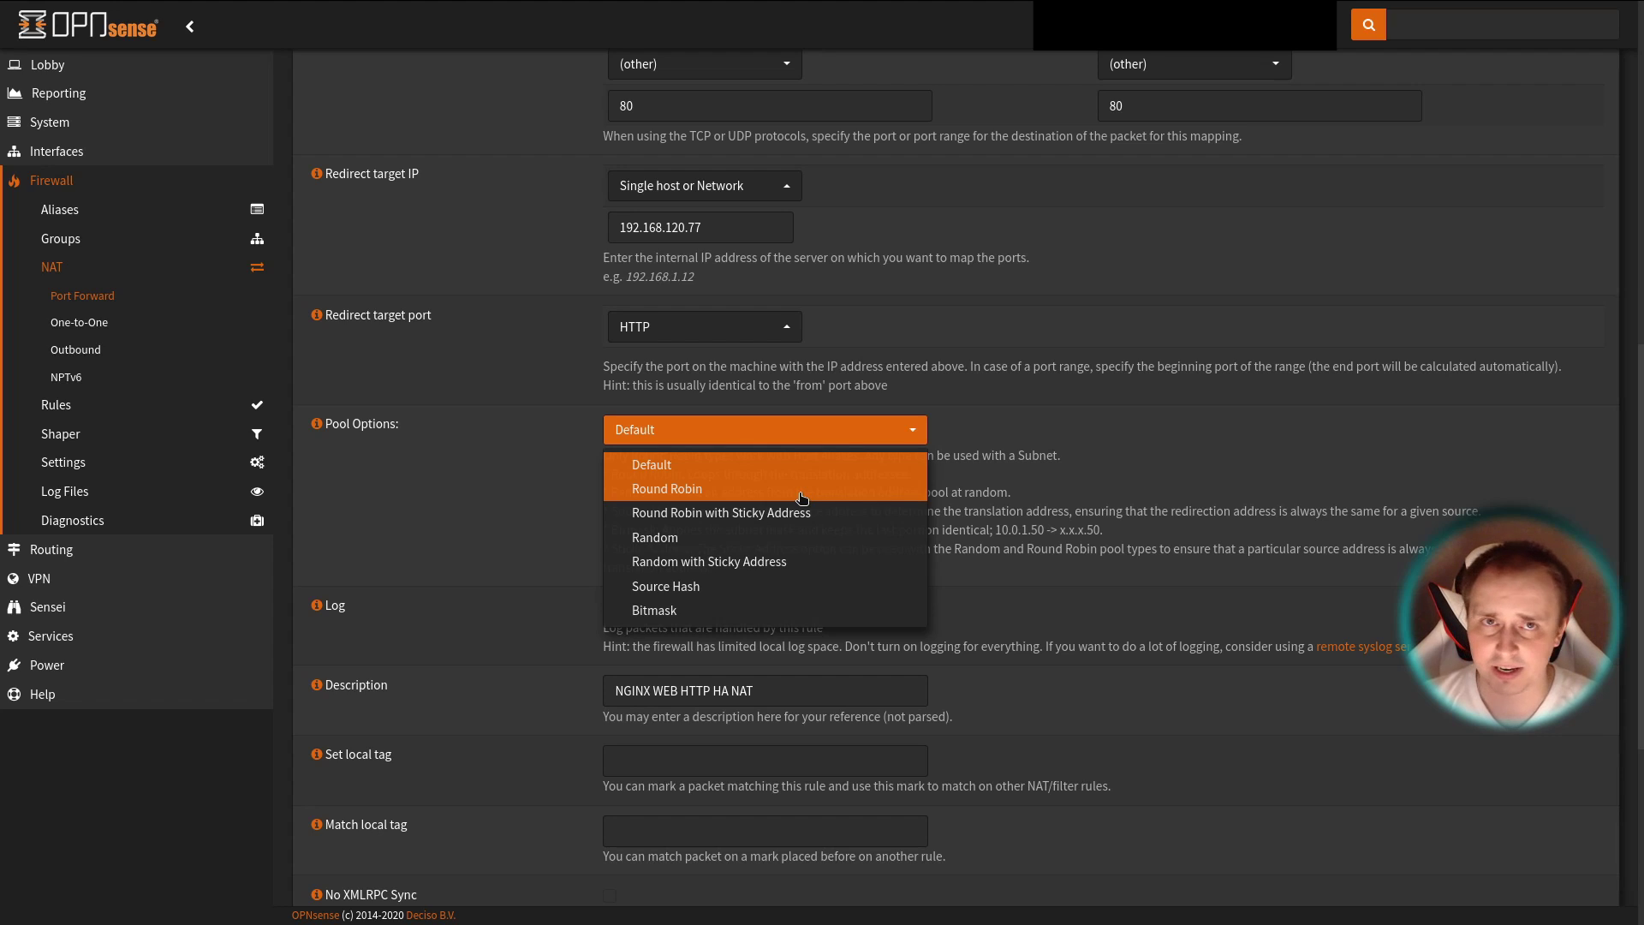
pyautogui.moveTo(1057, 449)
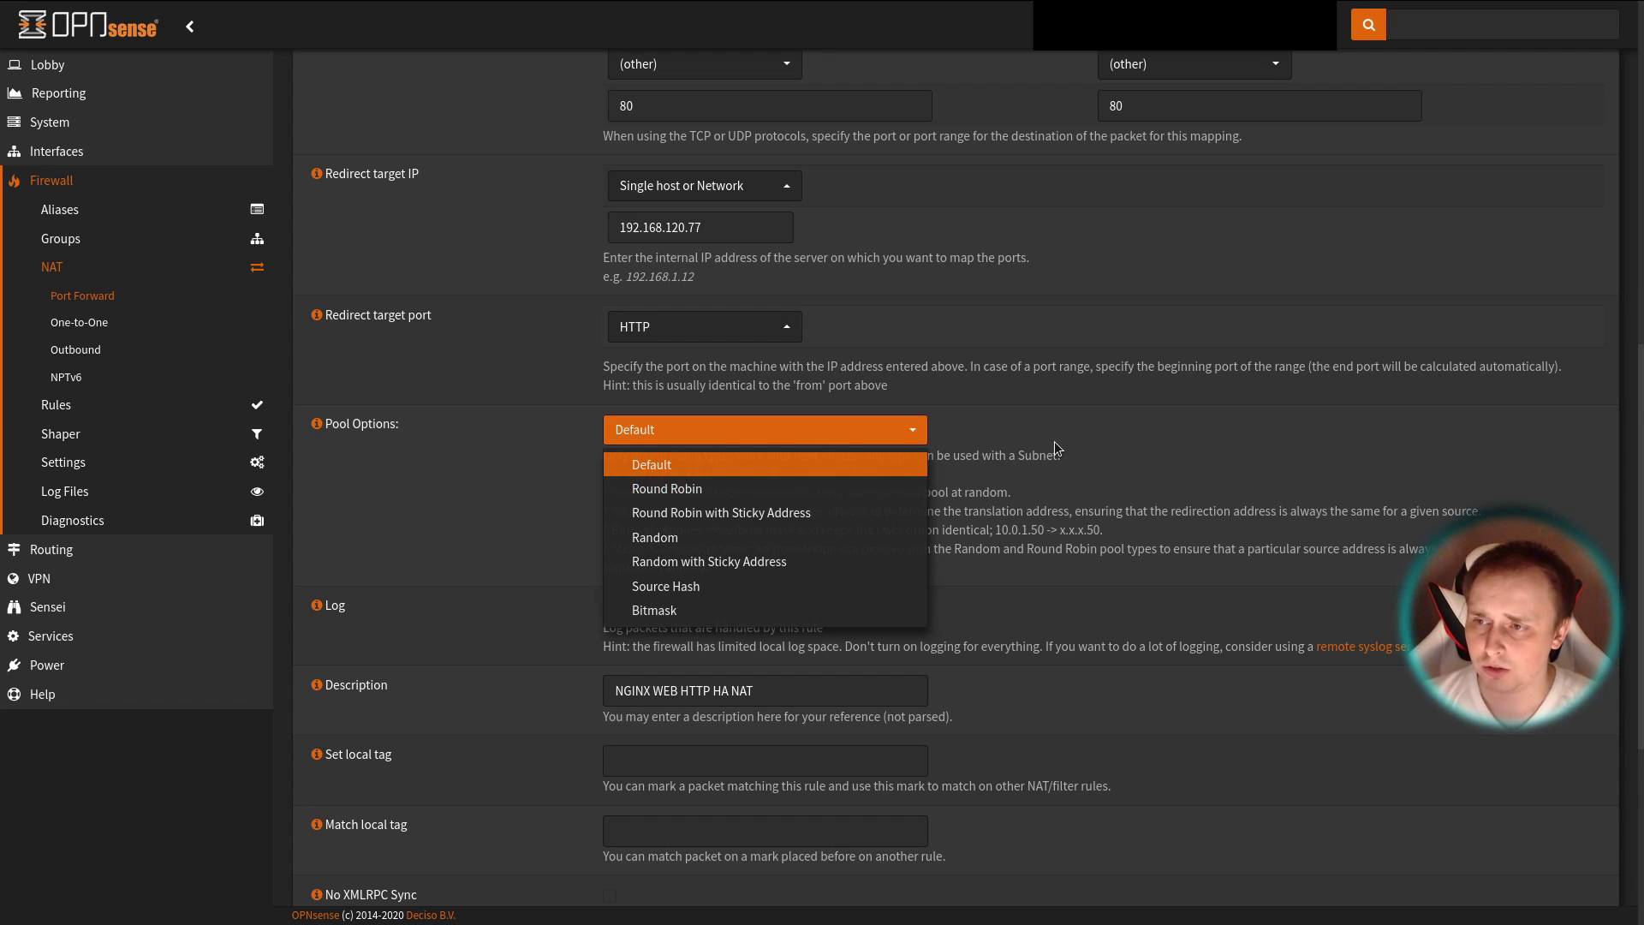
pyautogui.click(651, 464)
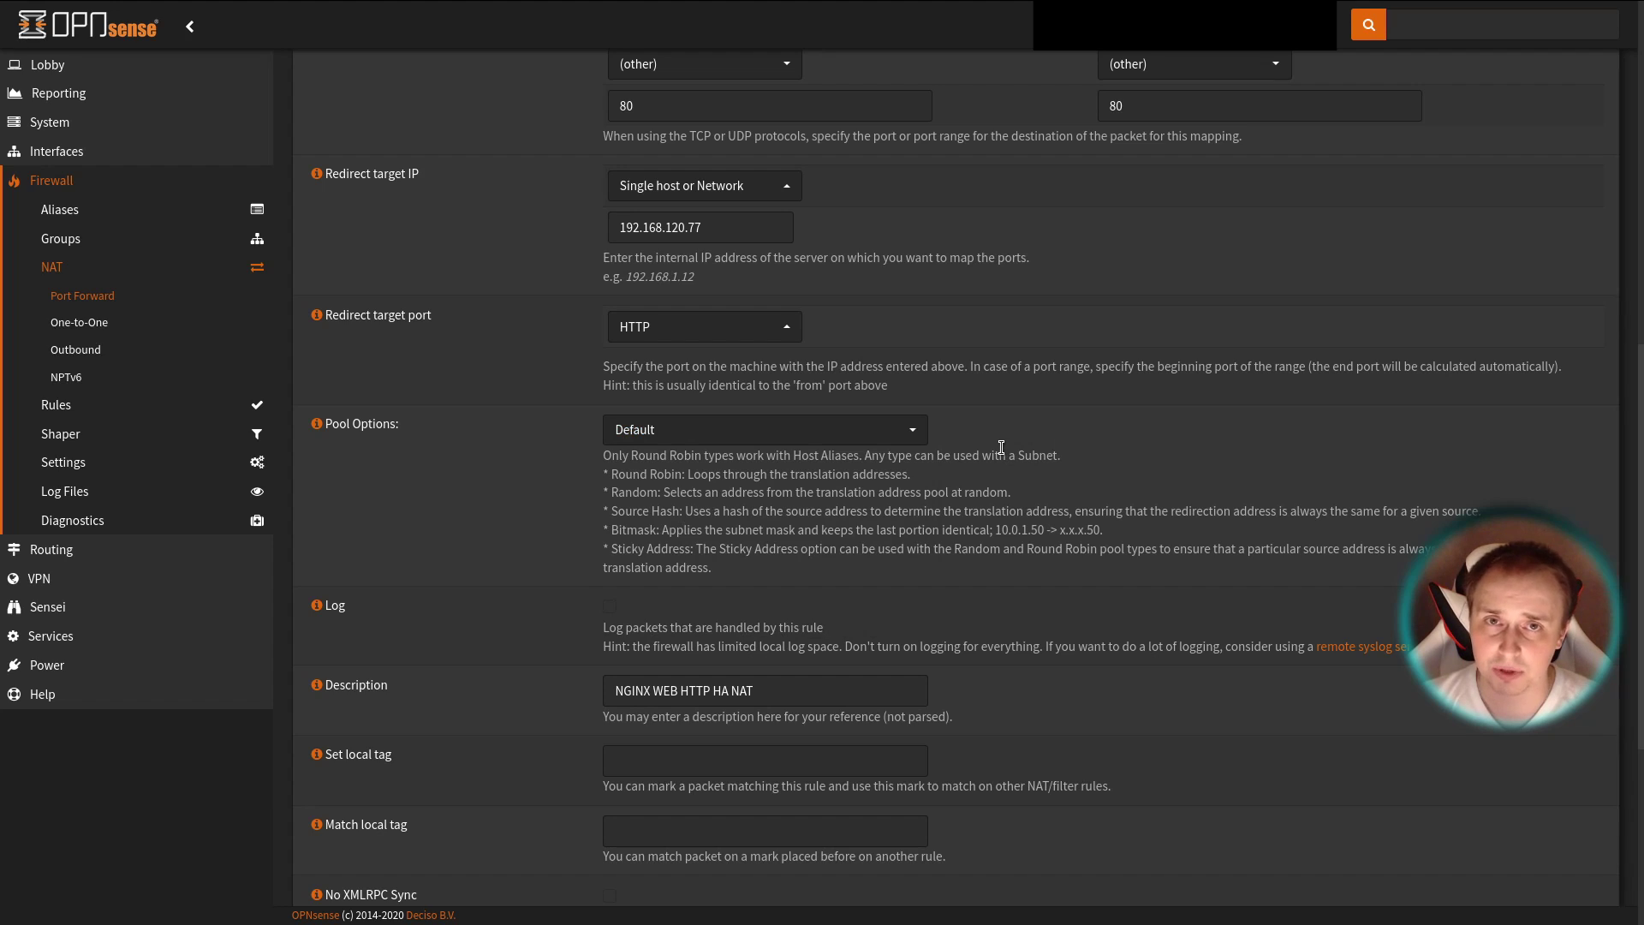
pyautogui.moveTo(993, 455)
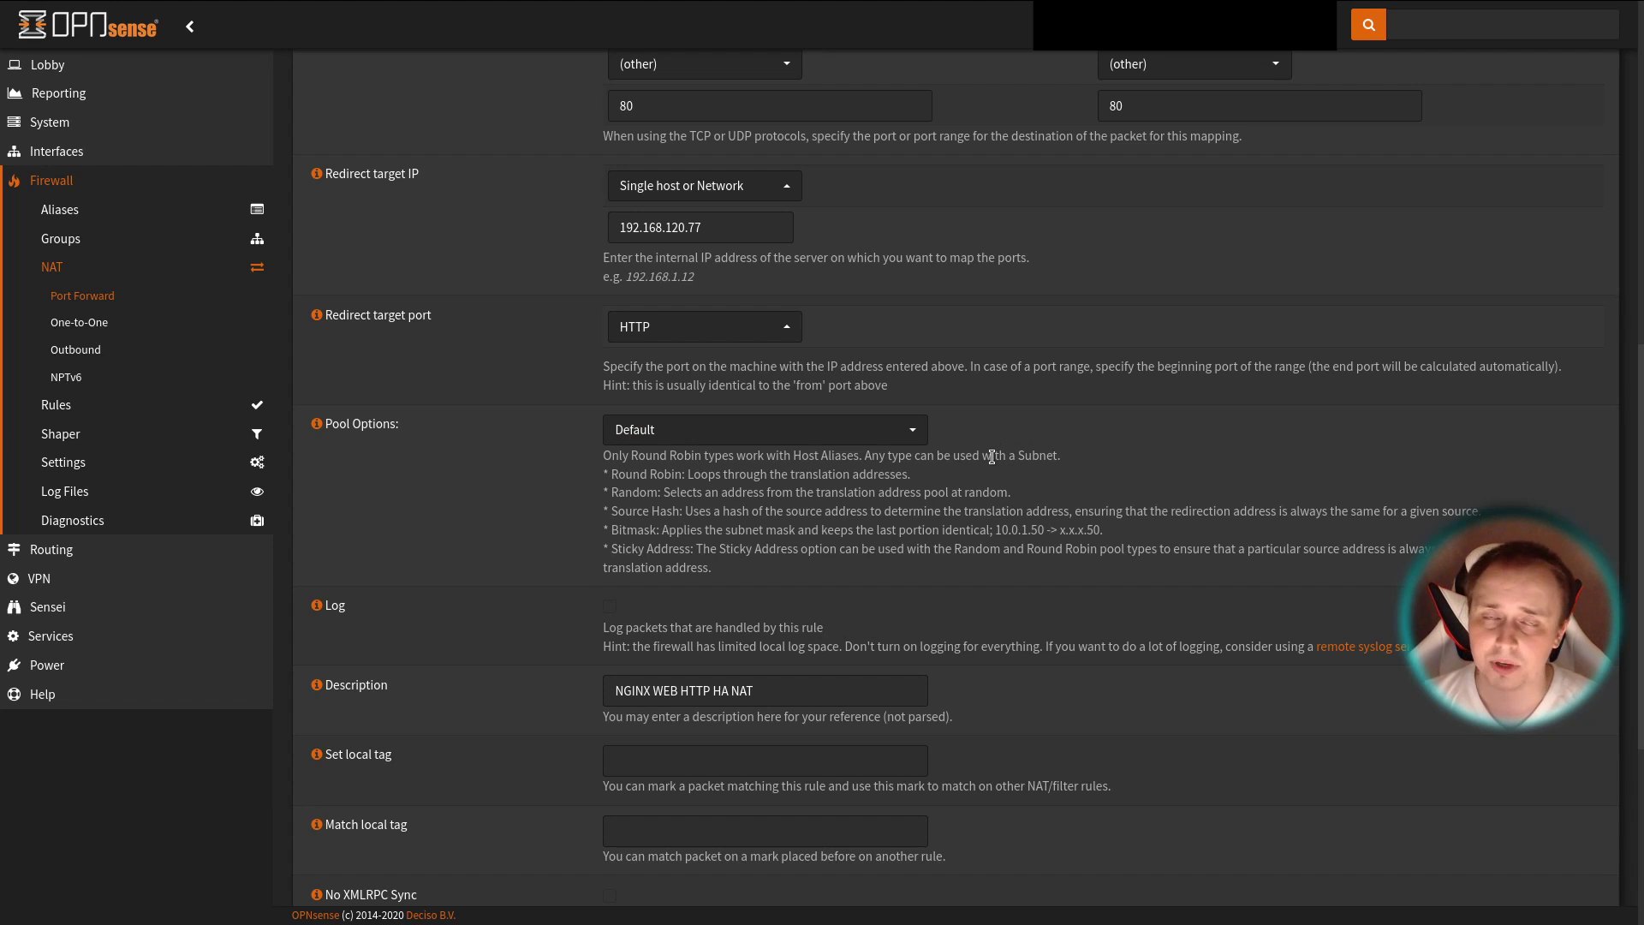
pyautogui.moveTo(804, 451)
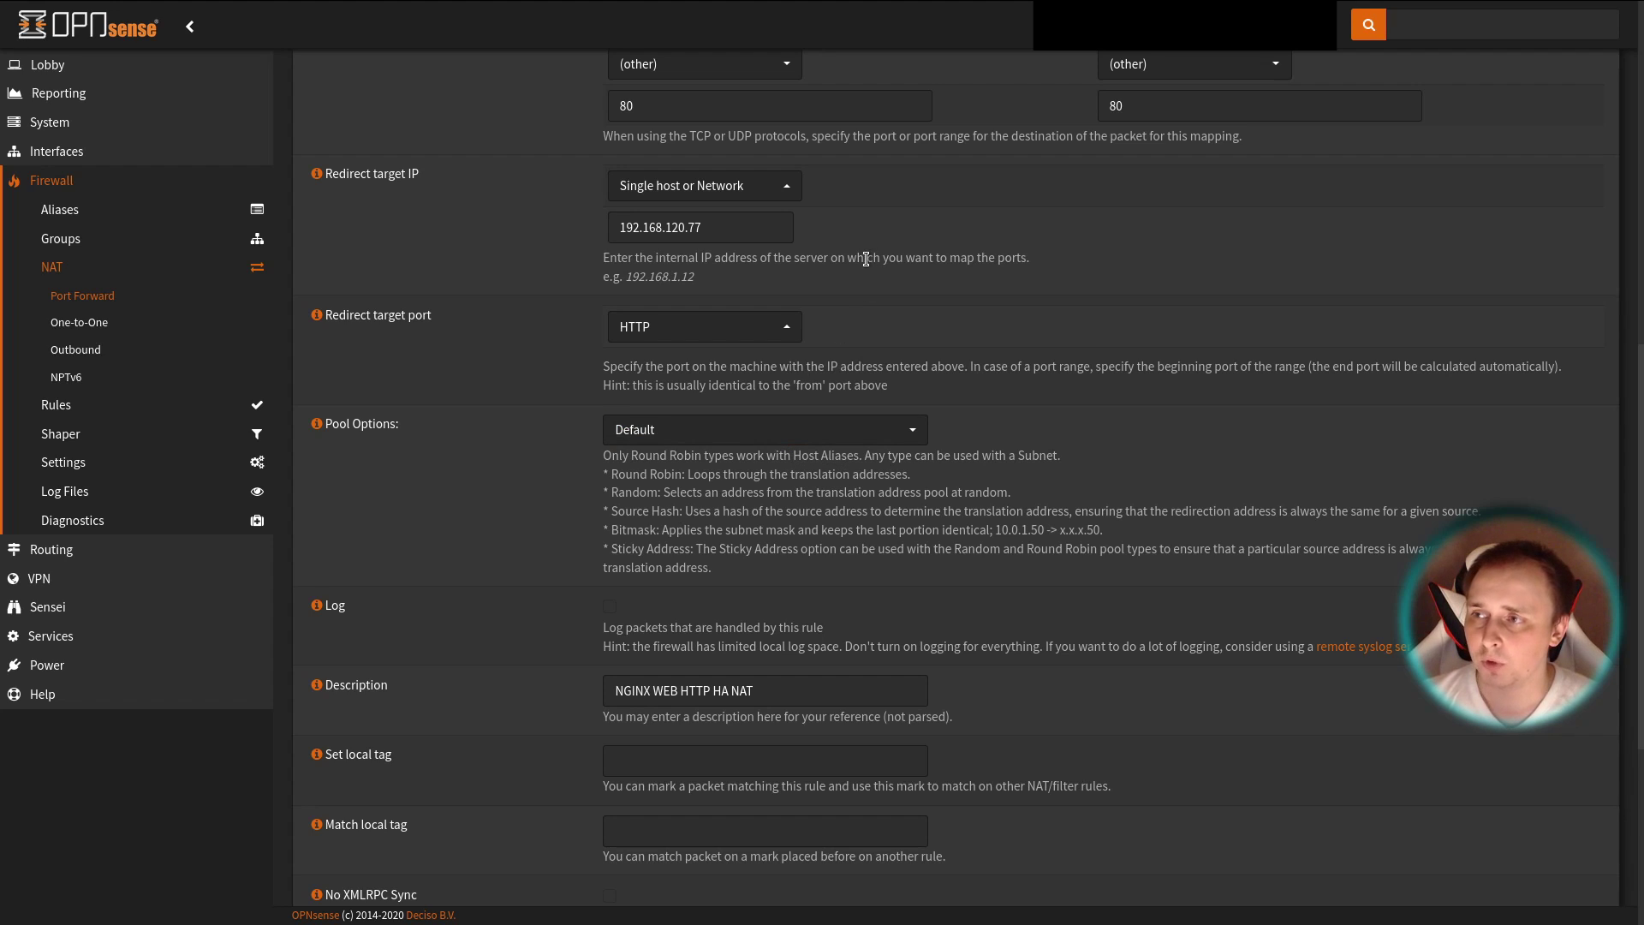
pyautogui.moveTo(899, 290)
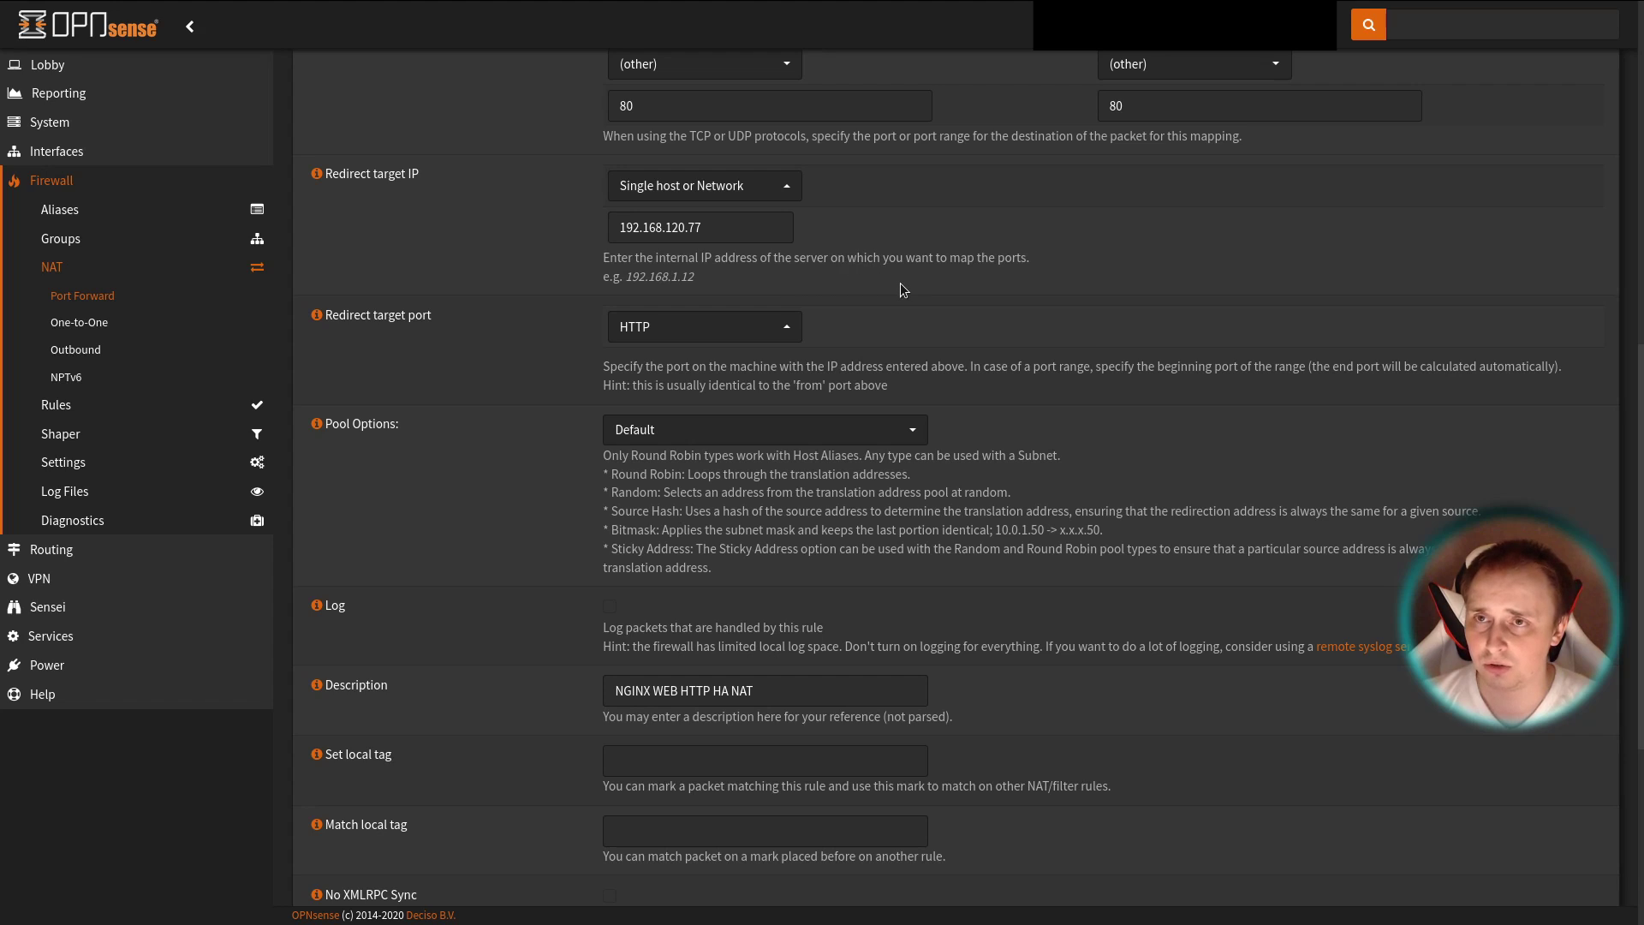
pyautogui.moveTo(906, 298)
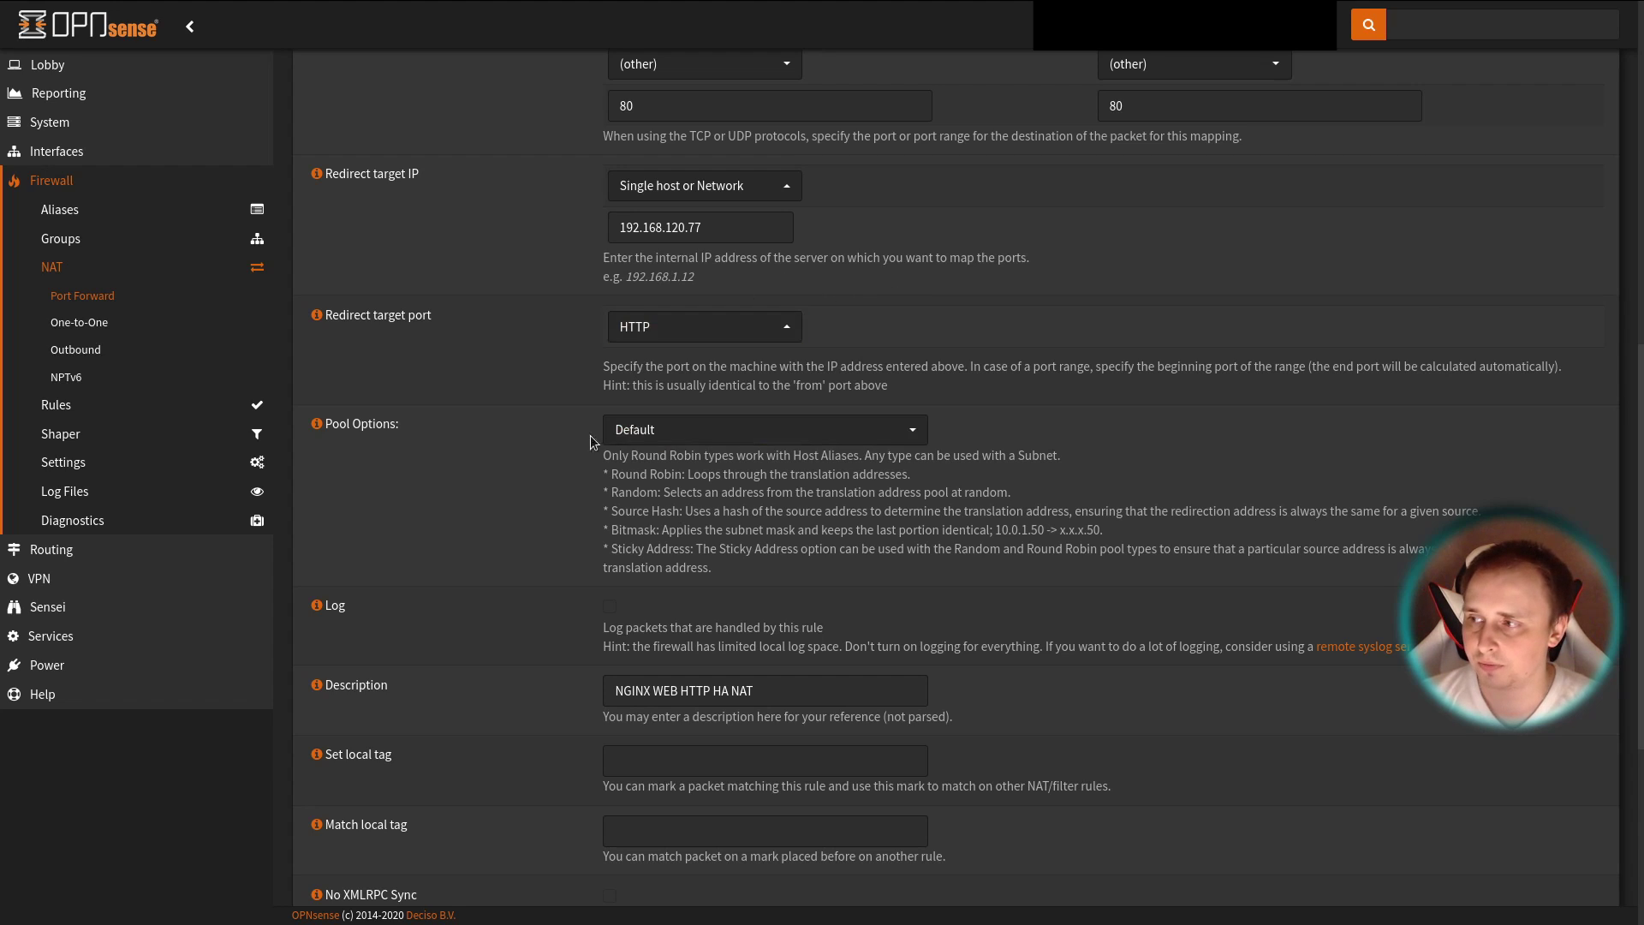
pyautogui.click(762, 428)
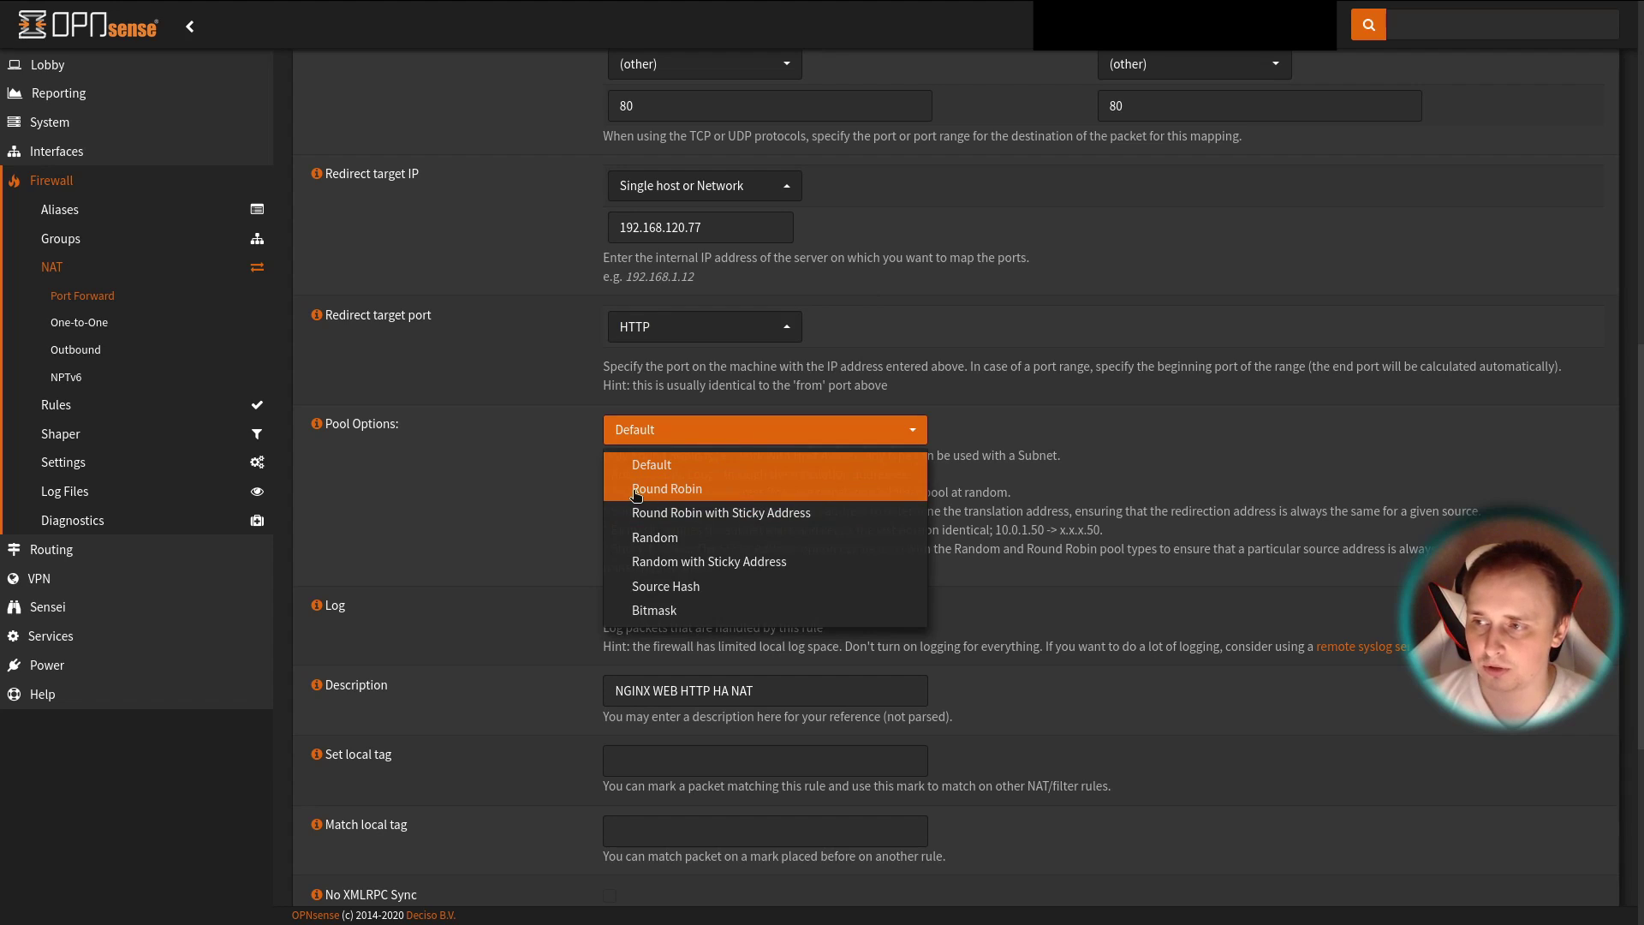
pyautogui.moveTo(721, 512)
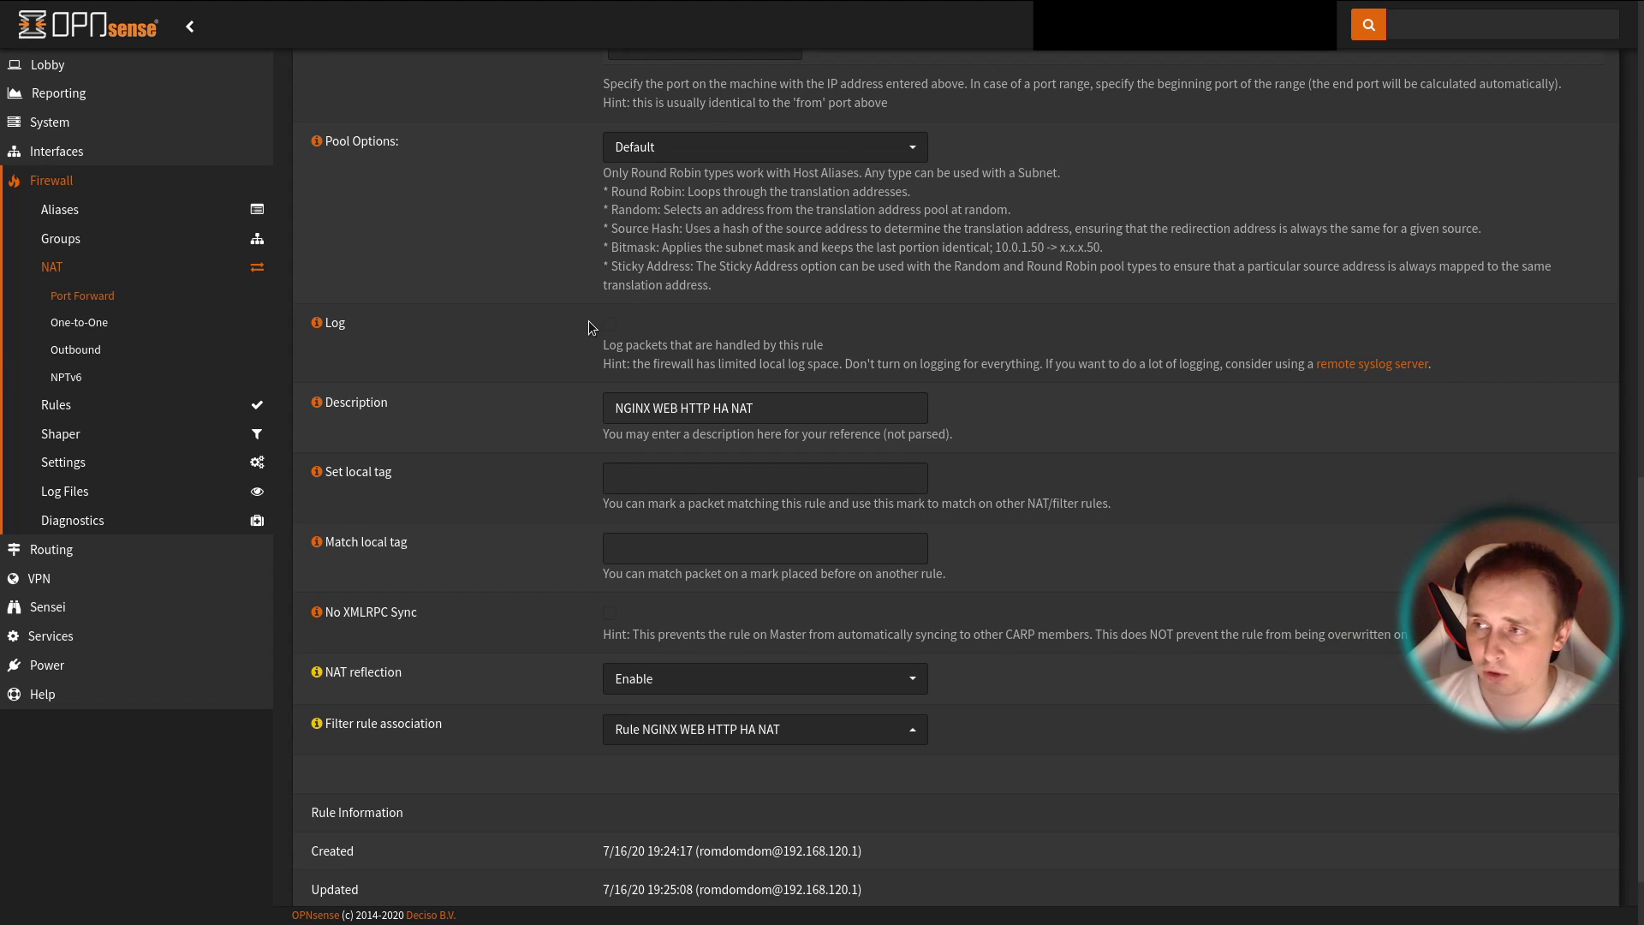
pyautogui.moveTo(613, 334)
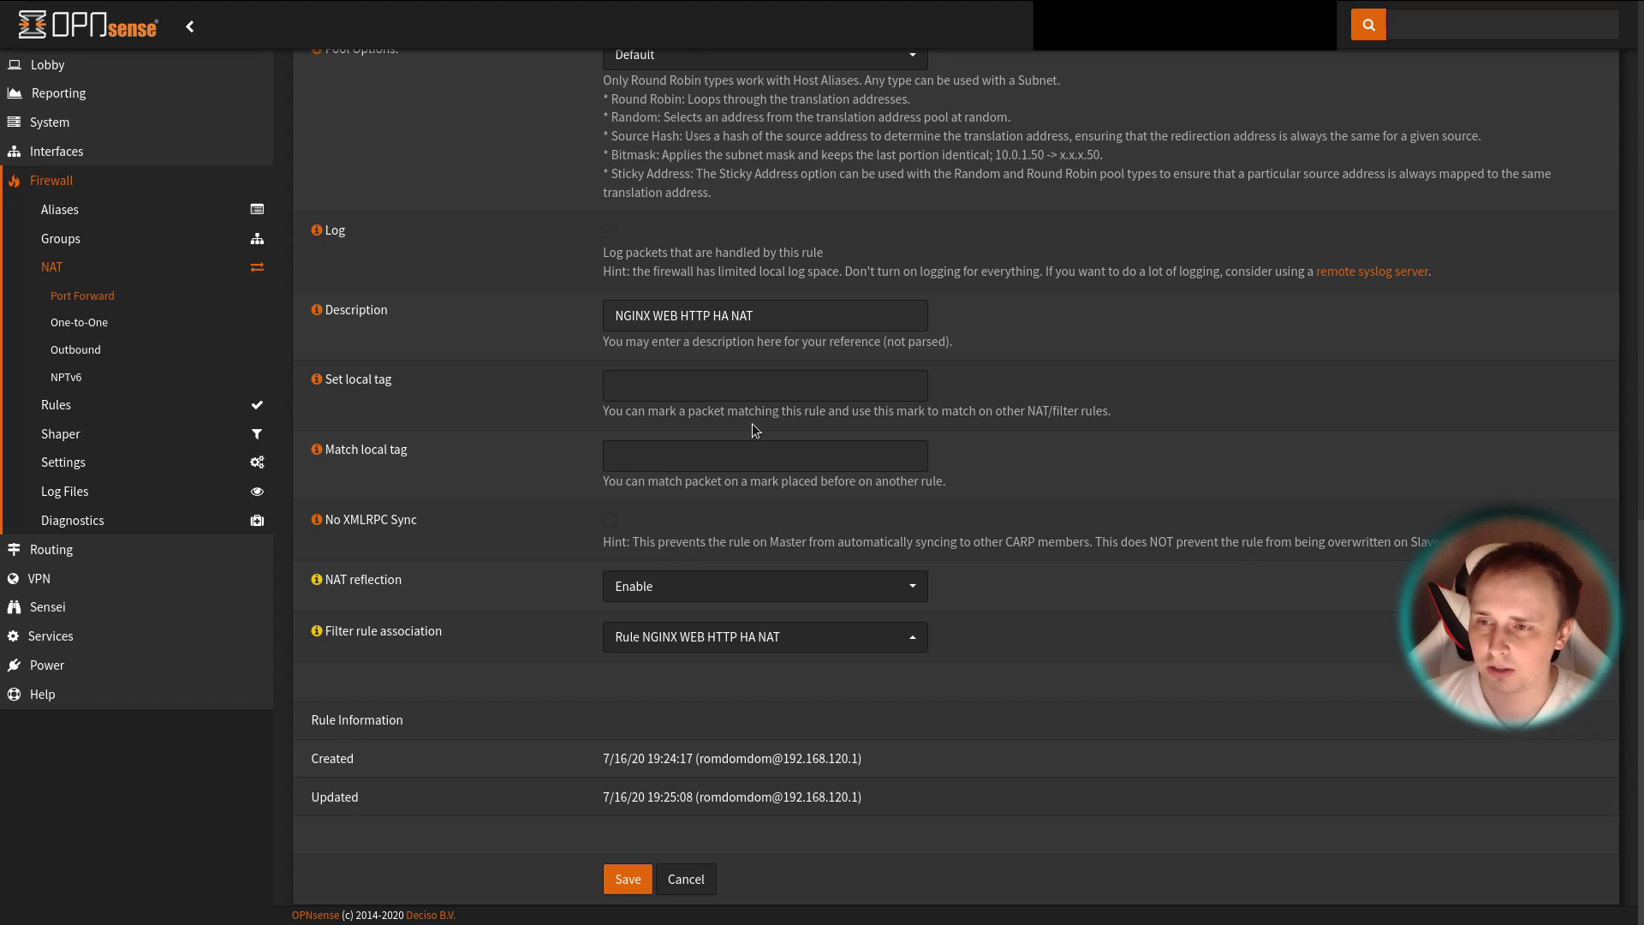
pyautogui.moveTo(515, 522)
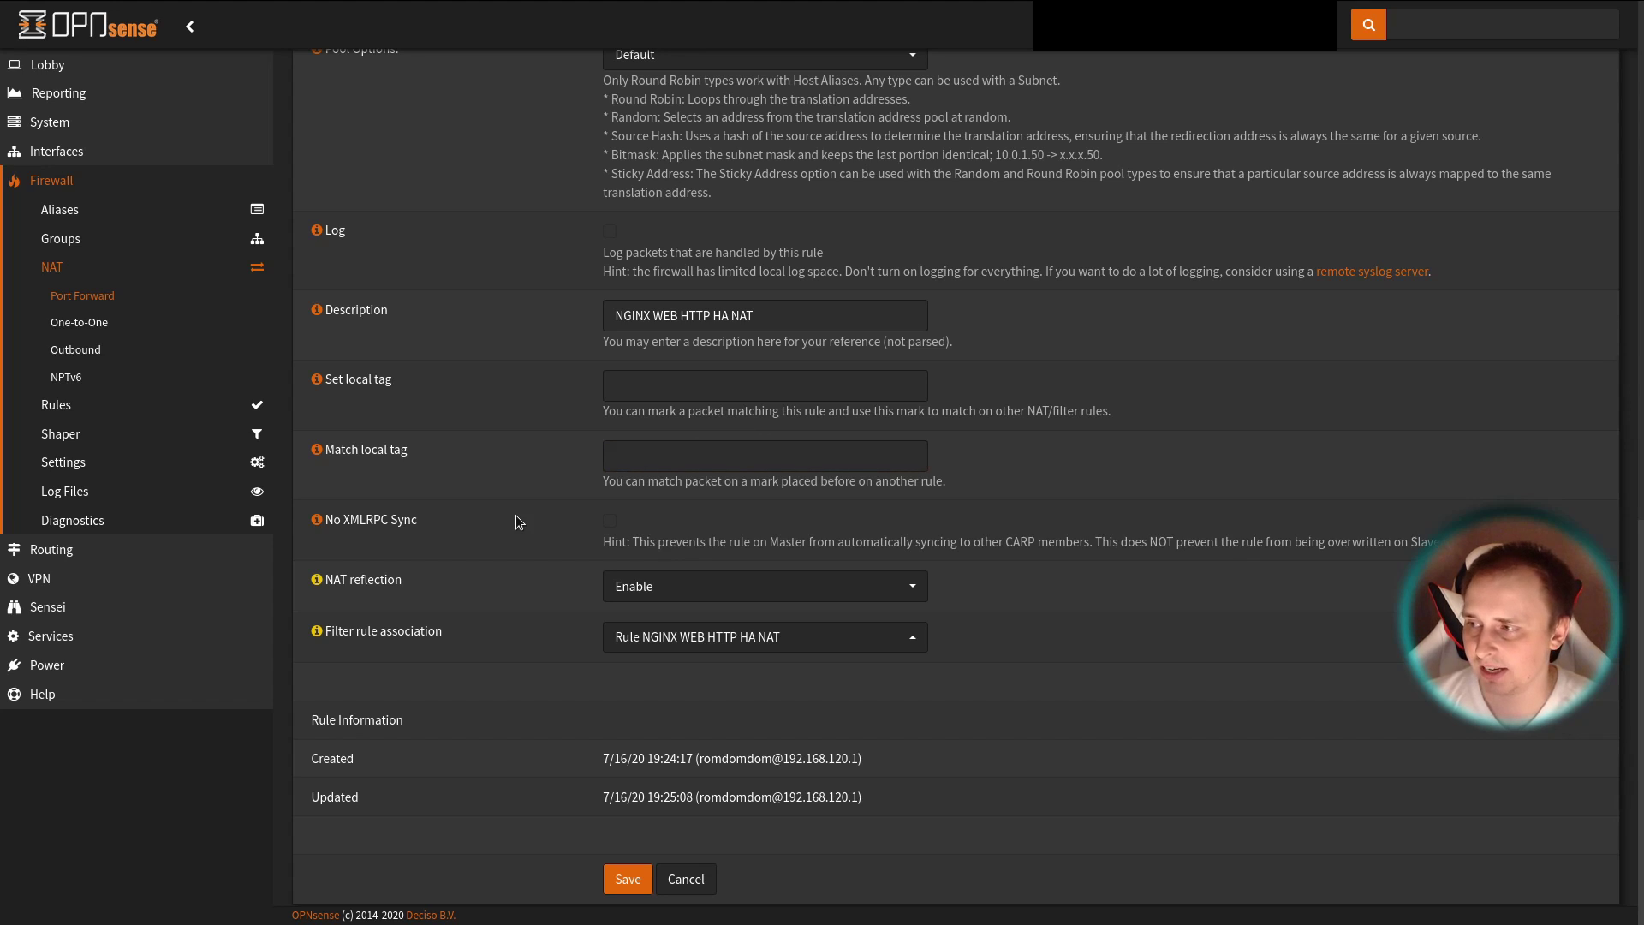
pyautogui.moveTo(543, 527)
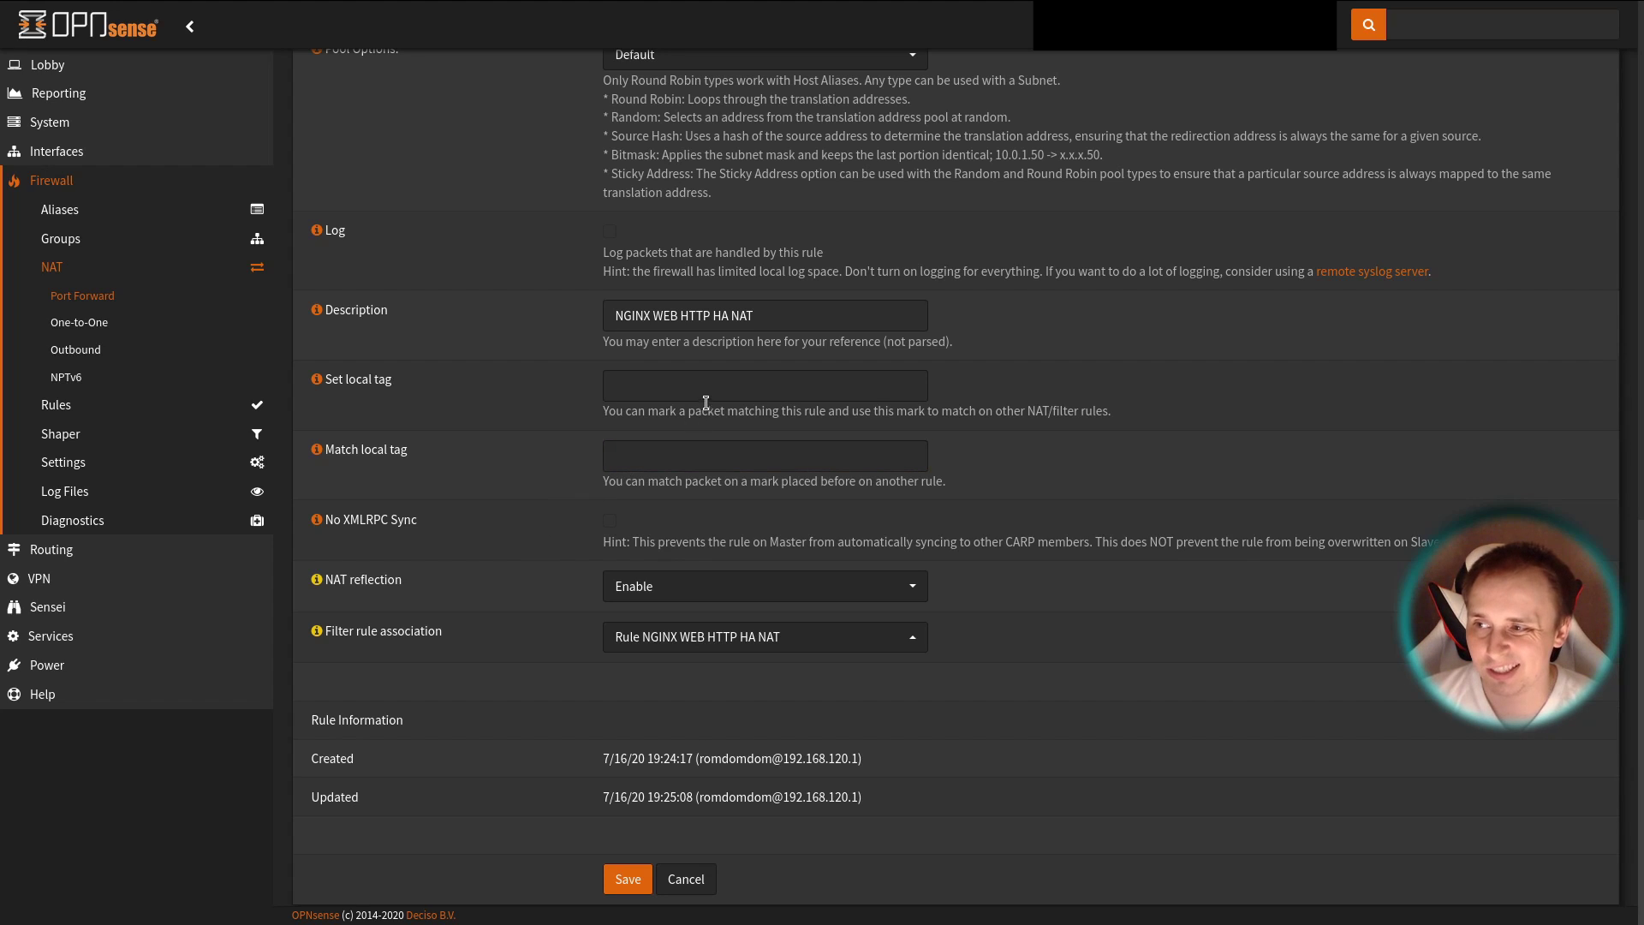
pyautogui.moveTo(428, 652)
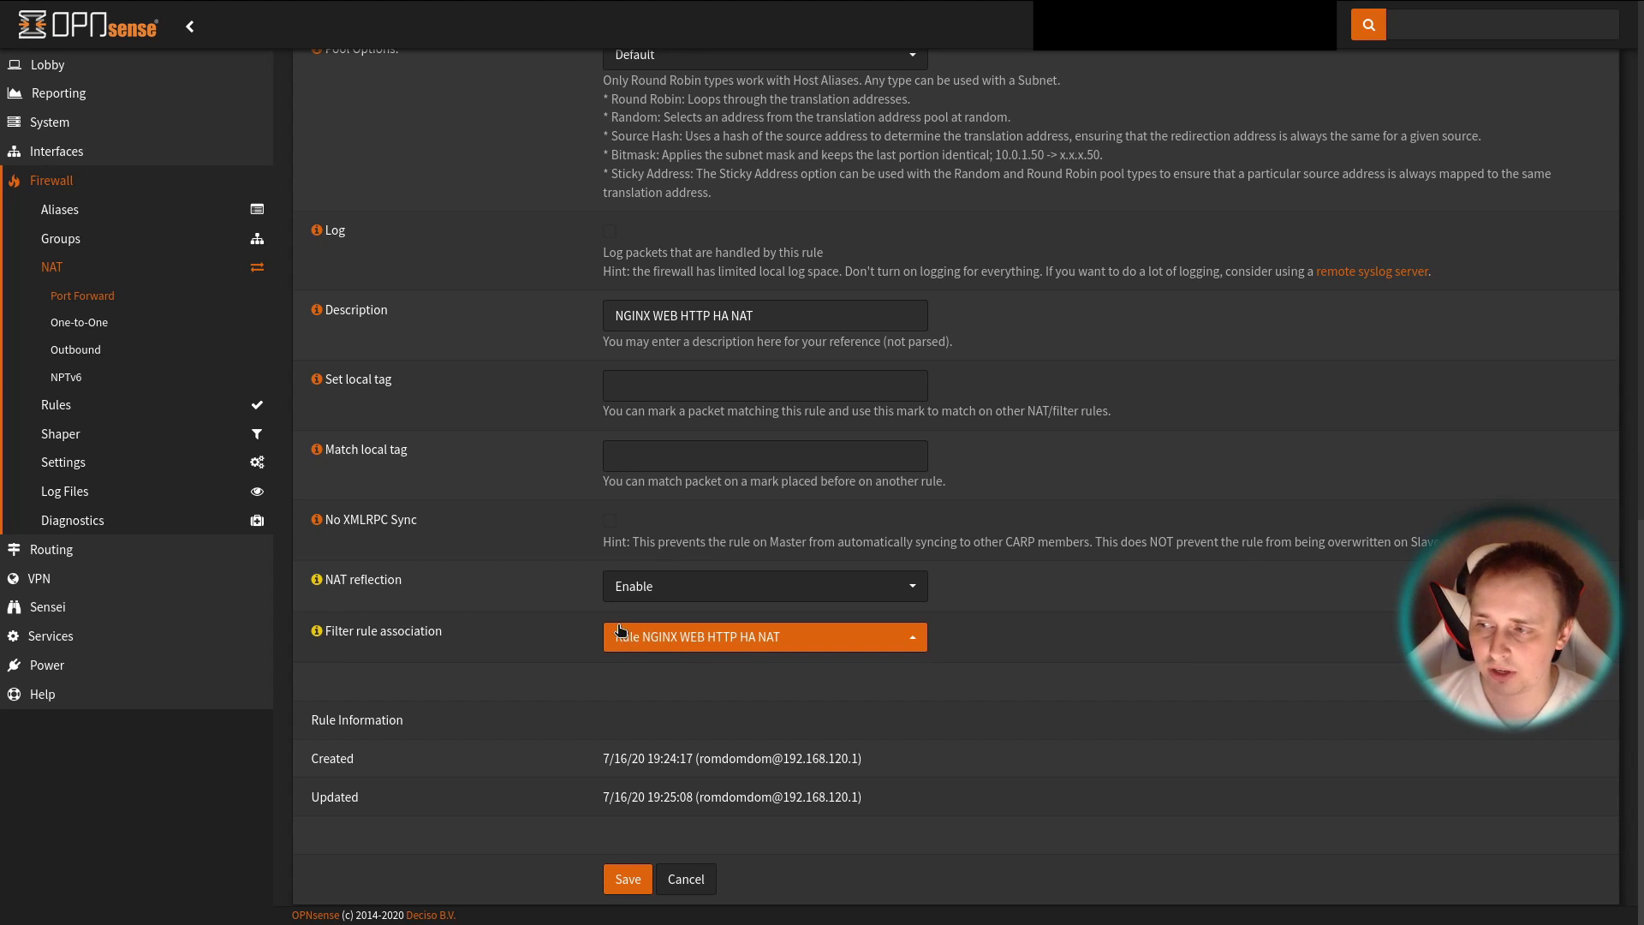
pyautogui.moveTo(615, 729)
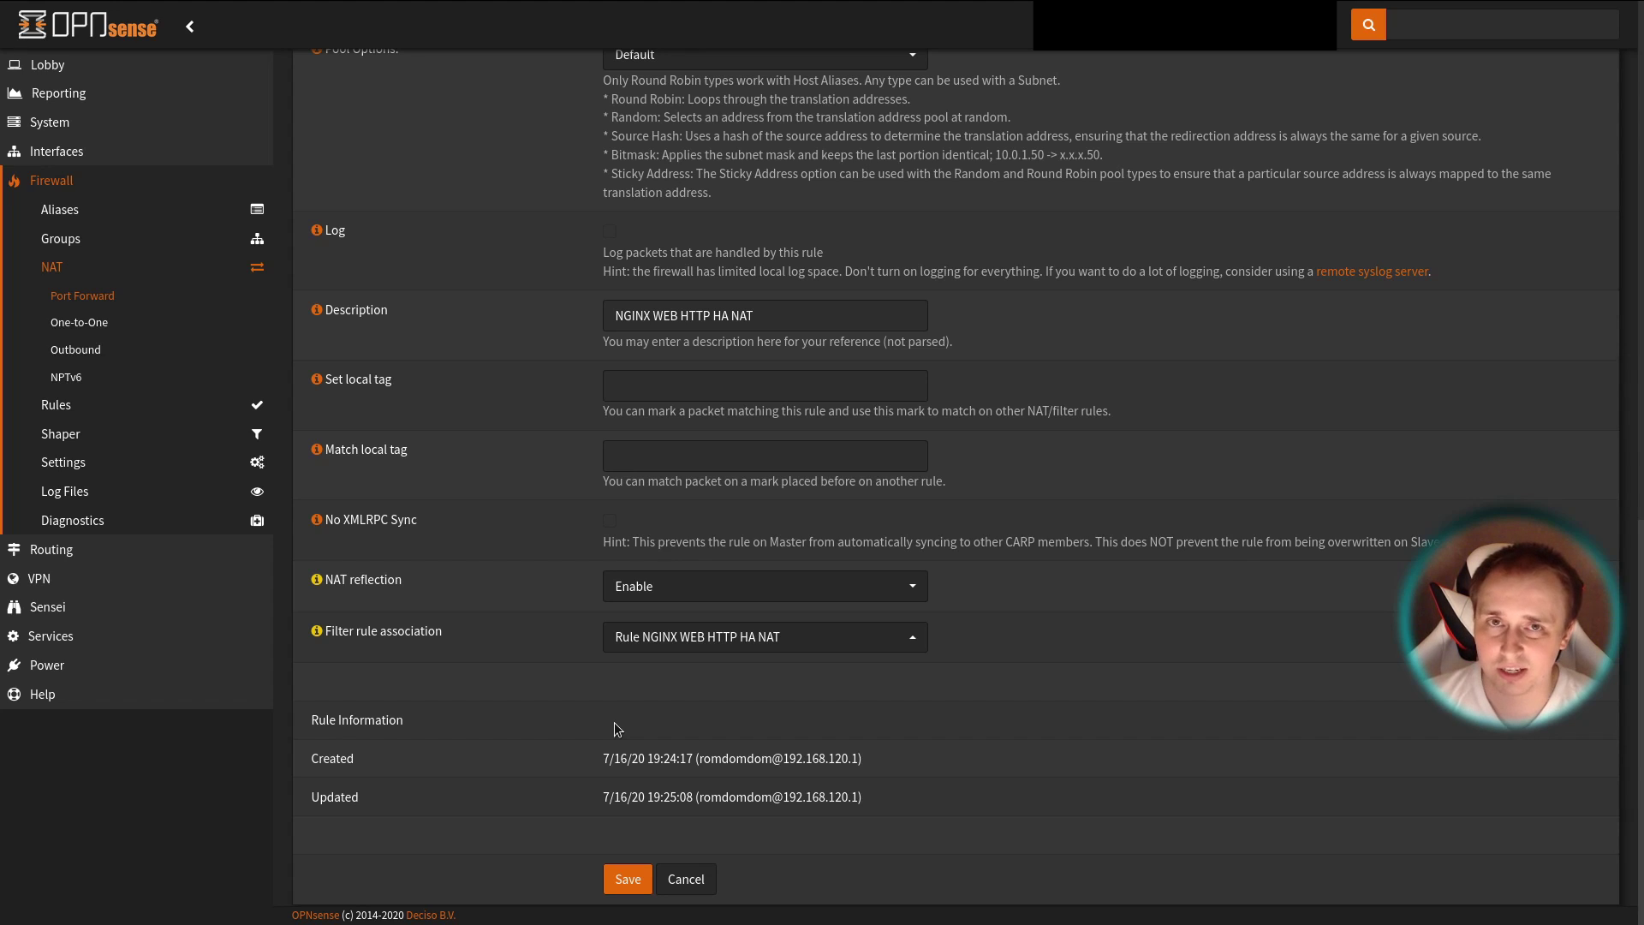
# - Enable NAT reflection on the NGINX WEB HTTP HA NAT port-forward rule
pyautogui.click(764, 637)
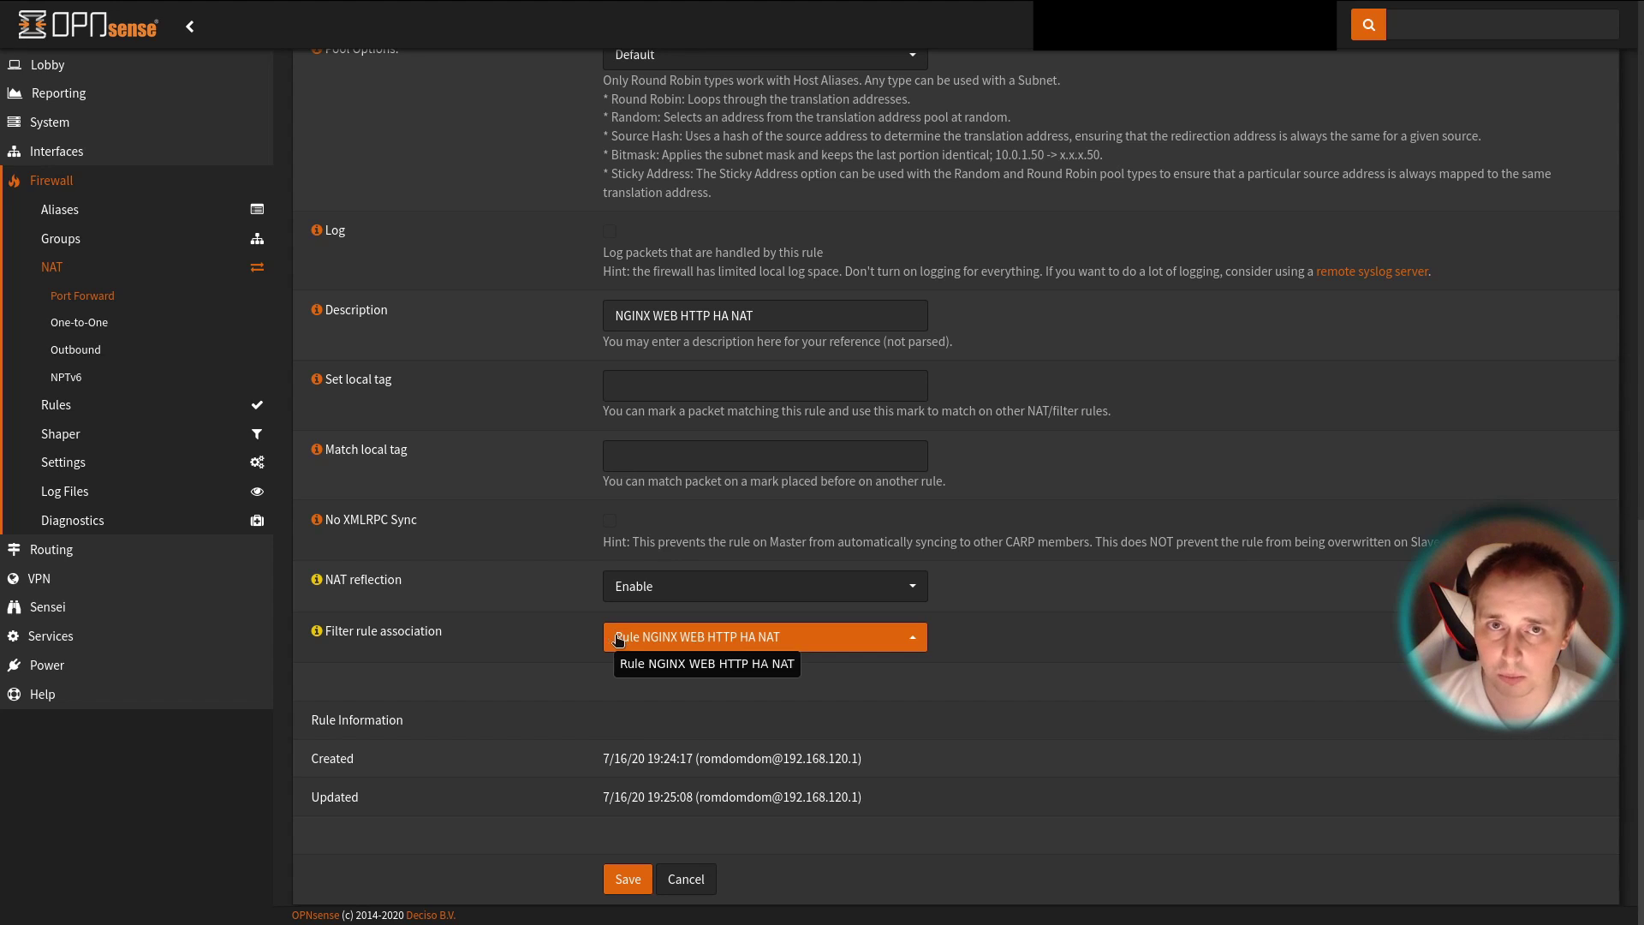
pyautogui.click(764, 637)
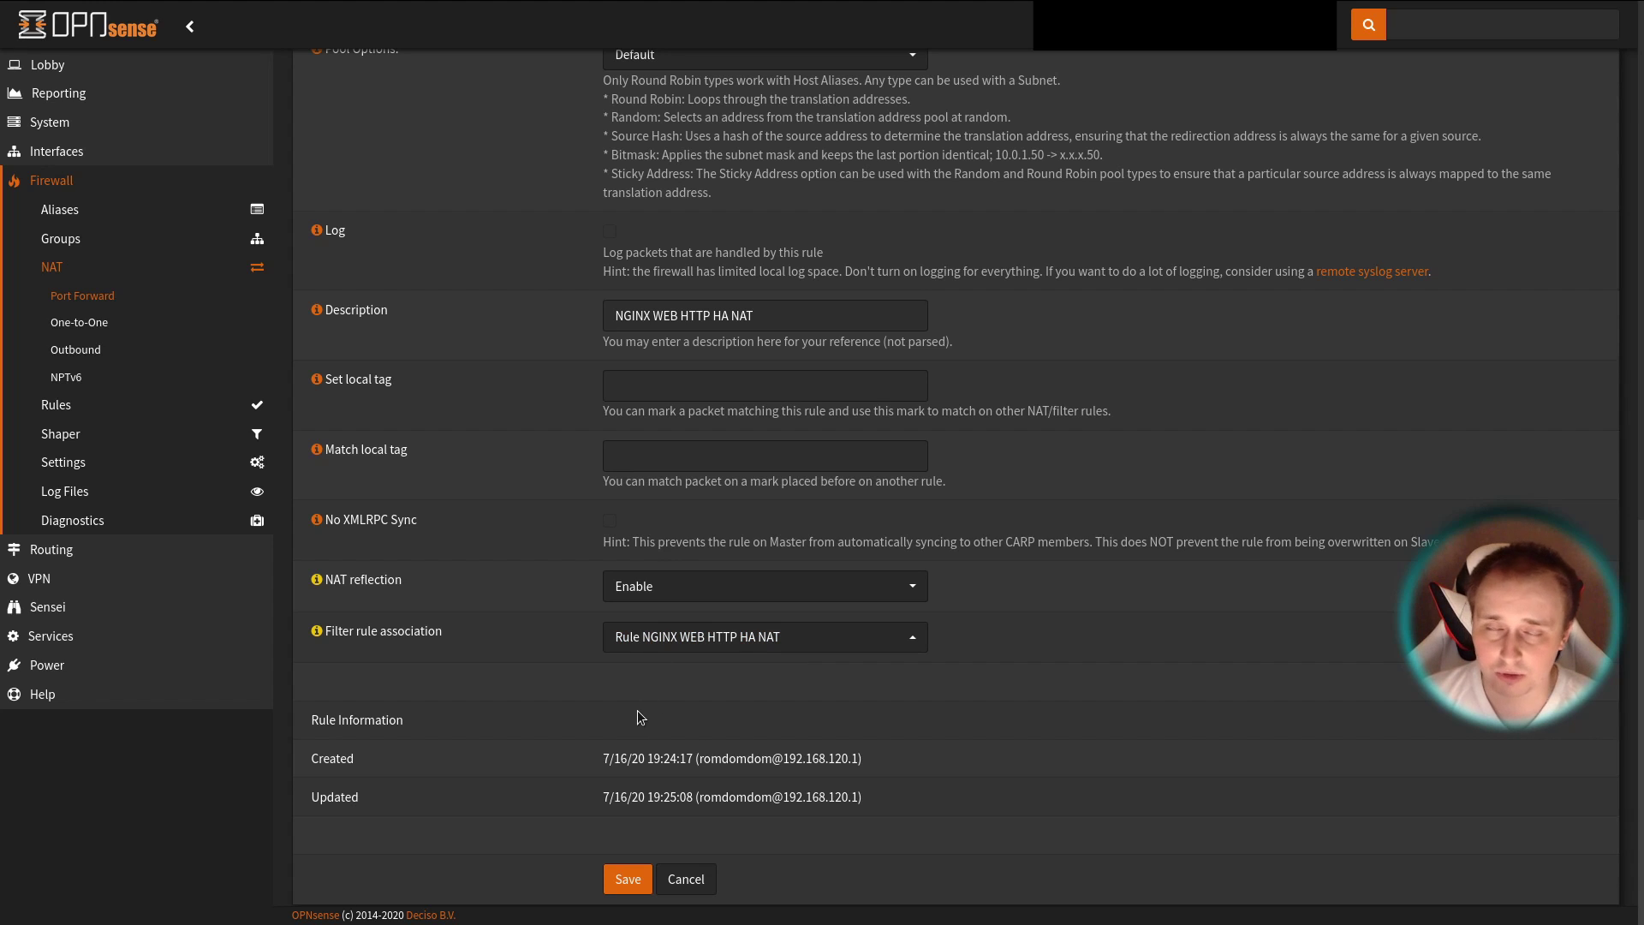
pyautogui.moveTo(970, 750)
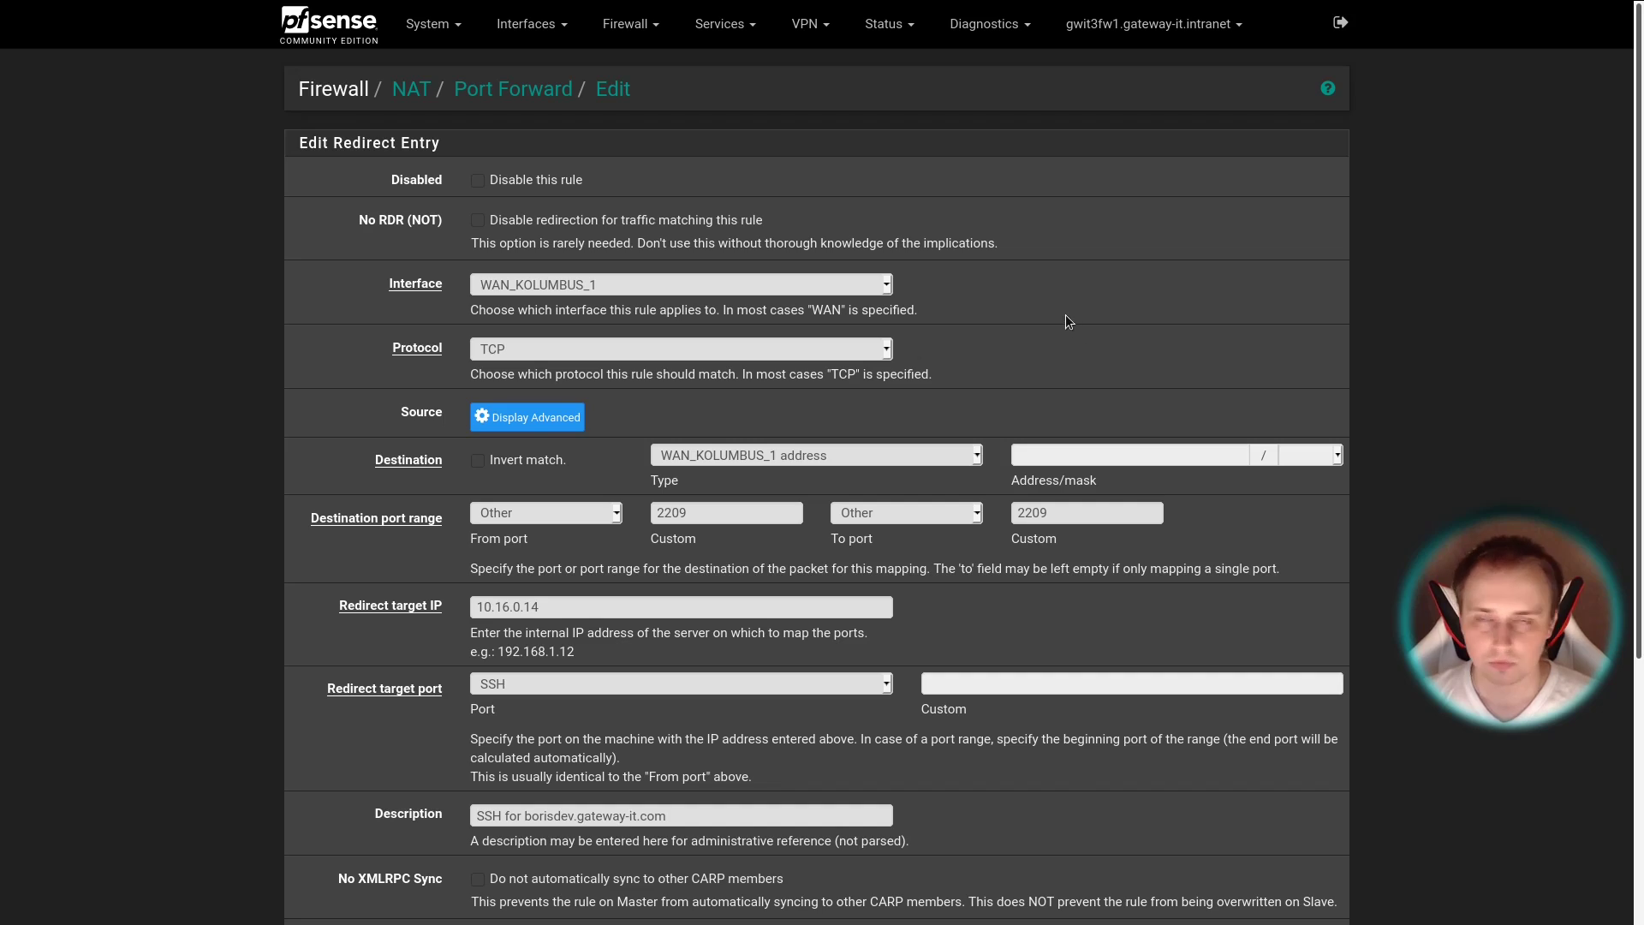
pyautogui.moveTo(676, 161)
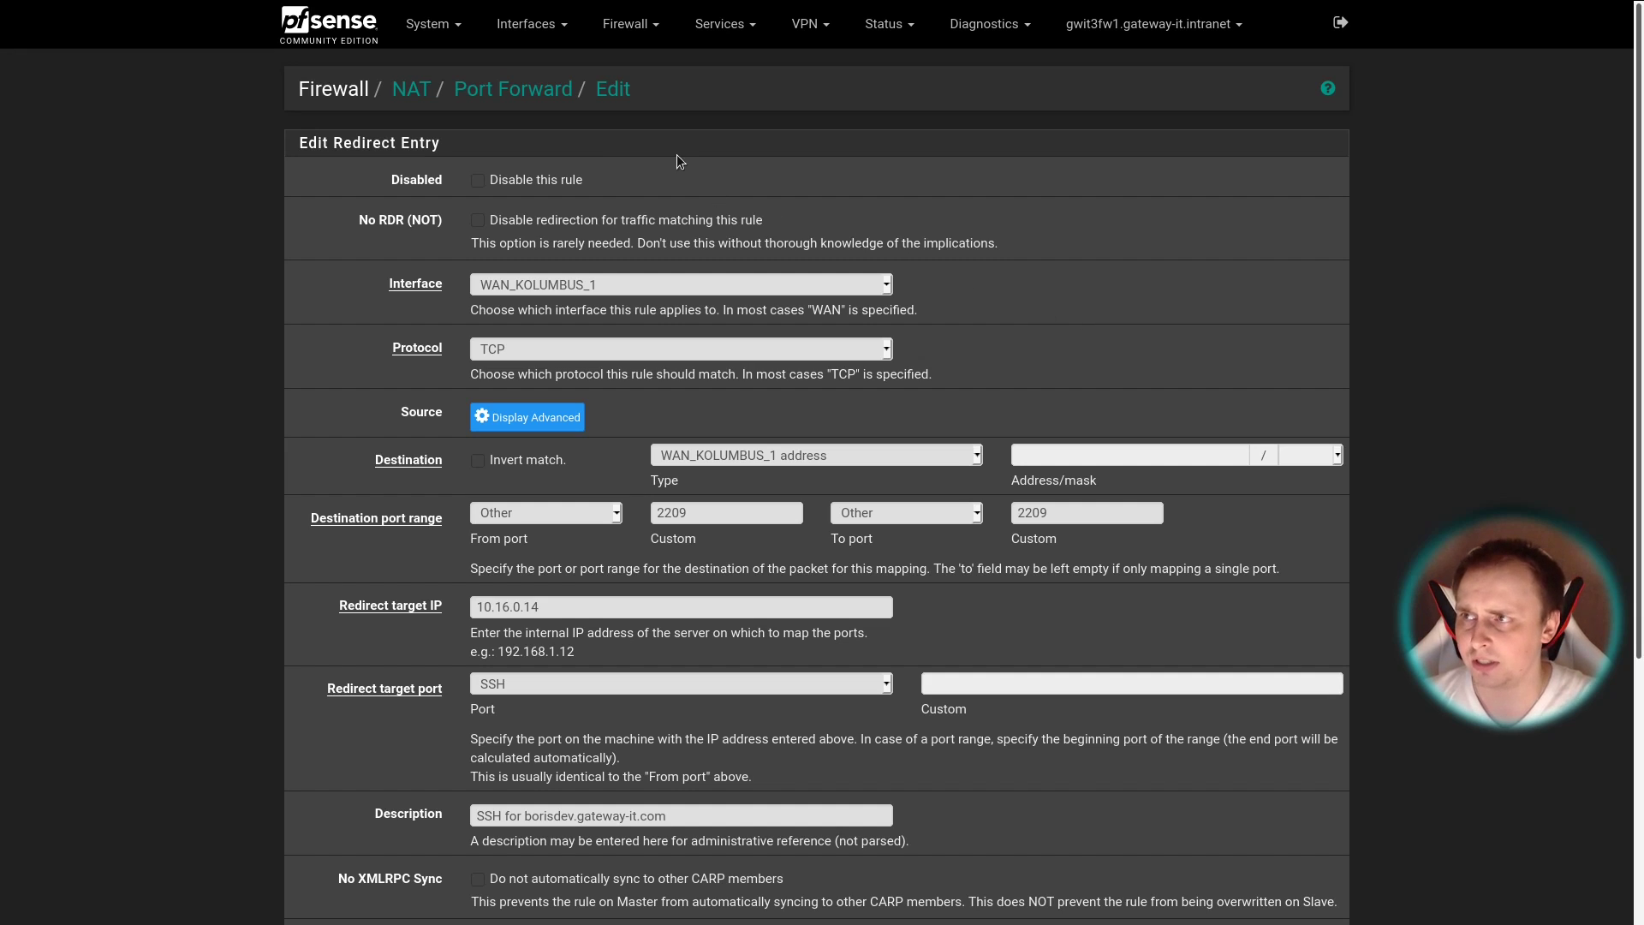
pyautogui.click(628, 22)
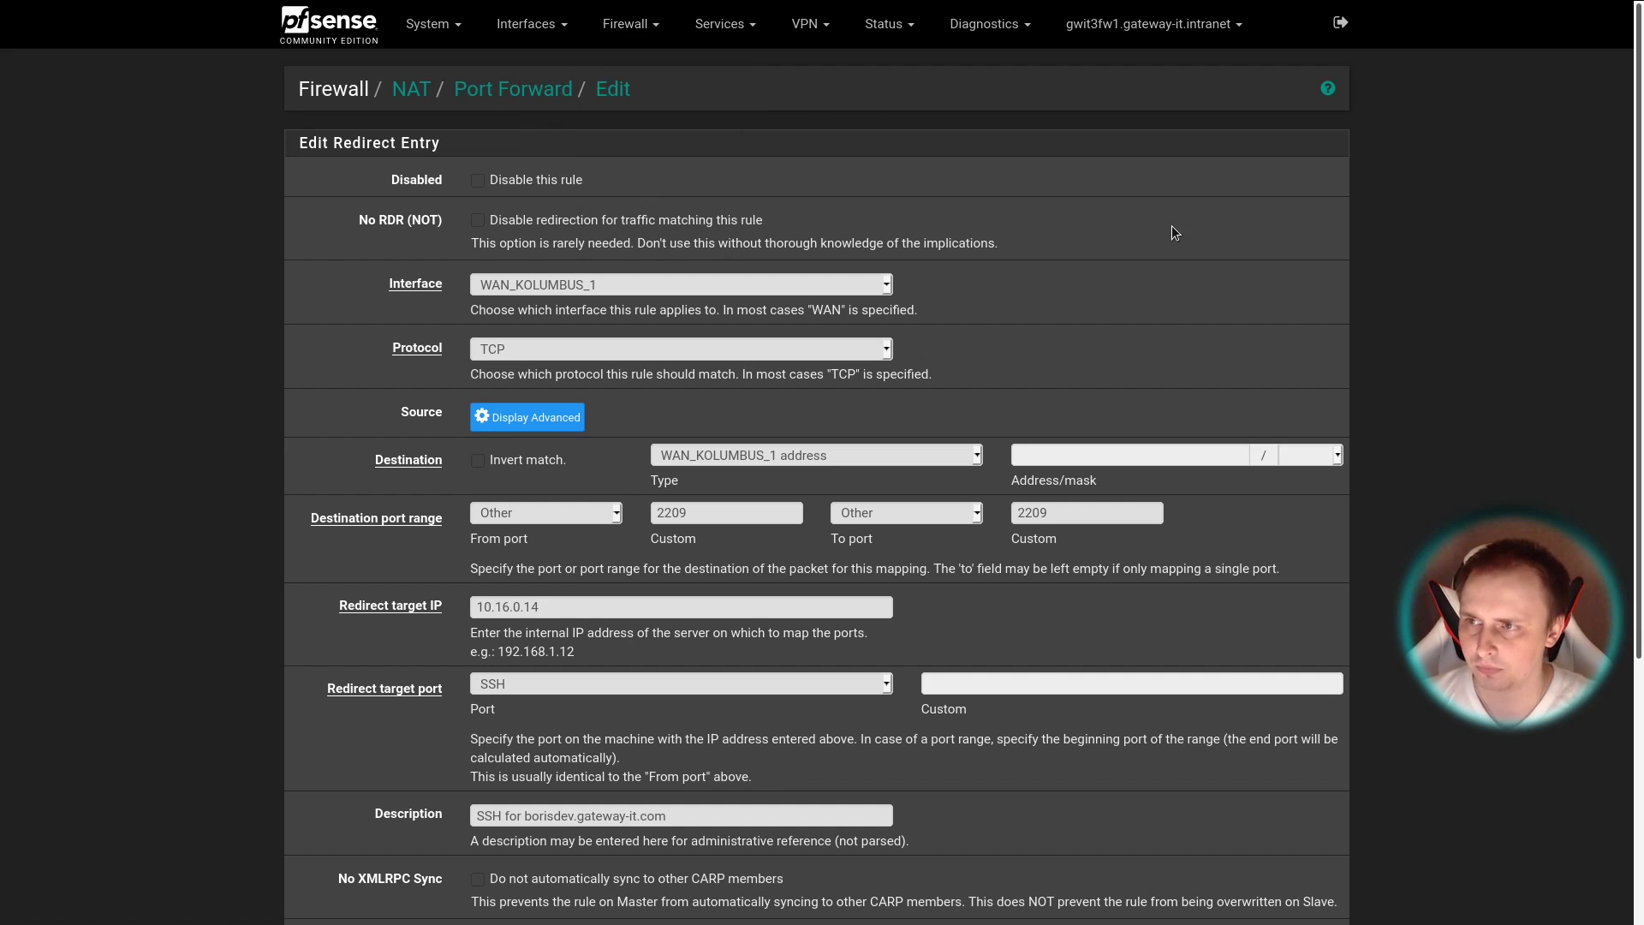
pyautogui.moveTo(1440, 264)
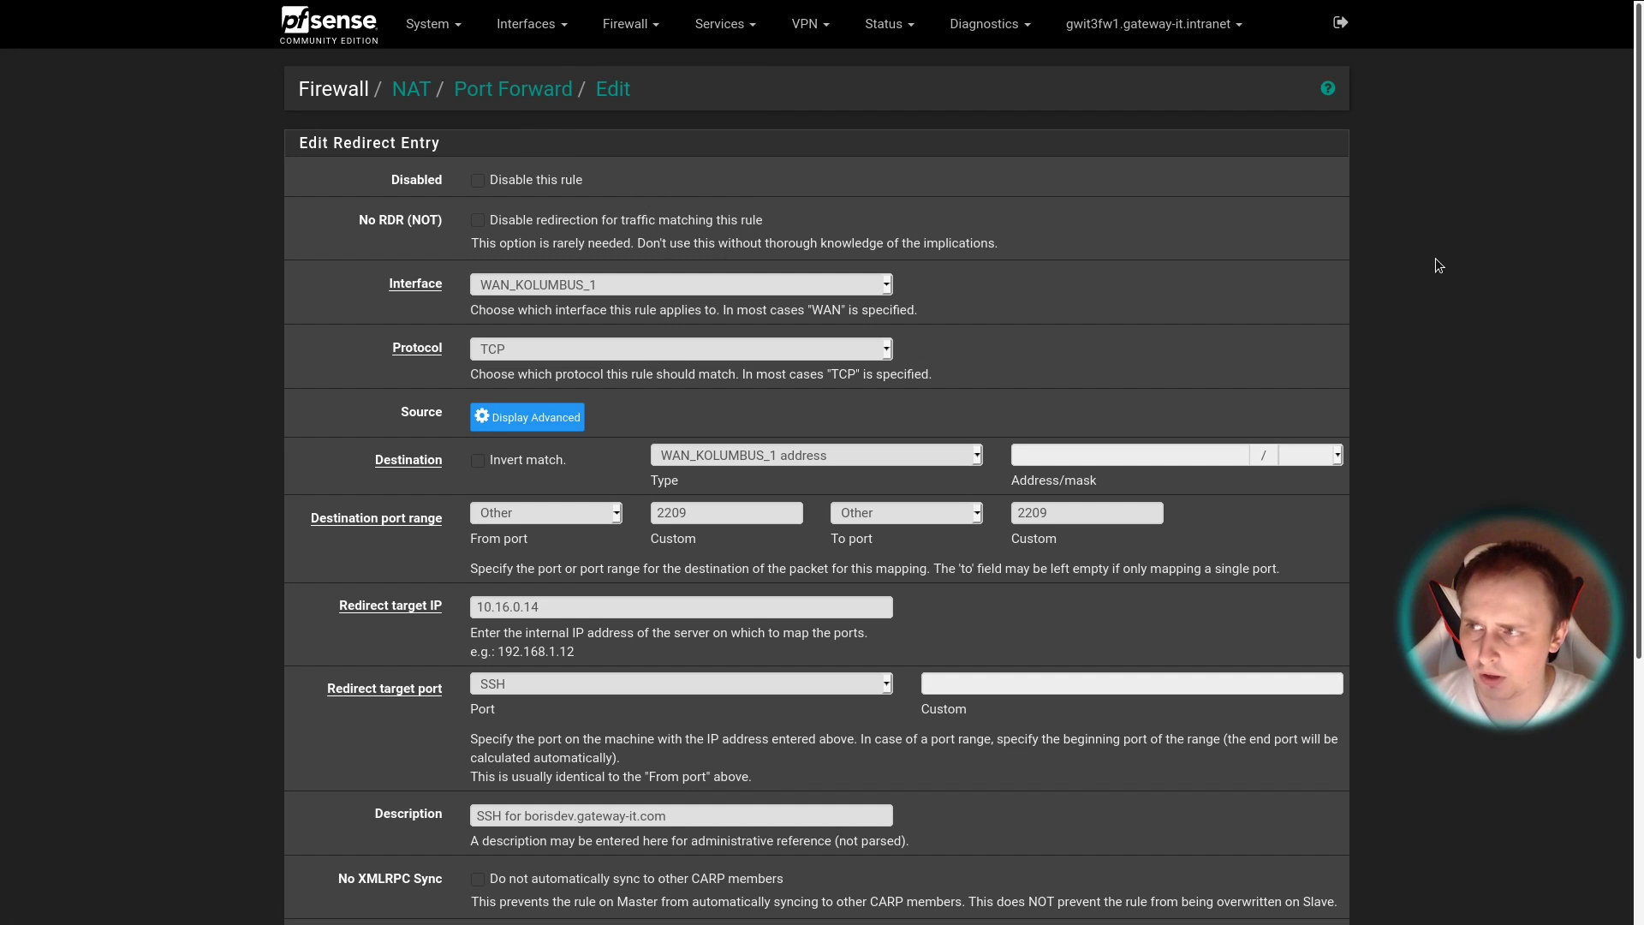
pyautogui.moveTo(544, 193)
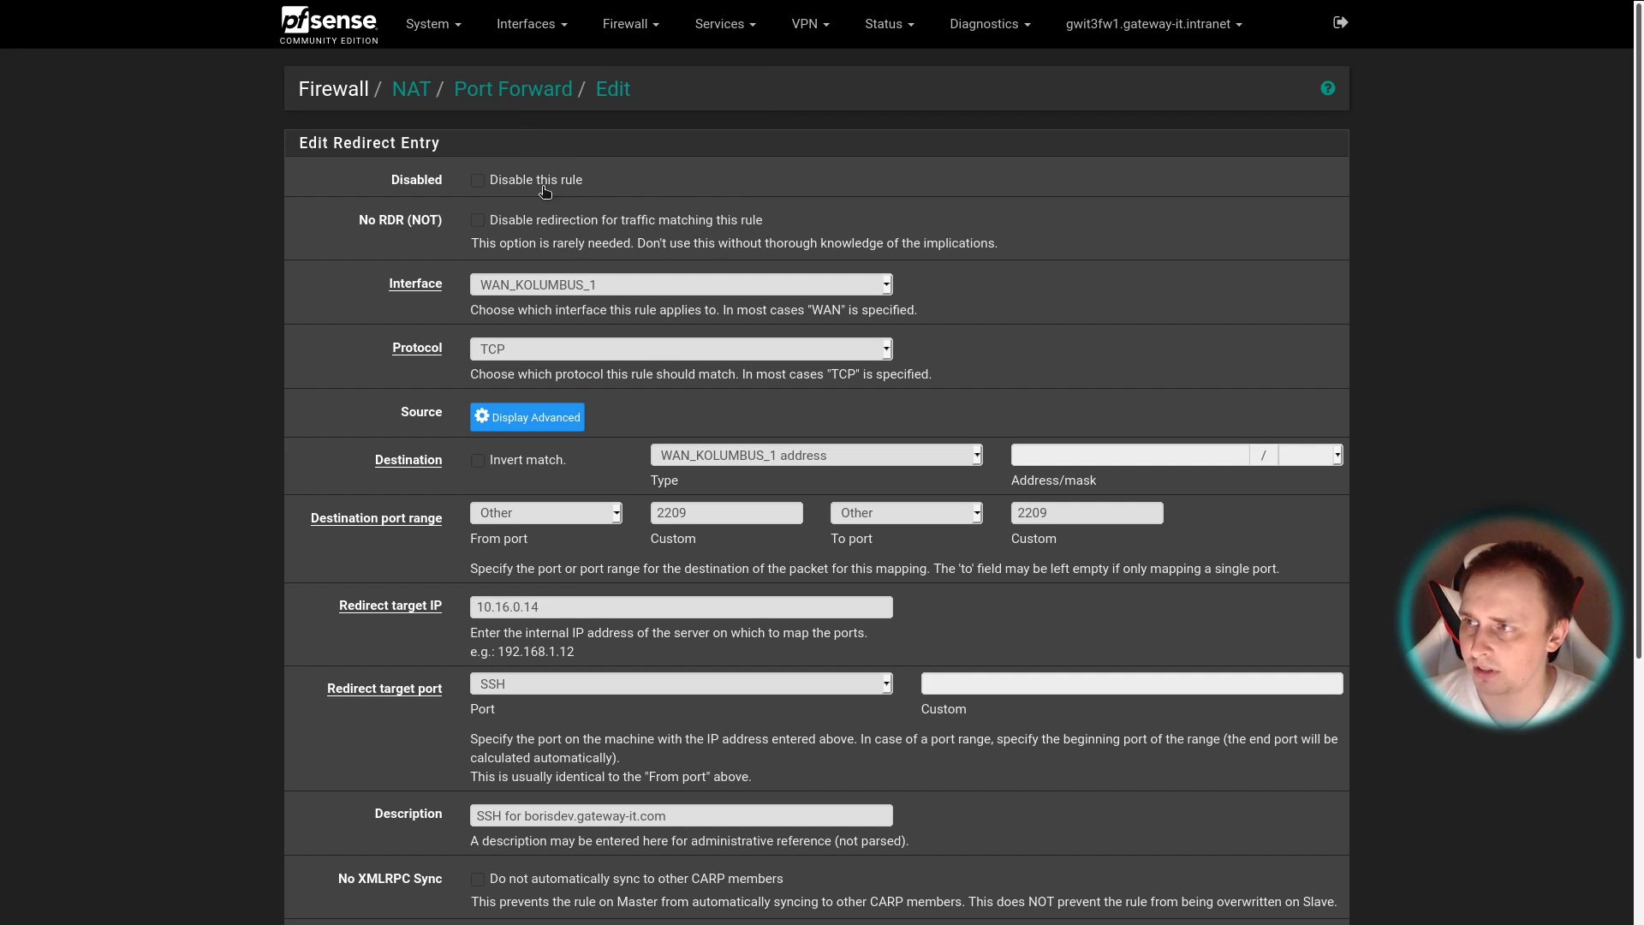
pyautogui.scroll(-3)
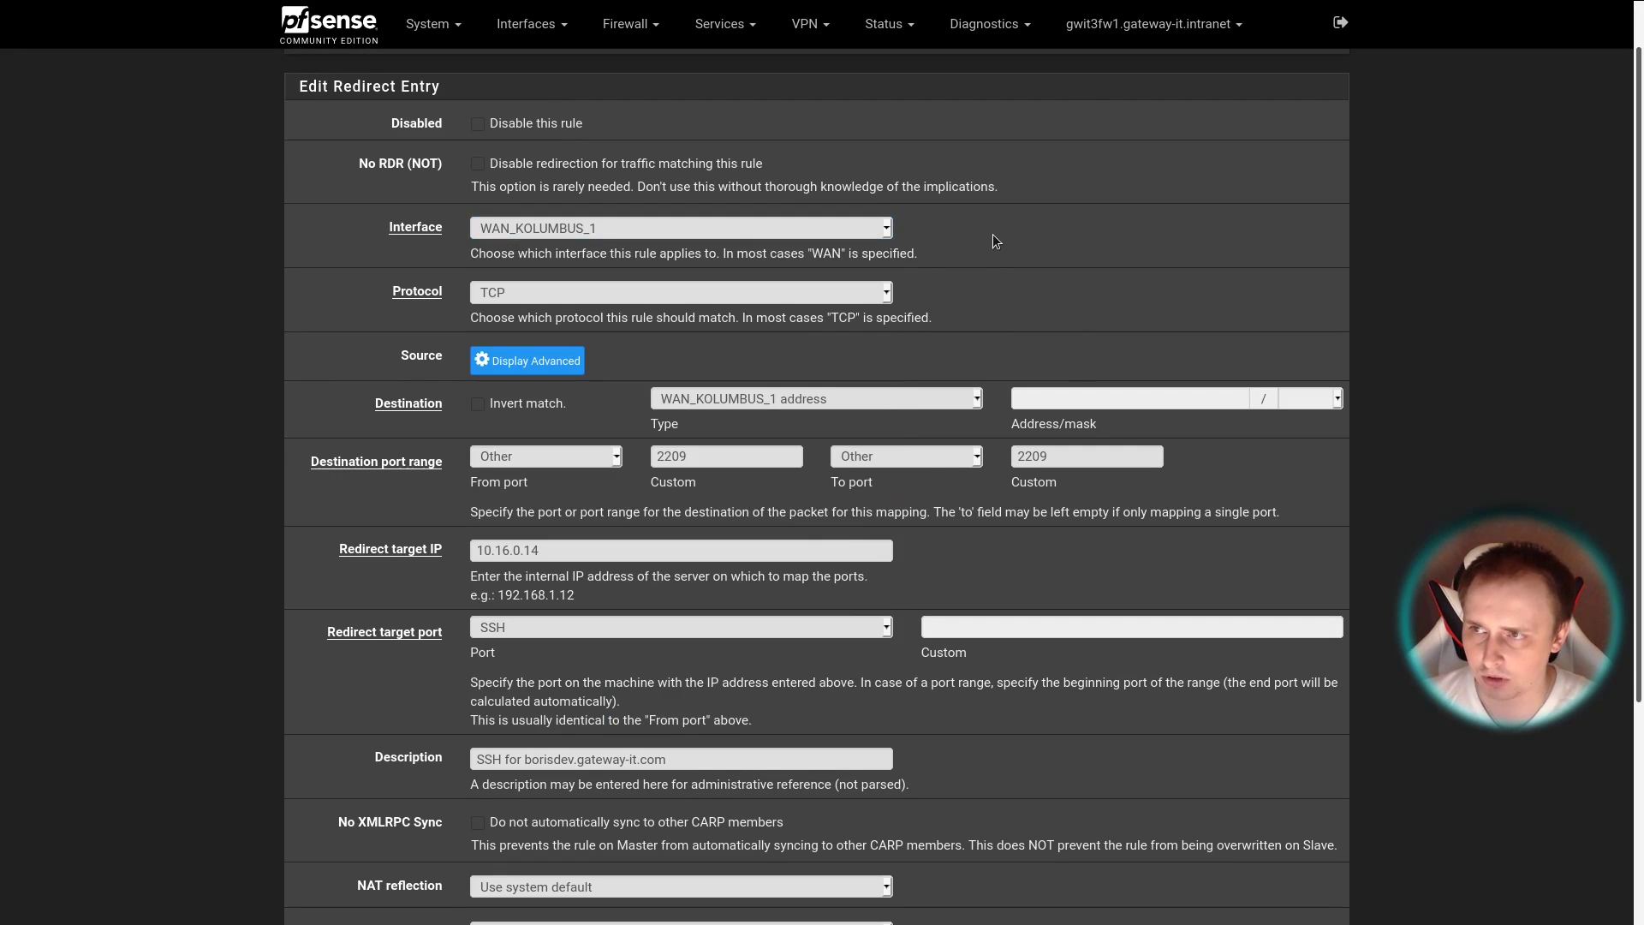
pyautogui.scroll(-3)
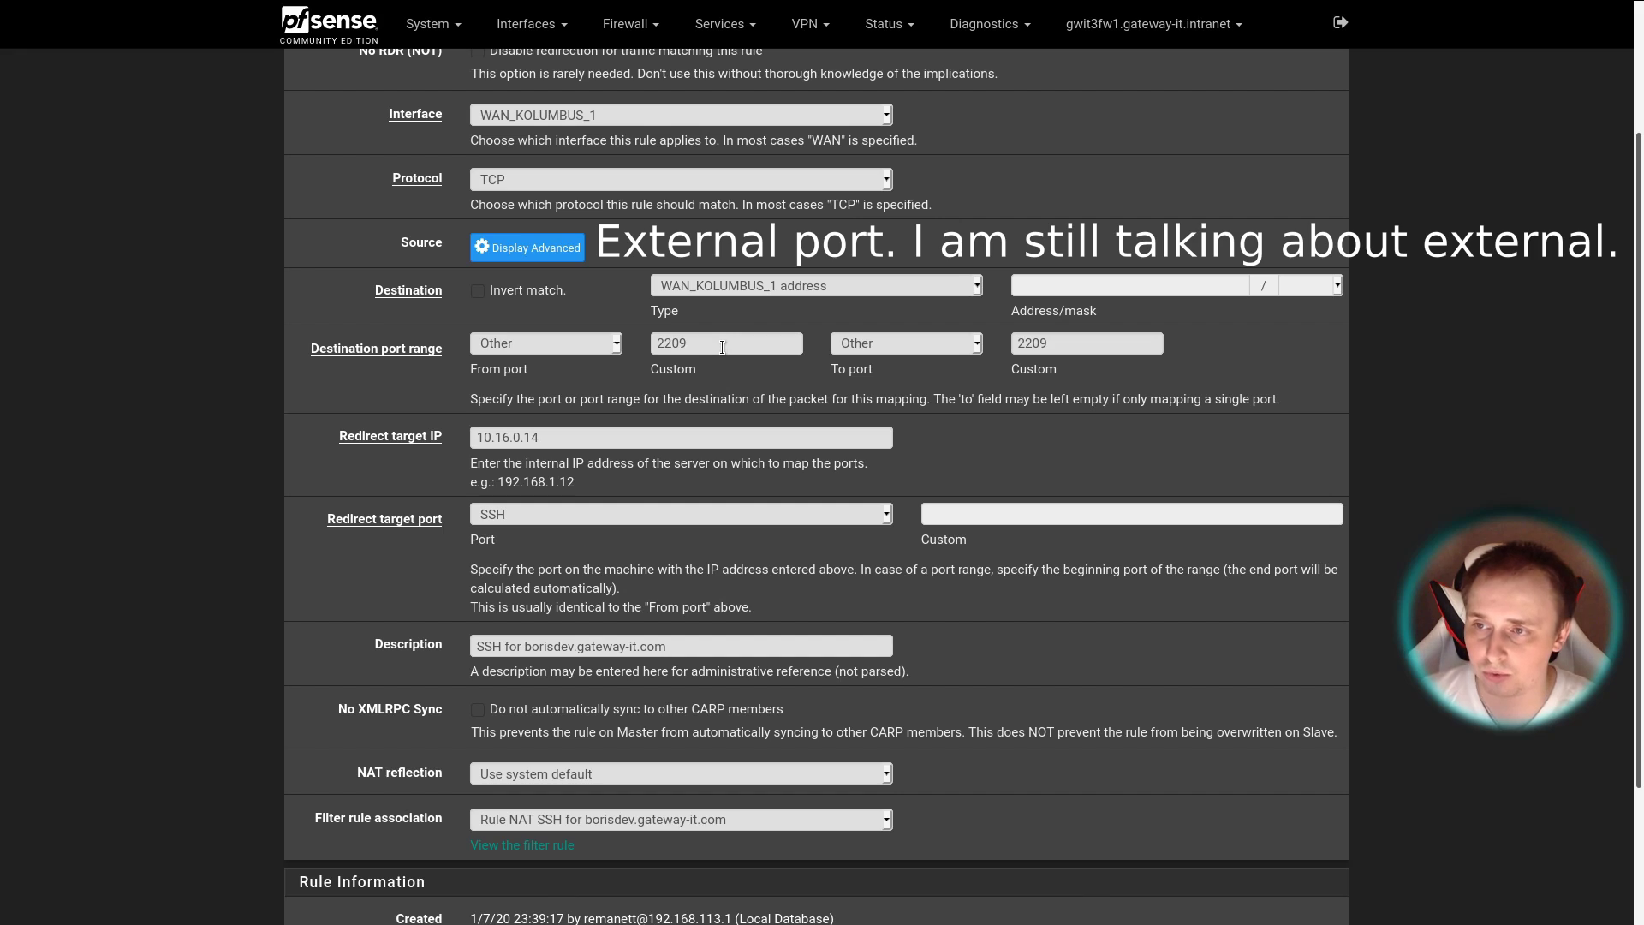
# - Switch the SSH rule's redirect target port from SSH to Other for a custom port
pyautogui.scroll(-3)
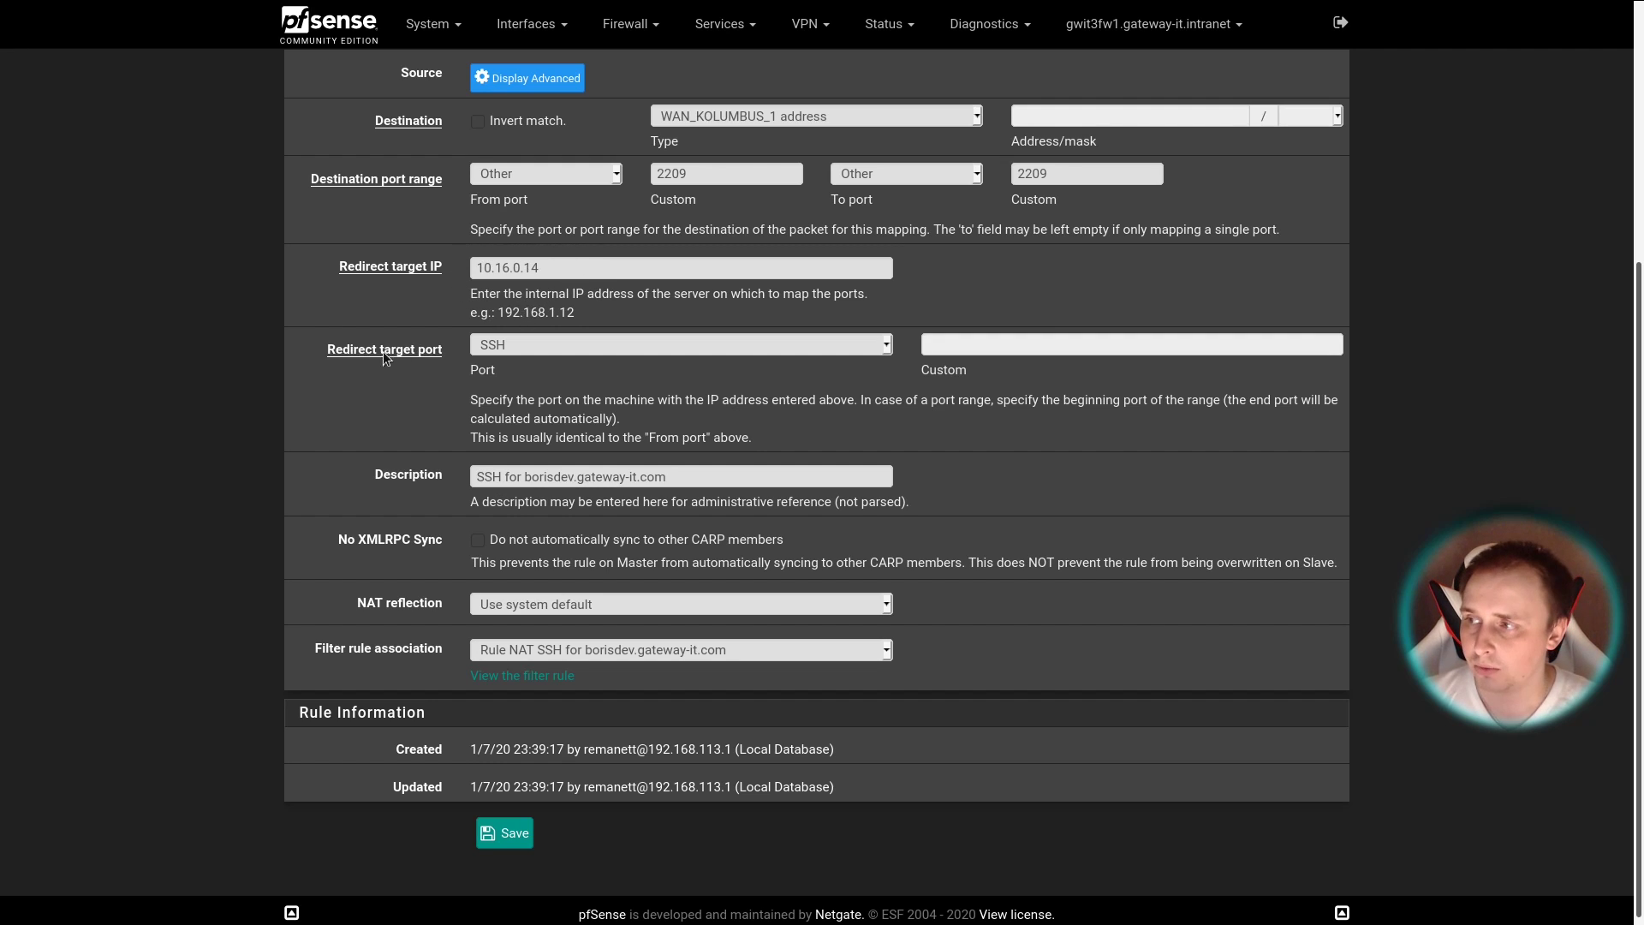
pyautogui.moveTo(549, 349)
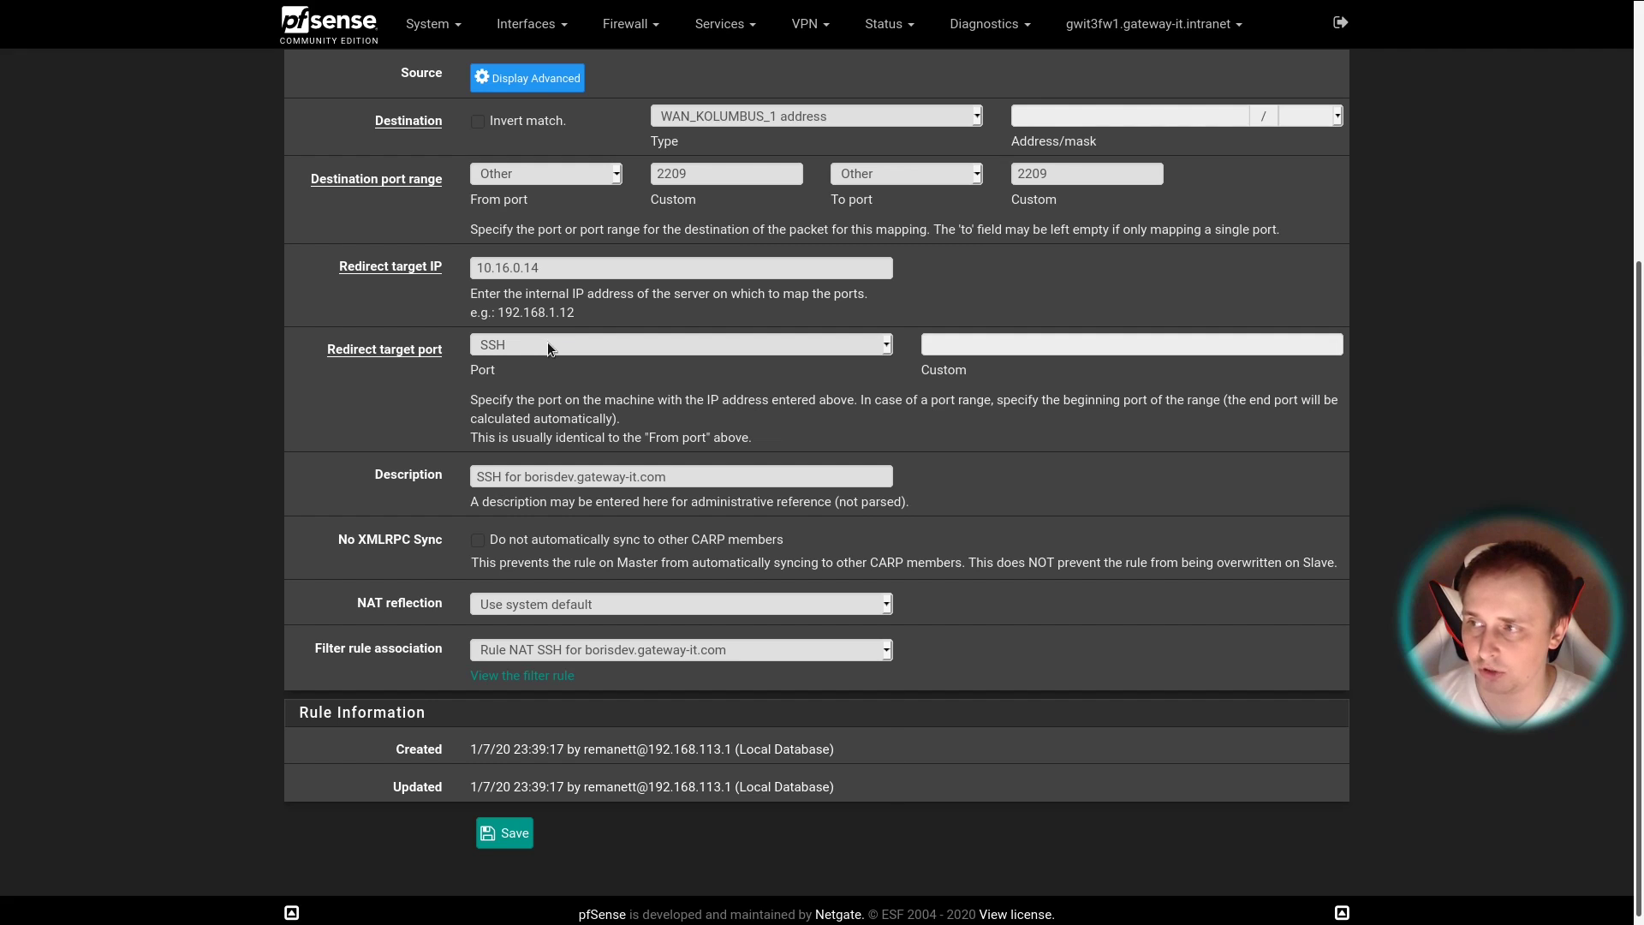
pyautogui.click(680, 344)
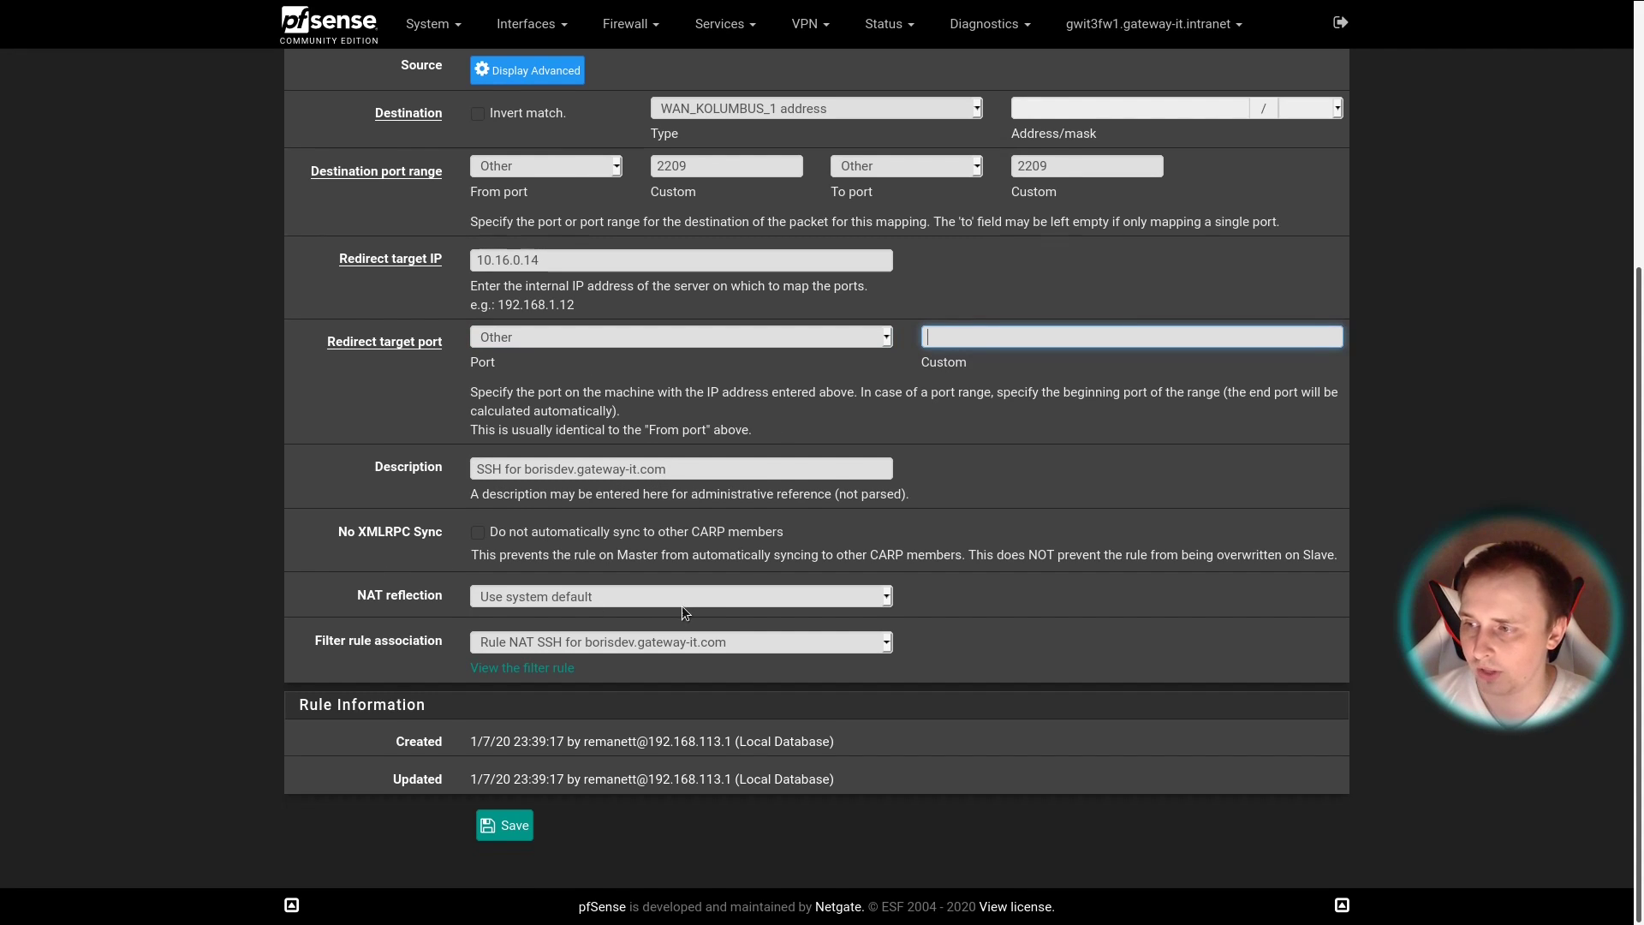
# - Set the SSH rule's NAT reflection to Enable (Pure NAT)
pyautogui.click(680, 596)
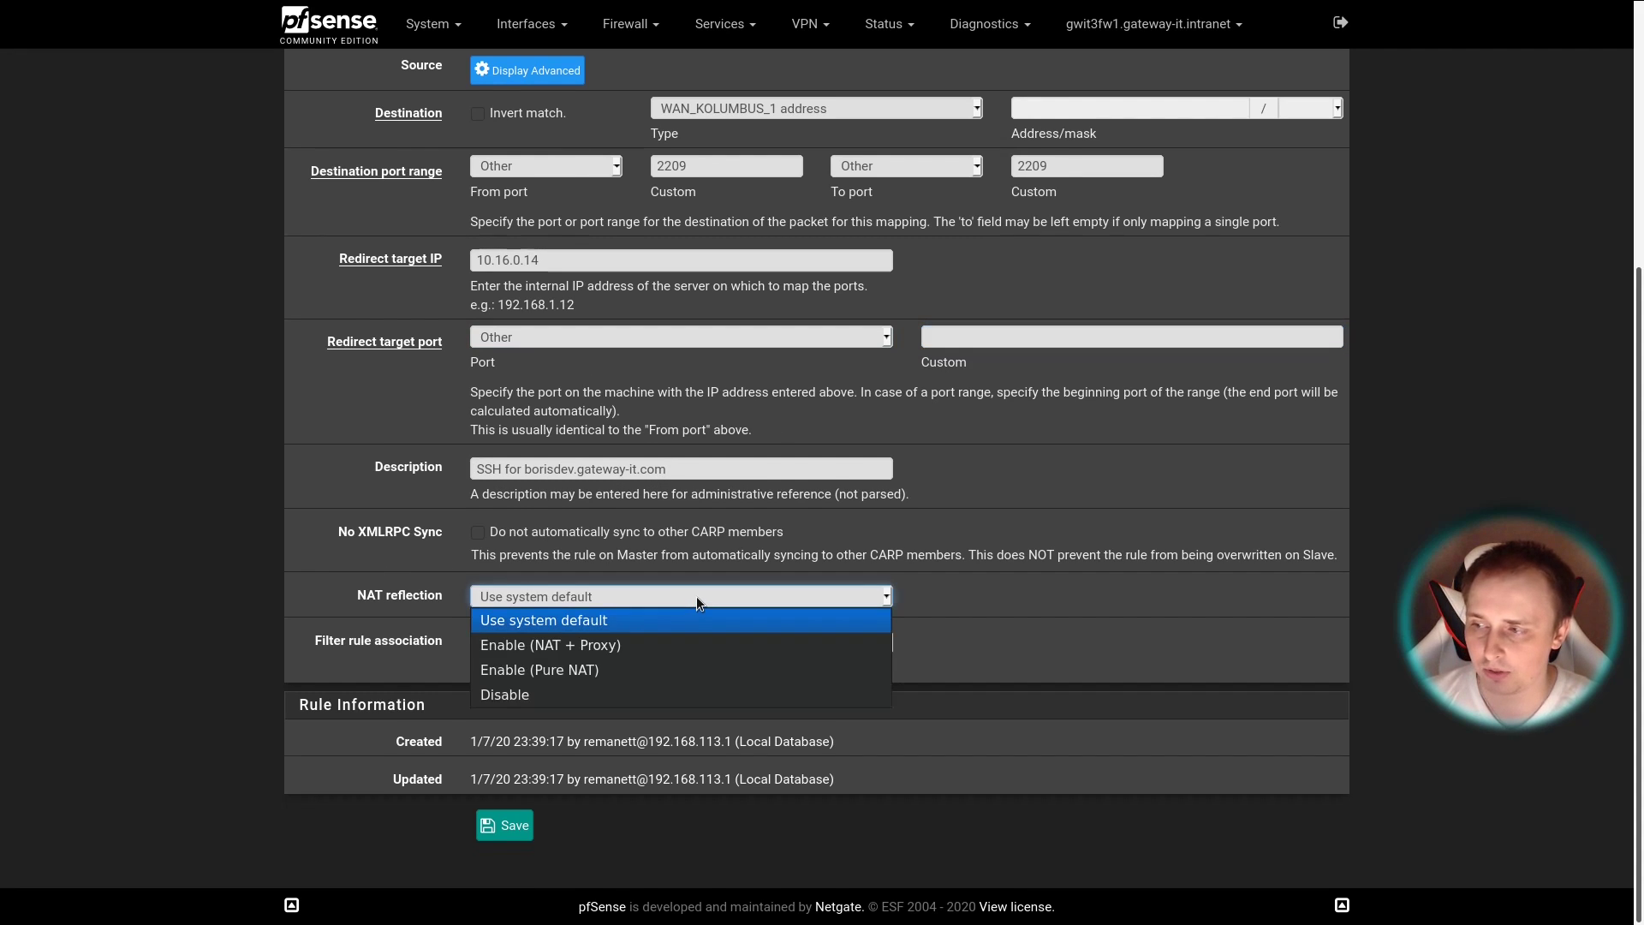
pyautogui.moveTo(671, 676)
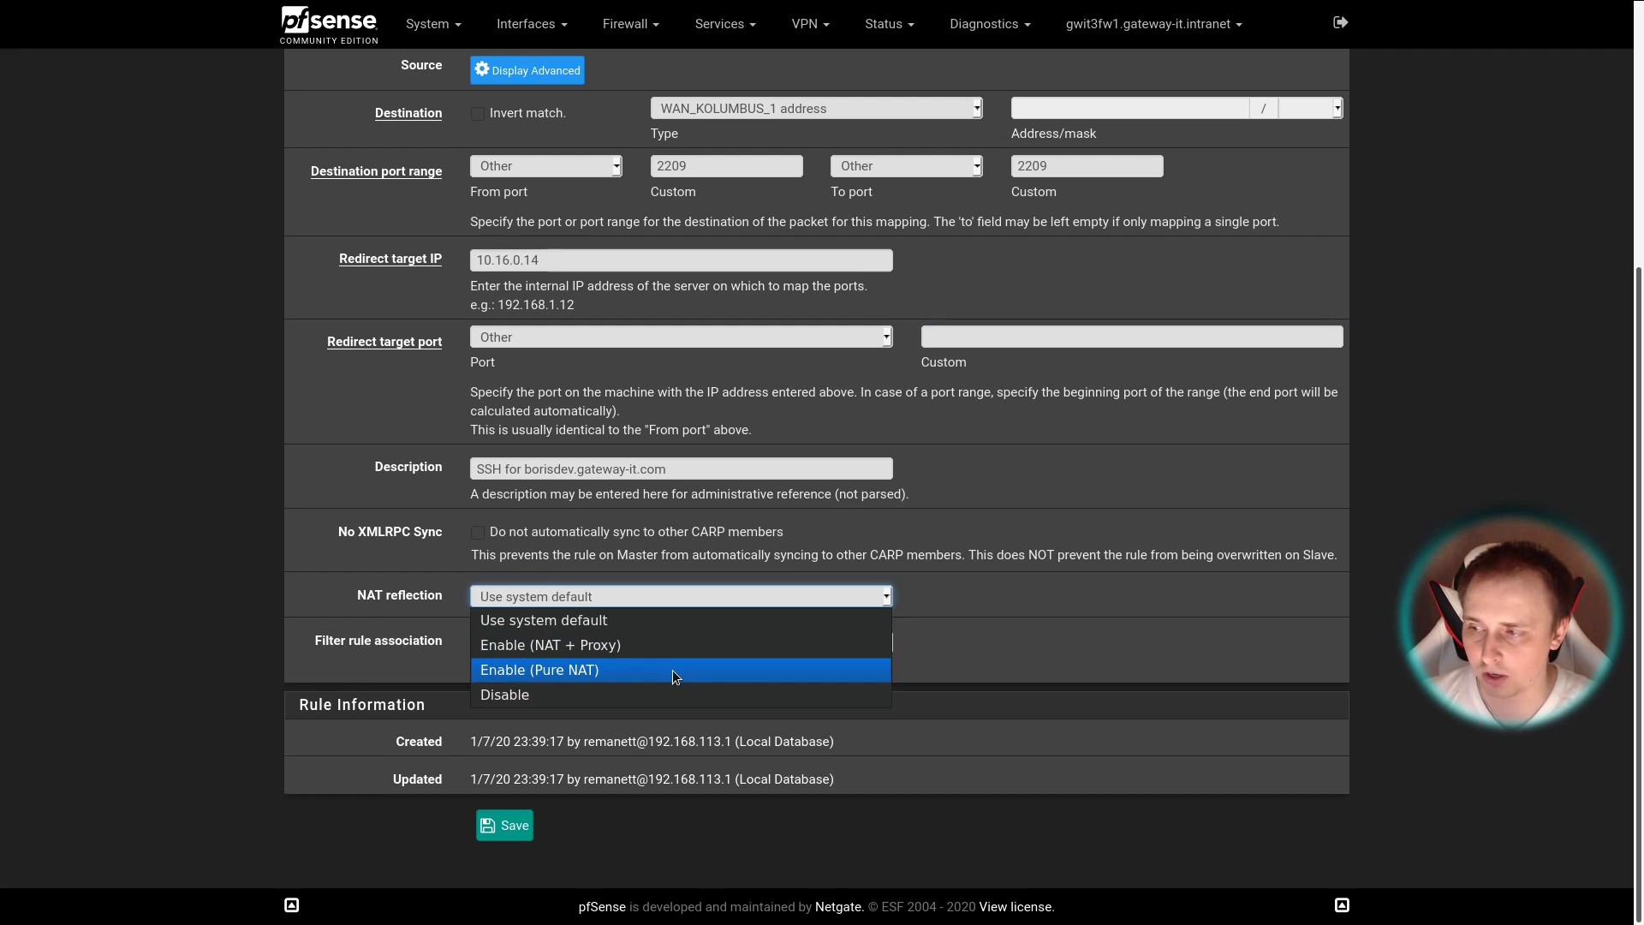
pyautogui.click(540, 669)
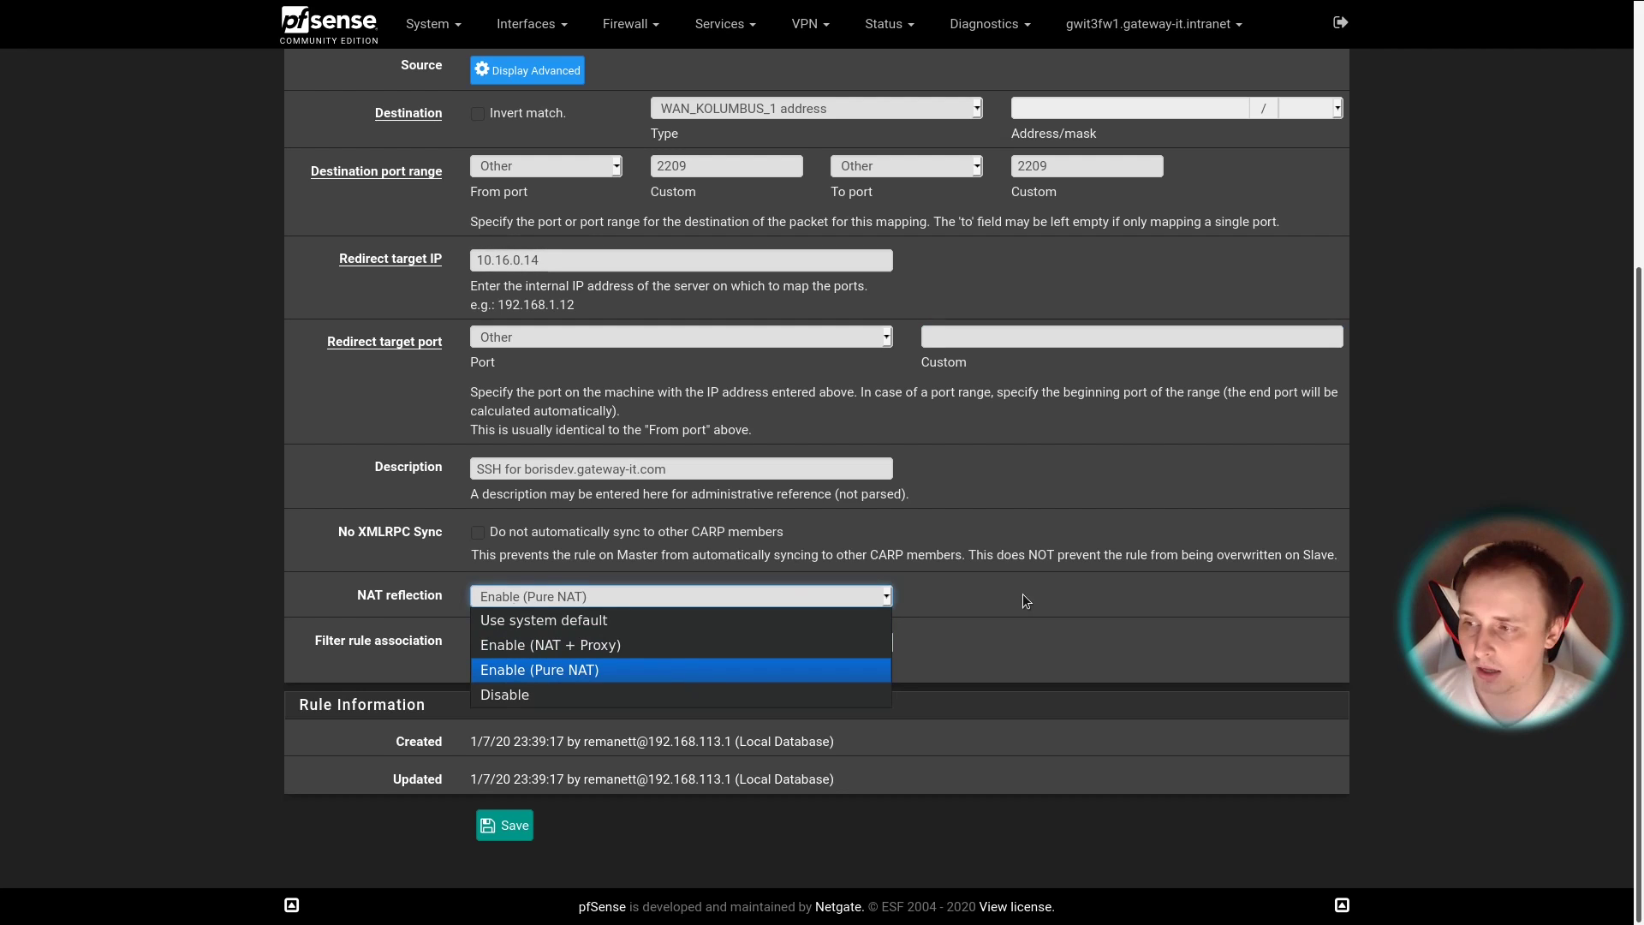
pyautogui.moveTo(588, 657)
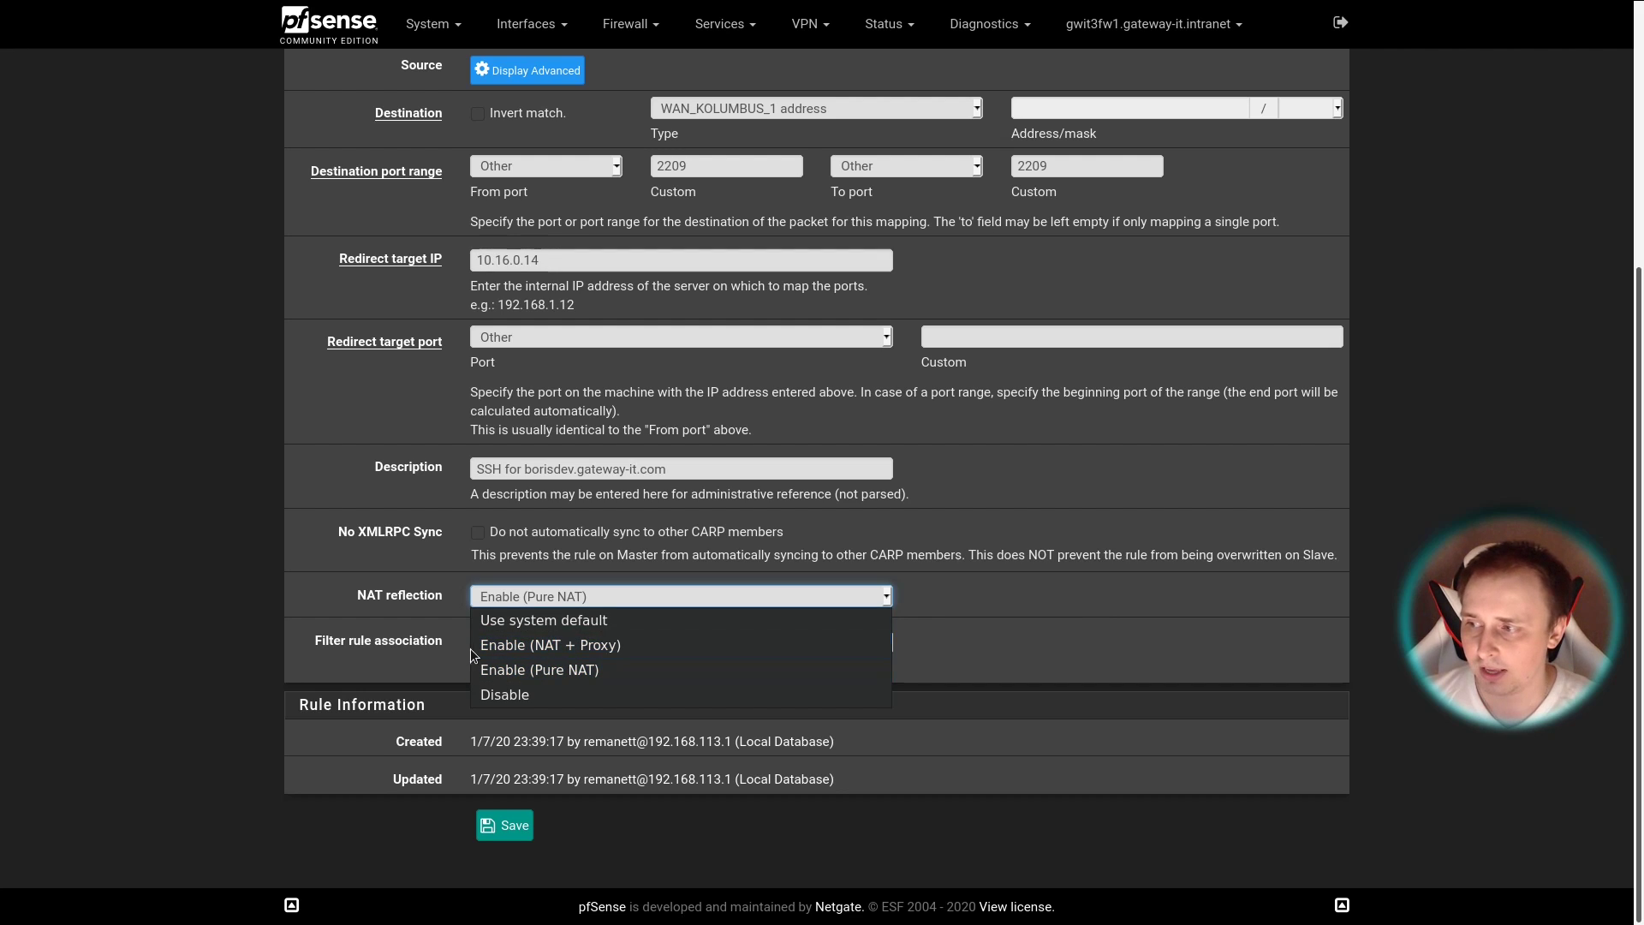
pyautogui.moveTo(539, 669)
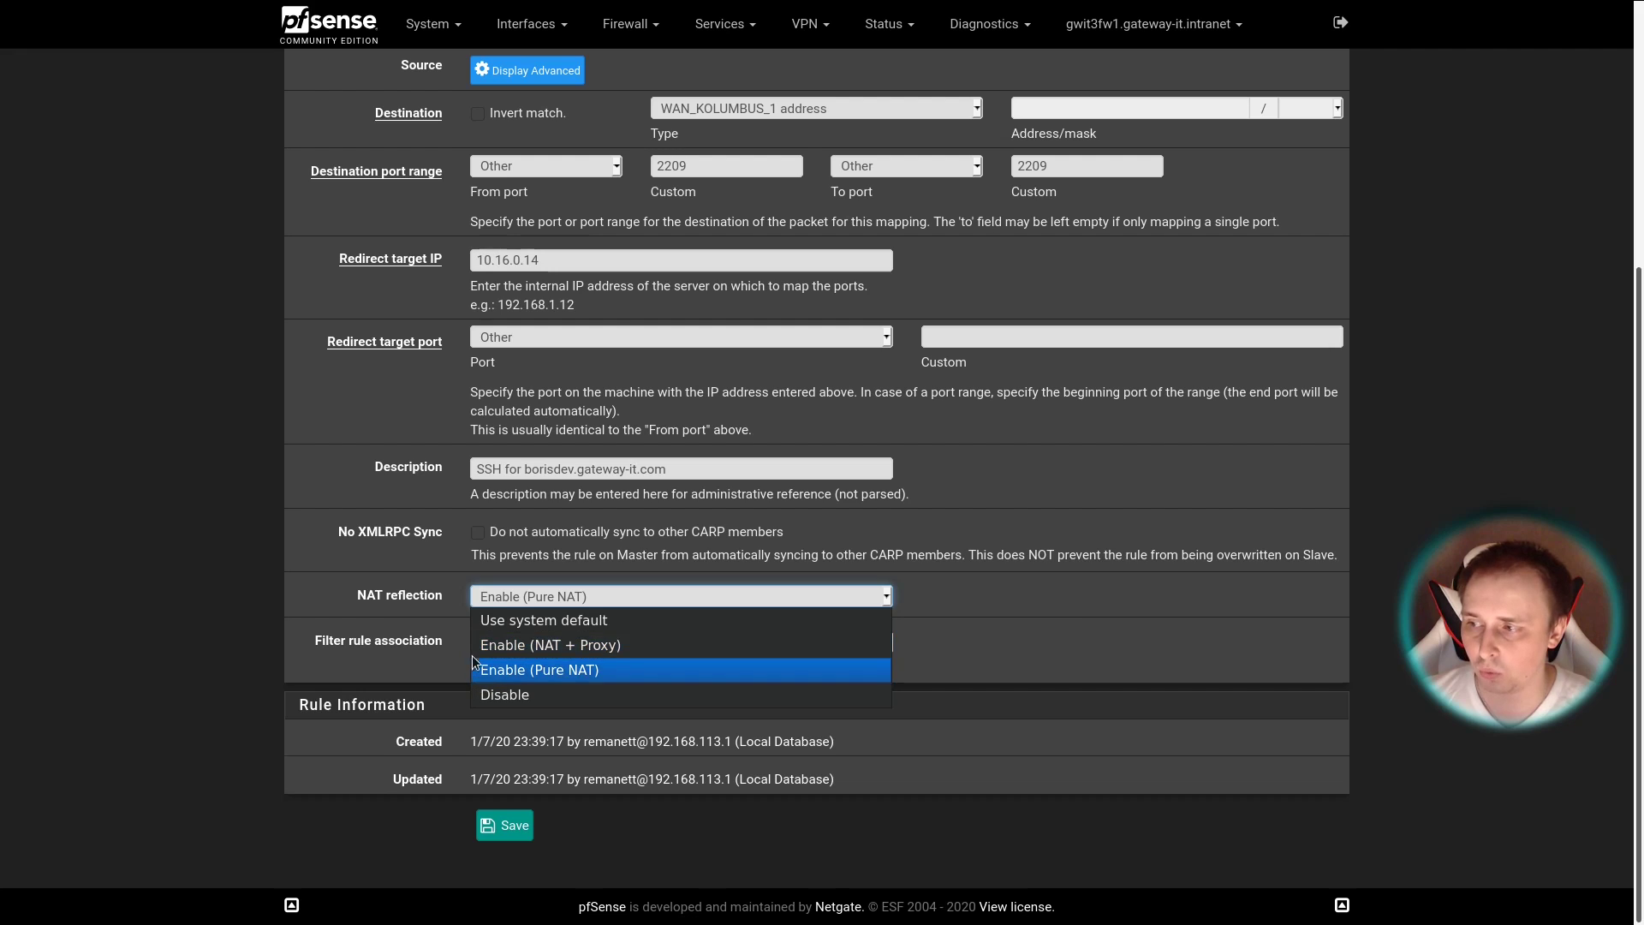
pyautogui.moveTo(503, 693)
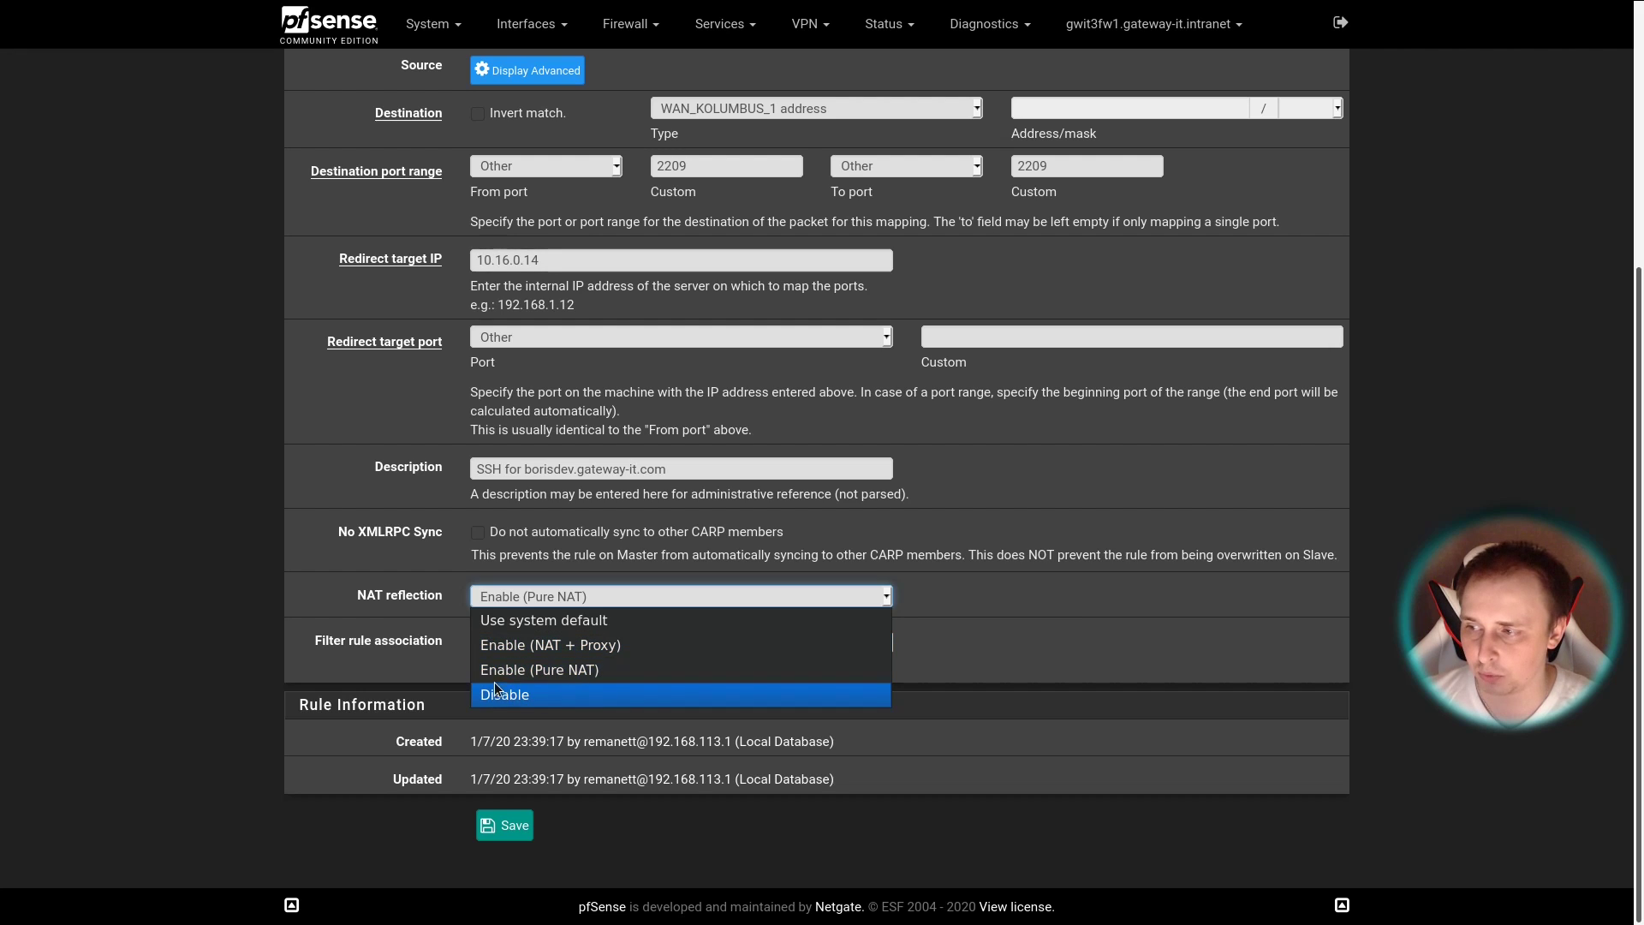
pyautogui.moveTo(634, 680)
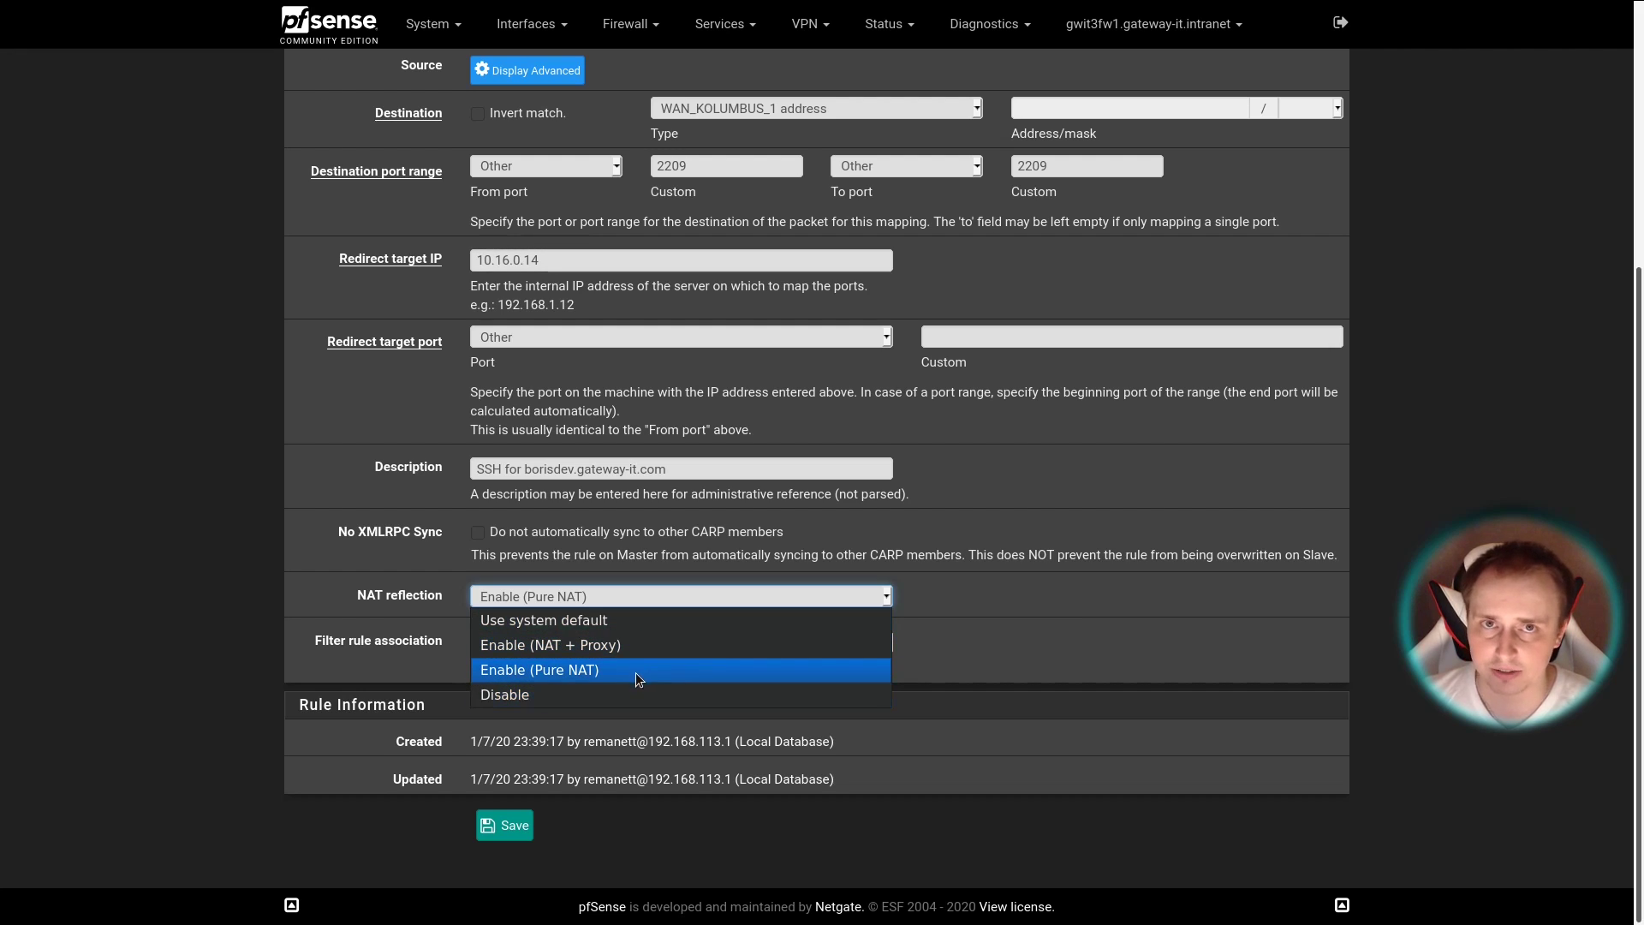
pyautogui.click(538, 670)
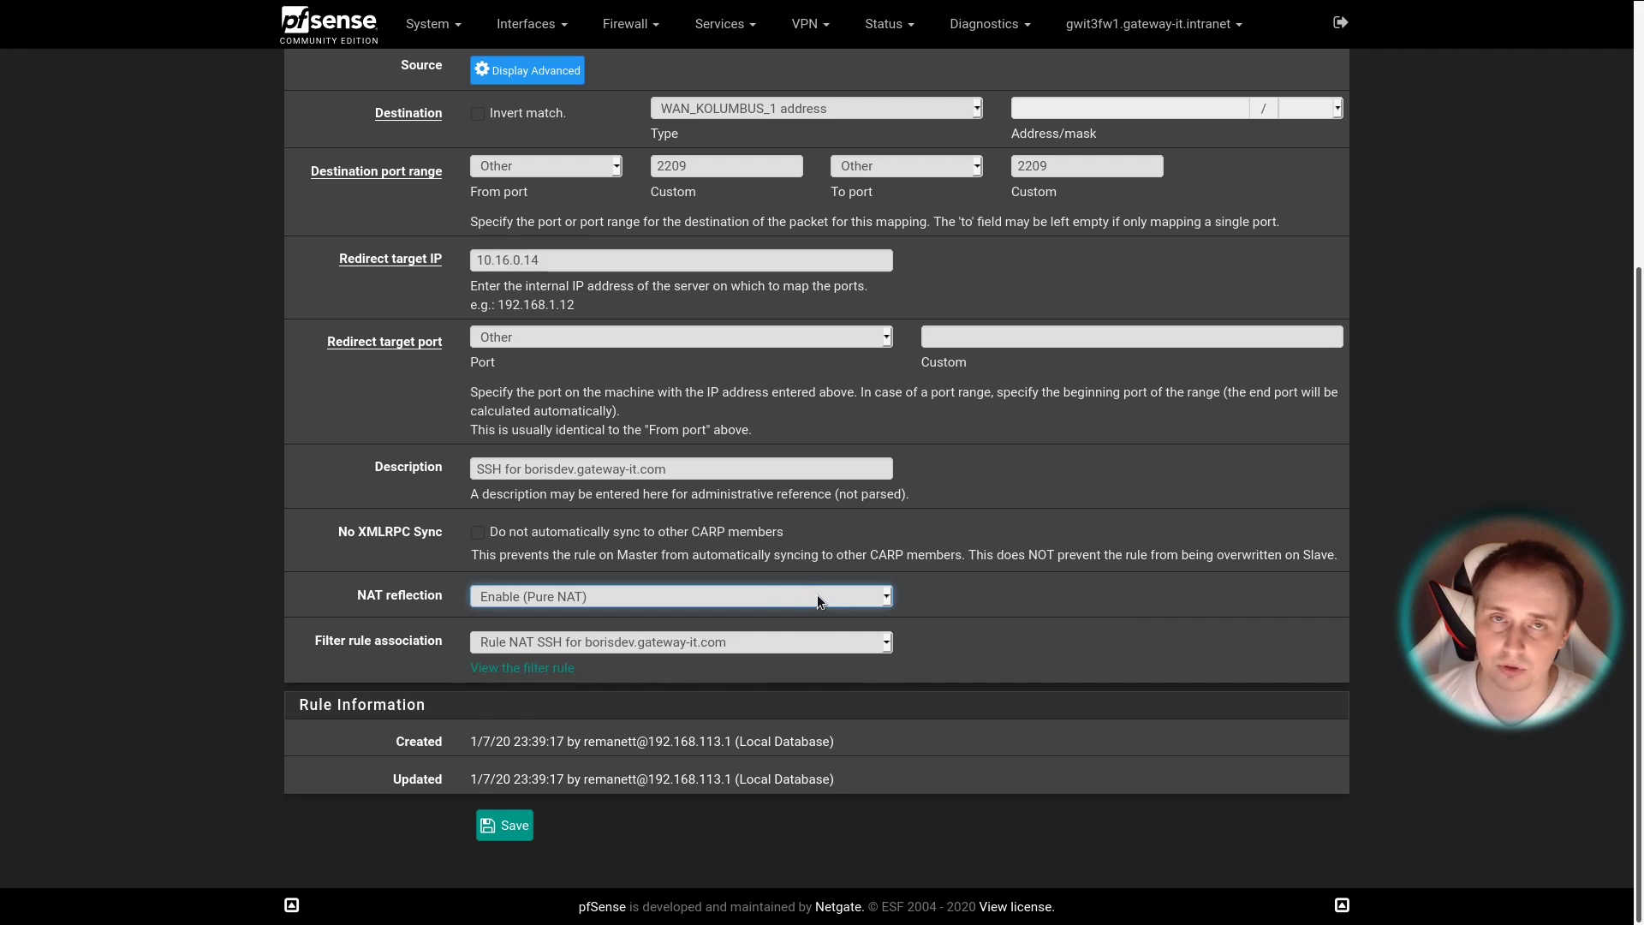
pyautogui.click(680, 596)
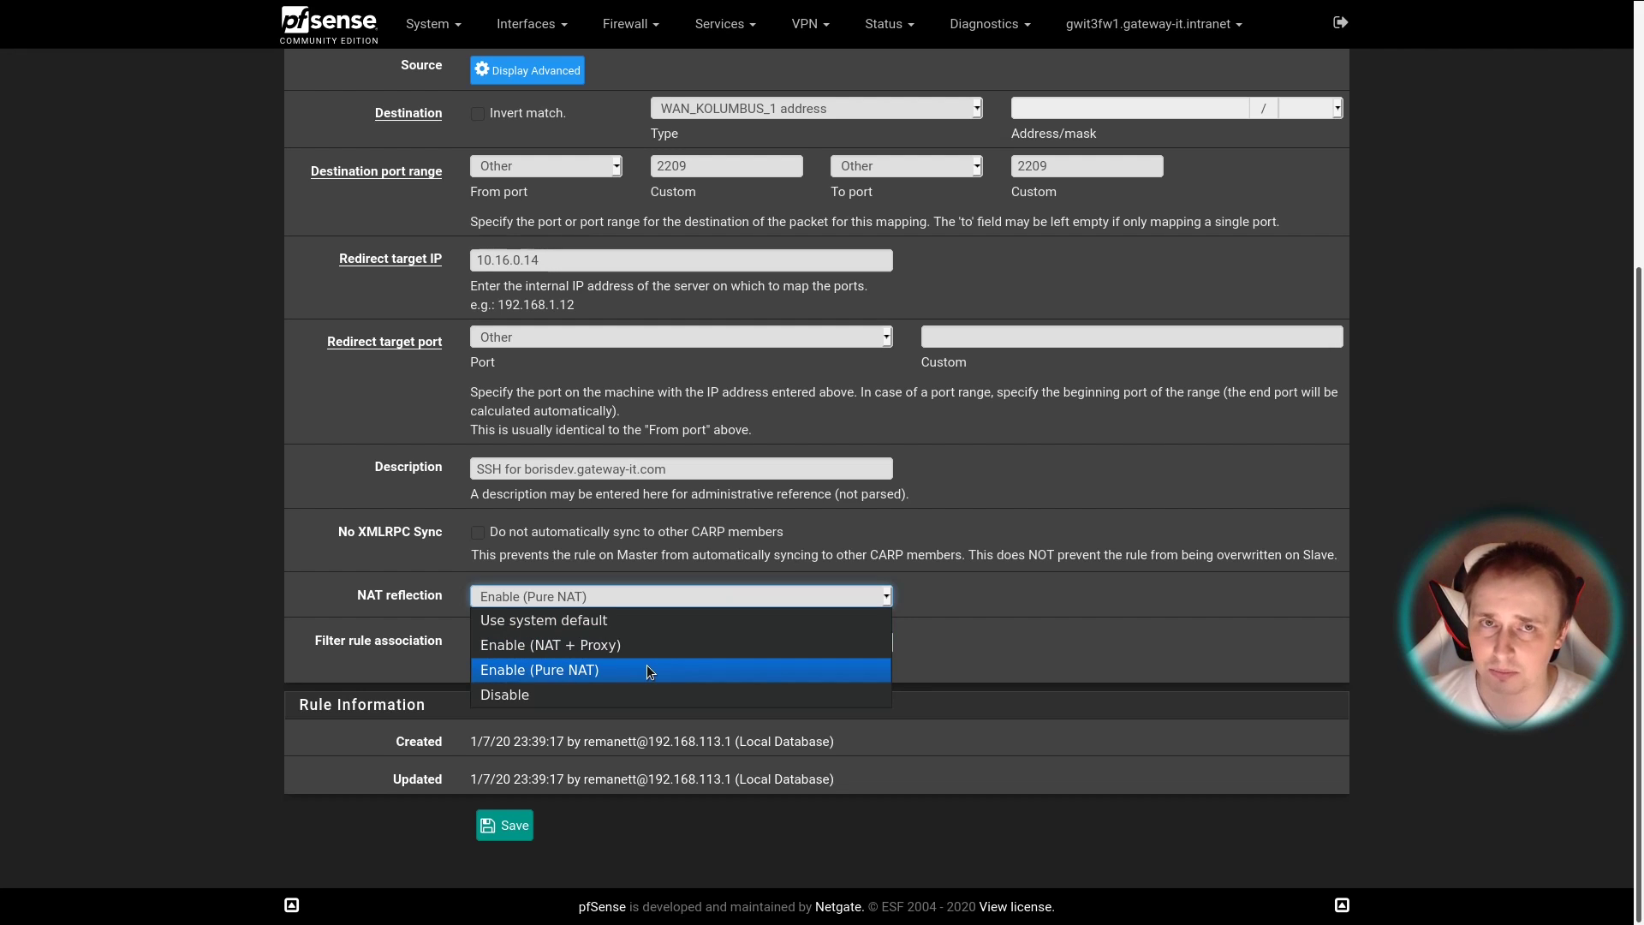
pyautogui.click(540, 669)
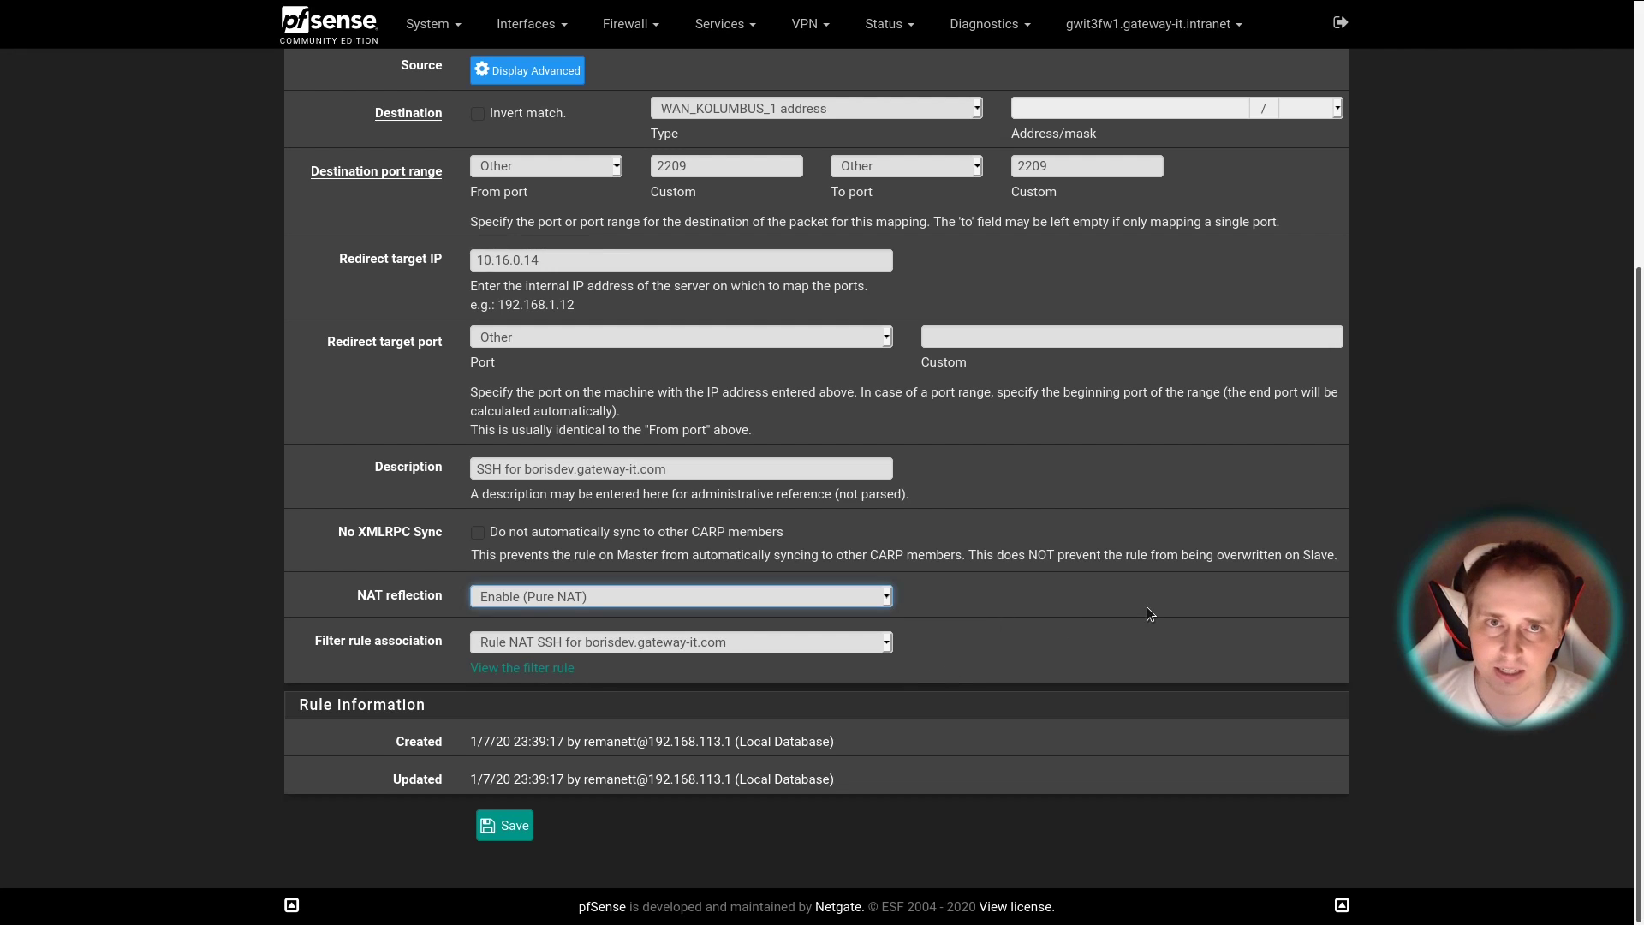
pyautogui.moveTo(1150, 609)
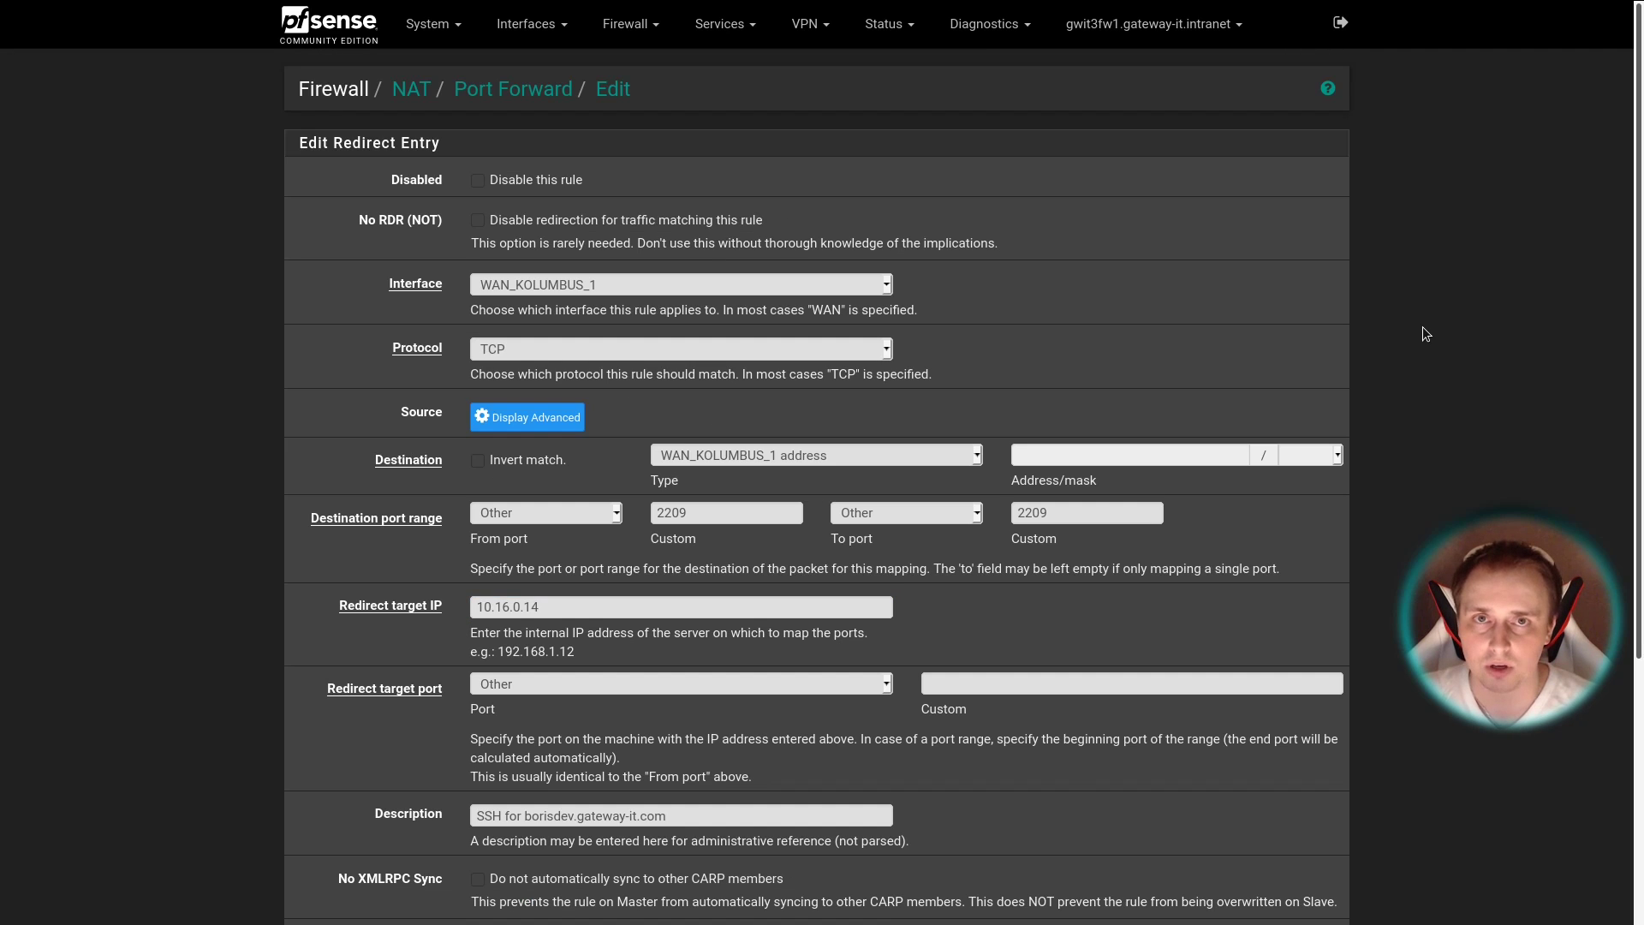
pyautogui.moveTo(1418, 337)
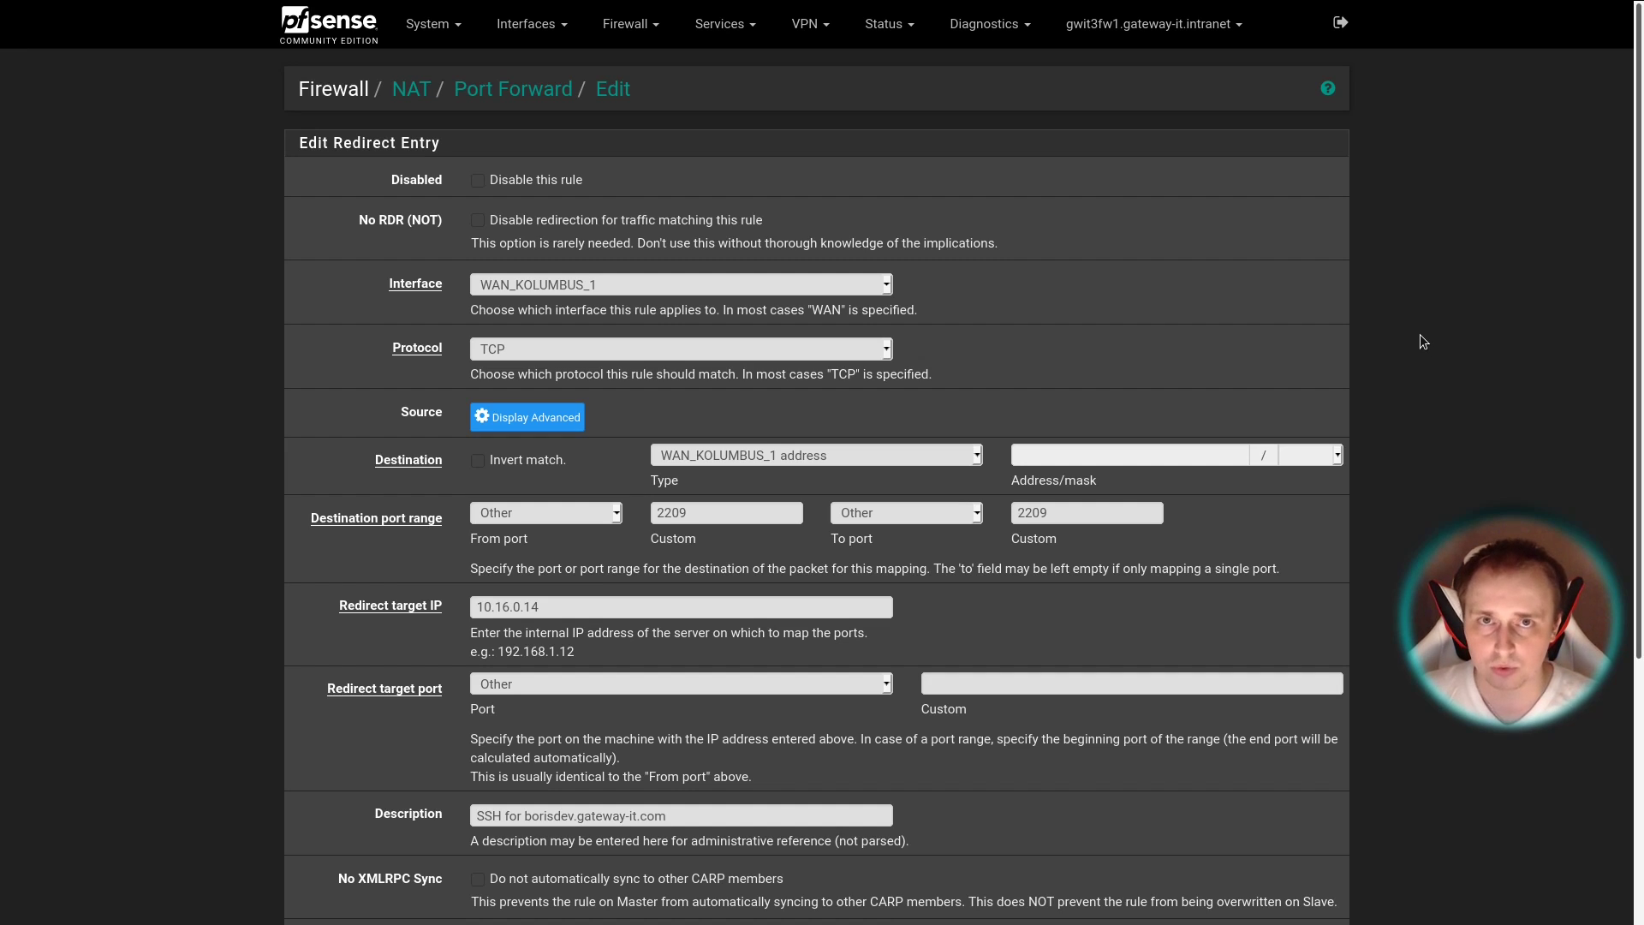
pyautogui.moveTo(1418, 363)
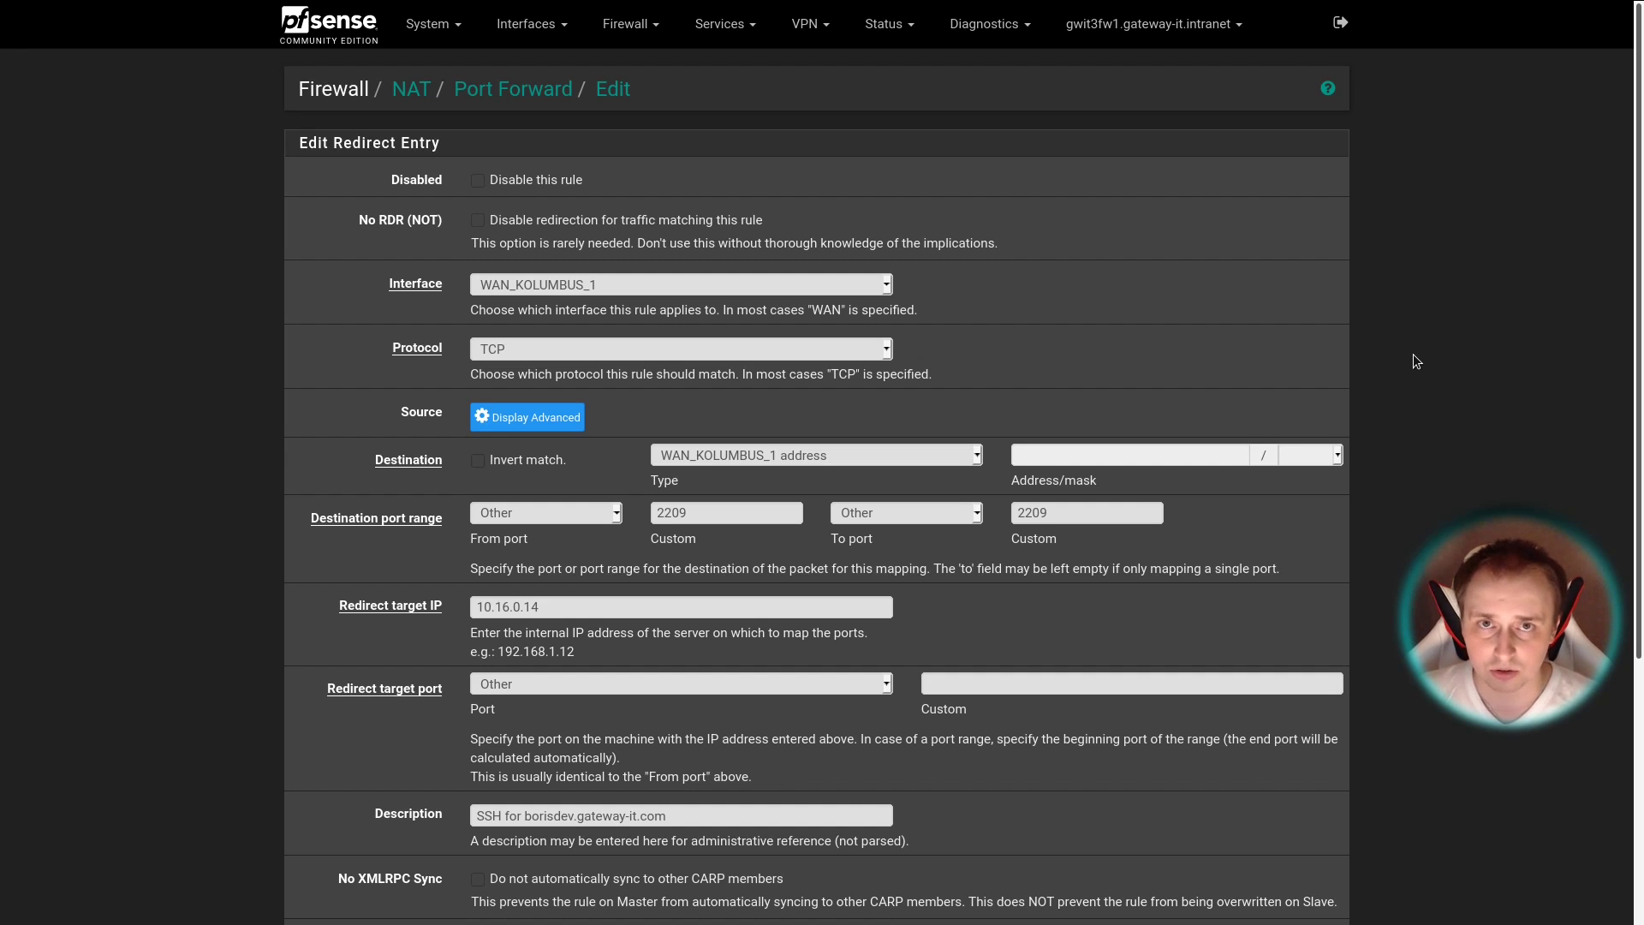
pyautogui.moveTo(1424, 372)
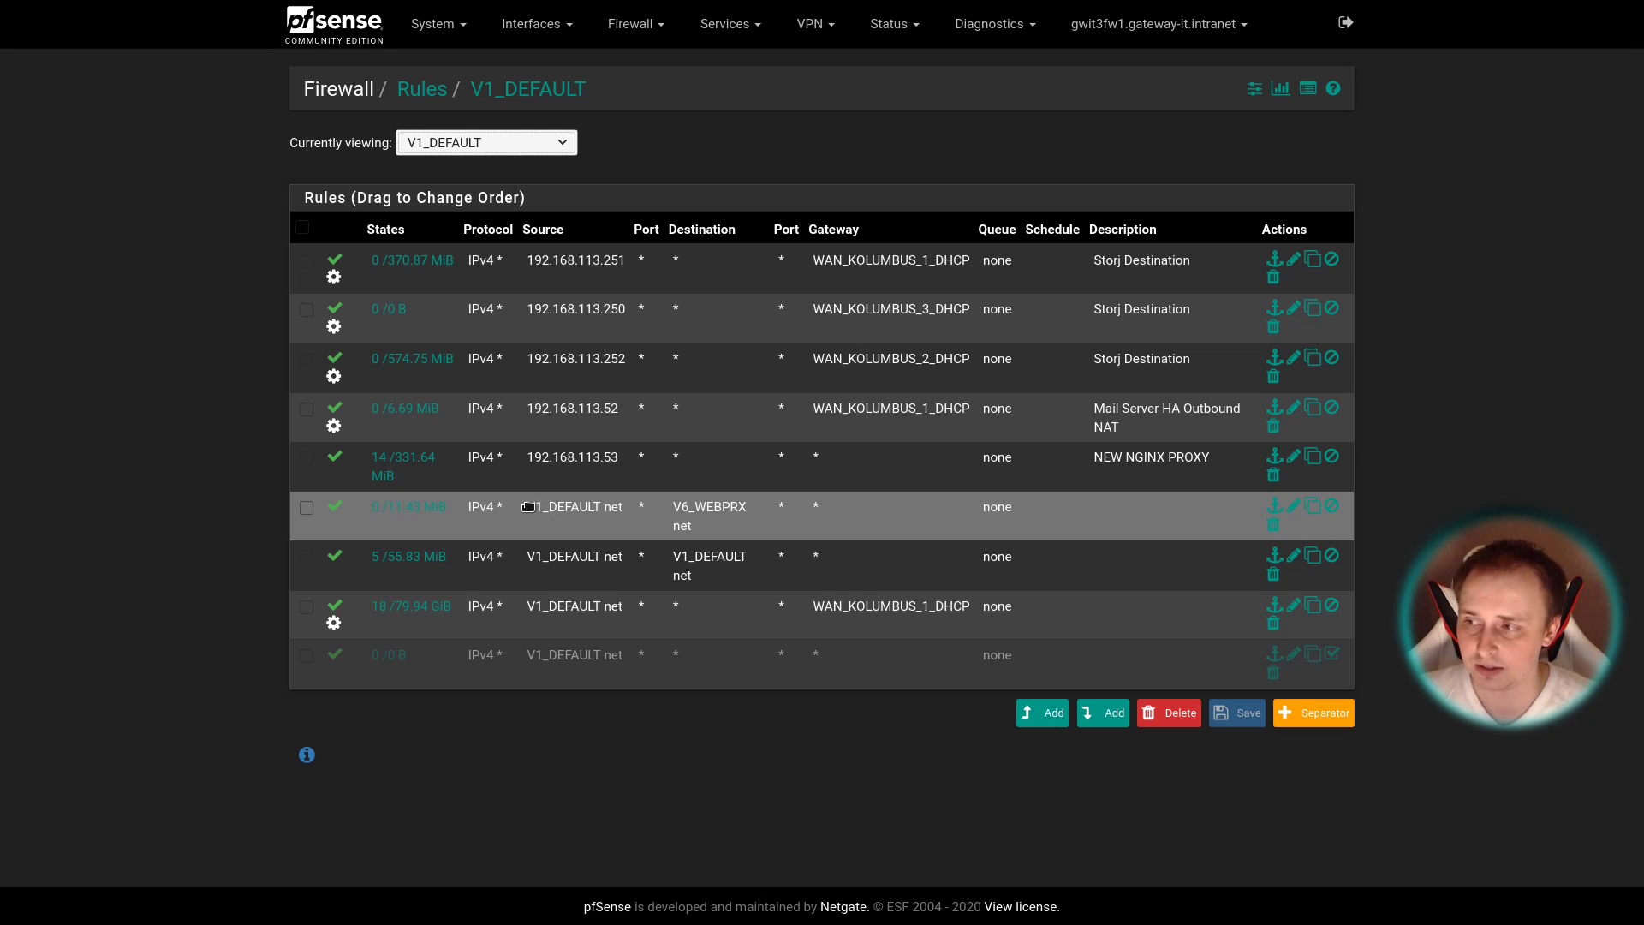
pyautogui.moveTo(671, 502)
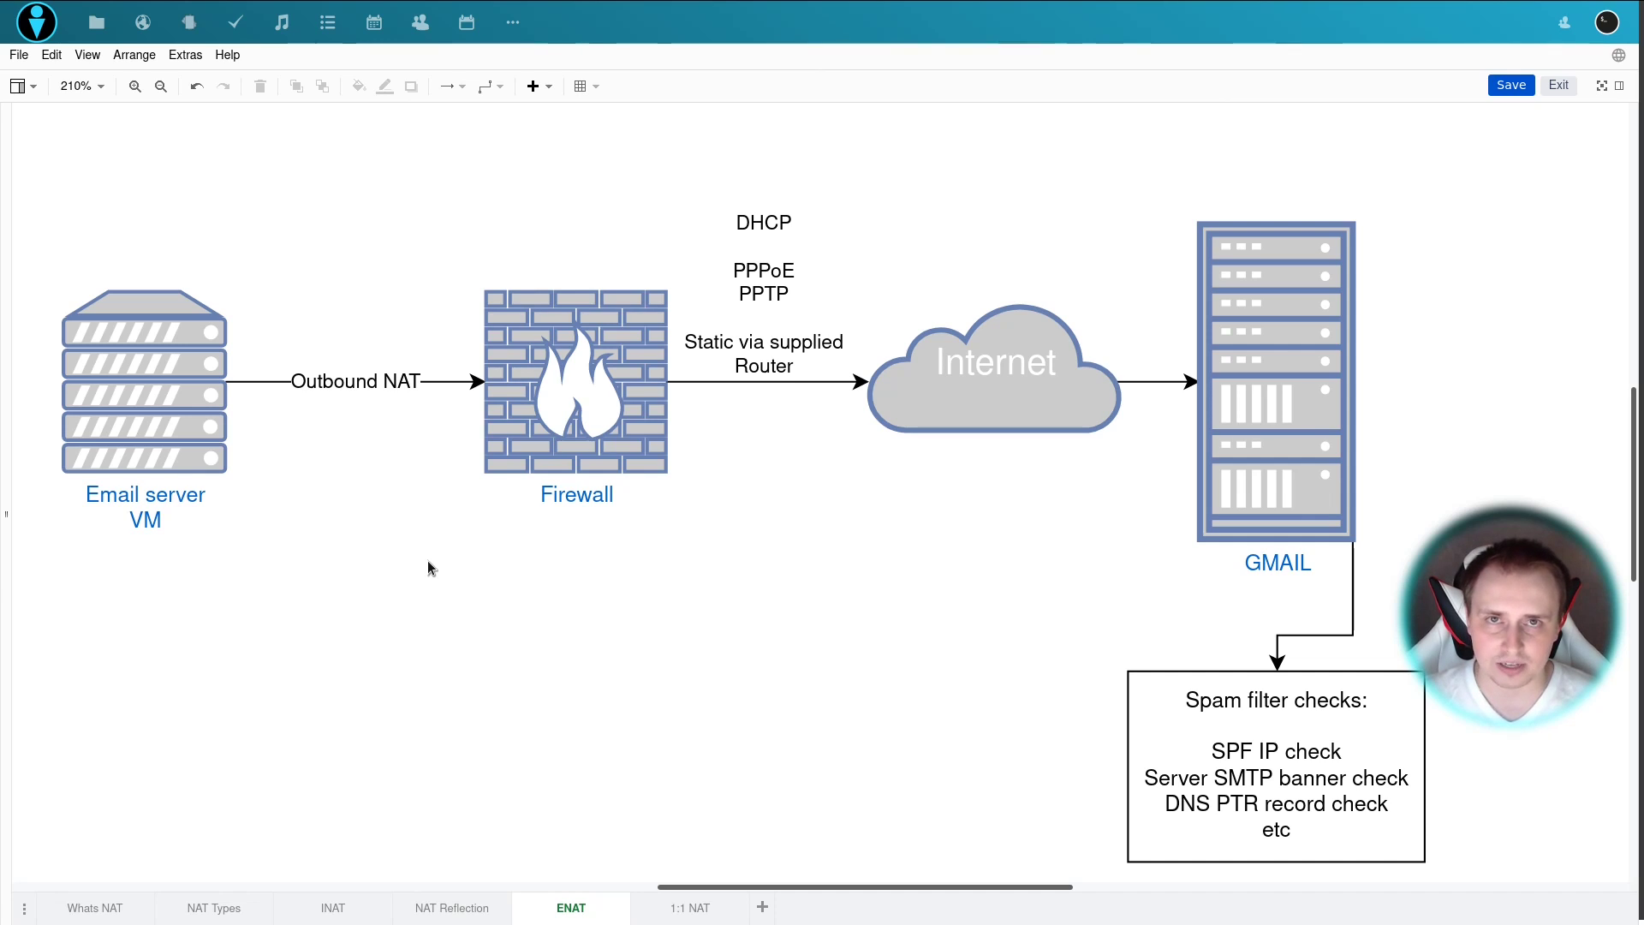
pyautogui.moveTo(303, 468)
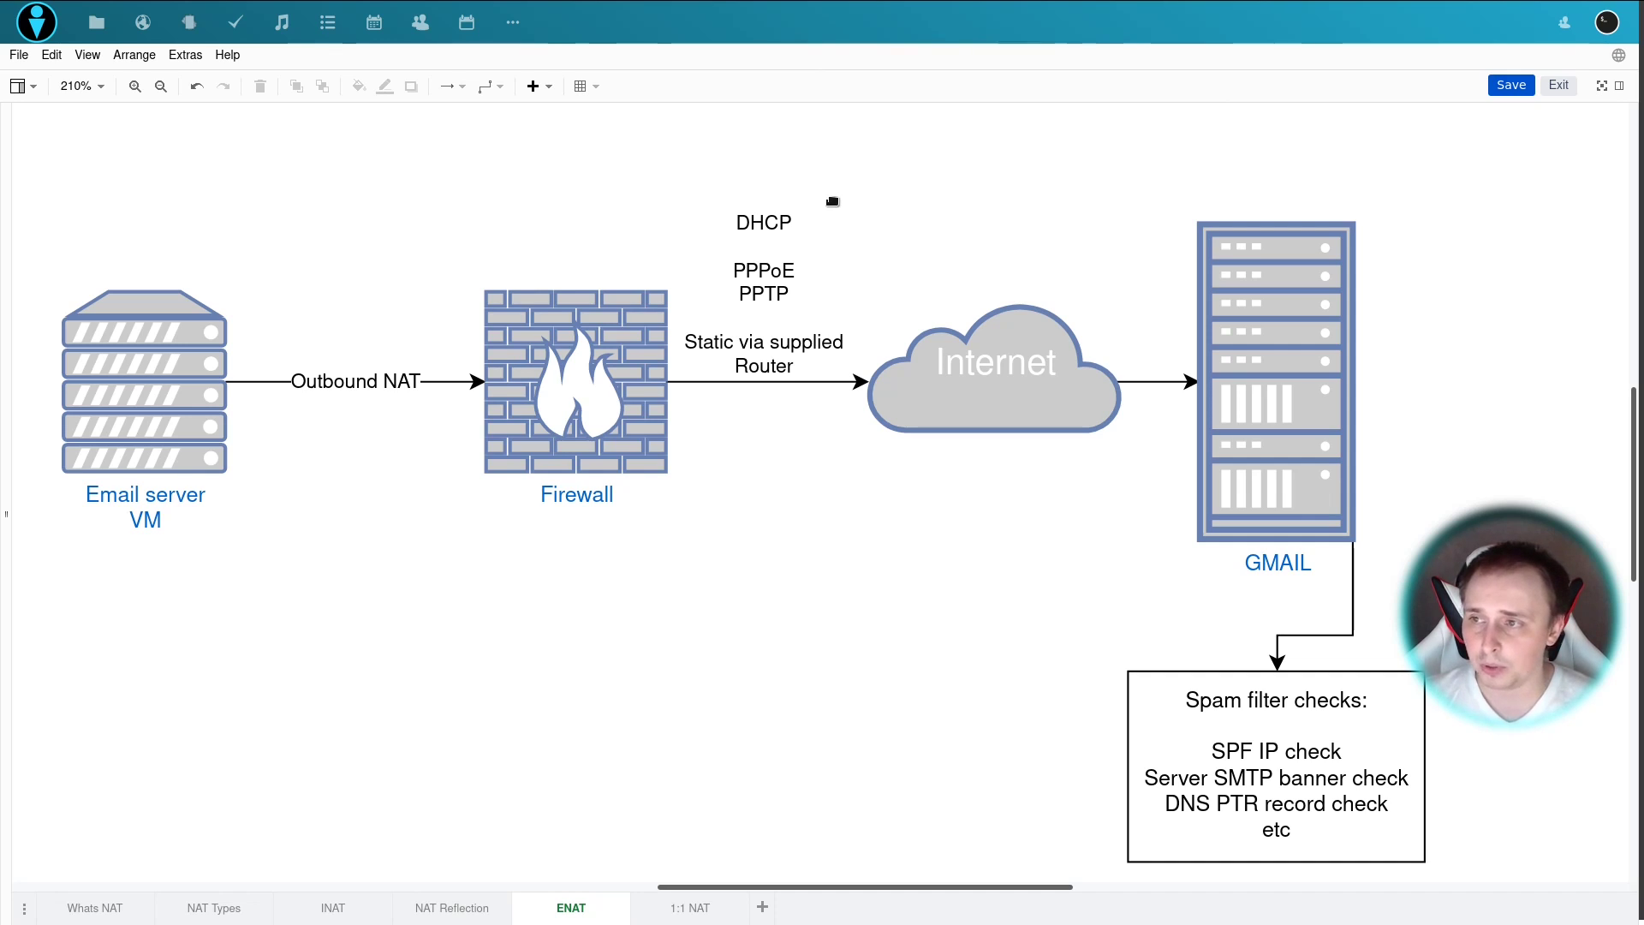
pyautogui.moveTo(853, 218)
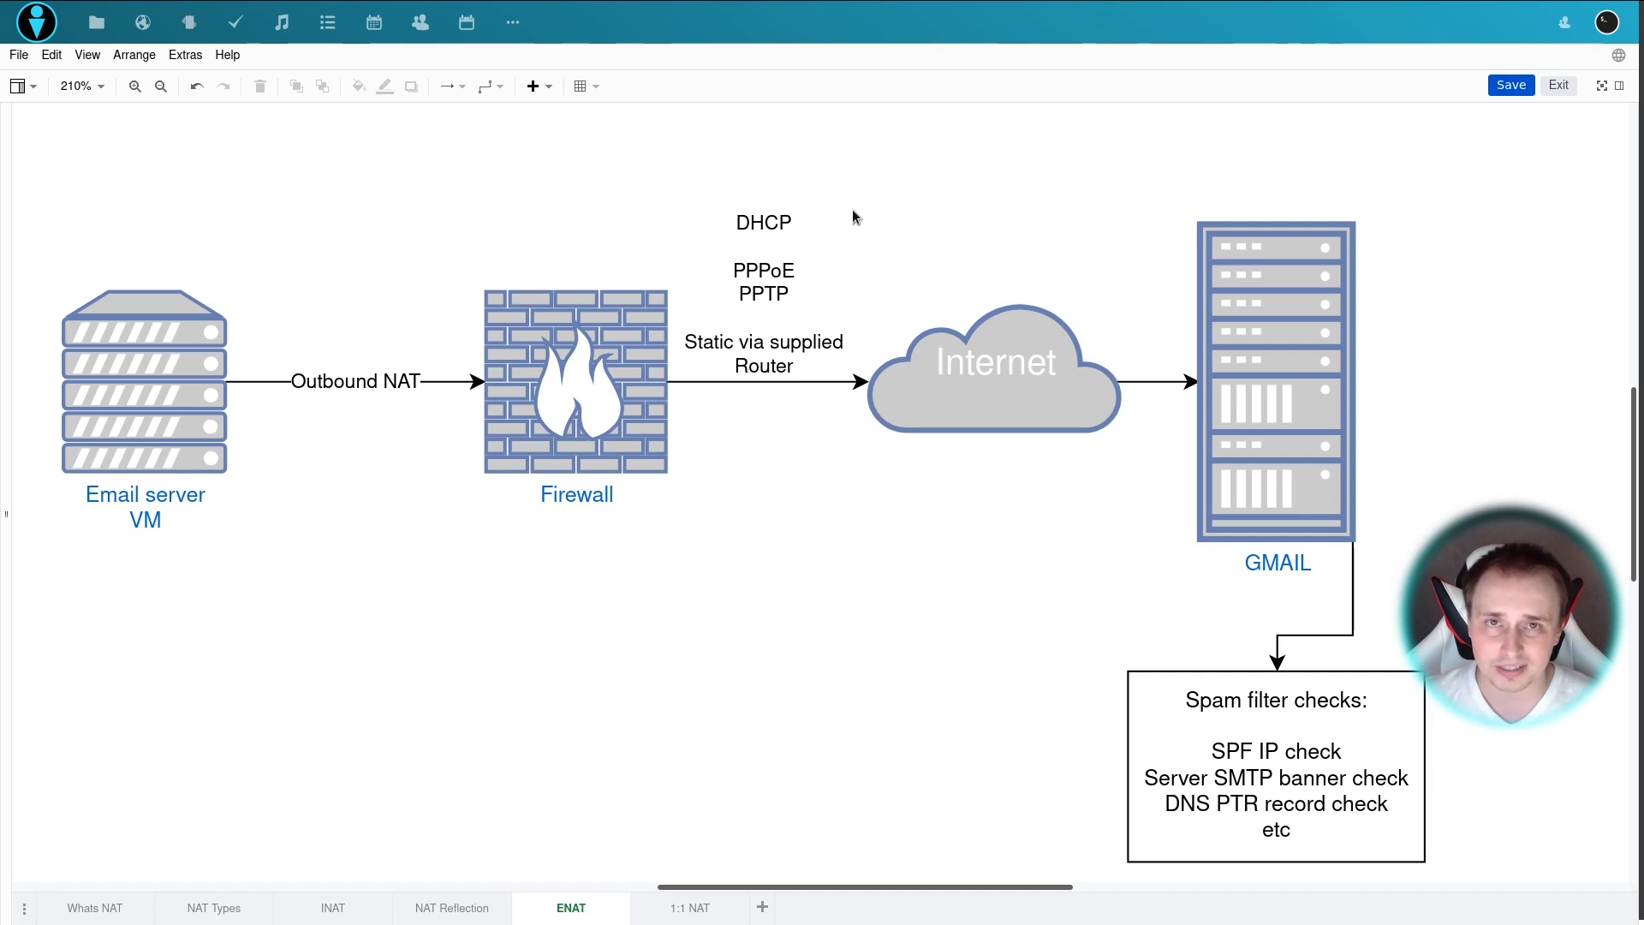
pyautogui.moveTo(858, 213)
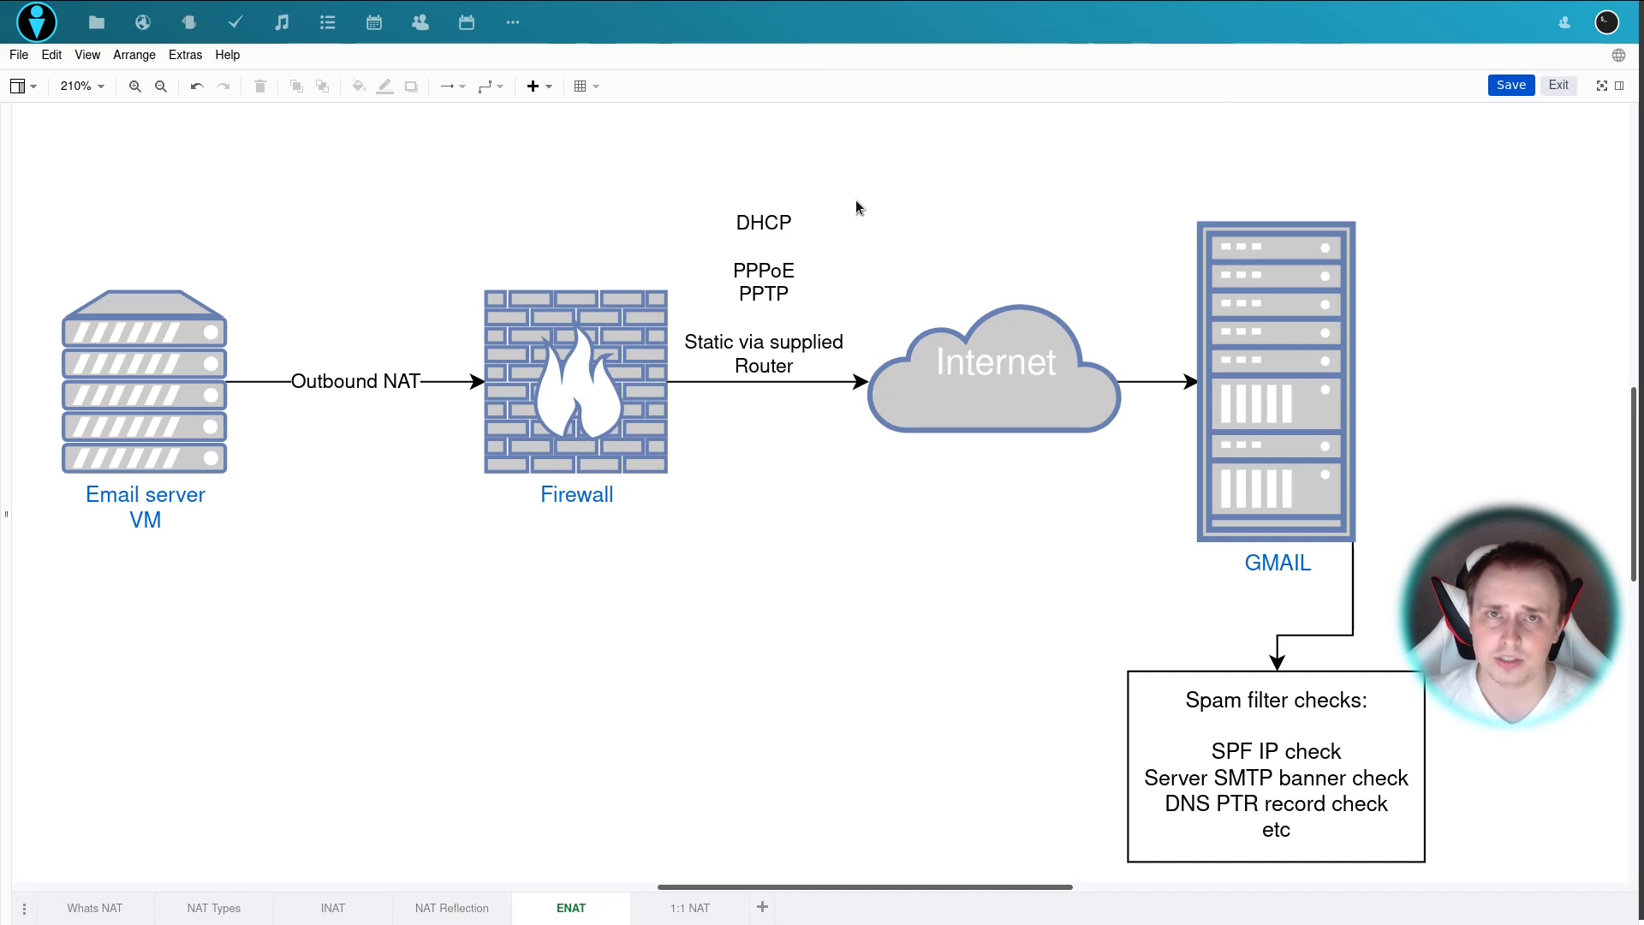
pyautogui.moveTo(866, 262)
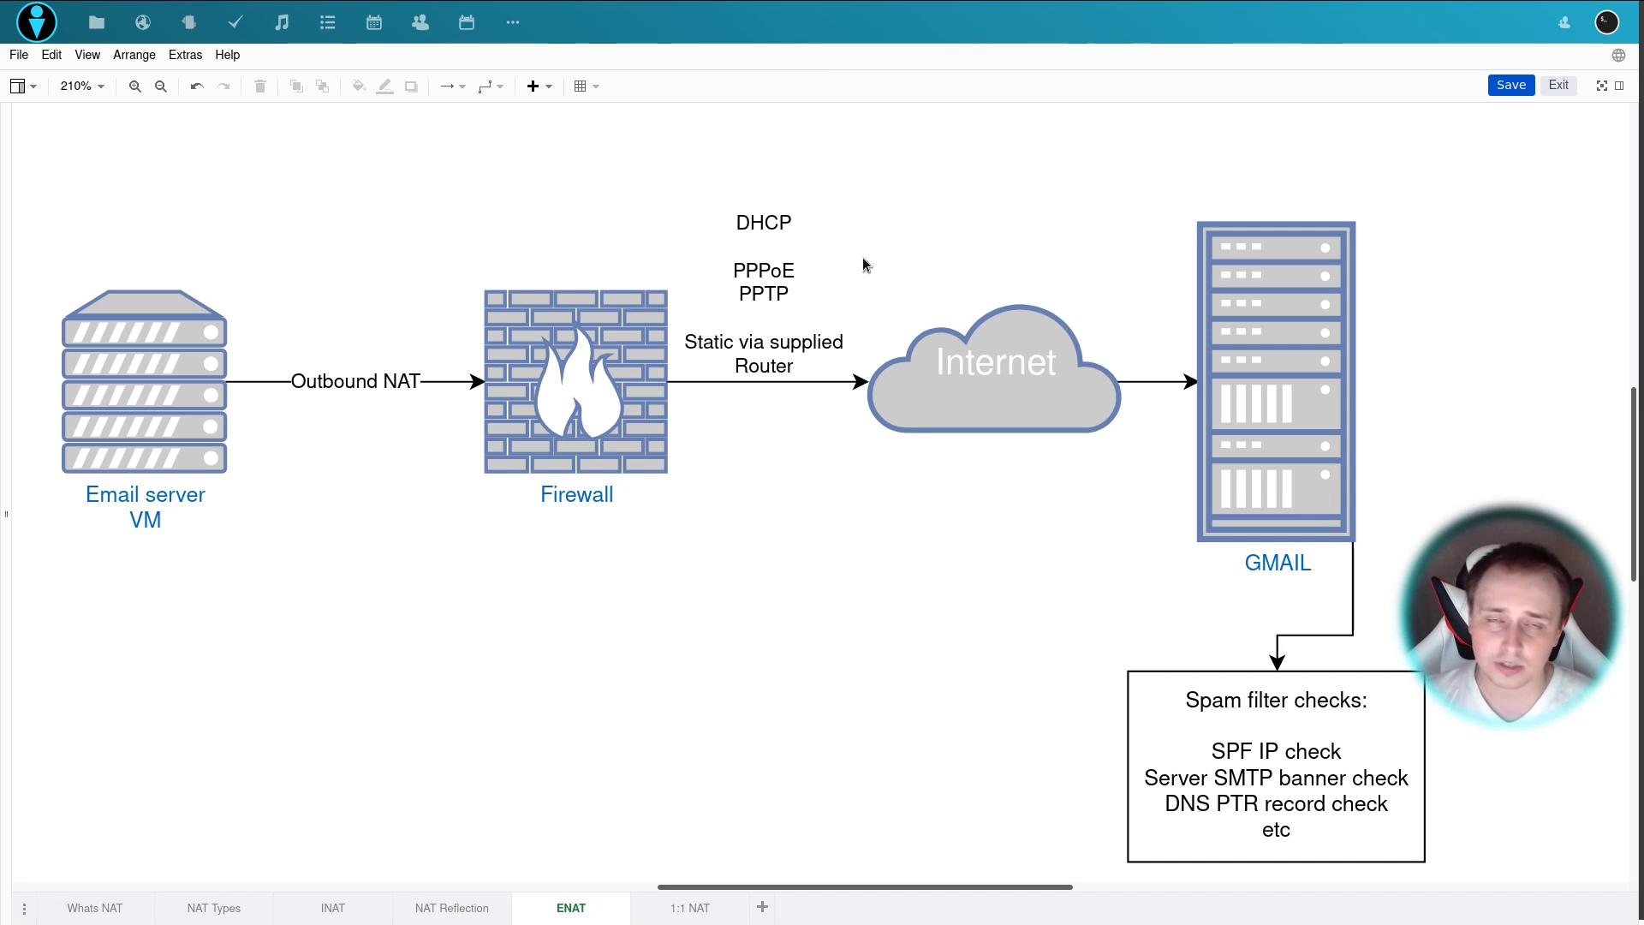
pyautogui.moveTo(876, 275)
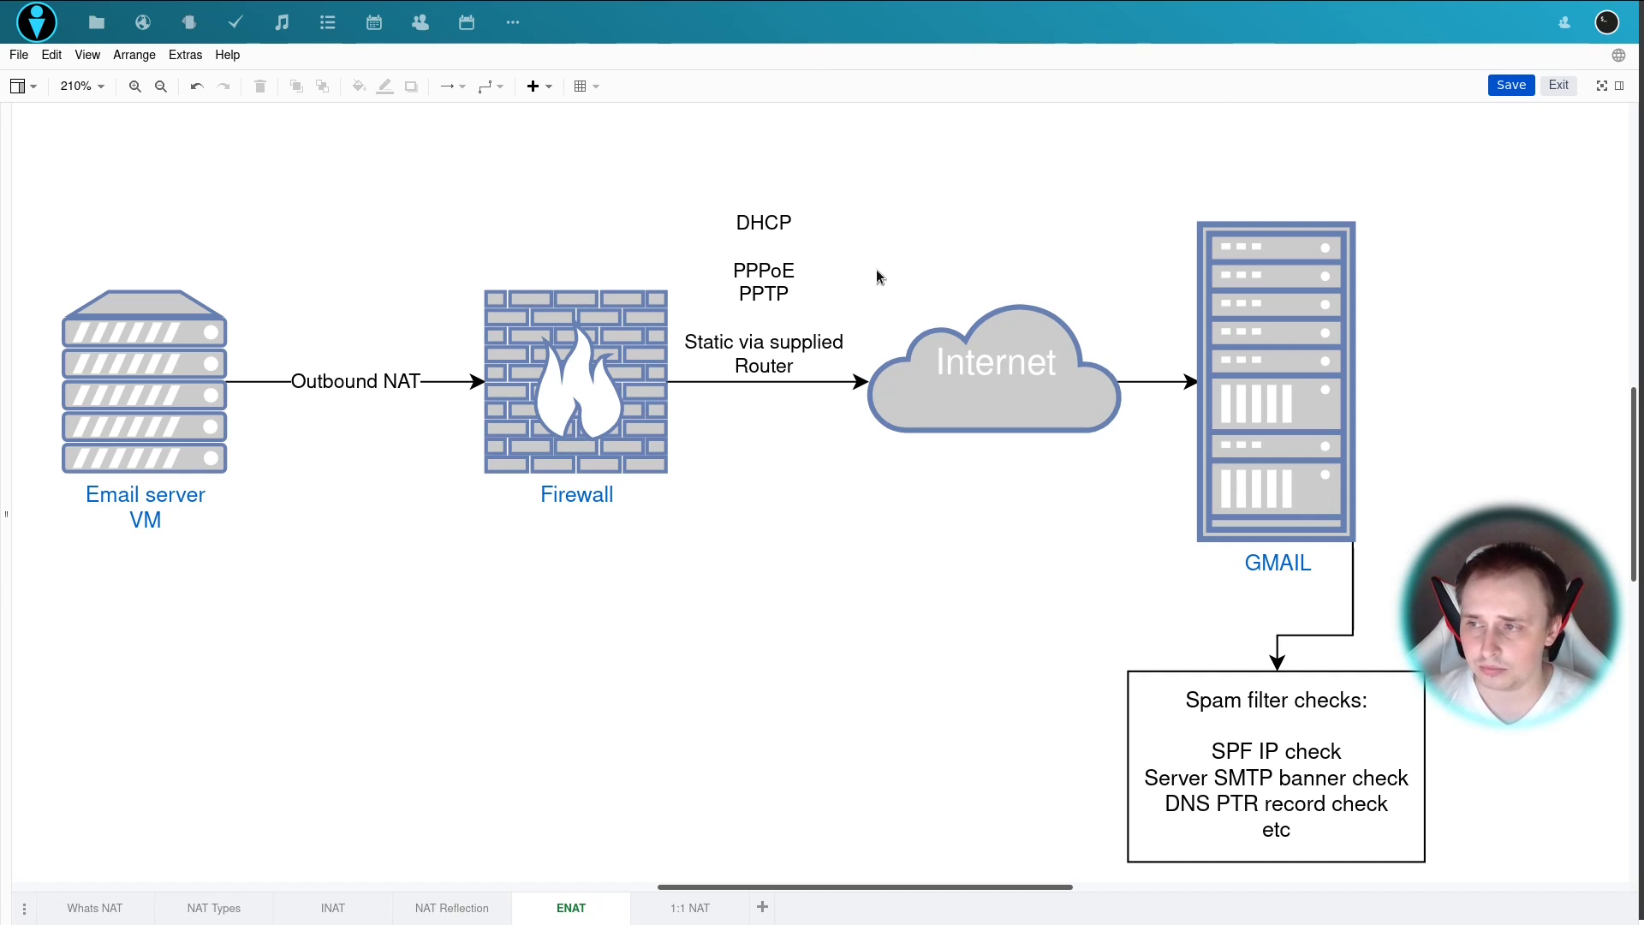
pyautogui.moveTo(890, 293)
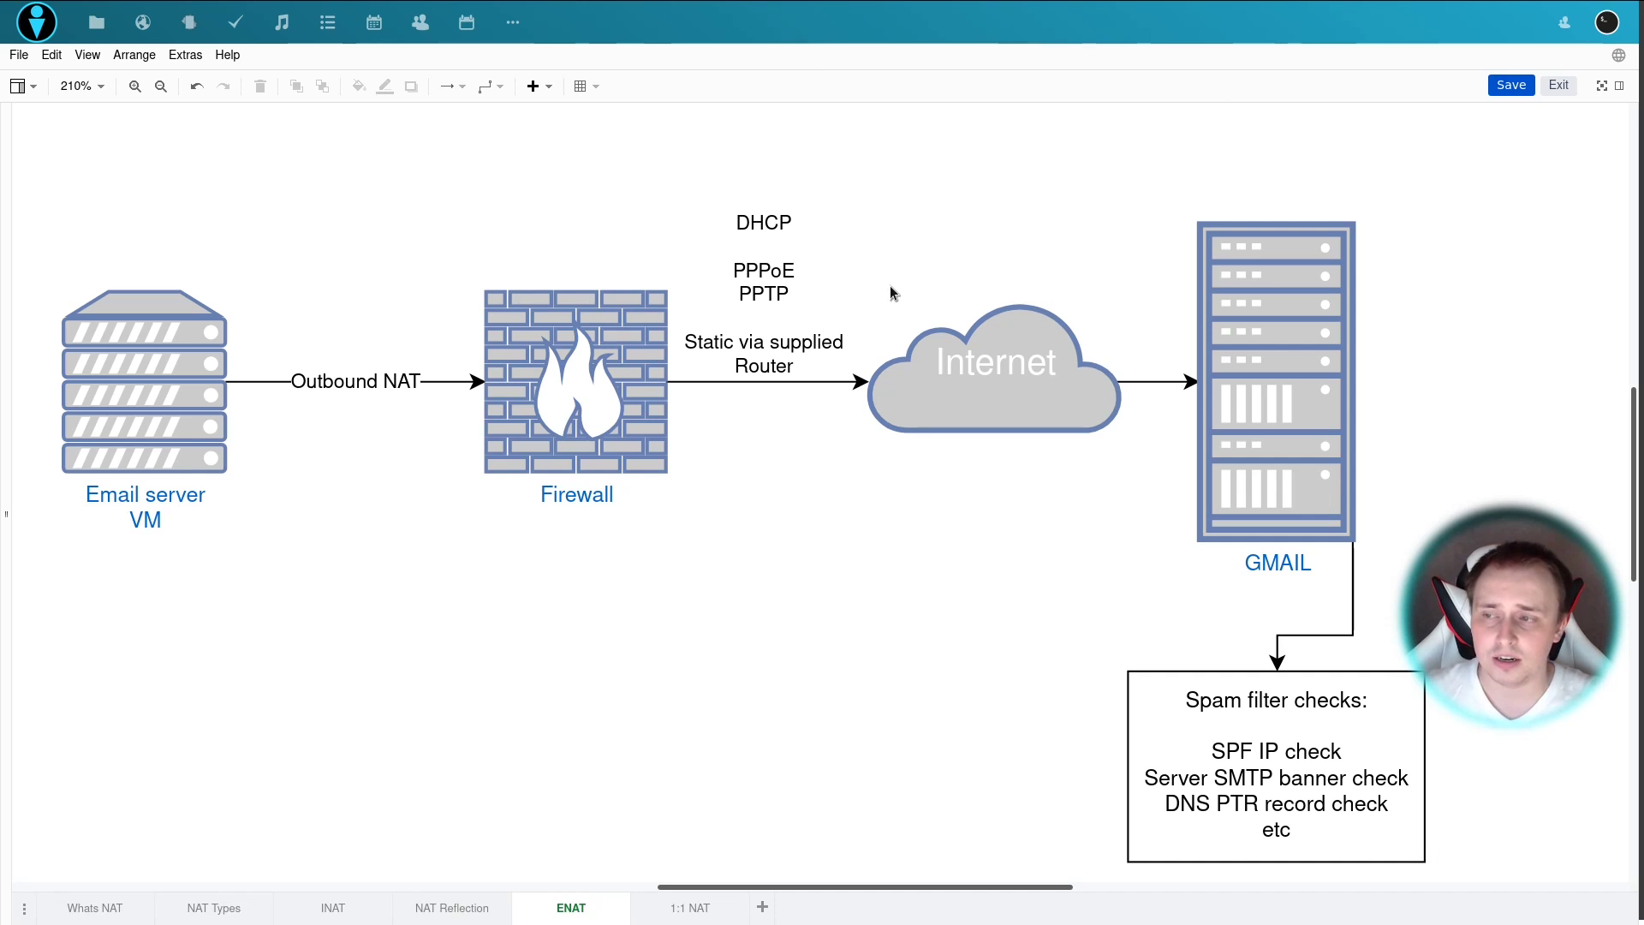
pyautogui.moveTo(897, 333)
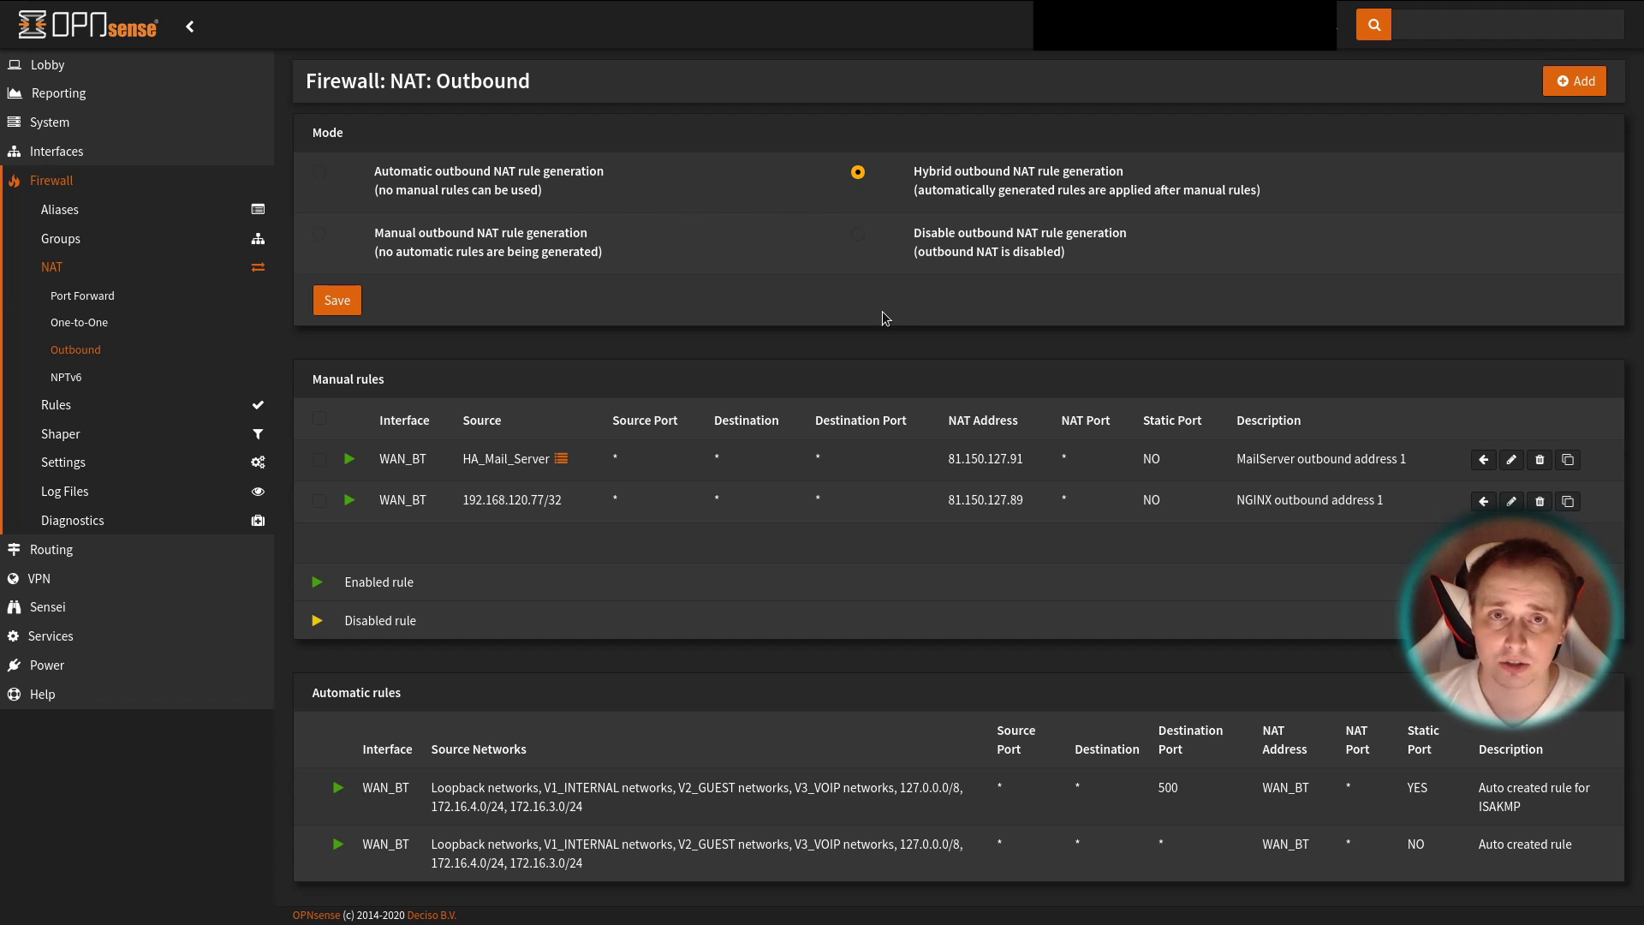
pyautogui.moveTo(661, 363)
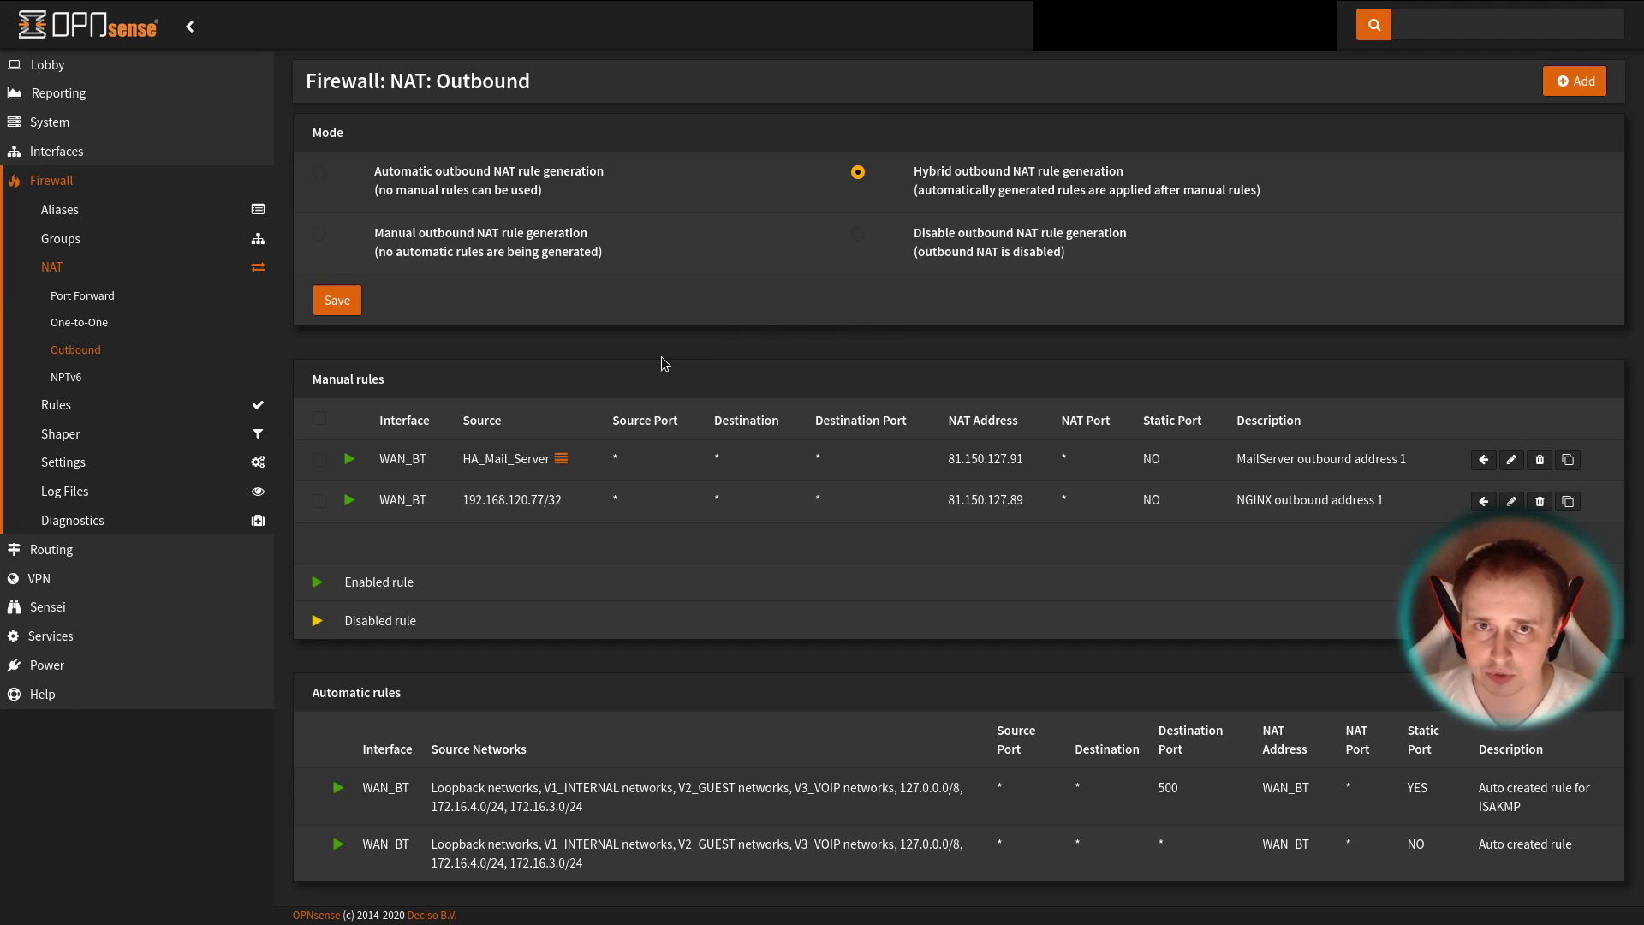
pyautogui.moveTo(661, 689)
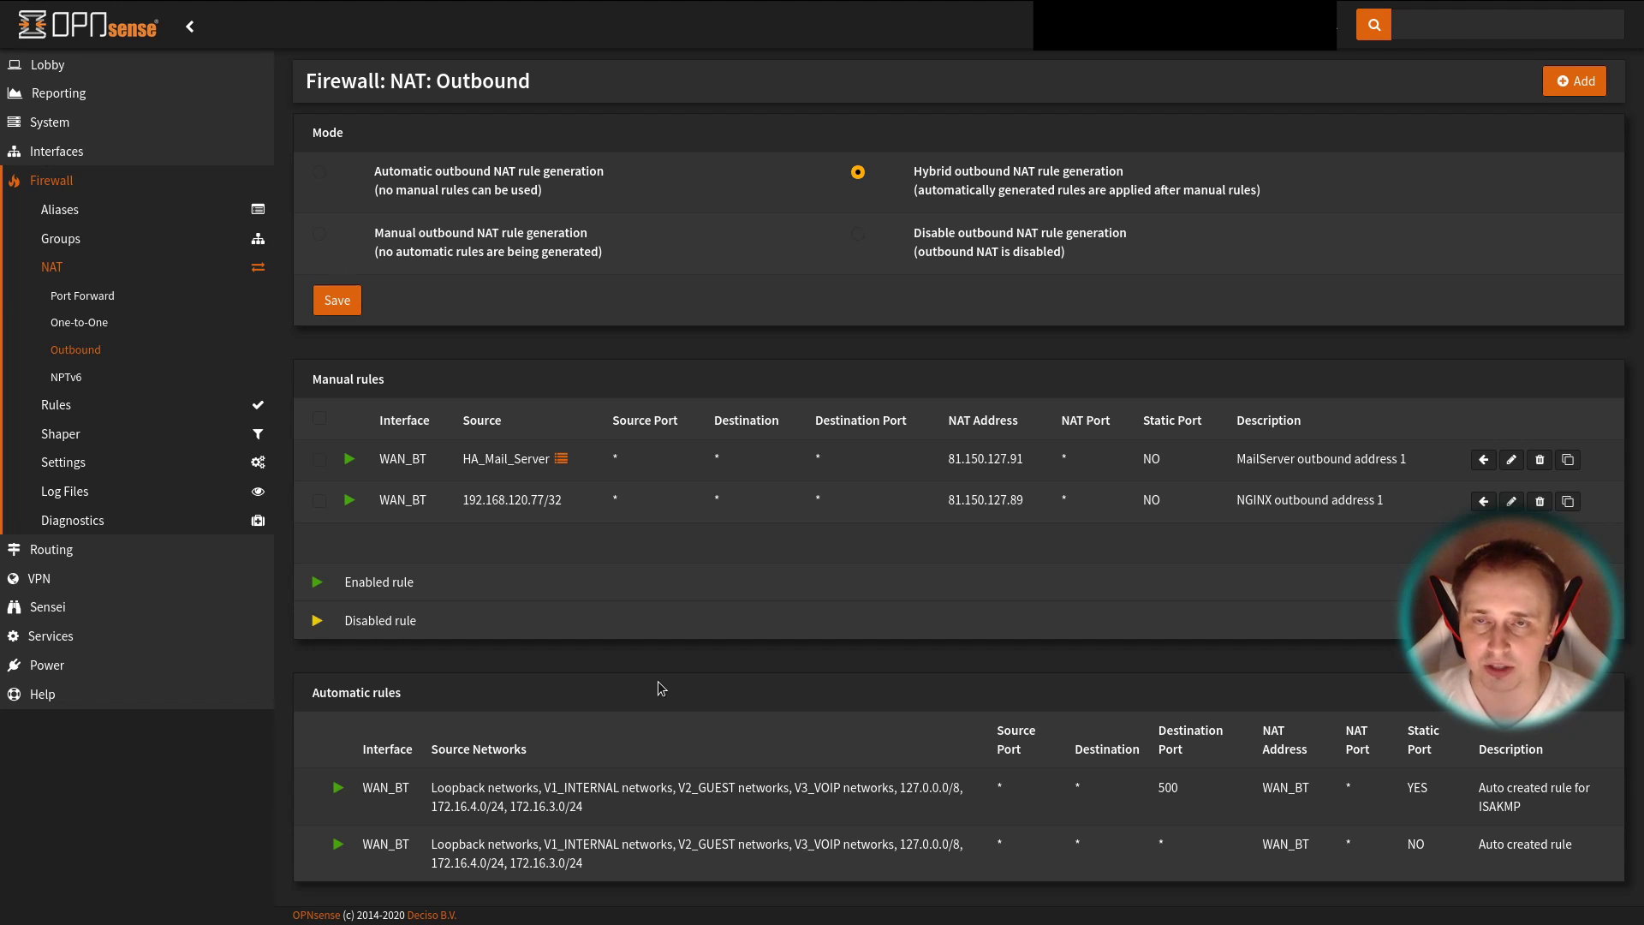
pyautogui.moveTo(671, 683)
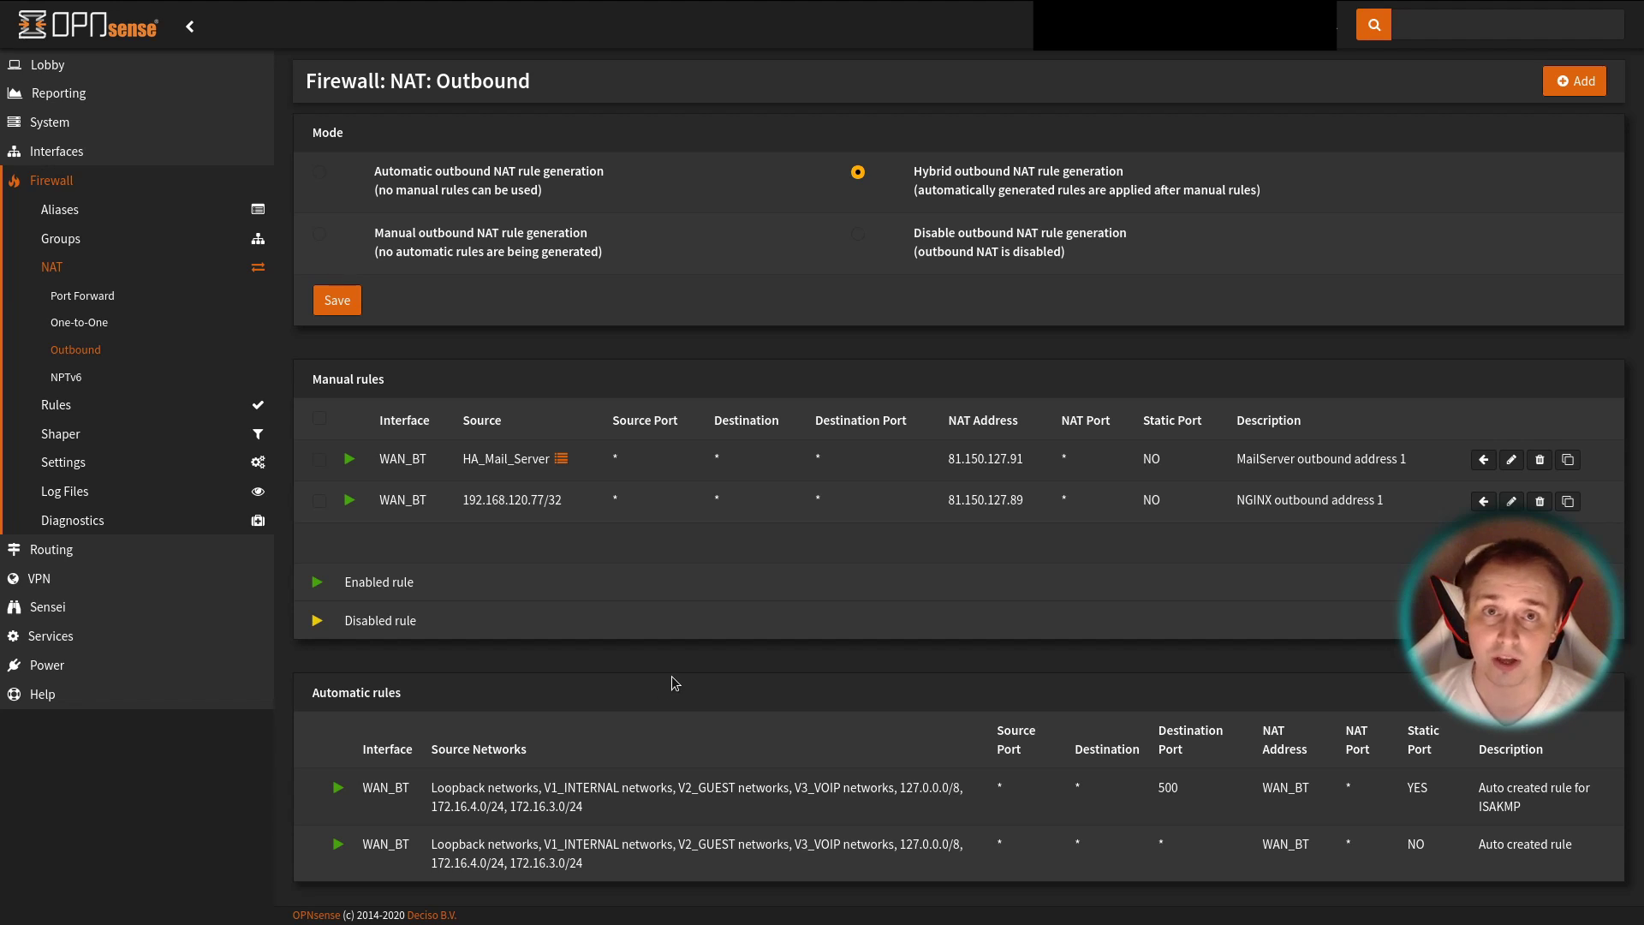
pyautogui.moveTo(879, 600)
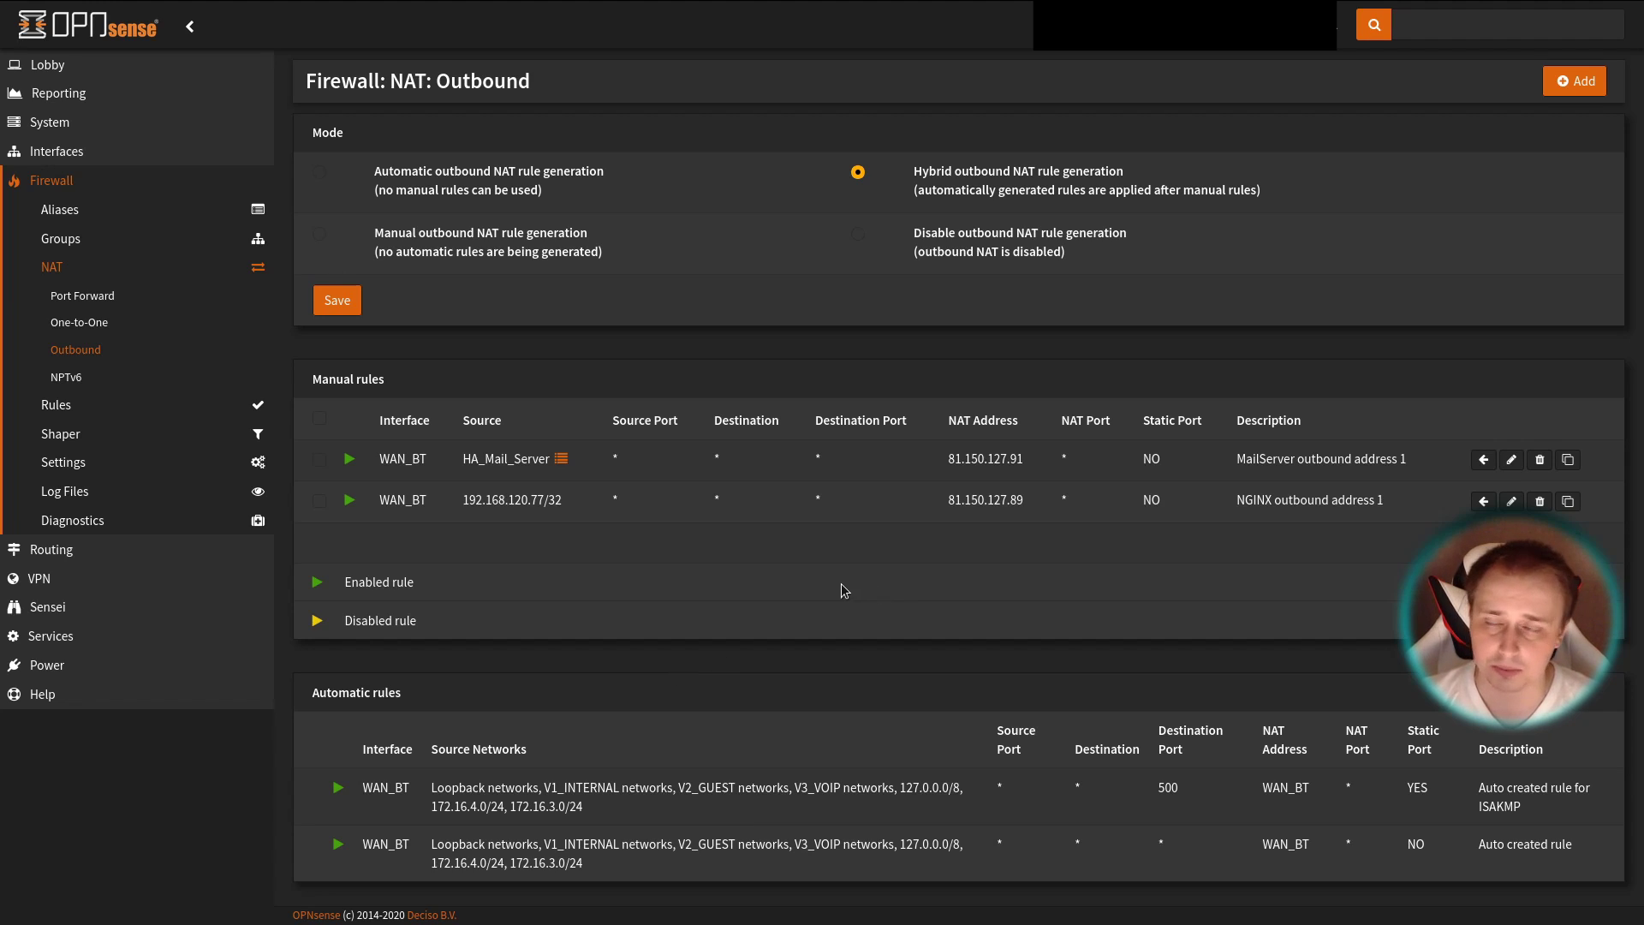
pyautogui.moveTo(1511, 502)
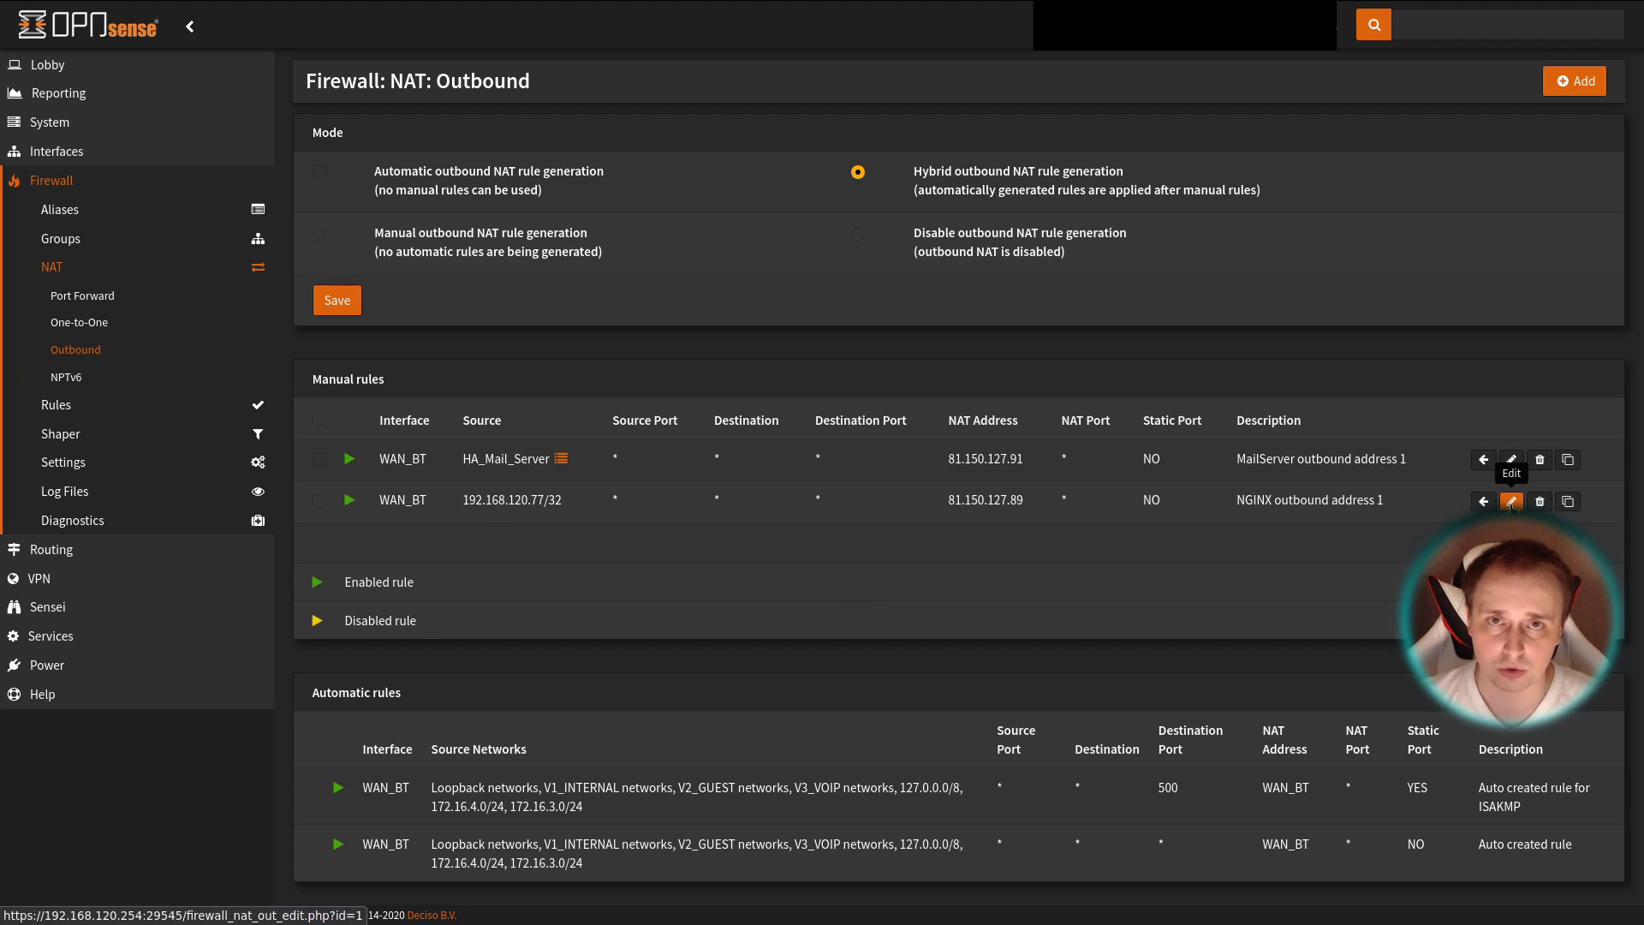
# - Review the NGINX outbound rule: destination any, translation 81.150.127.89, Default pool options
pyautogui.click(1510, 500)
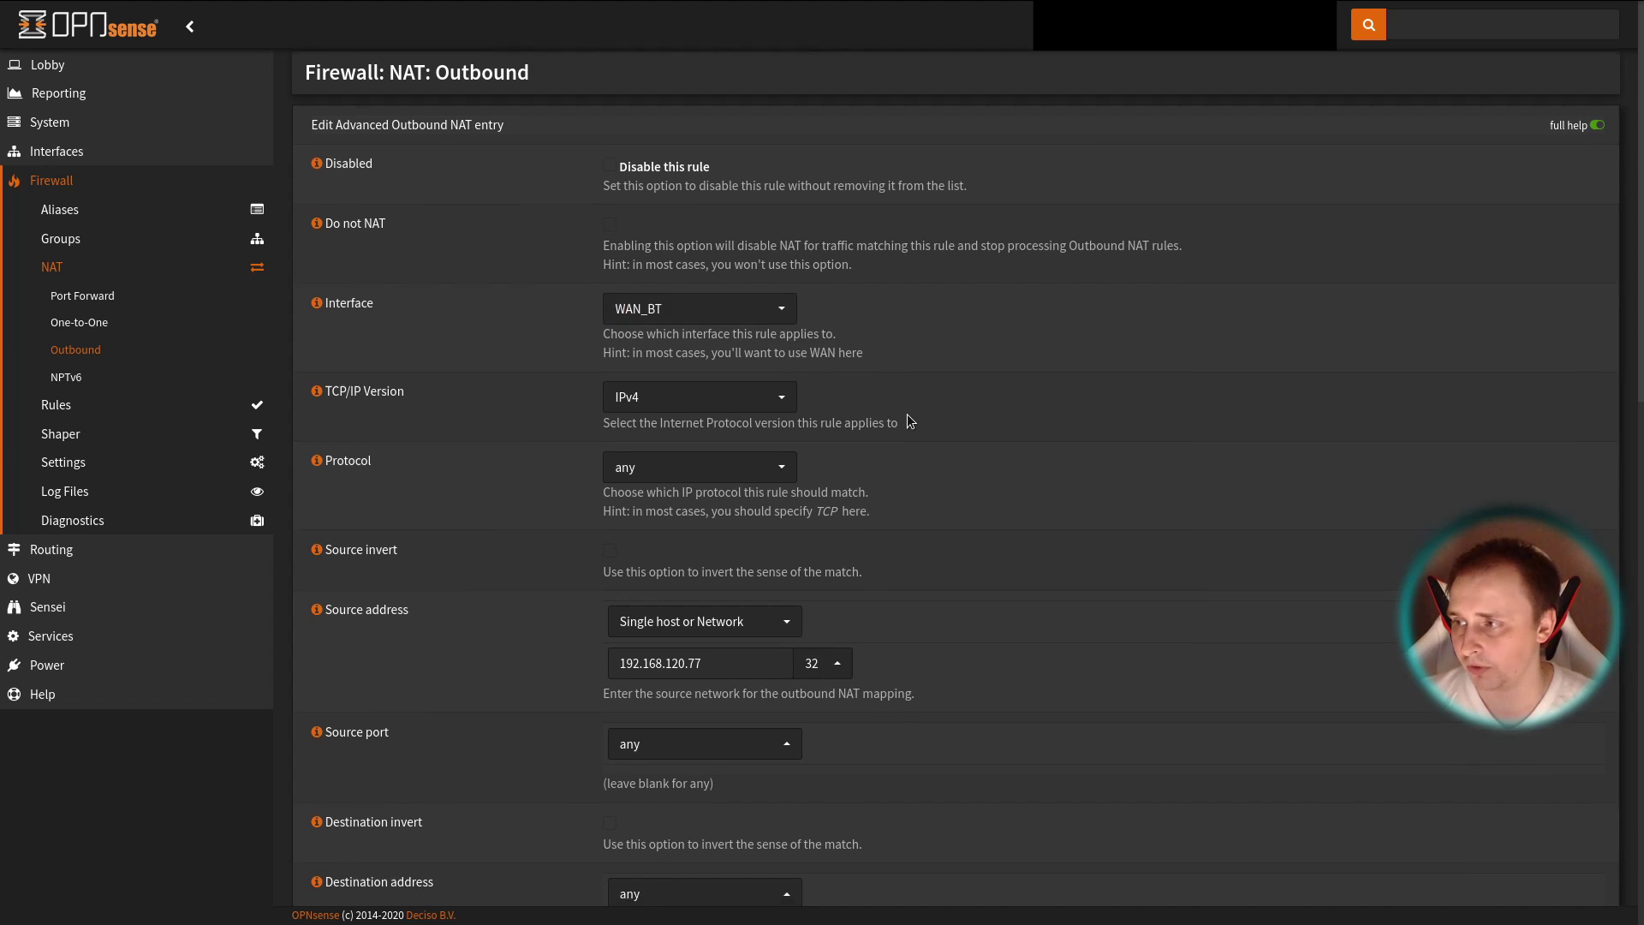
pyautogui.scroll(-3)
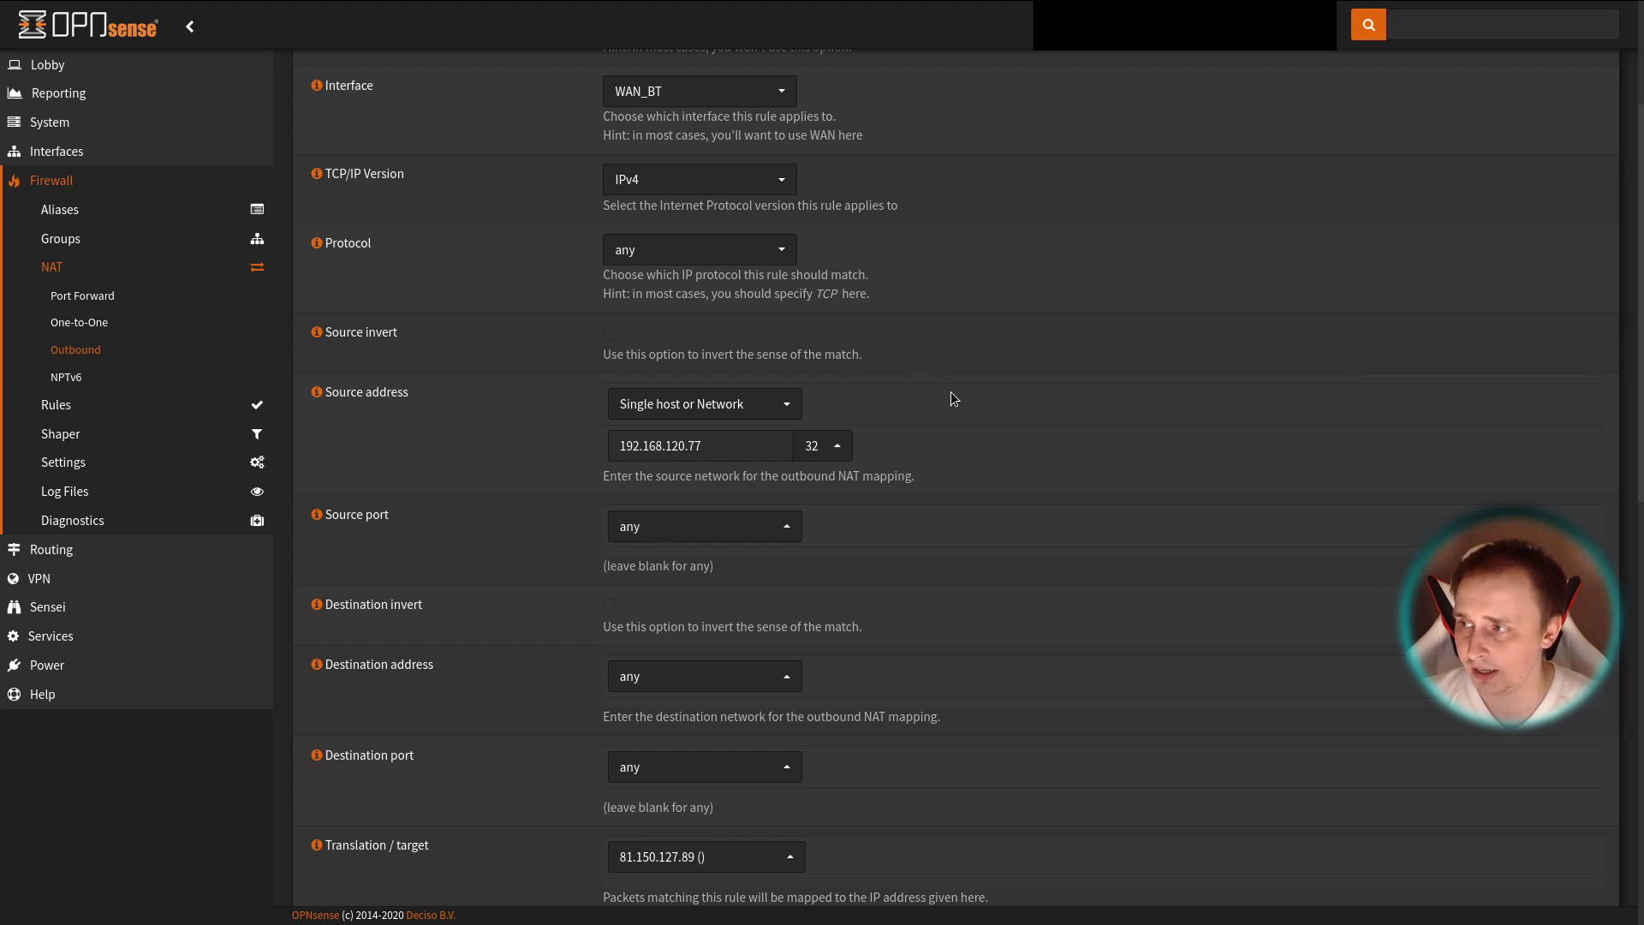
pyautogui.click(701, 445)
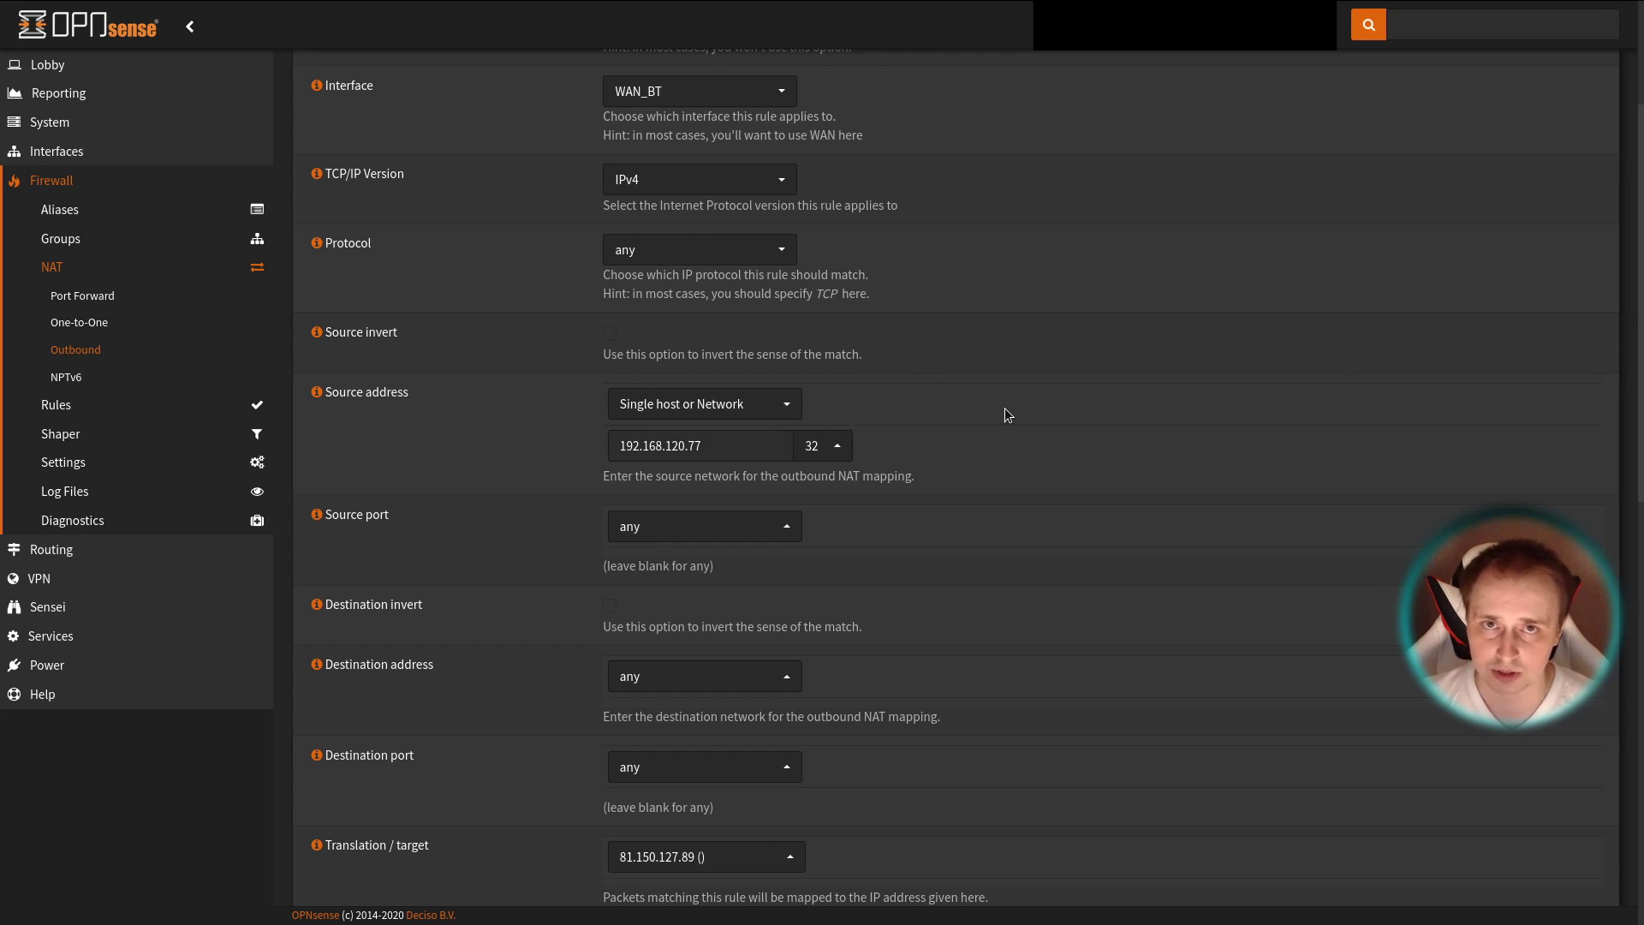
pyautogui.scroll(-3)
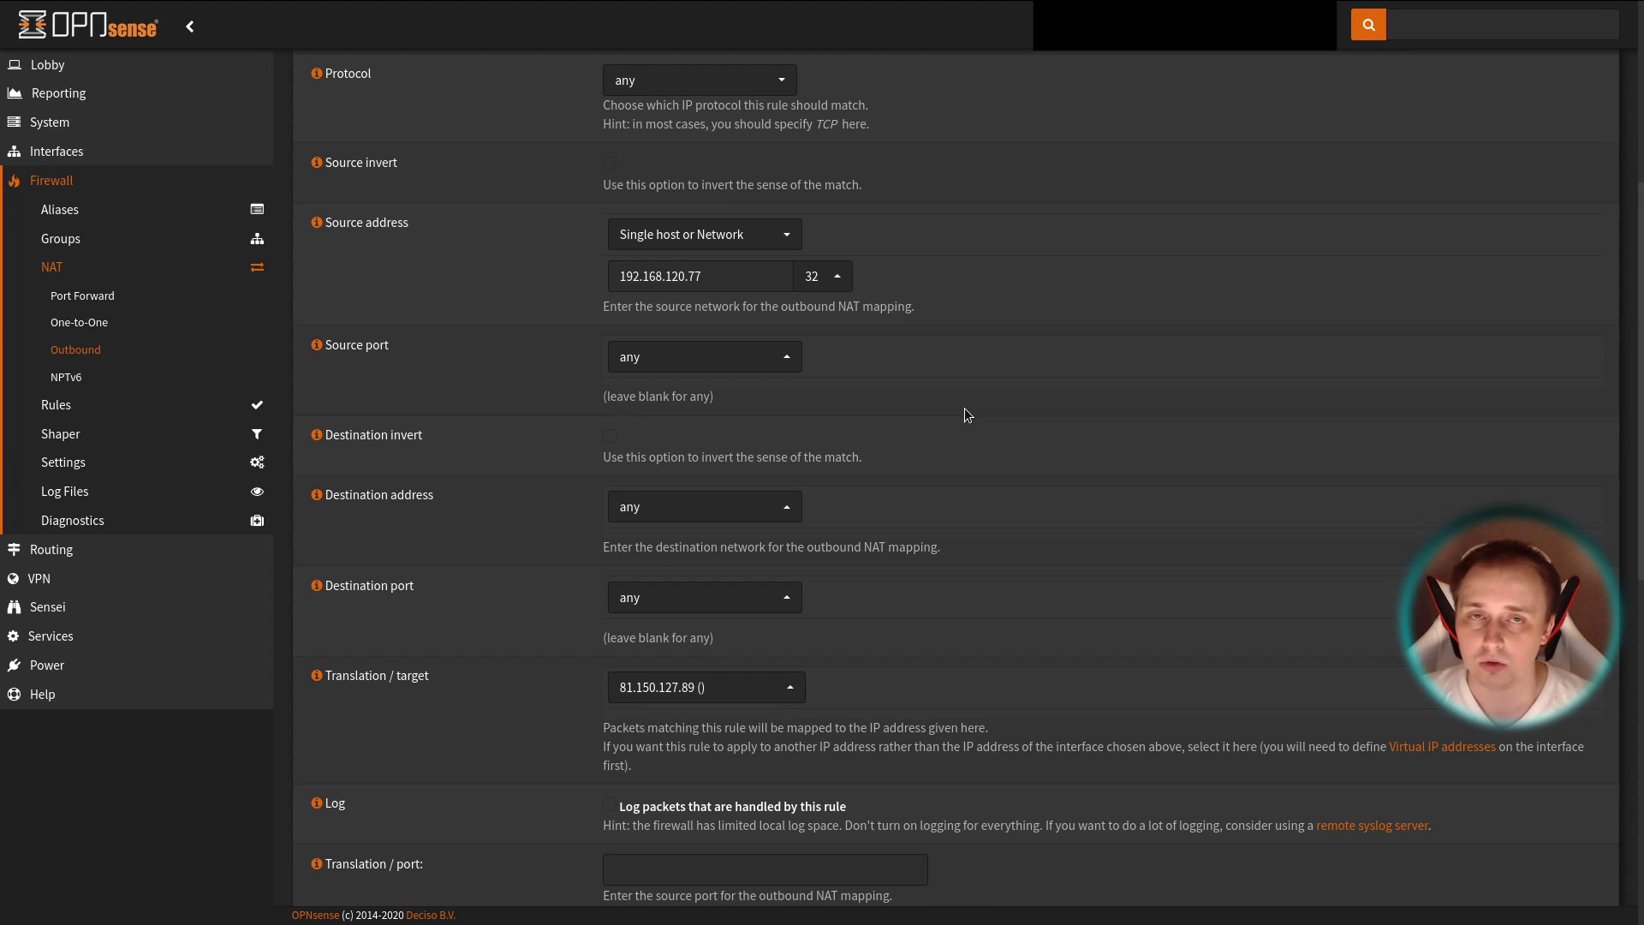
pyautogui.moveTo(889, 406)
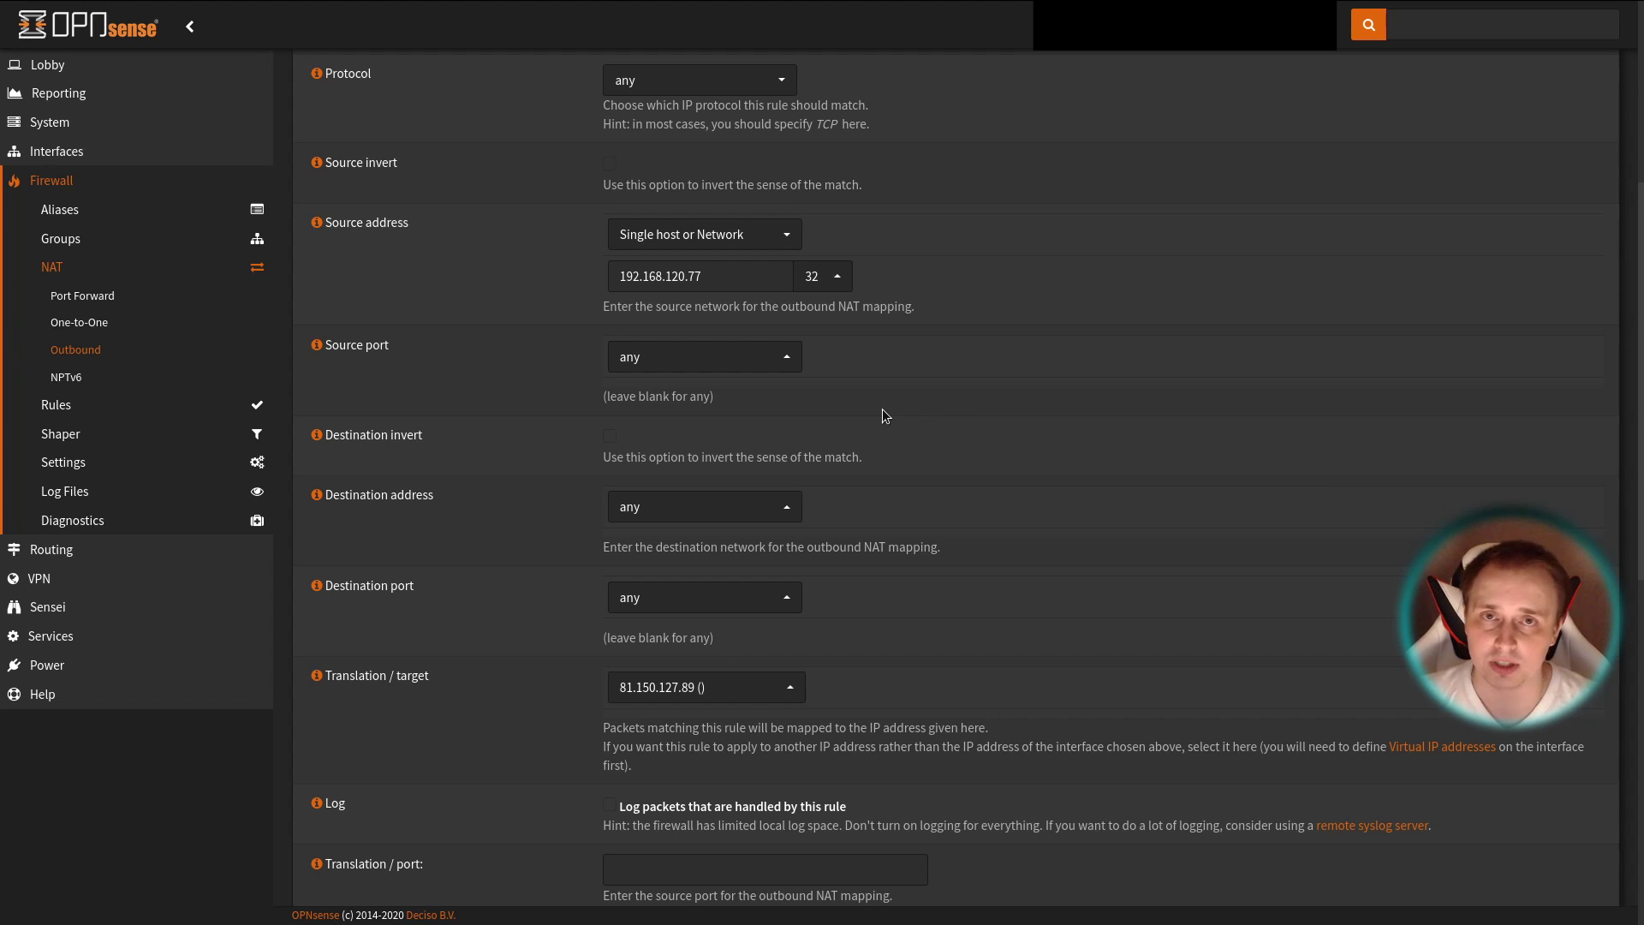
pyautogui.scroll(-3)
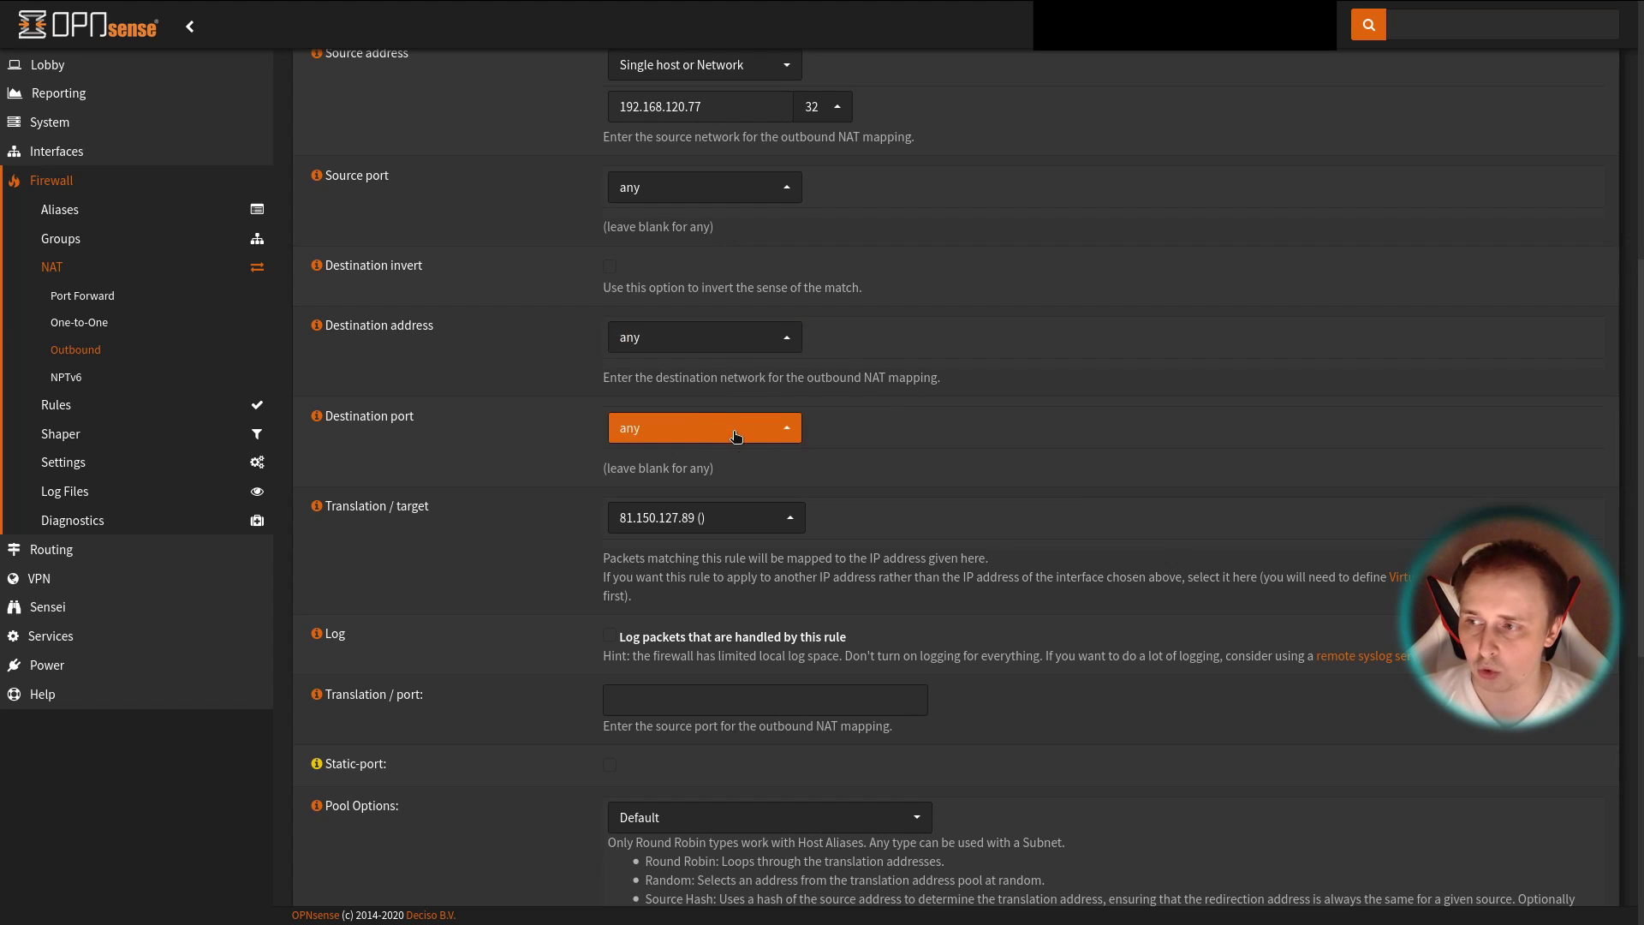
pyautogui.scroll(-3)
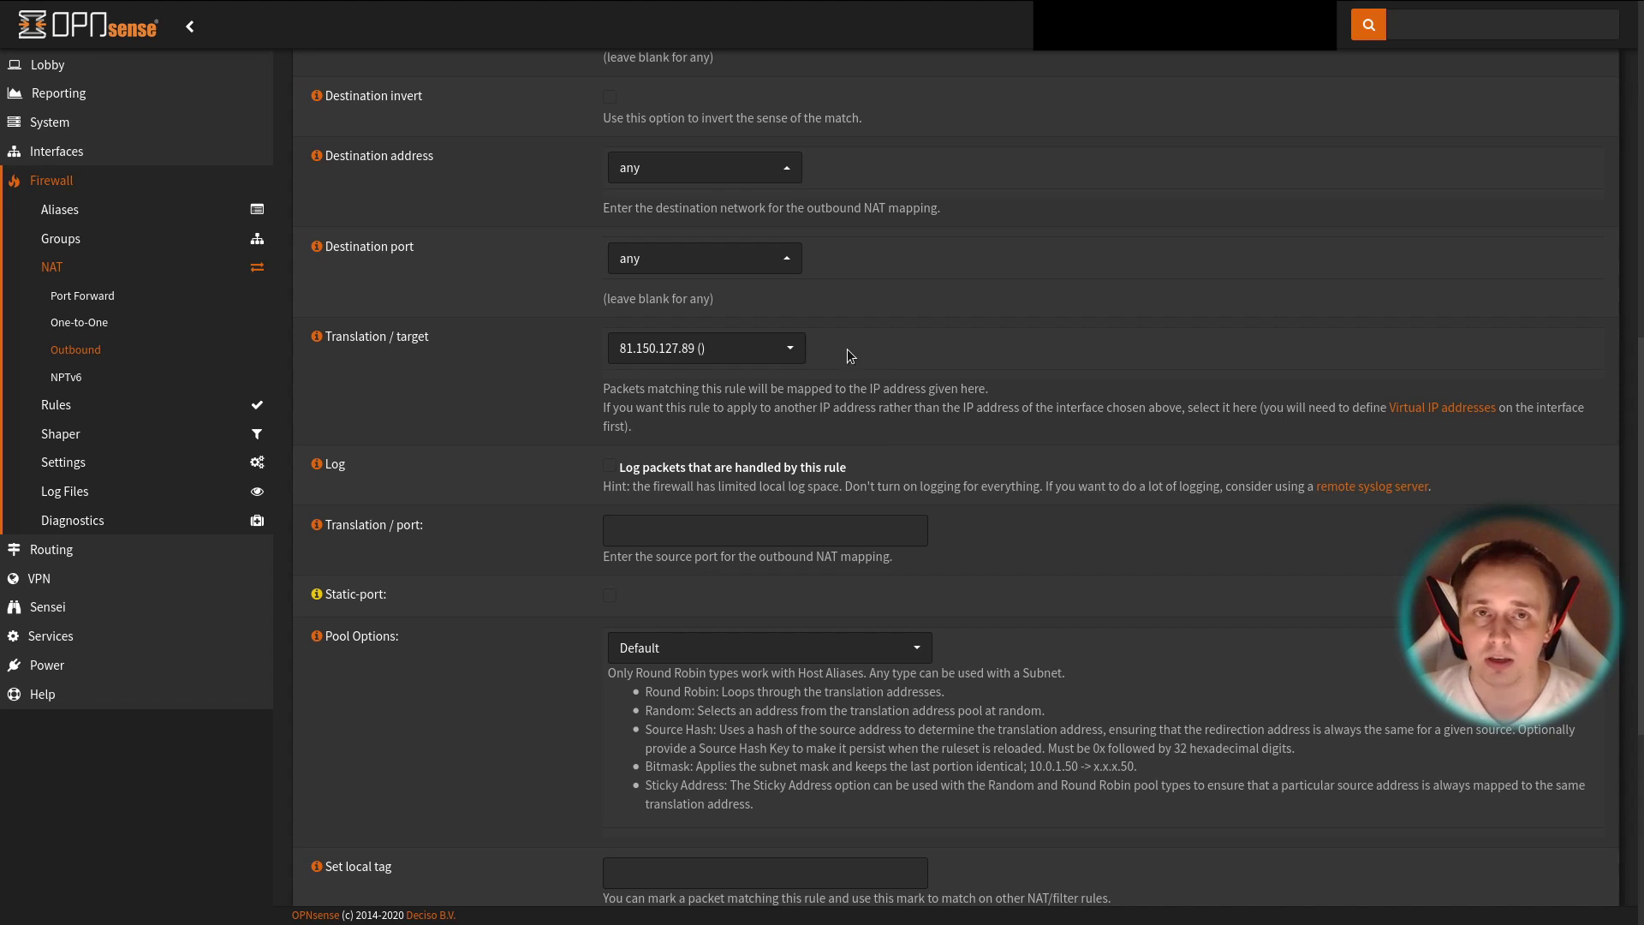
pyautogui.moveTo(923, 375)
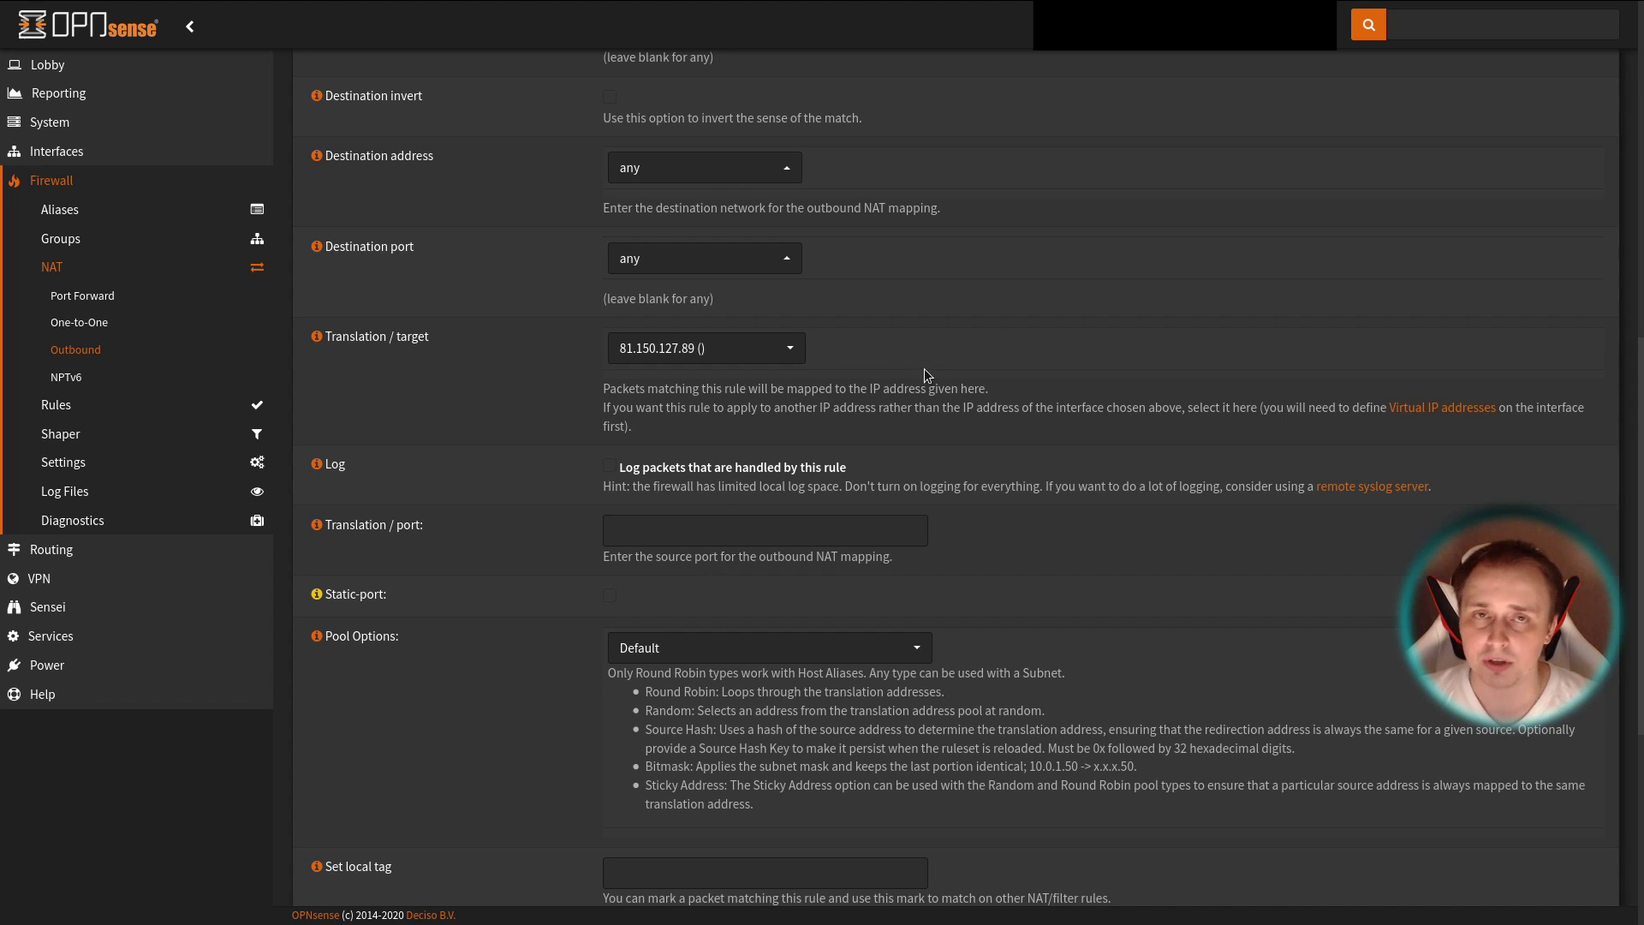
pyautogui.moveTo(904, 361)
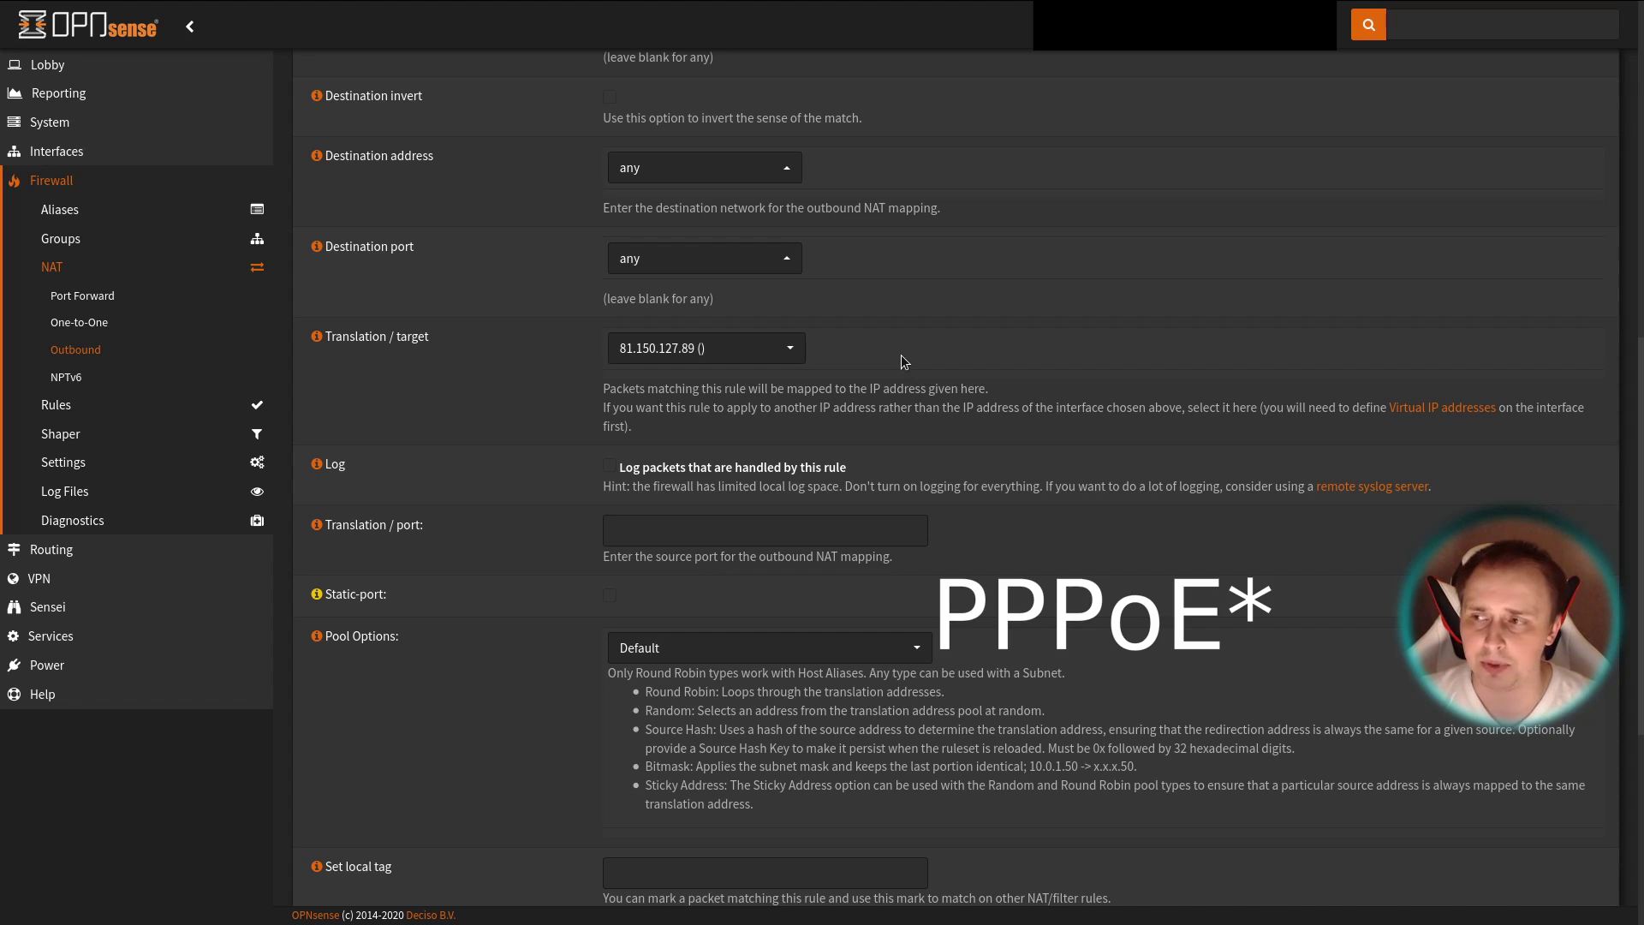
pyautogui.moveTo(914, 363)
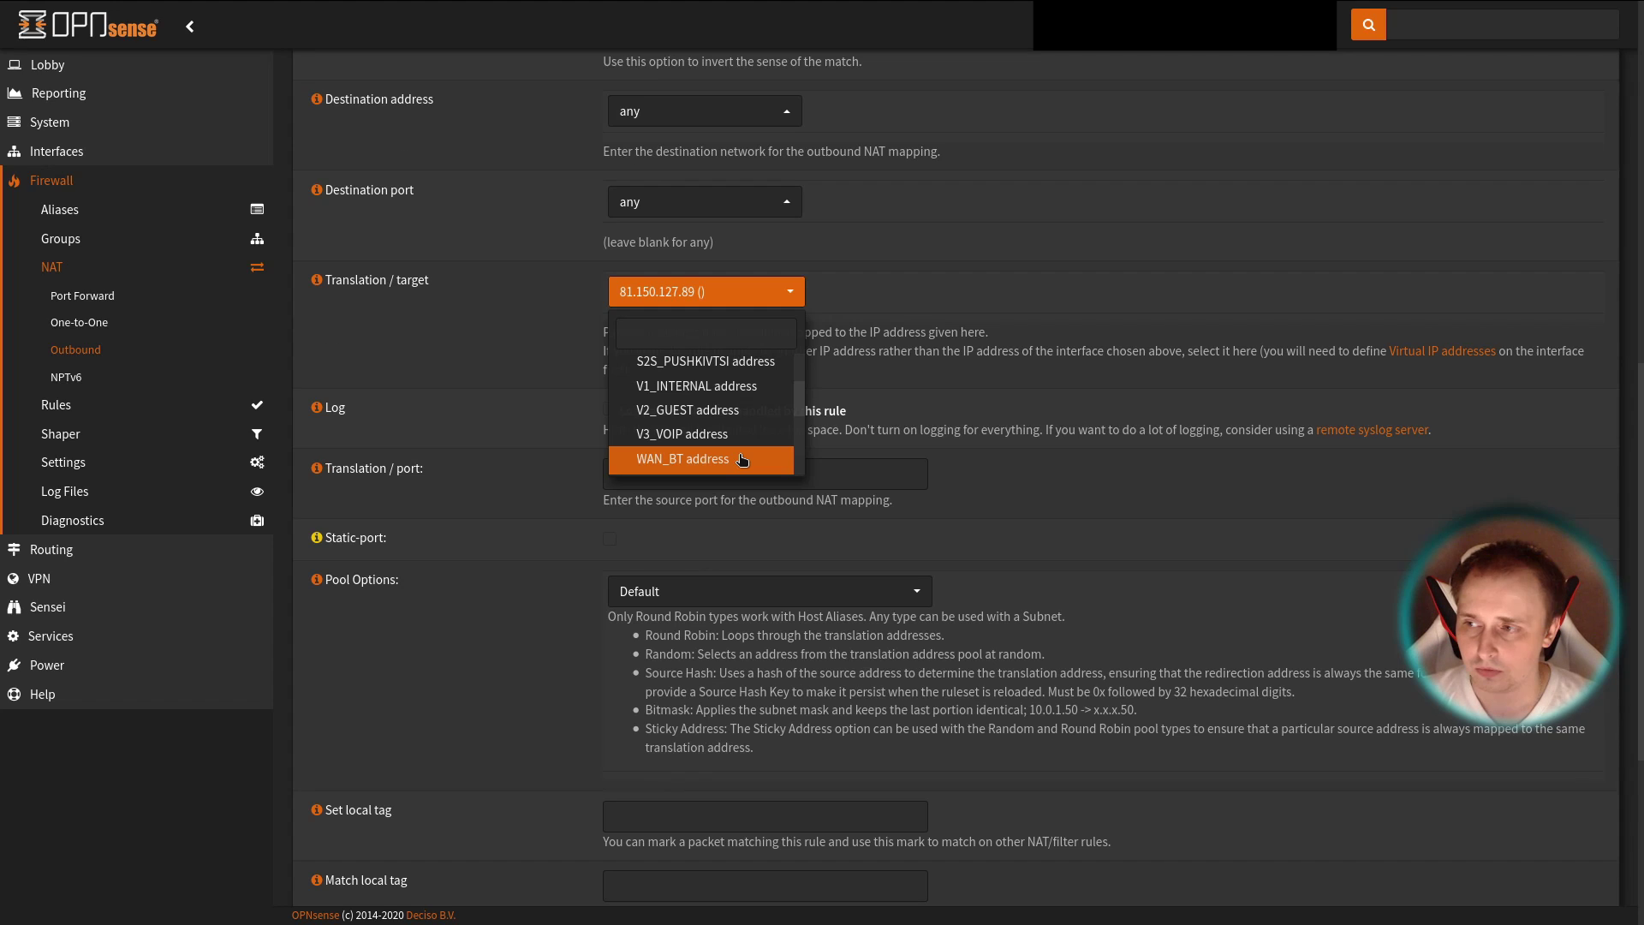
pyautogui.moveTo(697, 433)
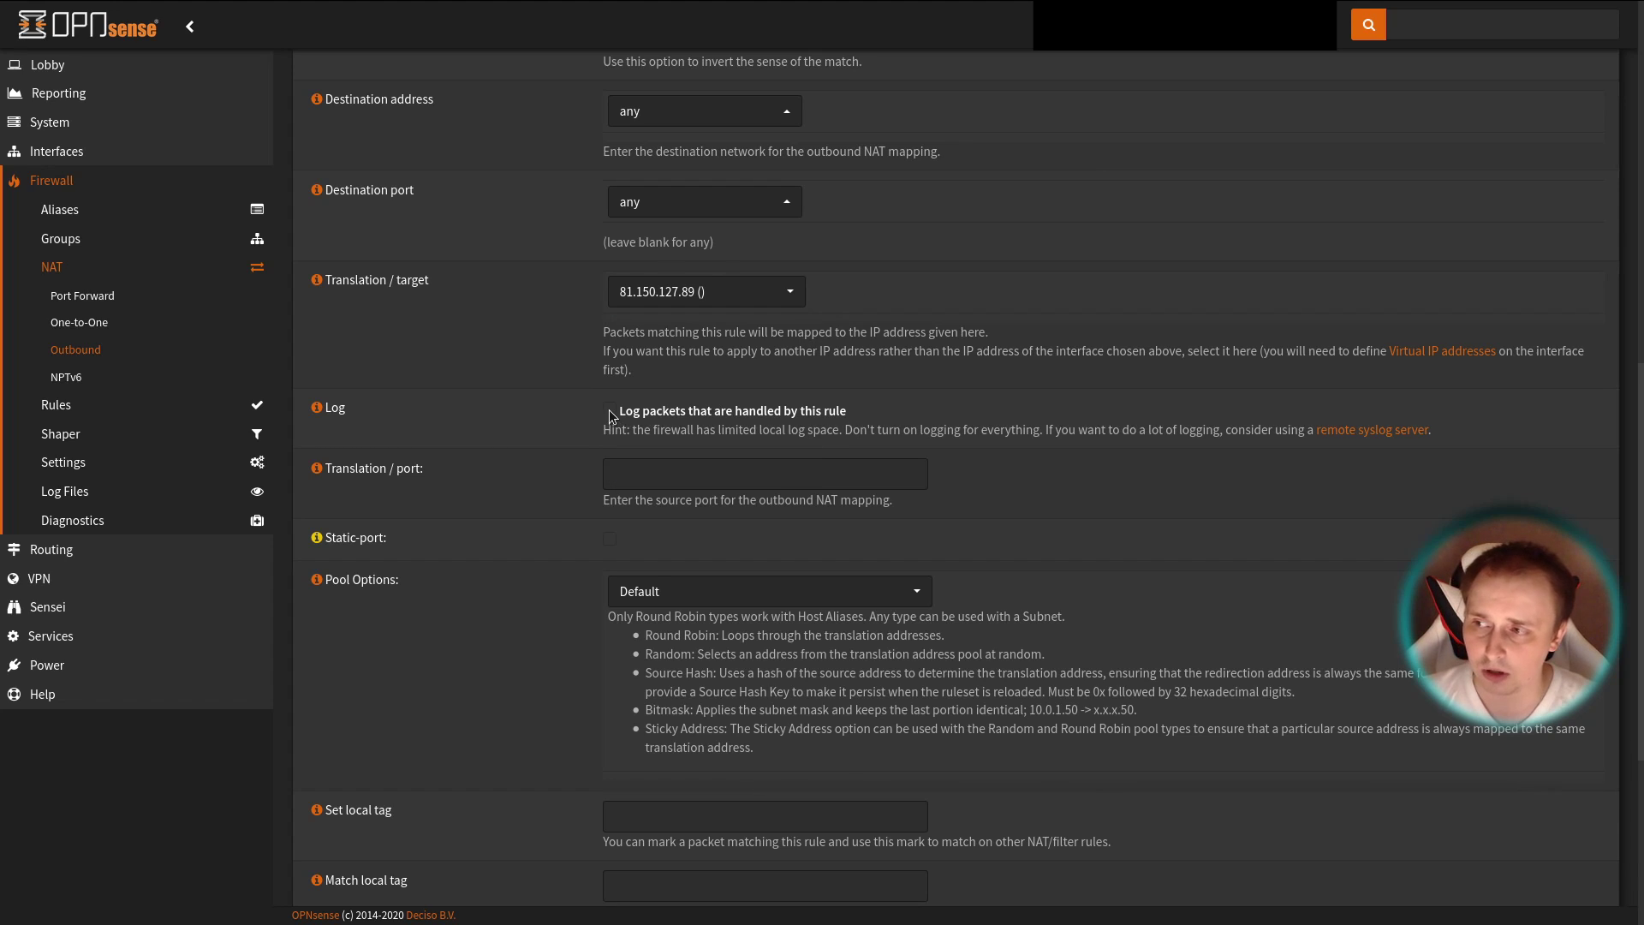
pyautogui.moveTo(575, 429)
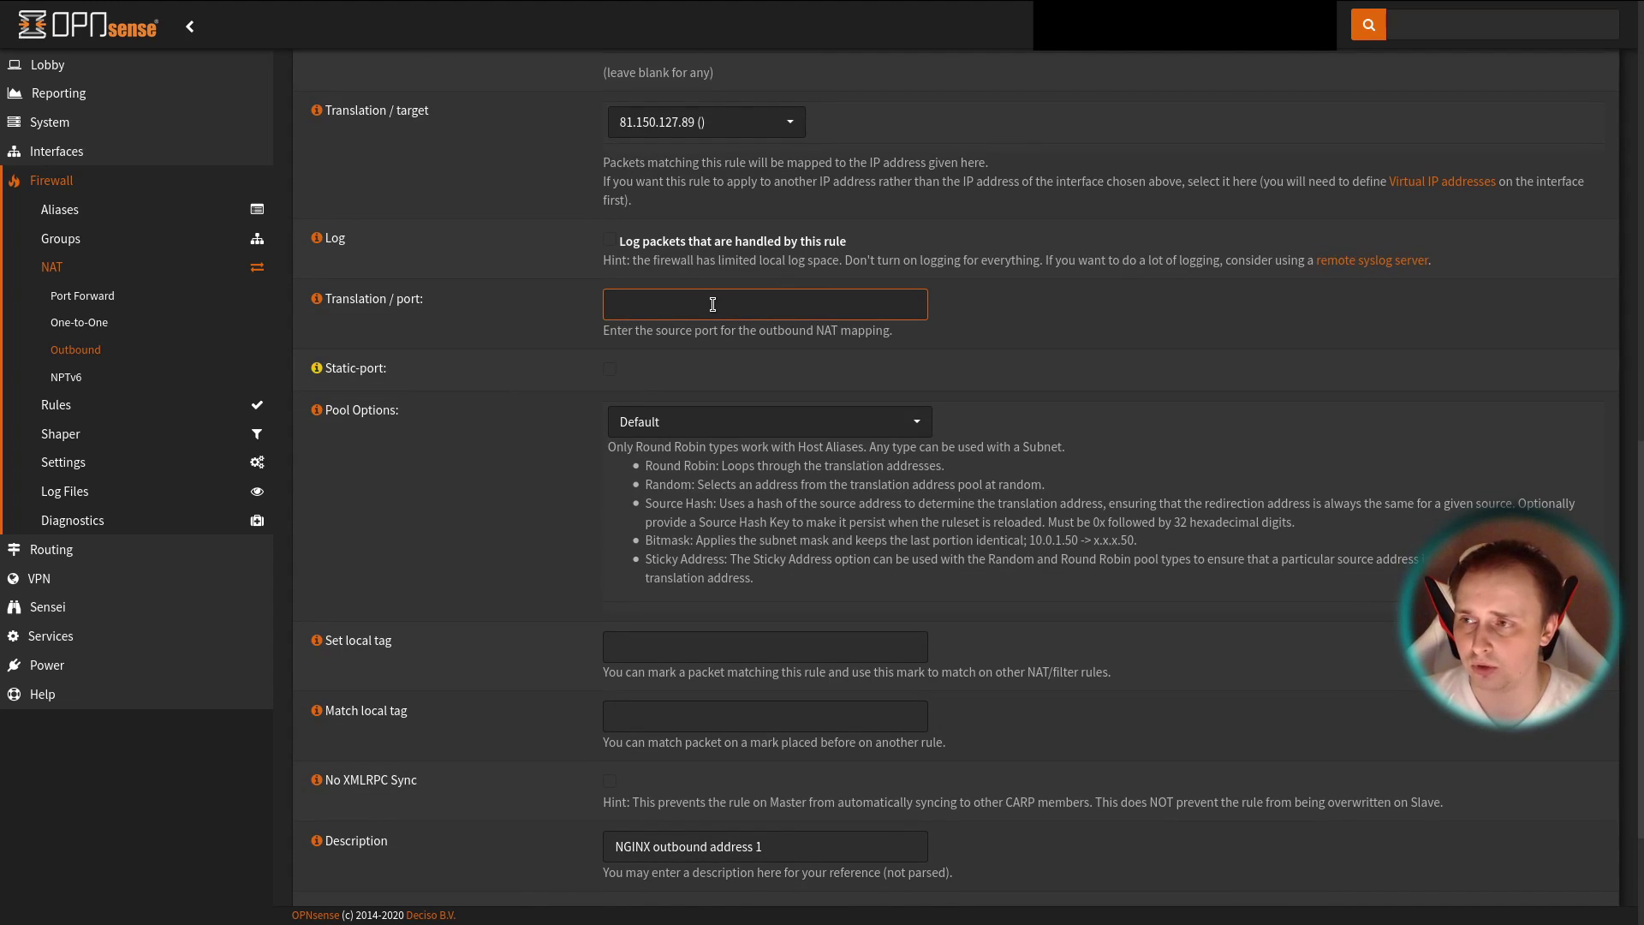
pyautogui.moveTo(712, 310)
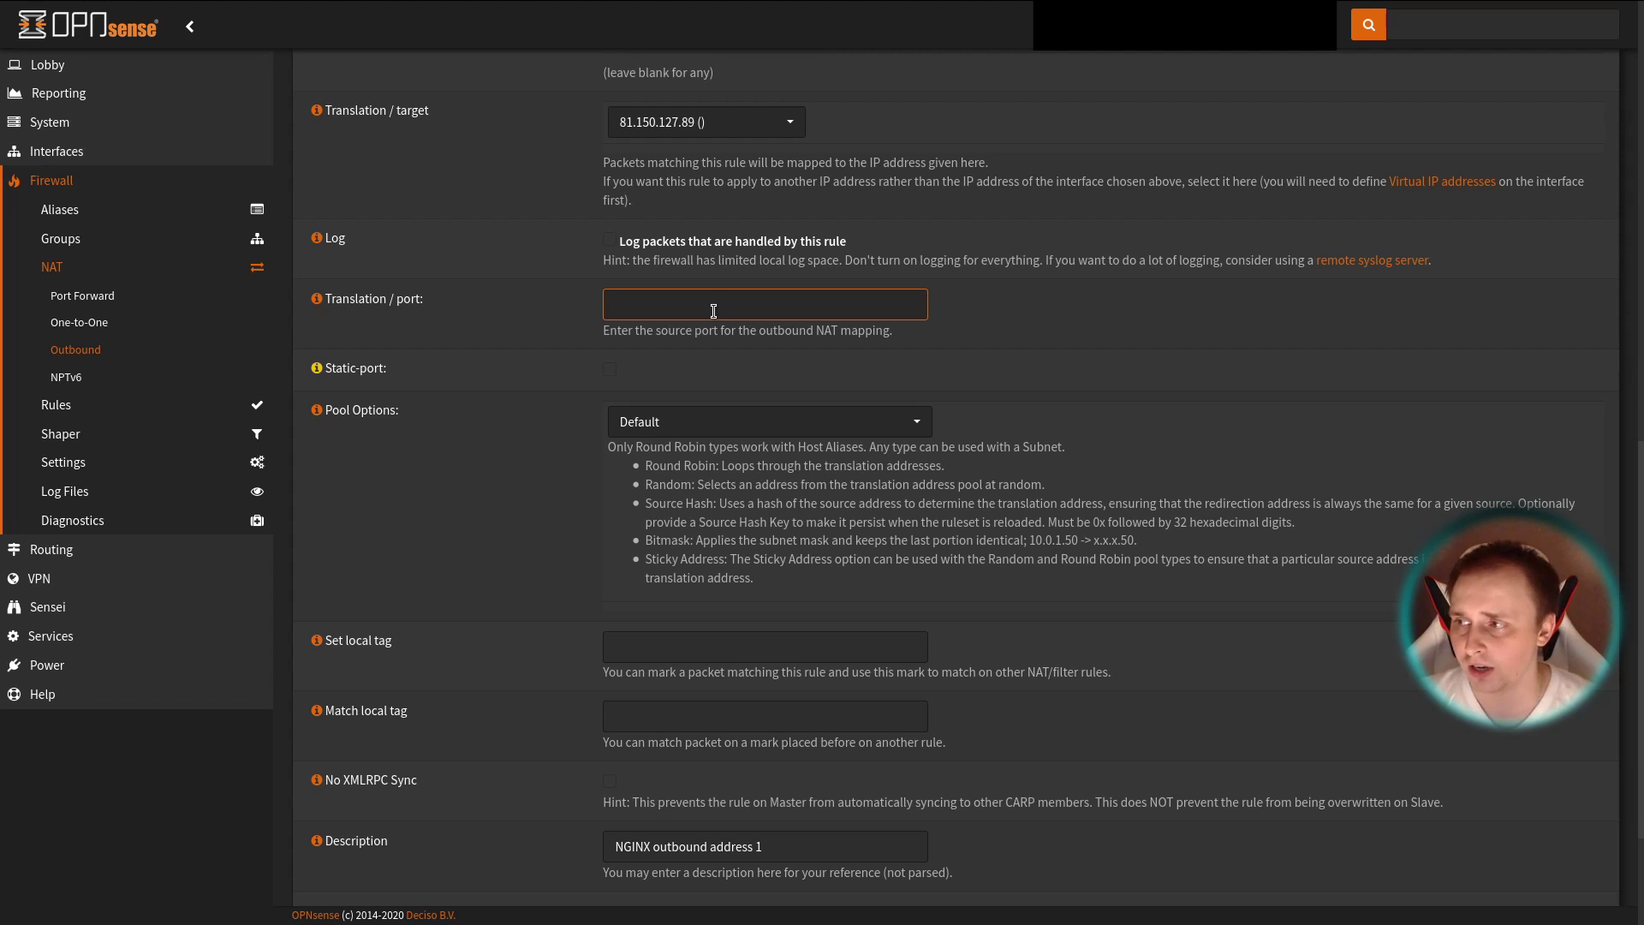
pyautogui.scroll(-3)
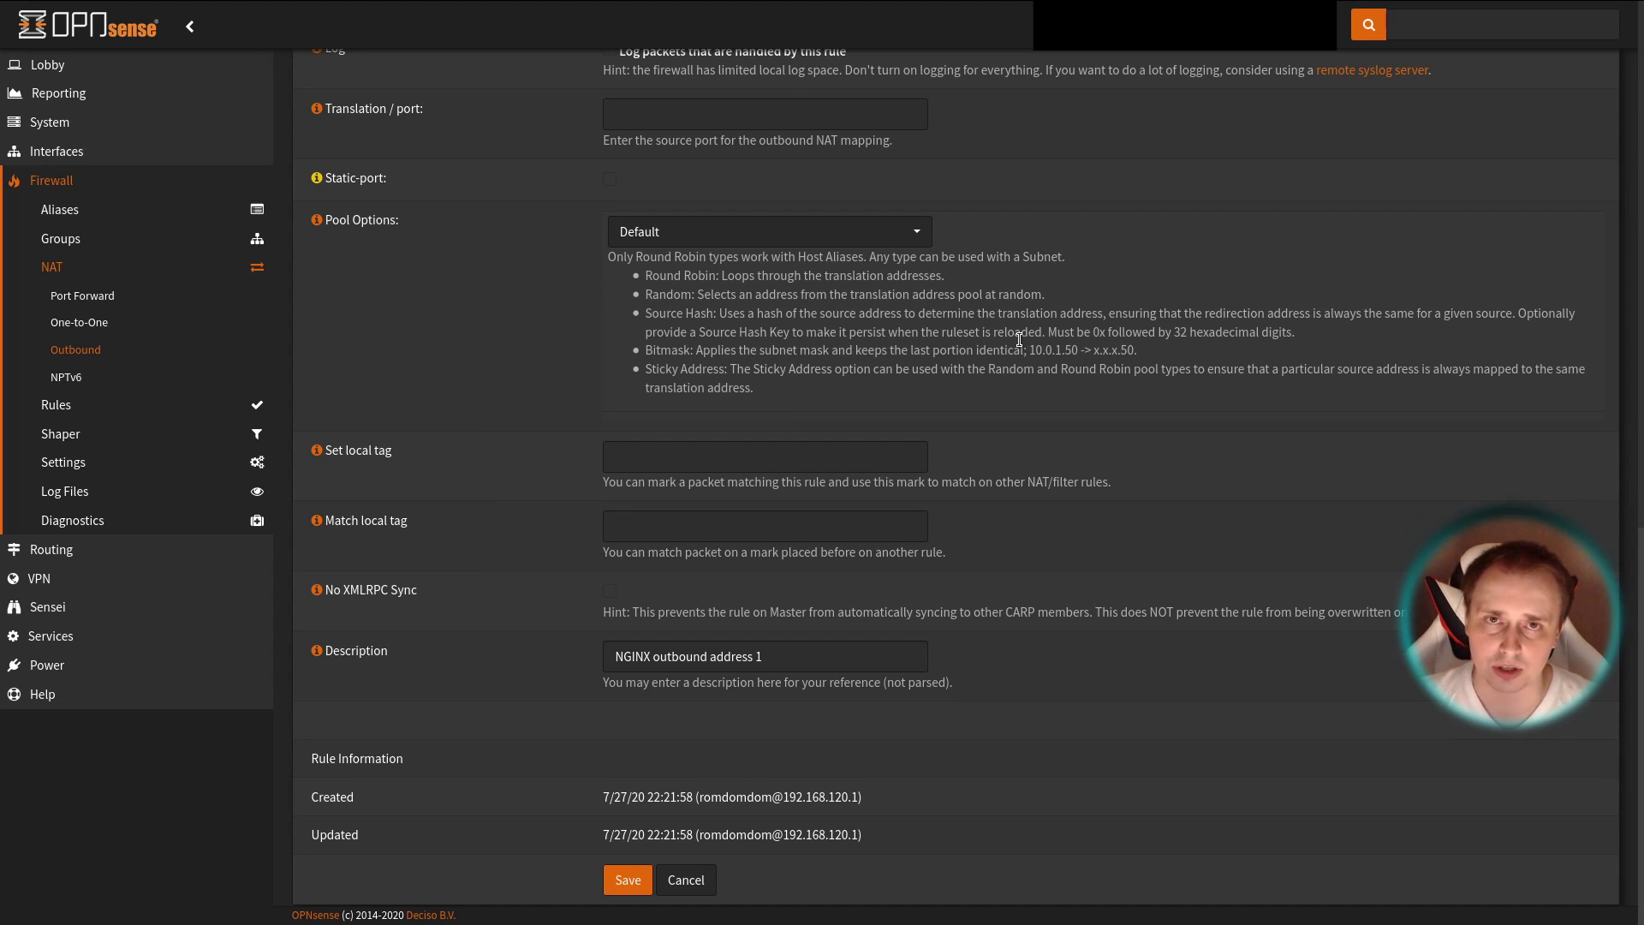
pyautogui.click(764, 526)
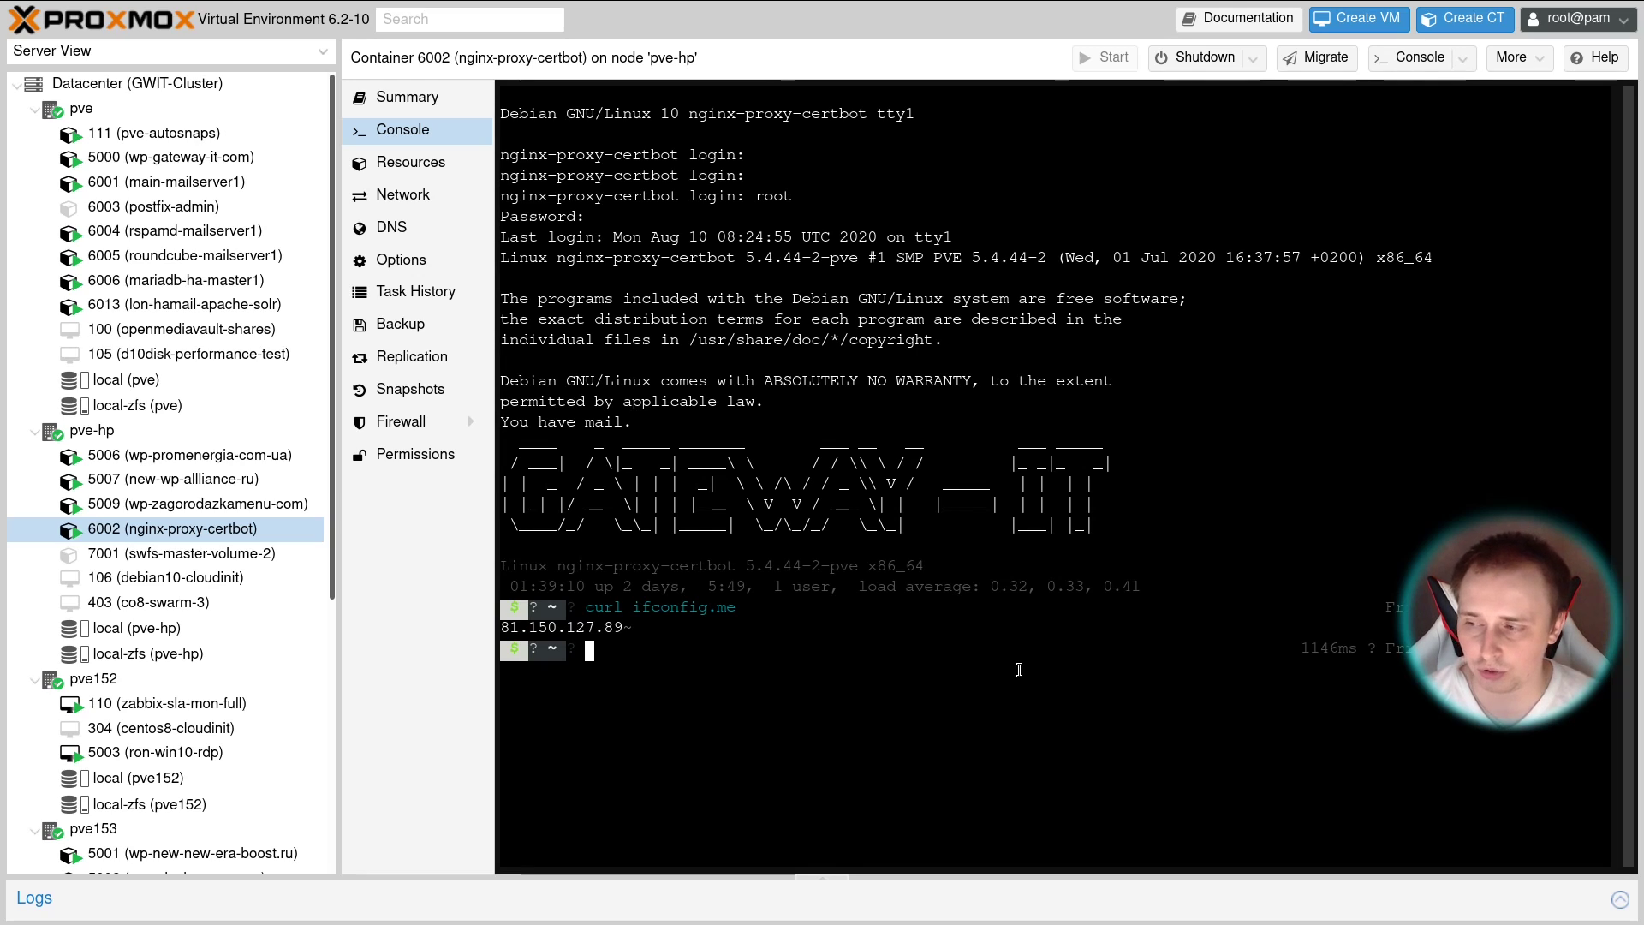
pyautogui.moveTo(685, 677)
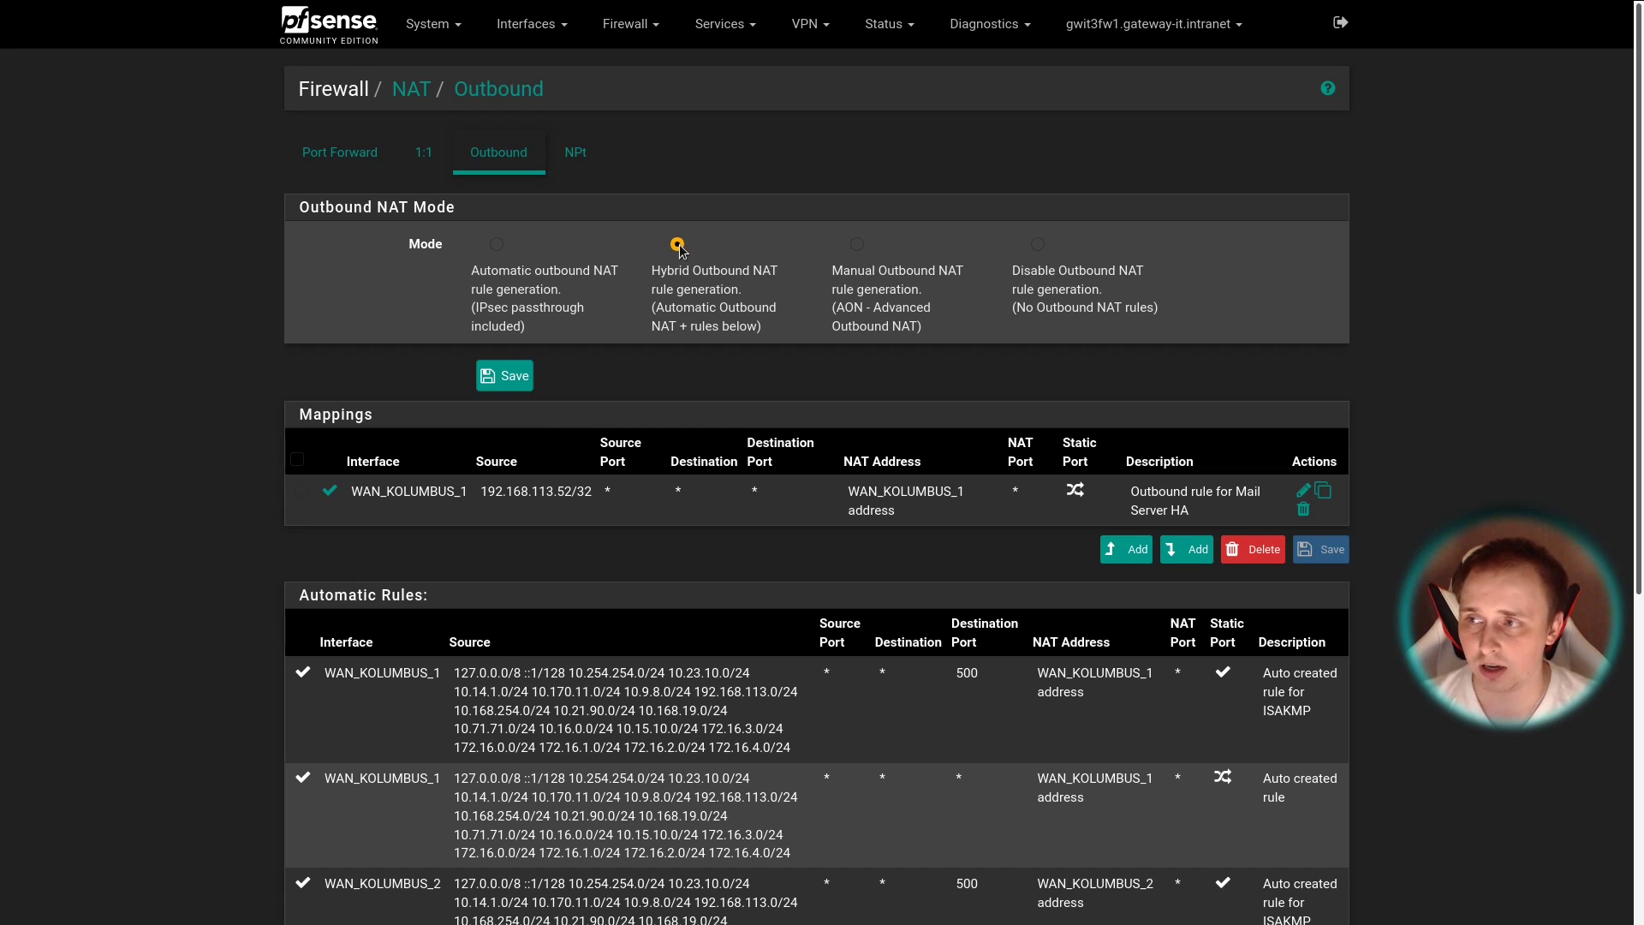
# - Show pfSense Outbound NAT in Hybrid mode with the Mail Server HA mapping listed
pyautogui.click(678, 245)
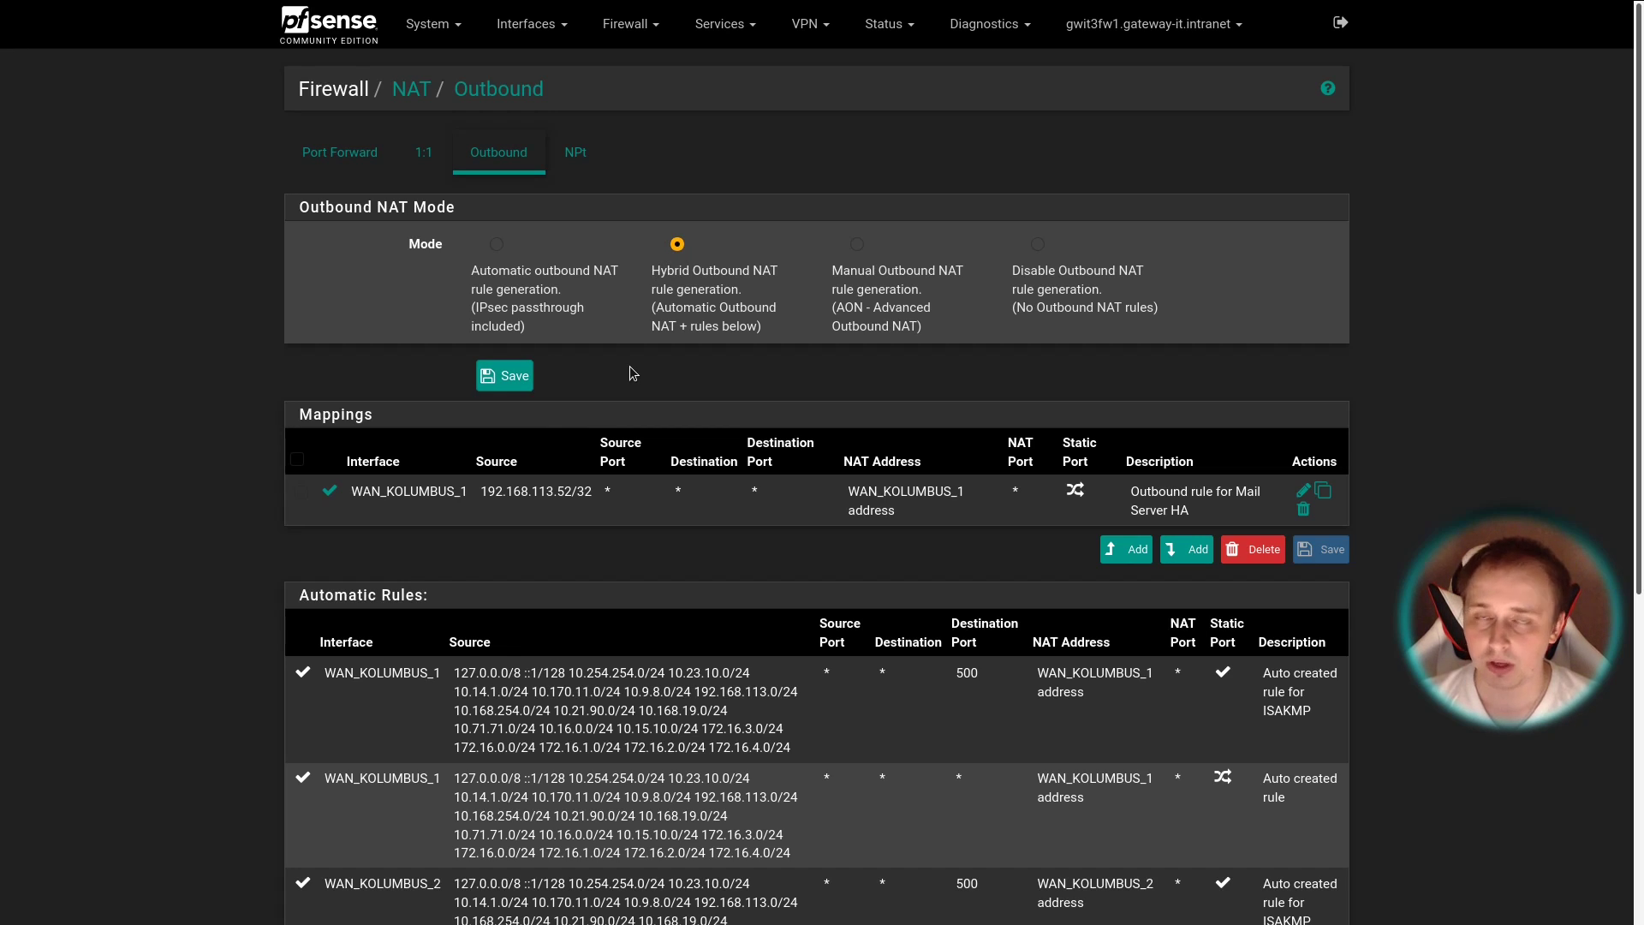
pyautogui.moveTo(678, 380)
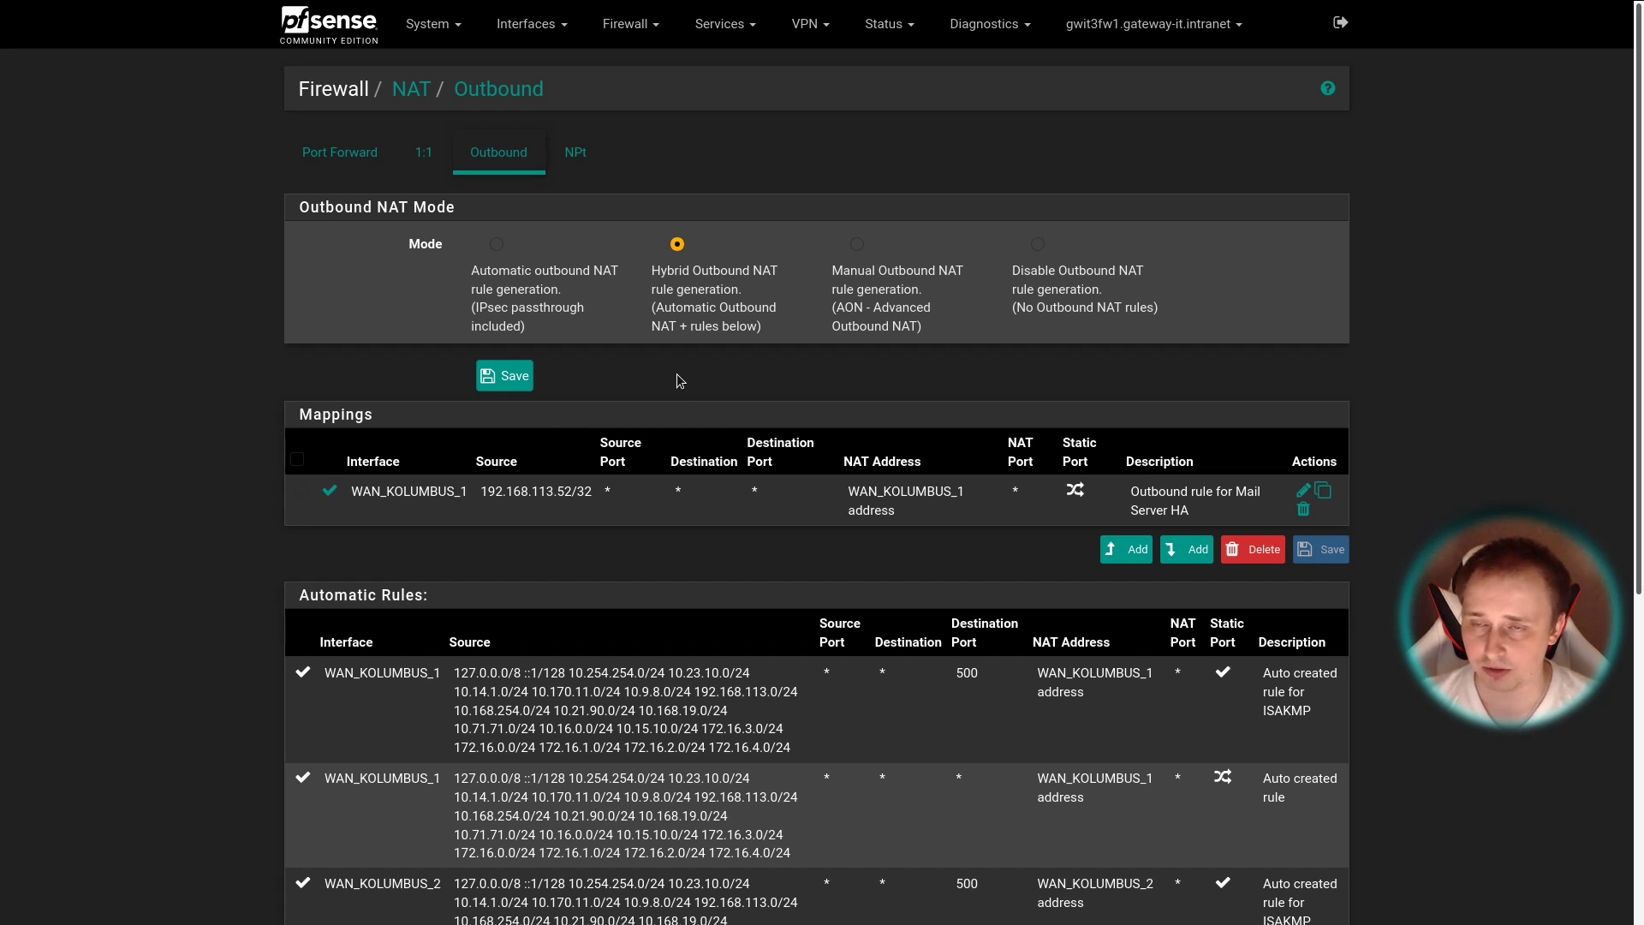
pyautogui.moveTo(702, 375)
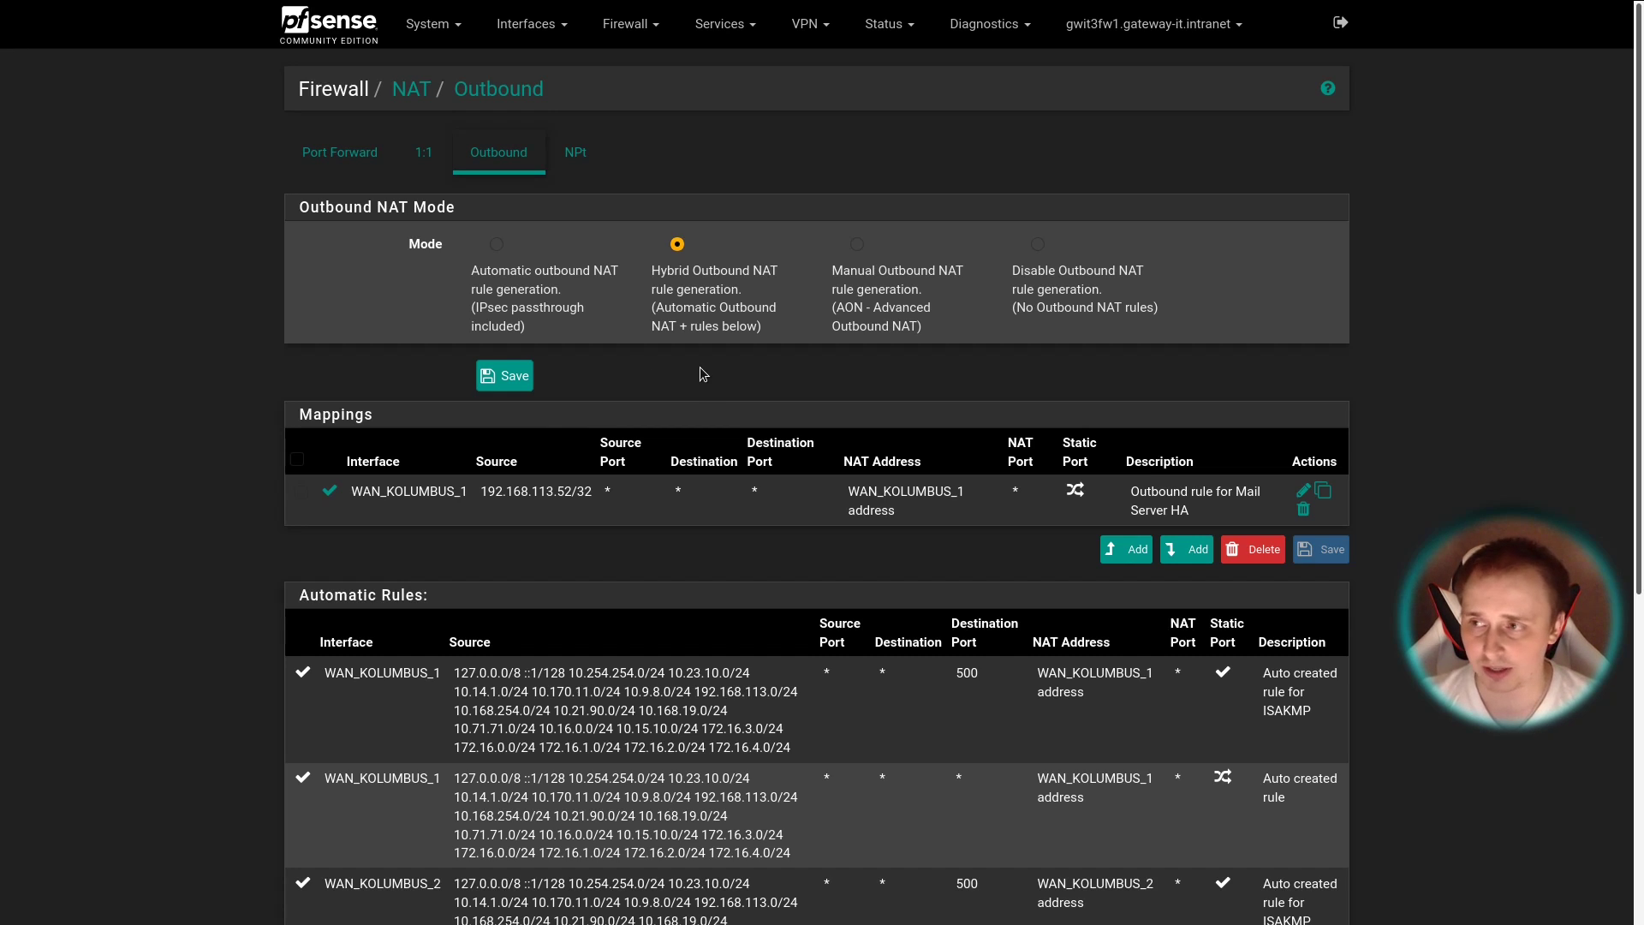
pyautogui.moveTo(1304, 493)
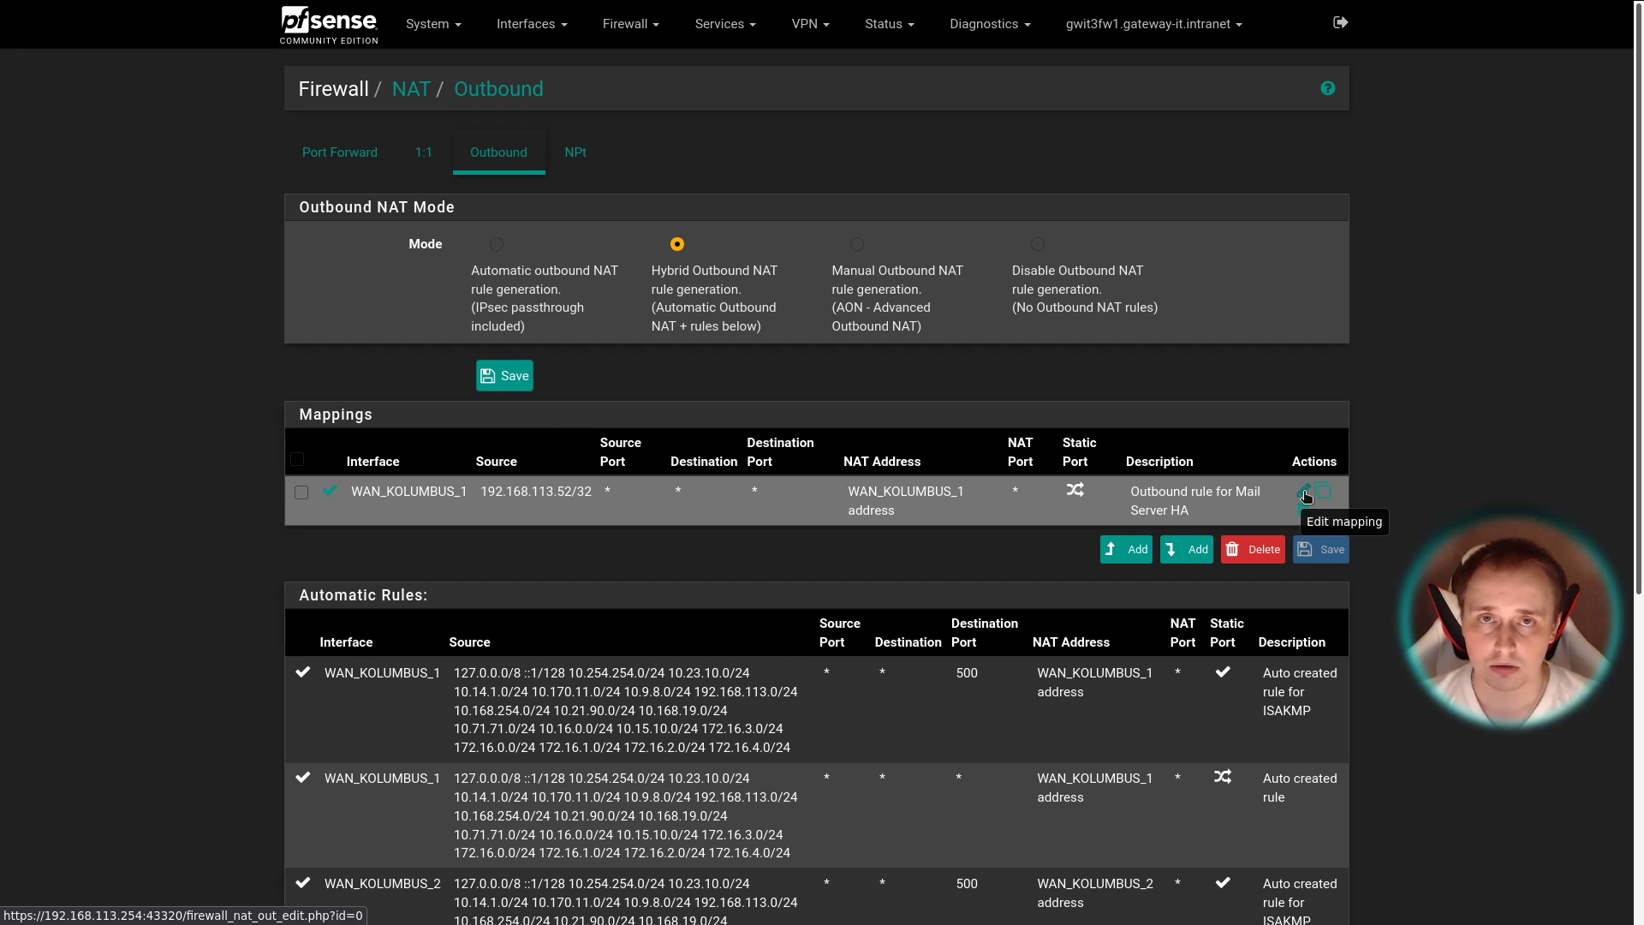
# - Edit the Mail Server HA outbound rule: source 192.168.113.52/32 on WAN_KOLUMBUS_1 translated to the interface address
pyautogui.click(1305, 494)
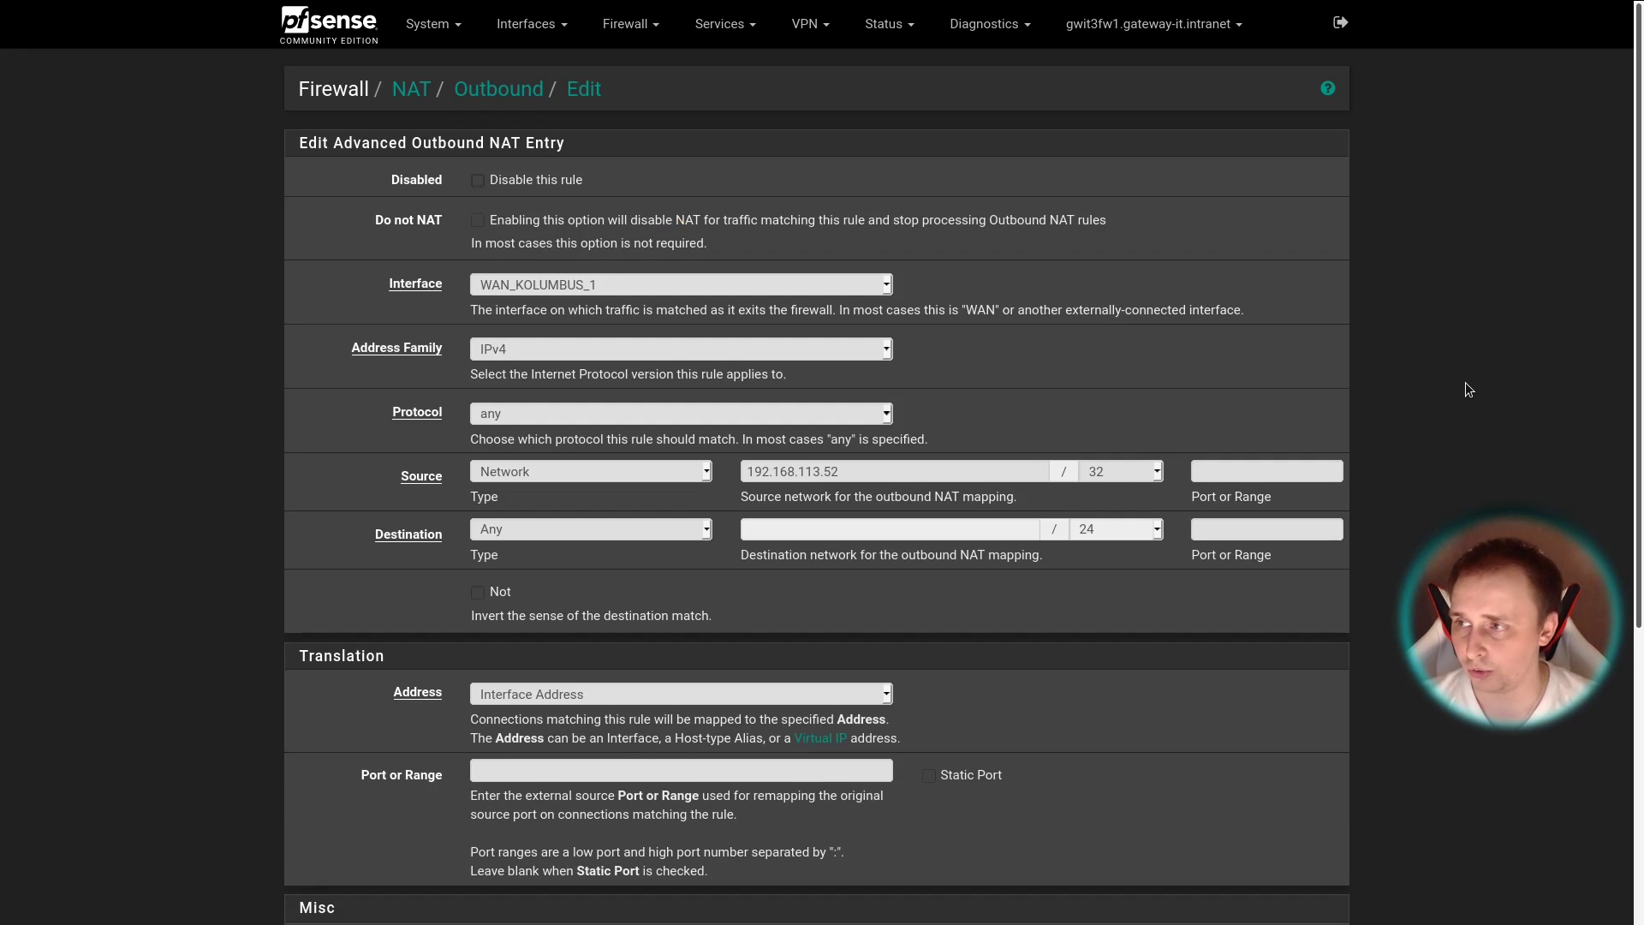
pyautogui.moveTo(962, 295)
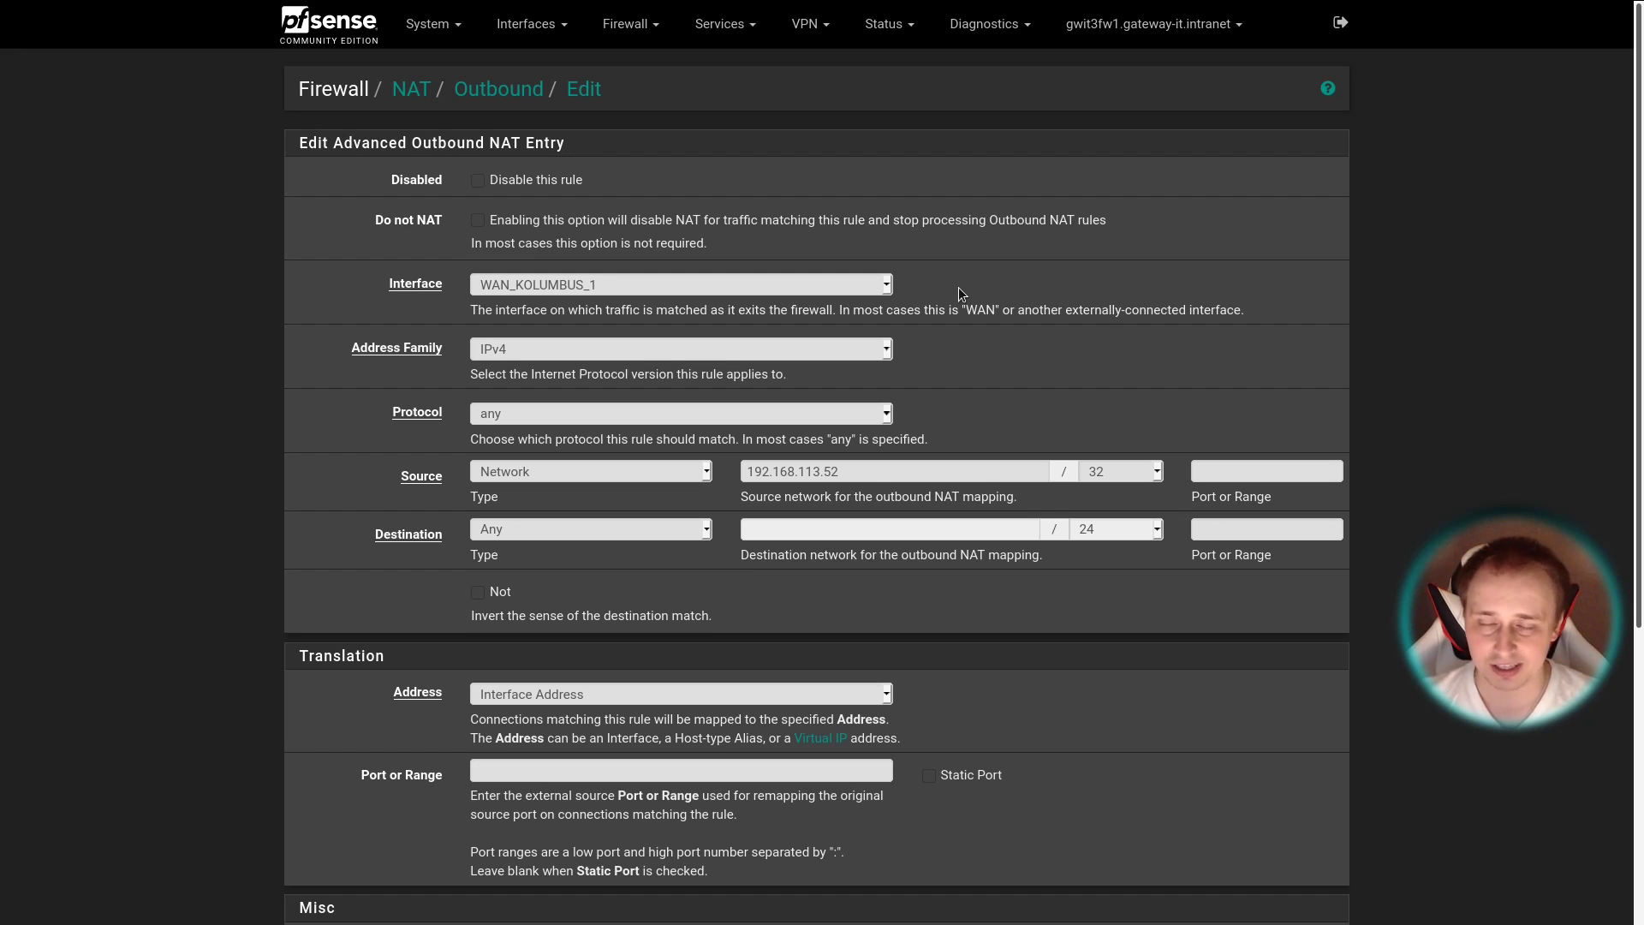
pyautogui.moveTo(965, 298)
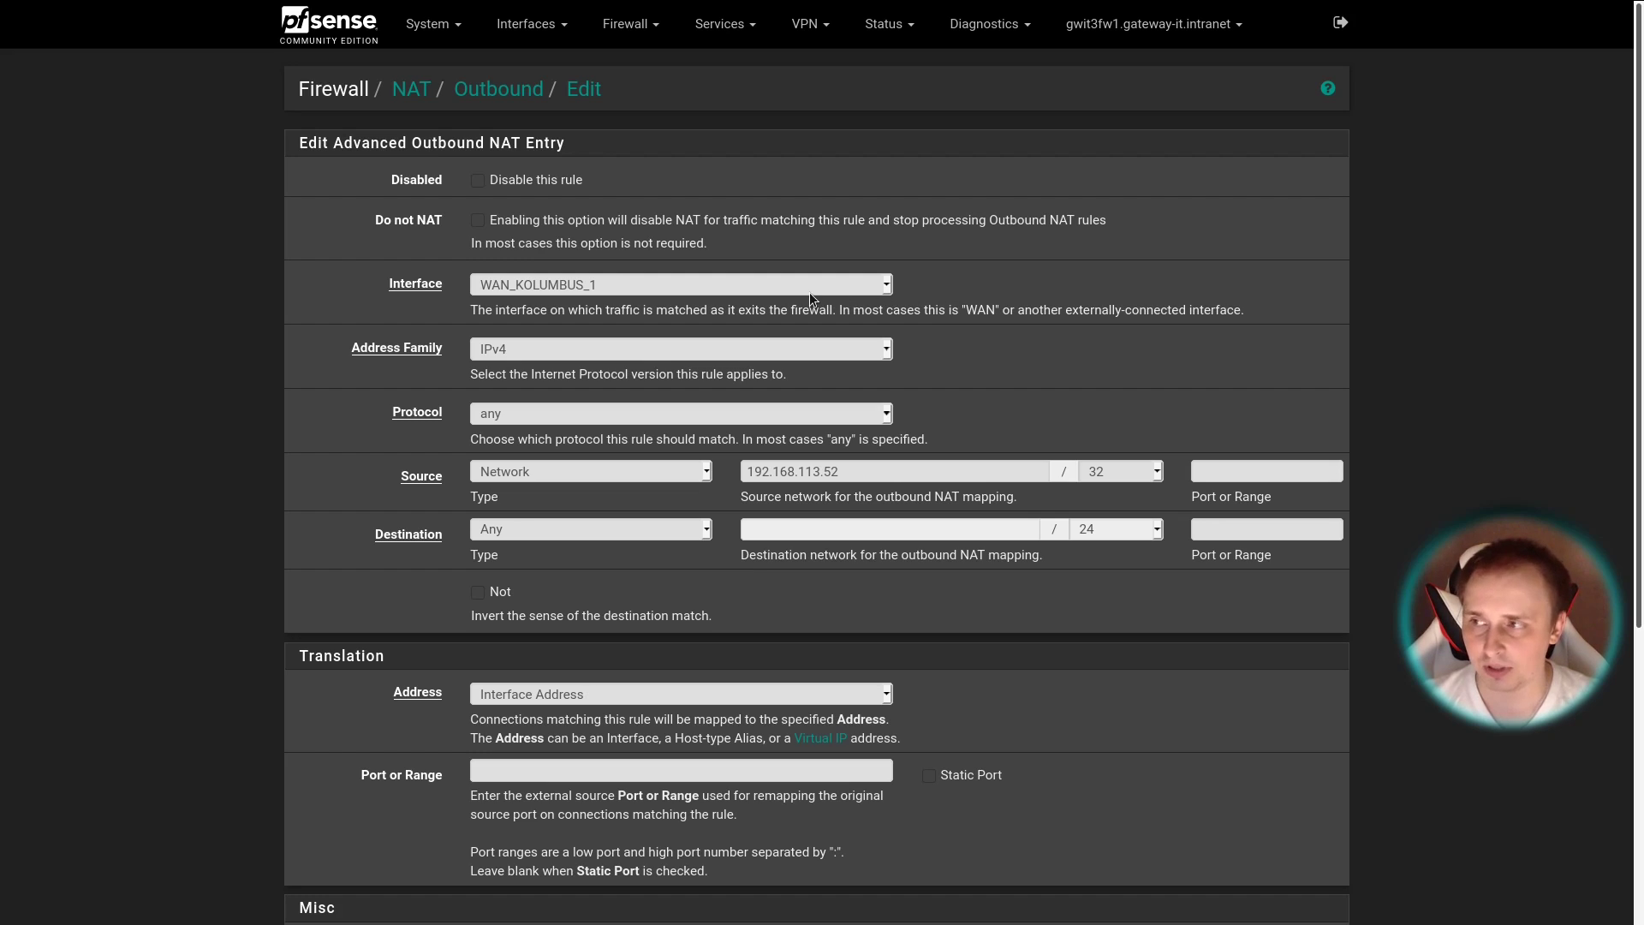
pyautogui.scroll(-3)
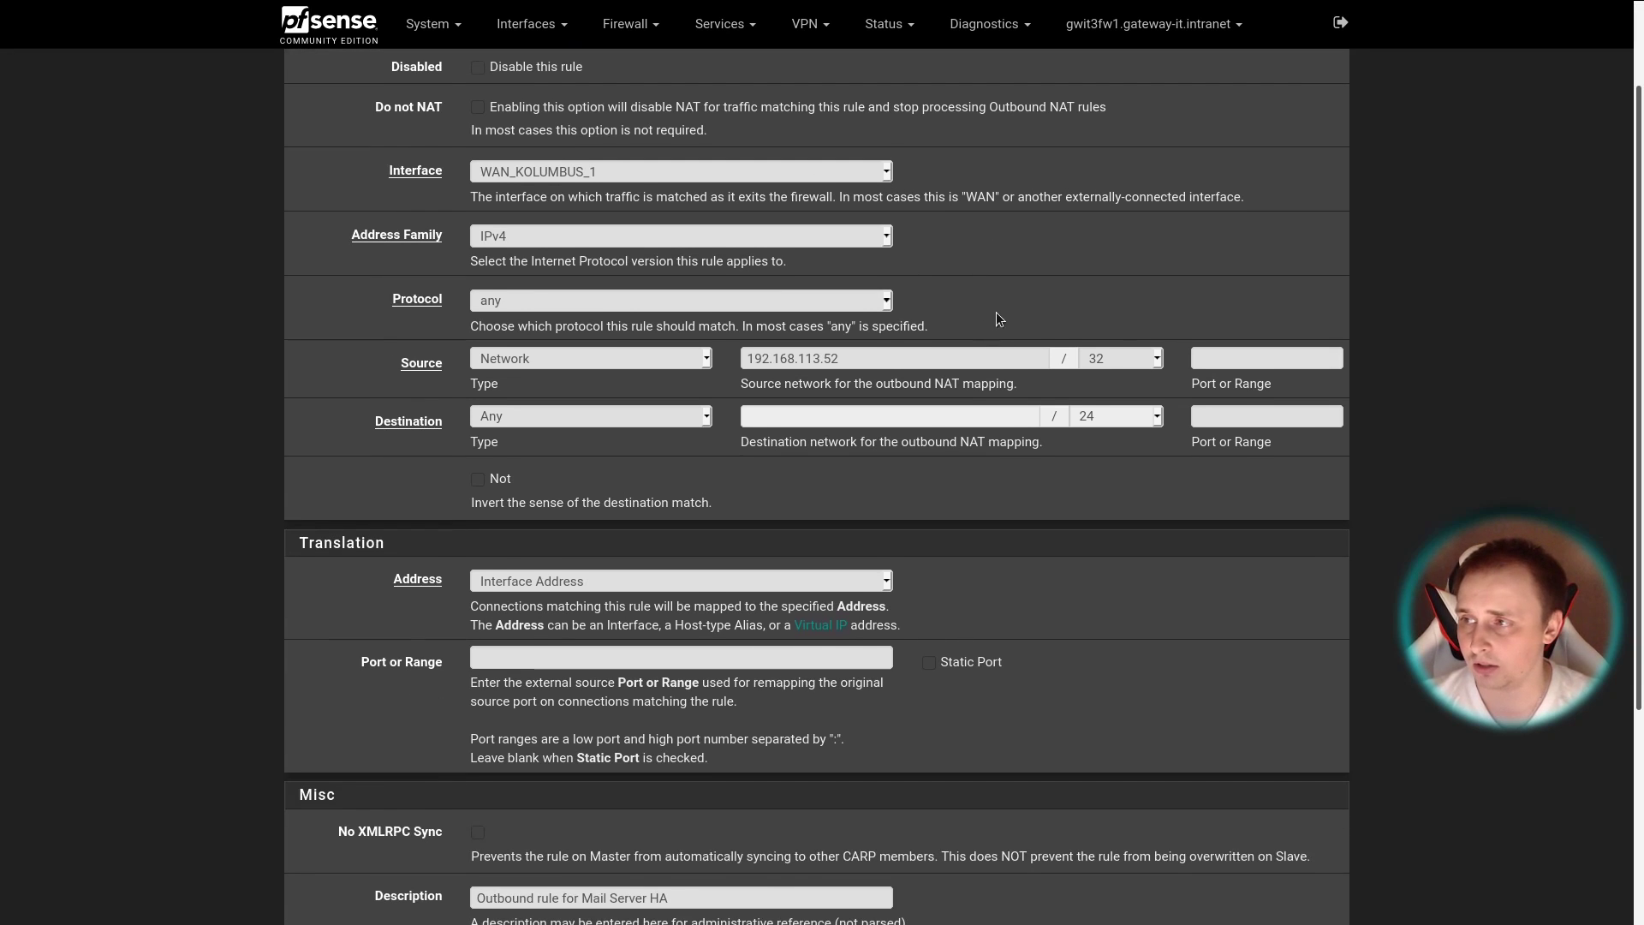
pyautogui.moveTo(623, 361)
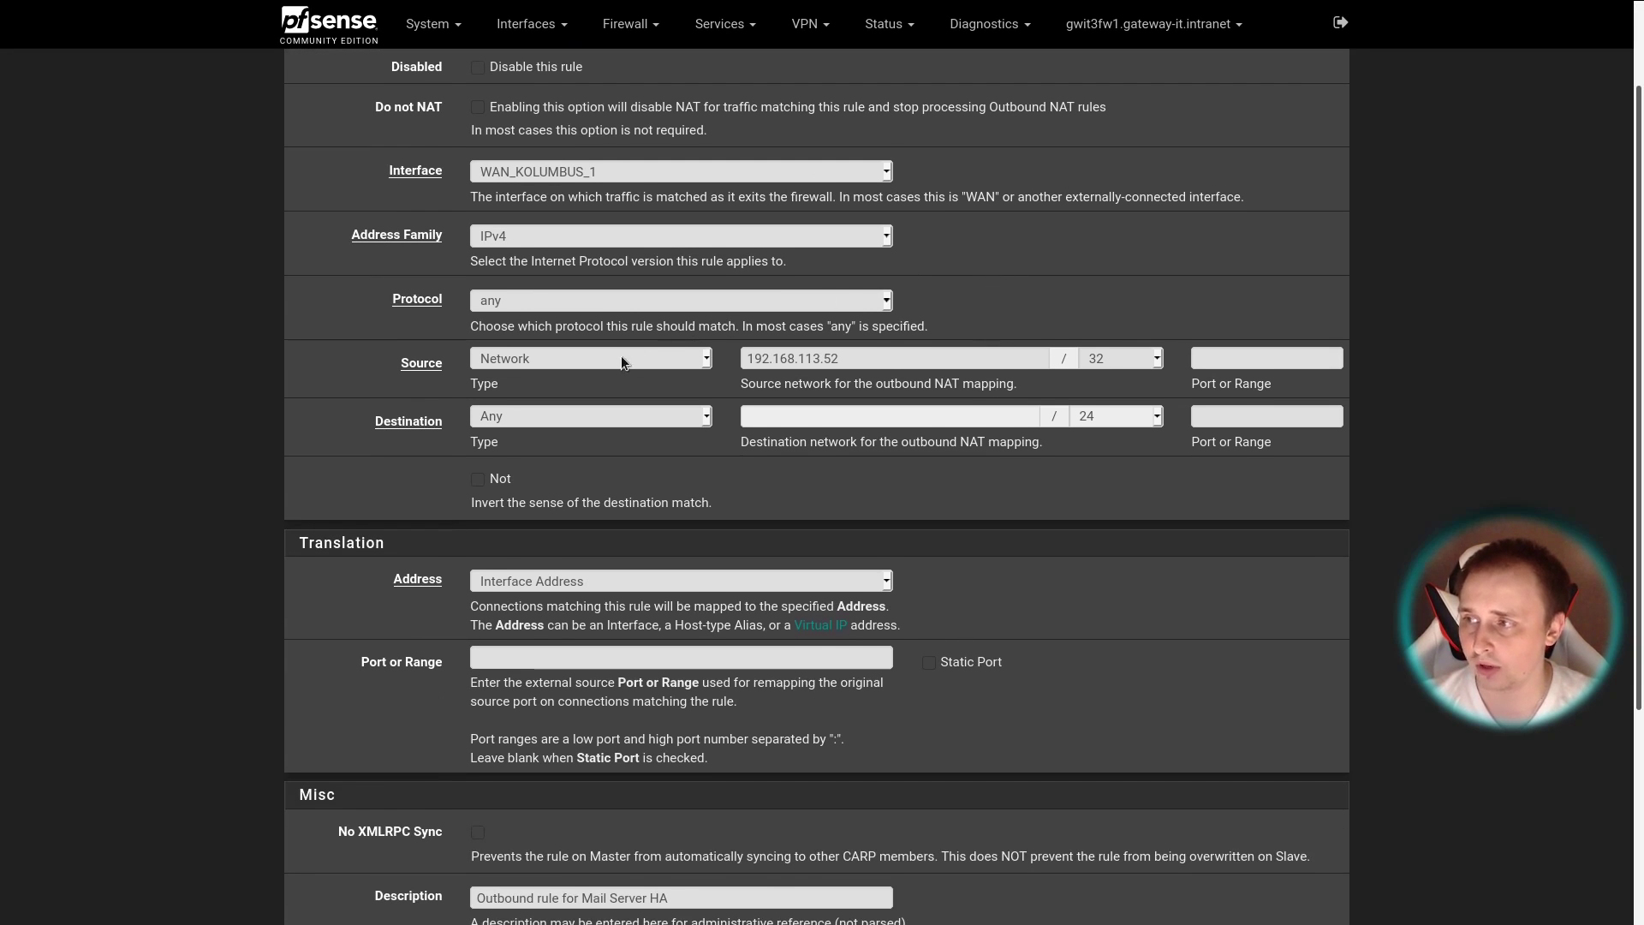
pyautogui.moveTo(563, 373)
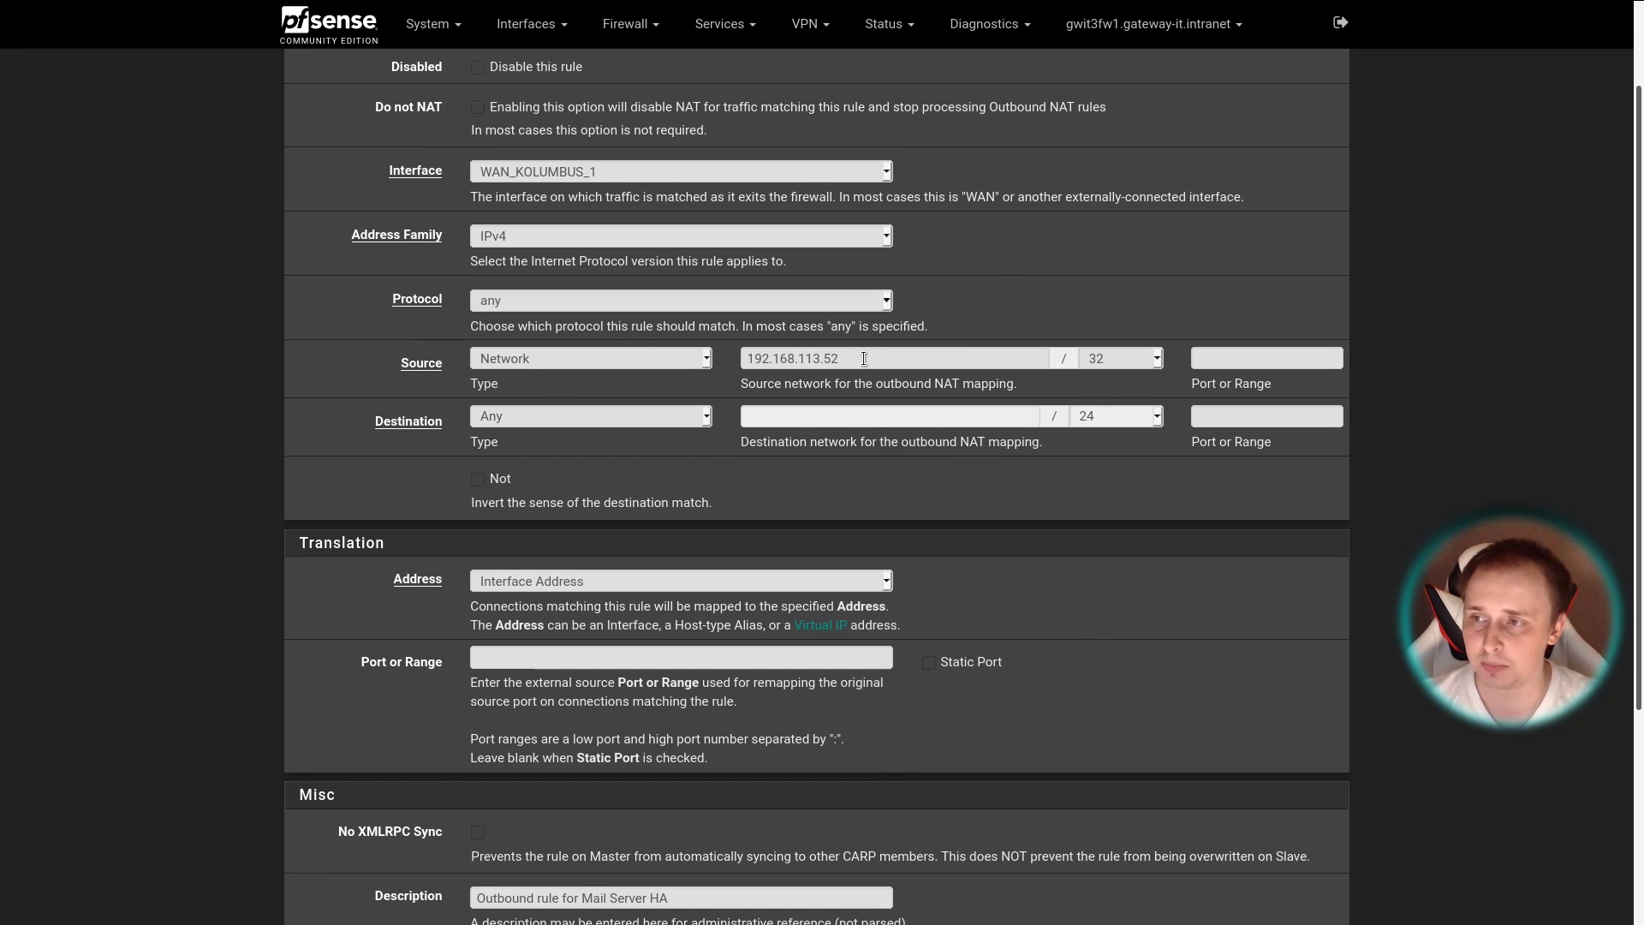
pyautogui.moveTo(859, 358)
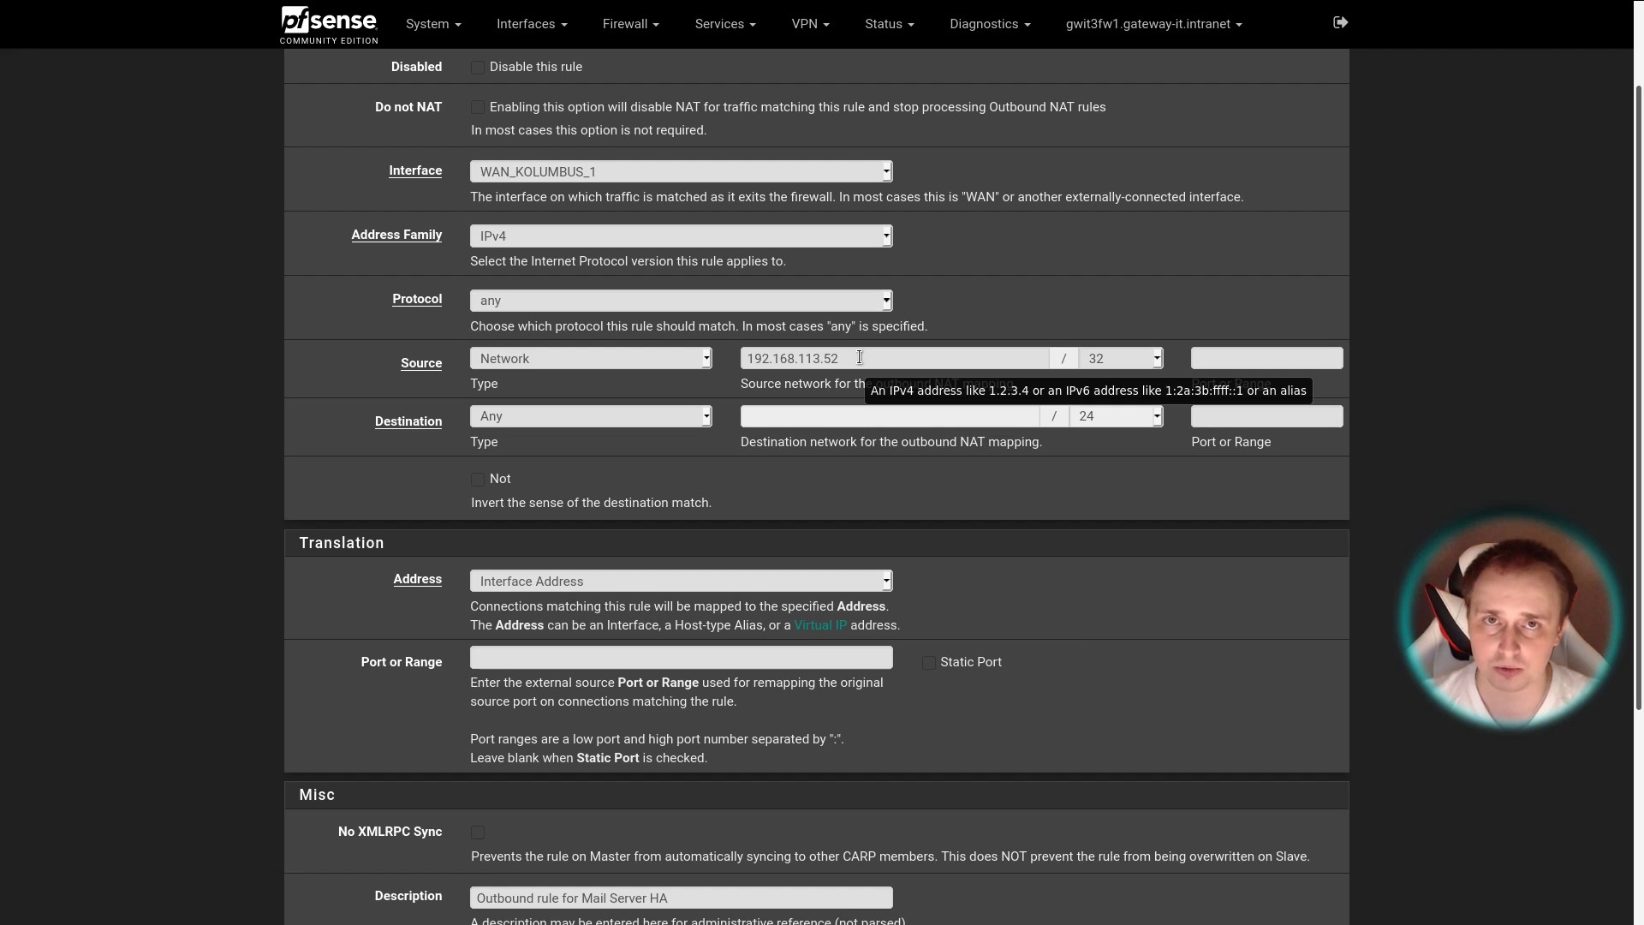
pyautogui.moveTo(1117, 348)
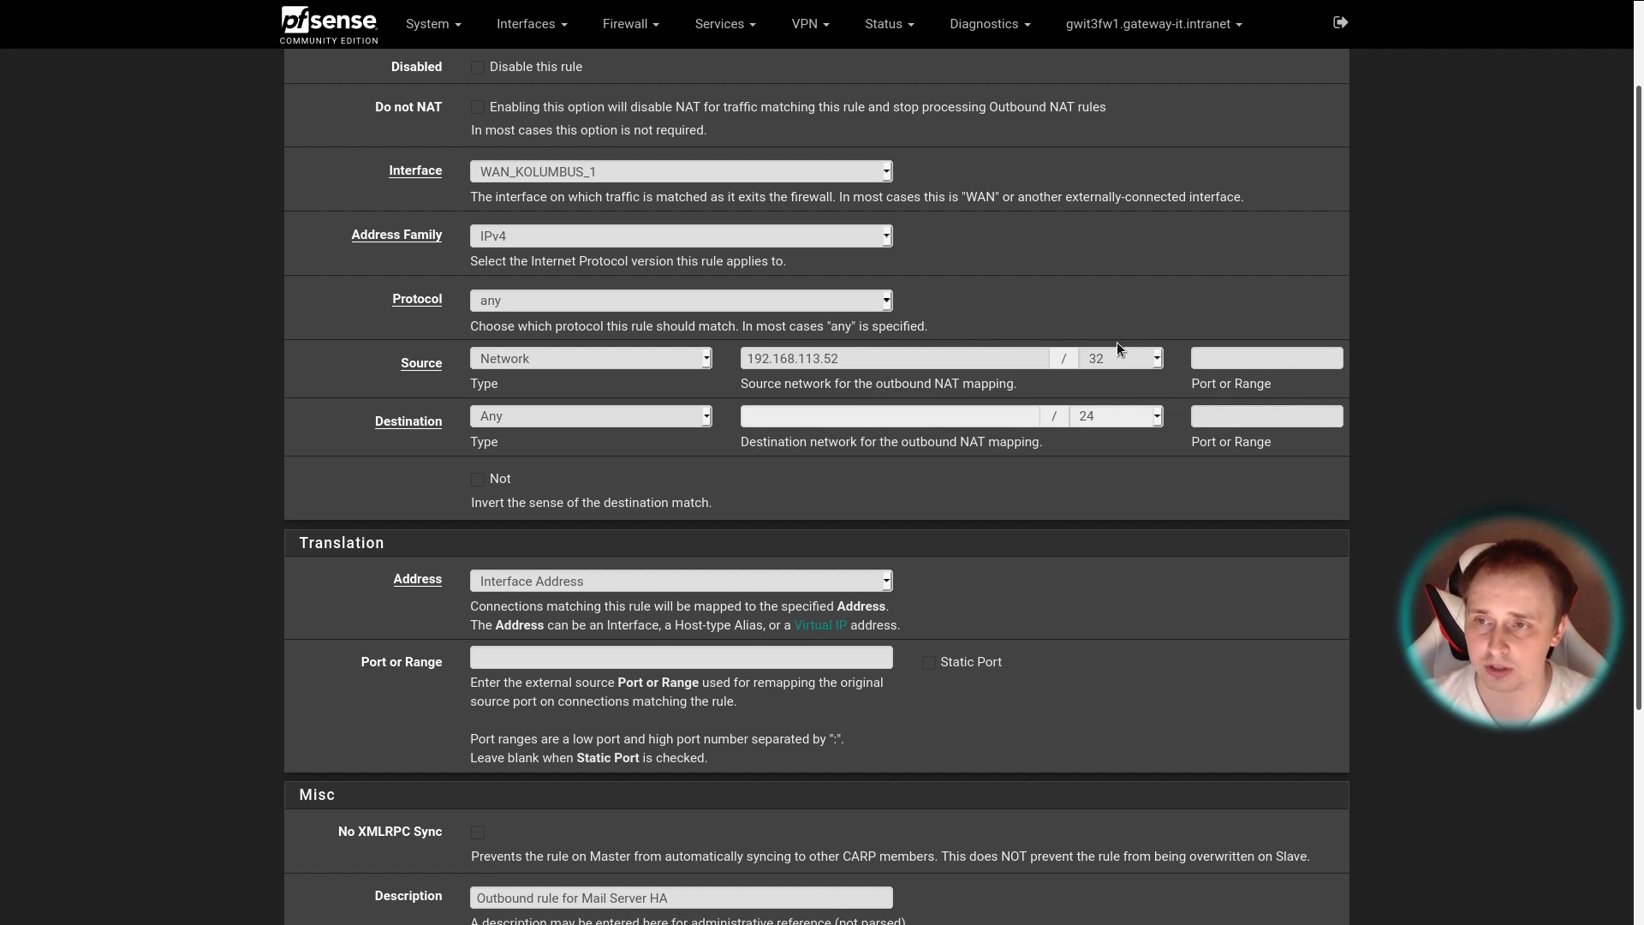
pyautogui.moveTo(1129, 363)
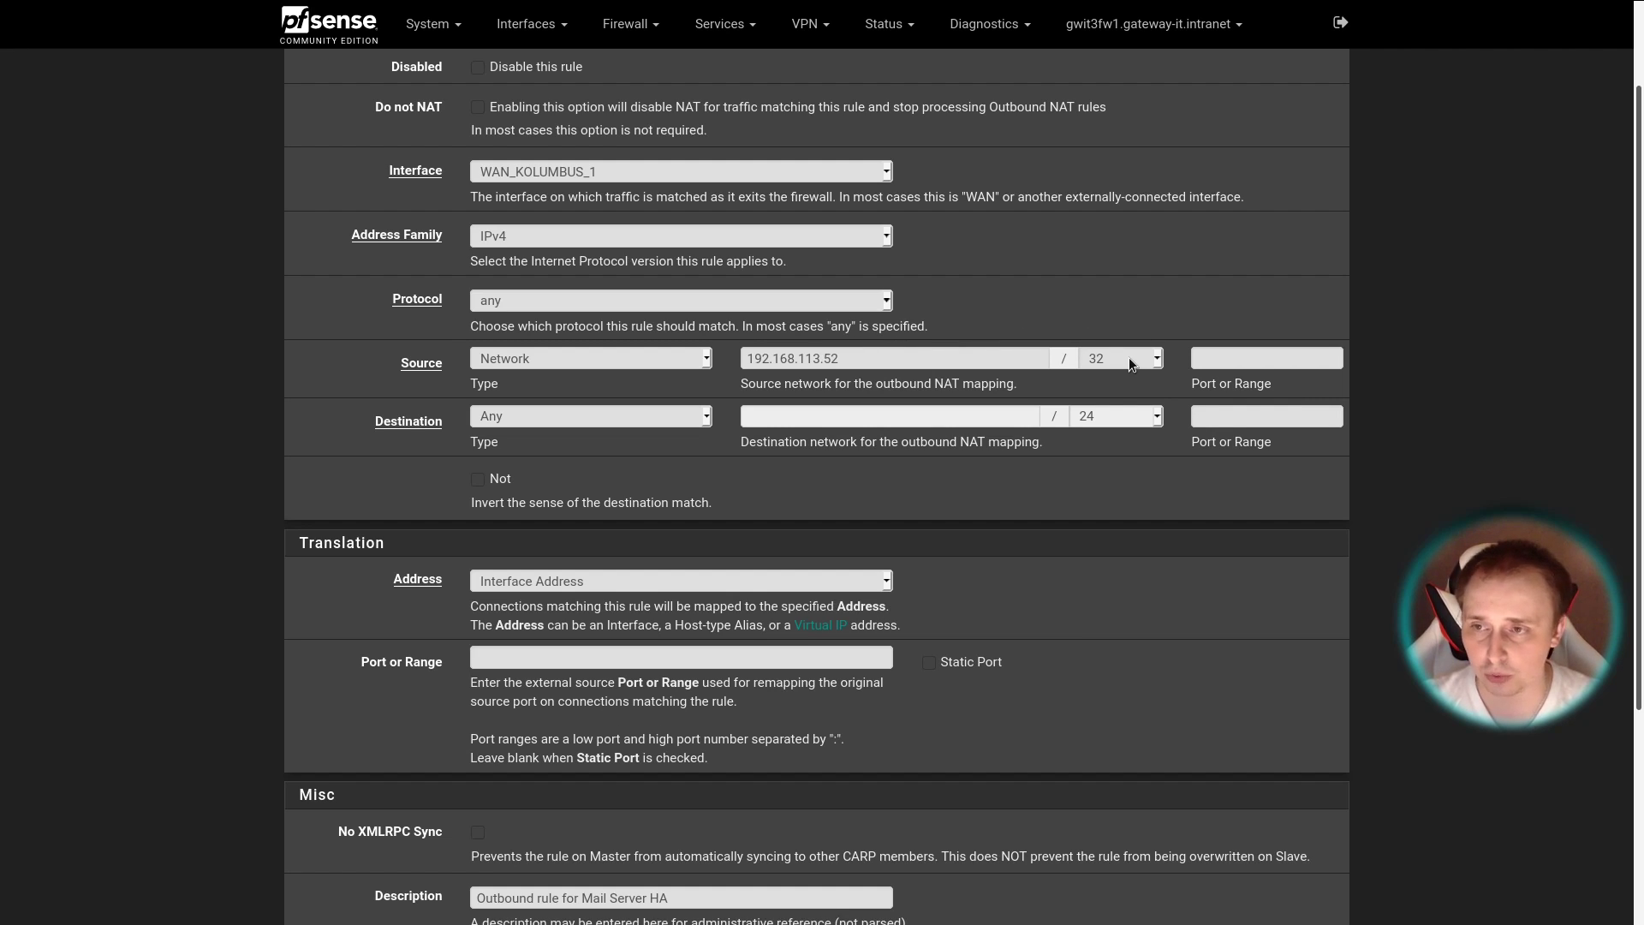
pyautogui.scroll(-3)
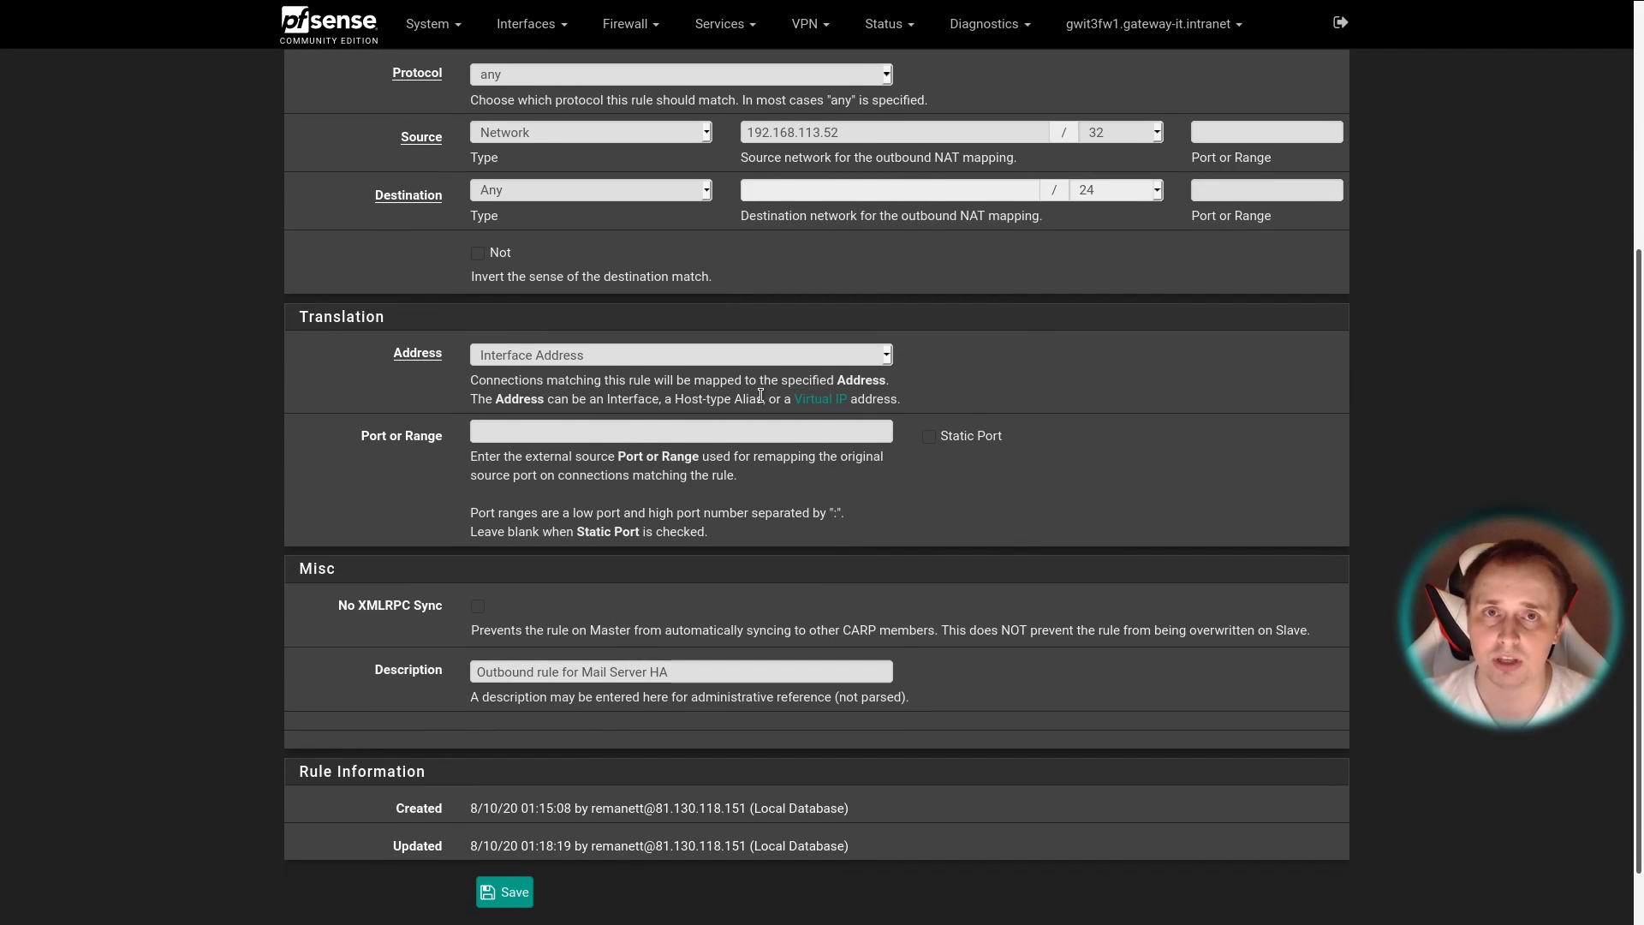
pyautogui.click(680, 355)
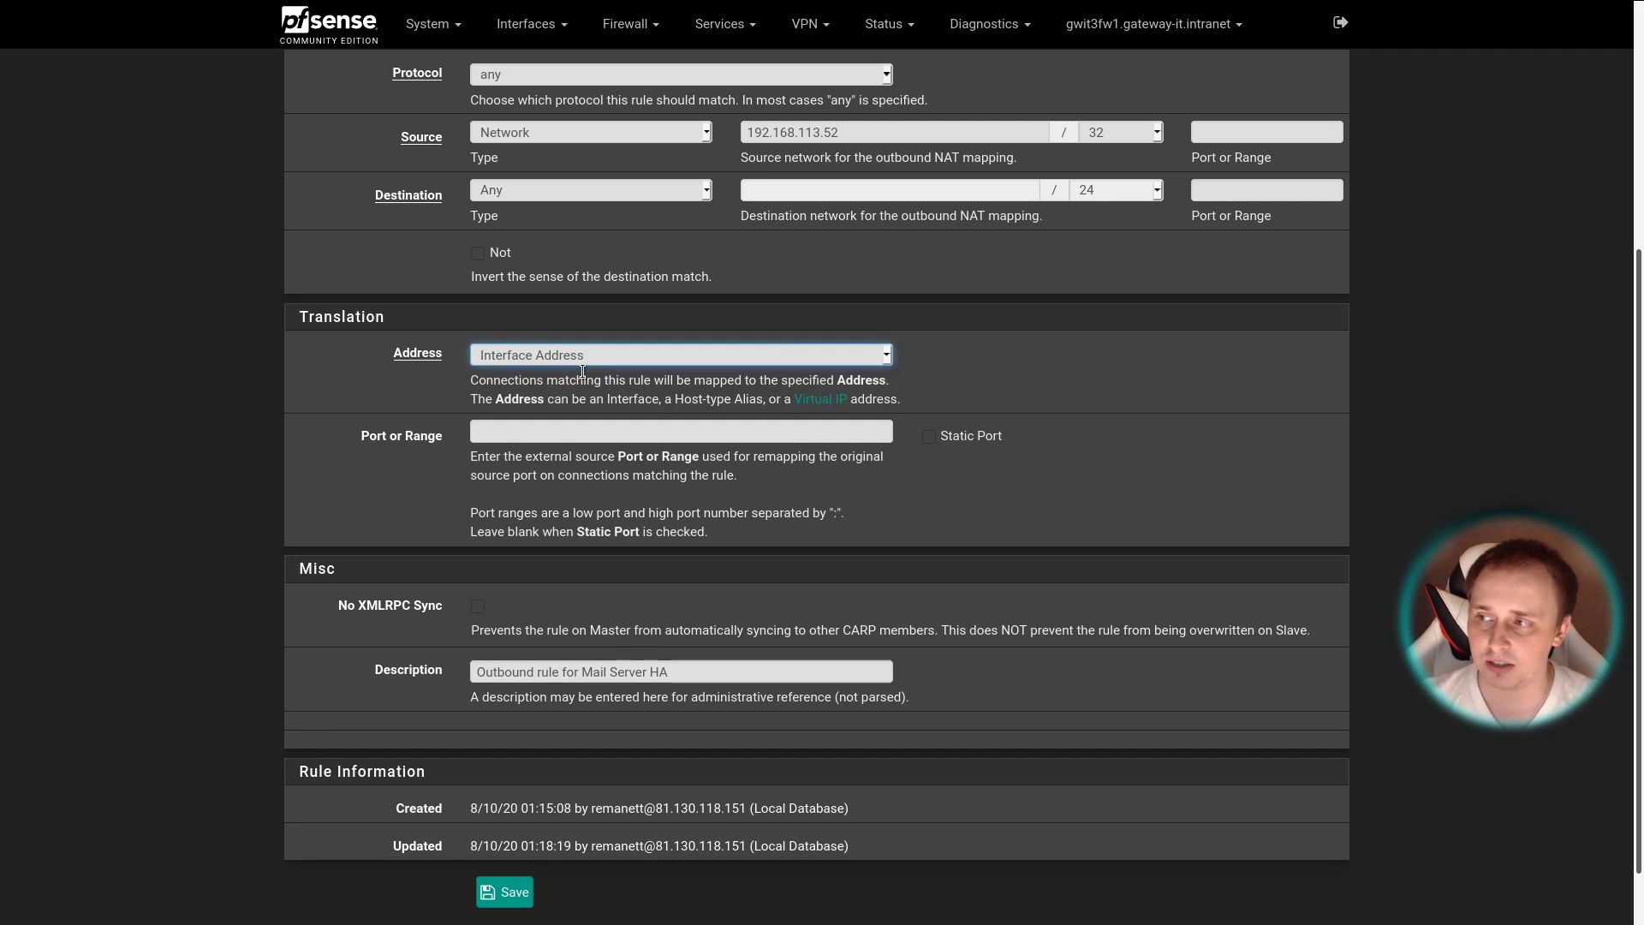
pyautogui.scroll(-3)
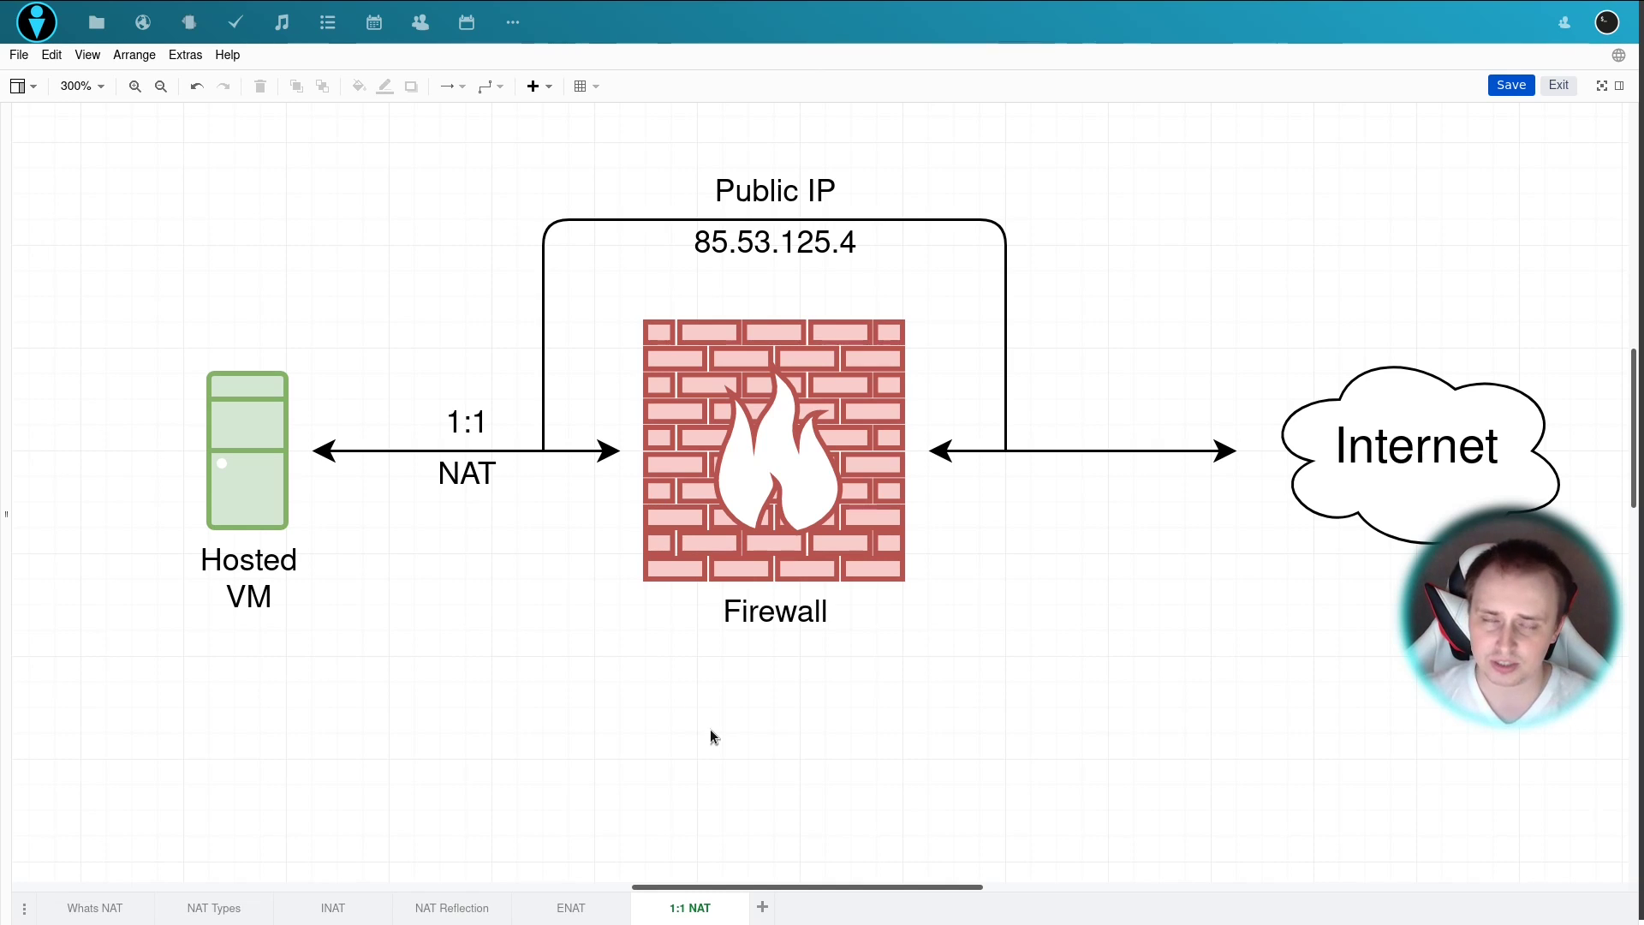
# - Show the draw.io 1:1 NAT page mapping the hosted VM through the firewall to 85.53.125.4
pyautogui.click(774, 450)
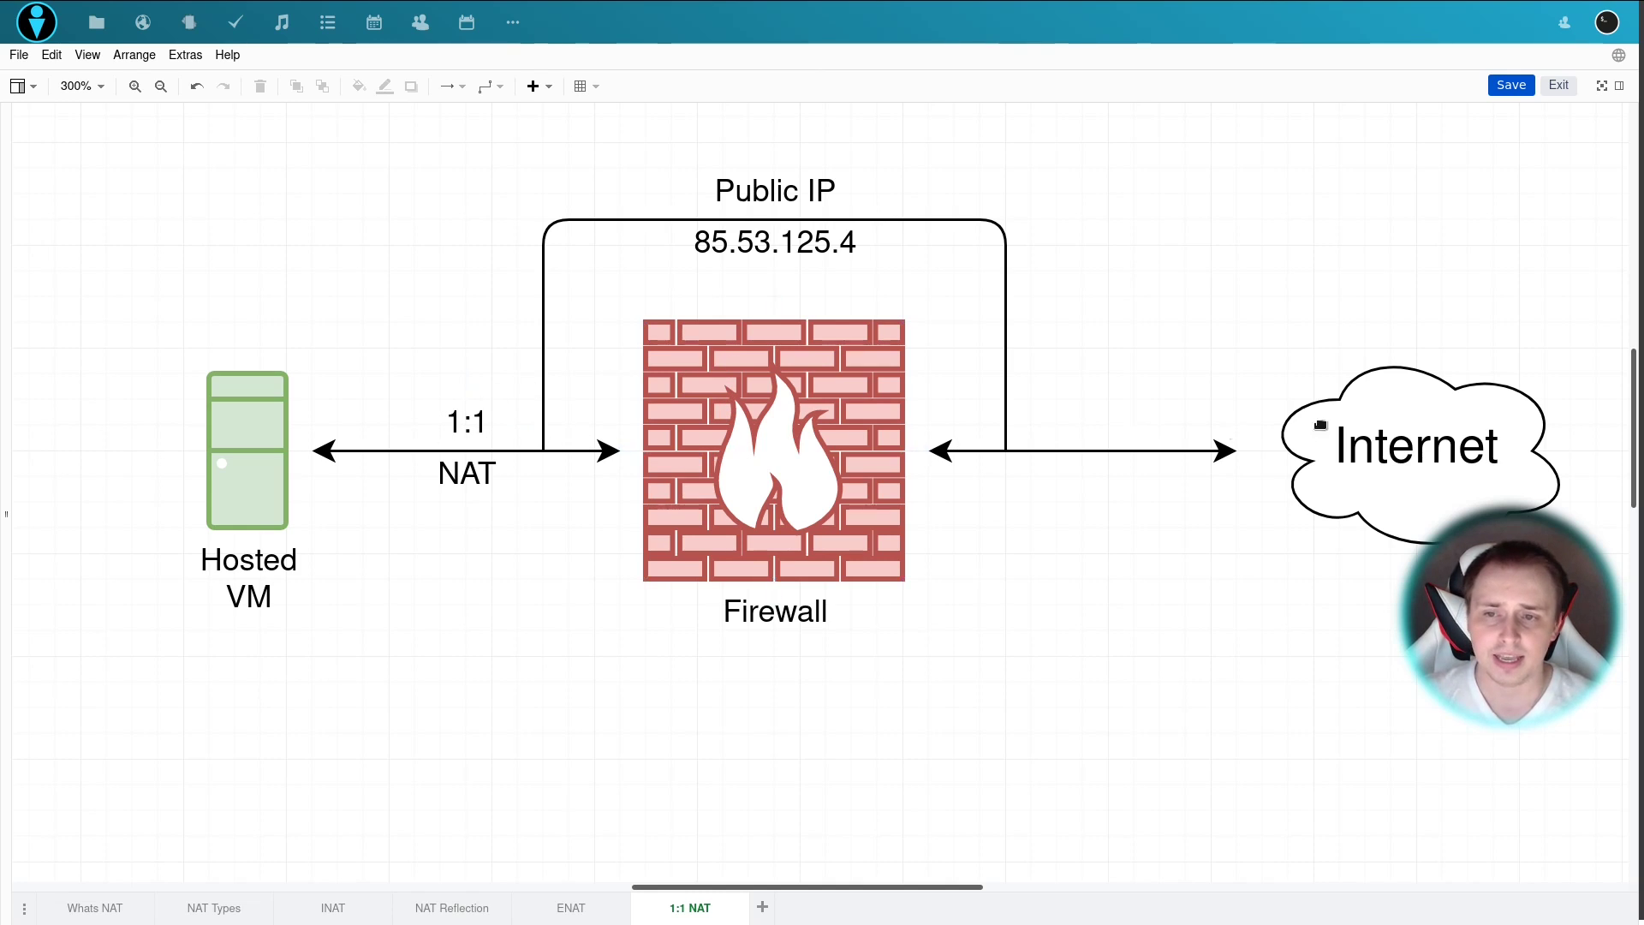
pyautogui.moveTo(553, 430)
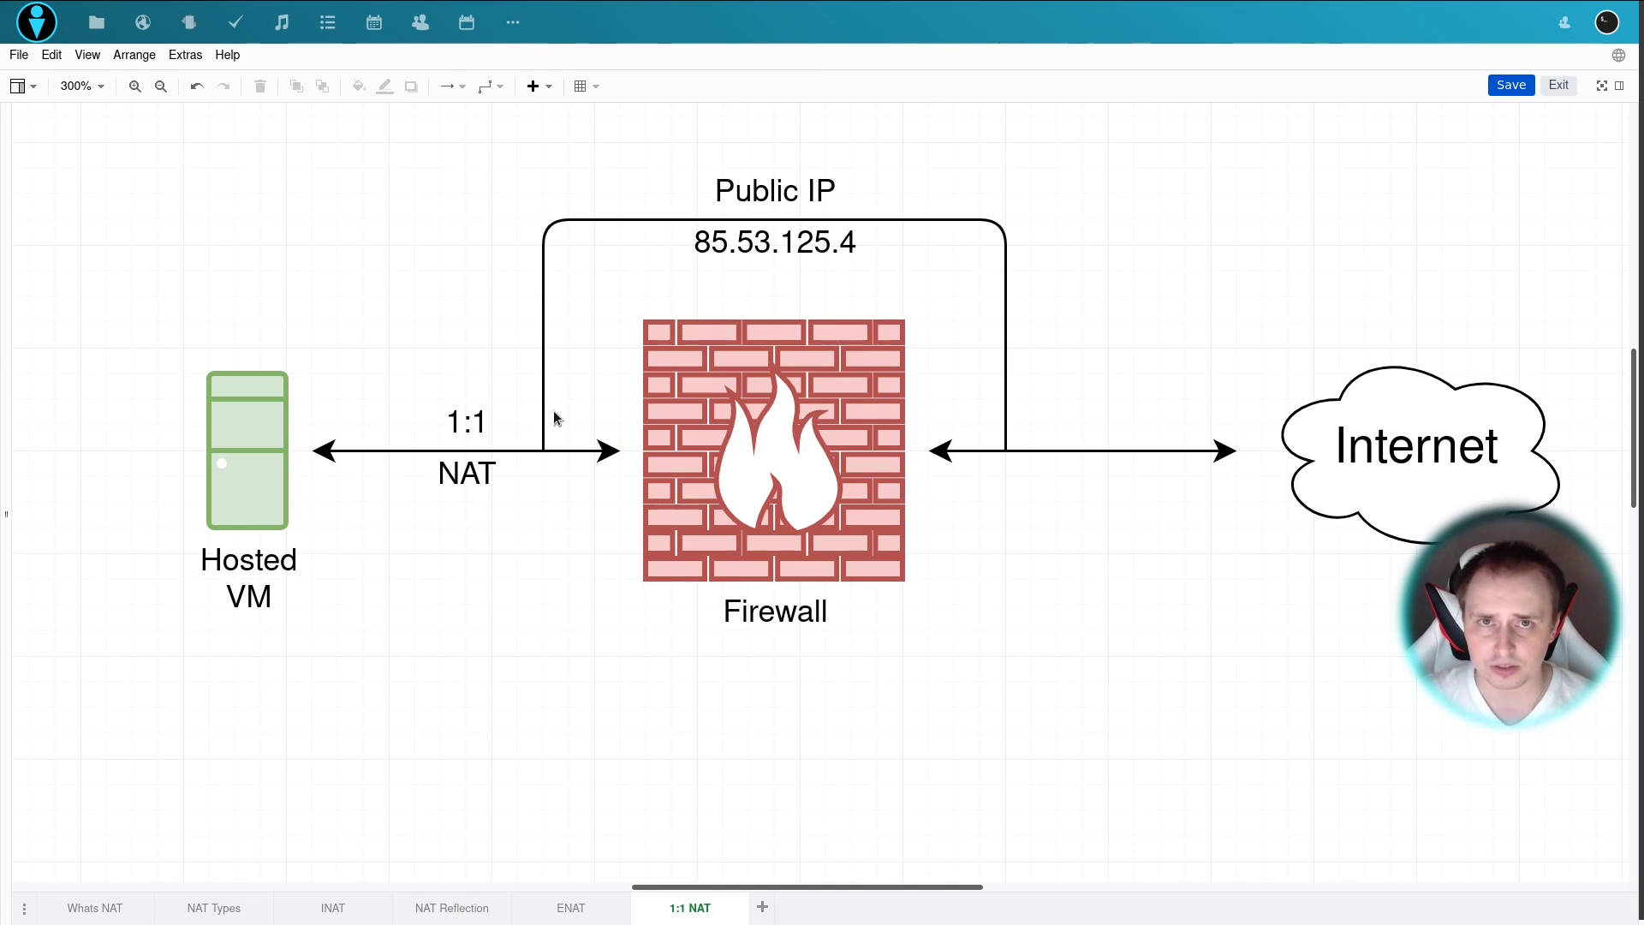
pyautogui.moveTo(563, 432)
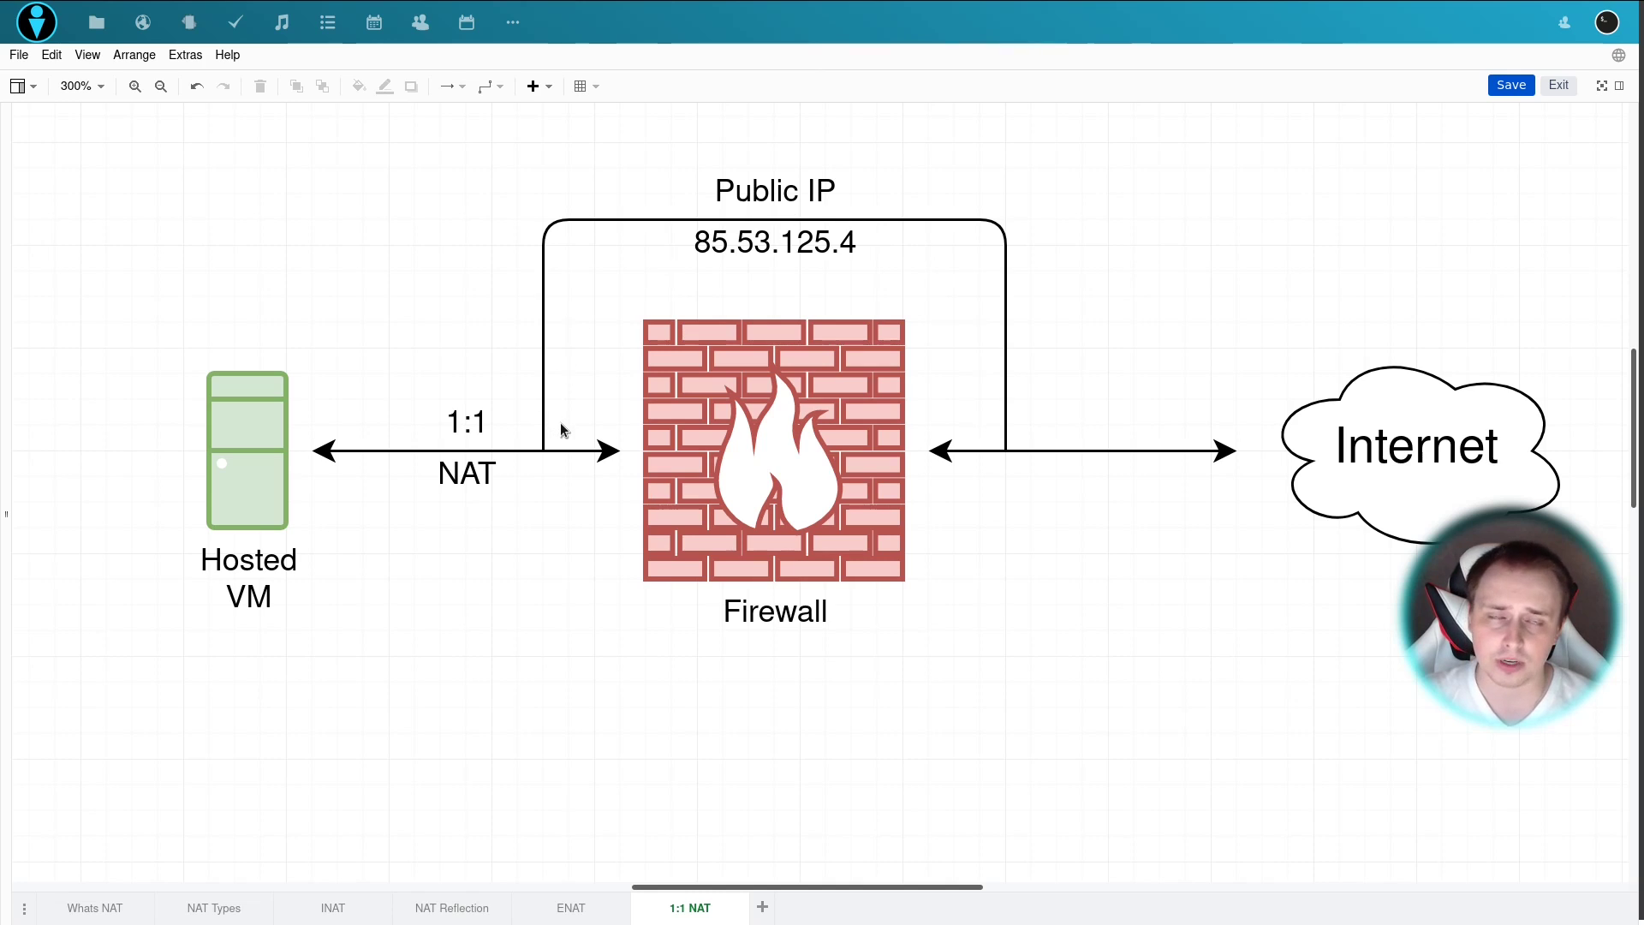
pyautogui.moveTo(660, 721)
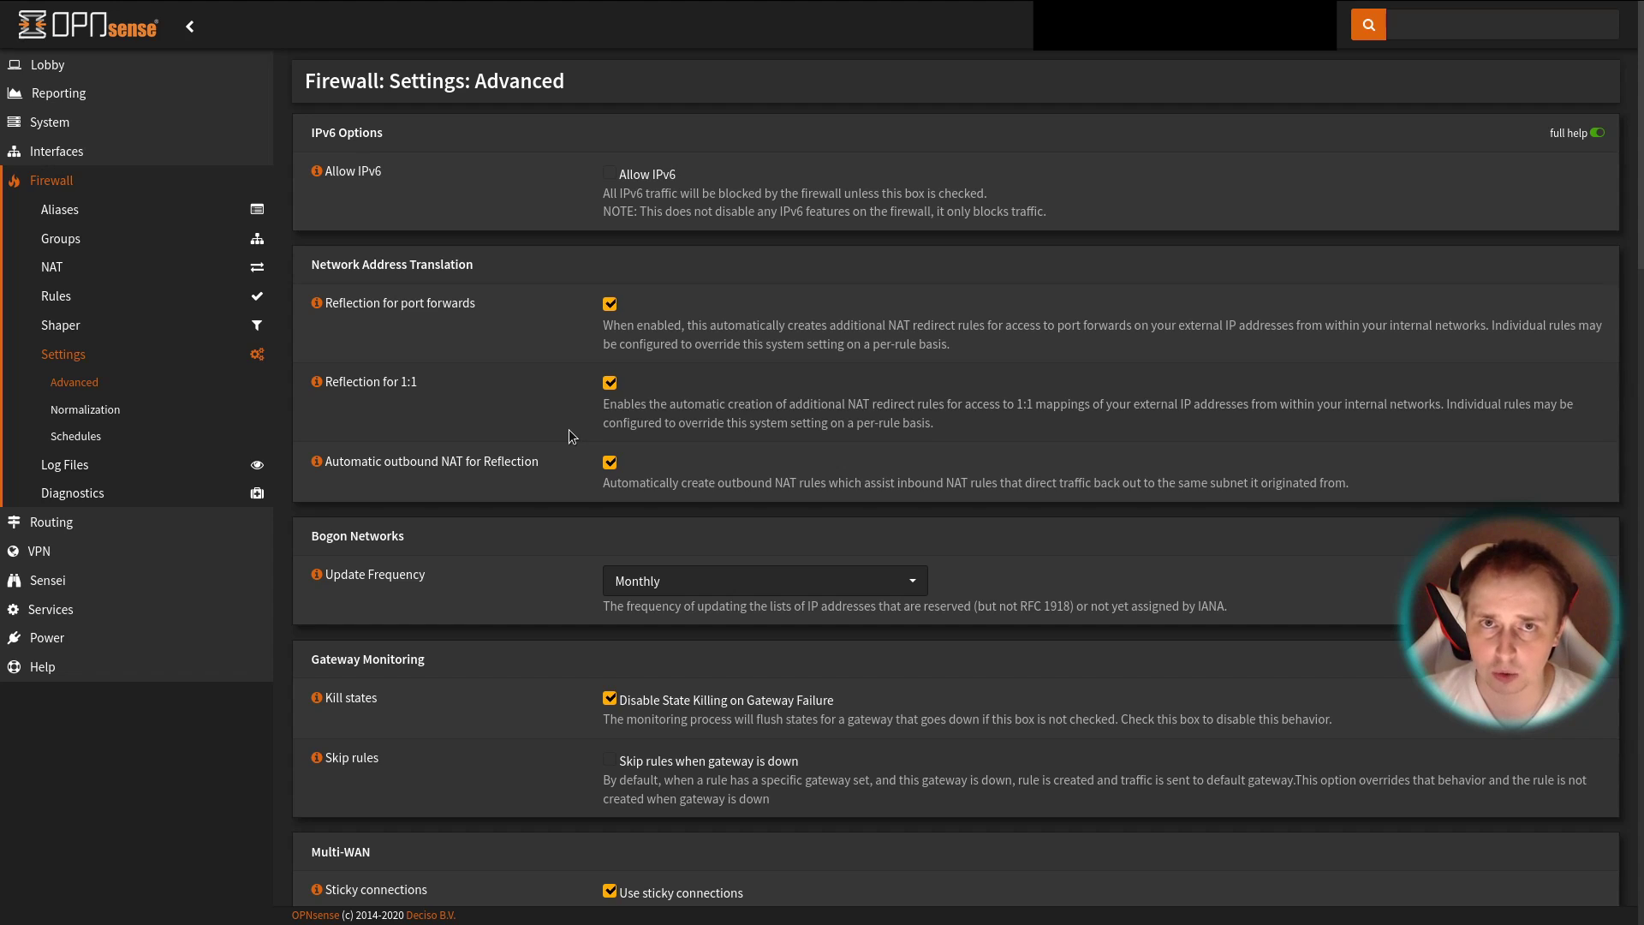
pyautogui.moveTo(488, 425)
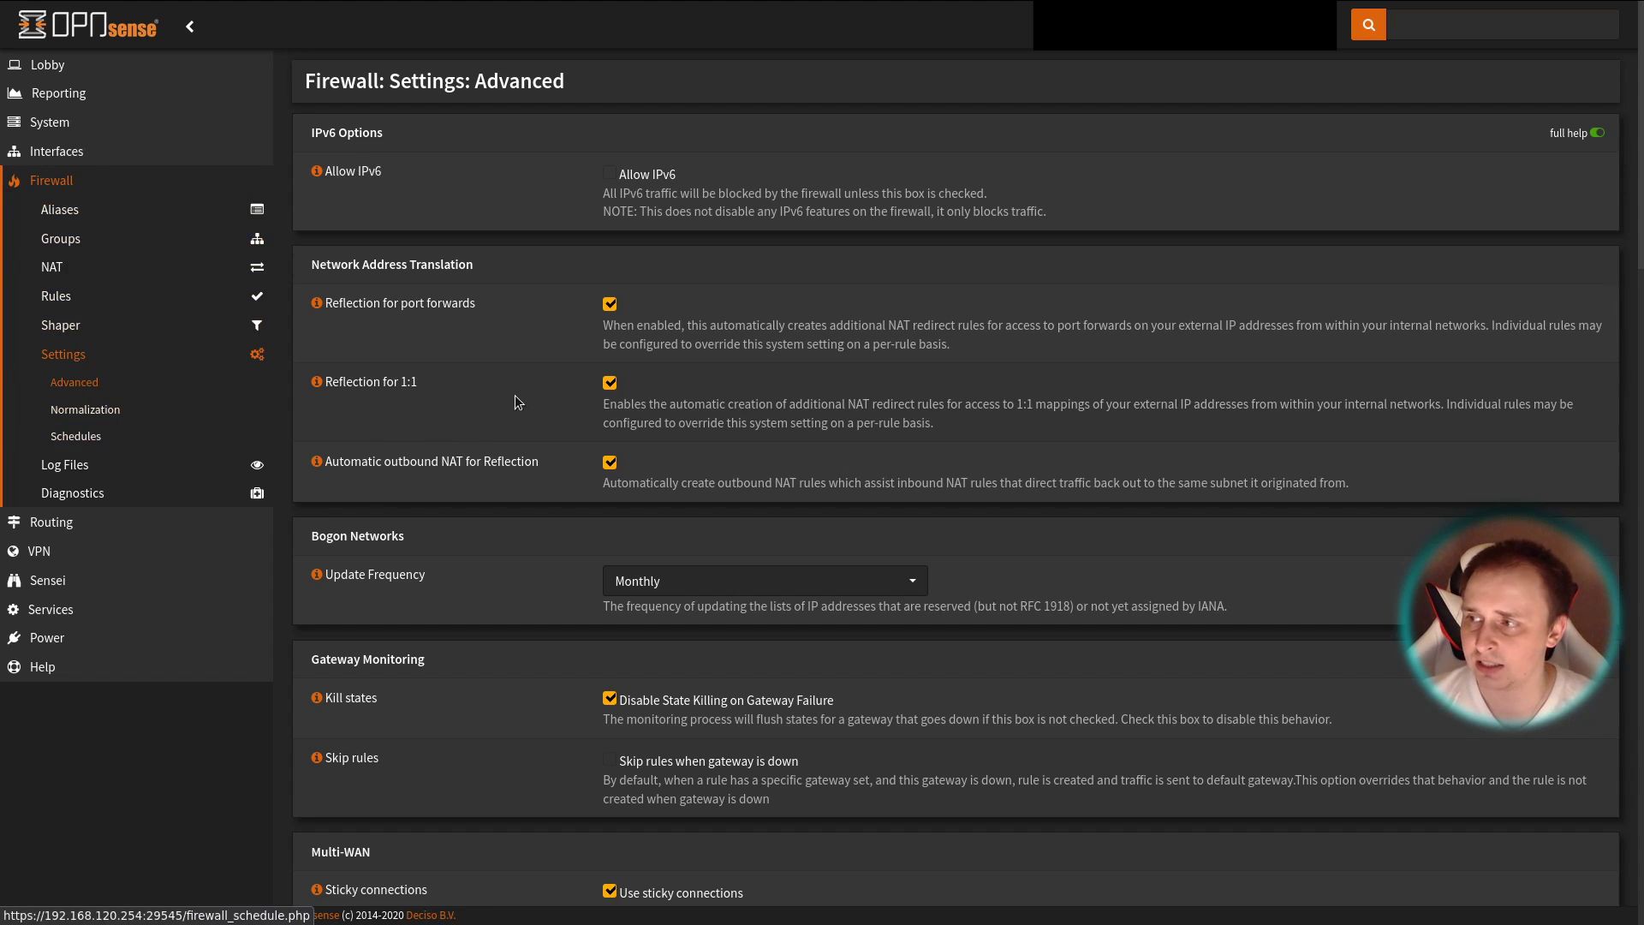
pyautogui.moveTo(599, 411)
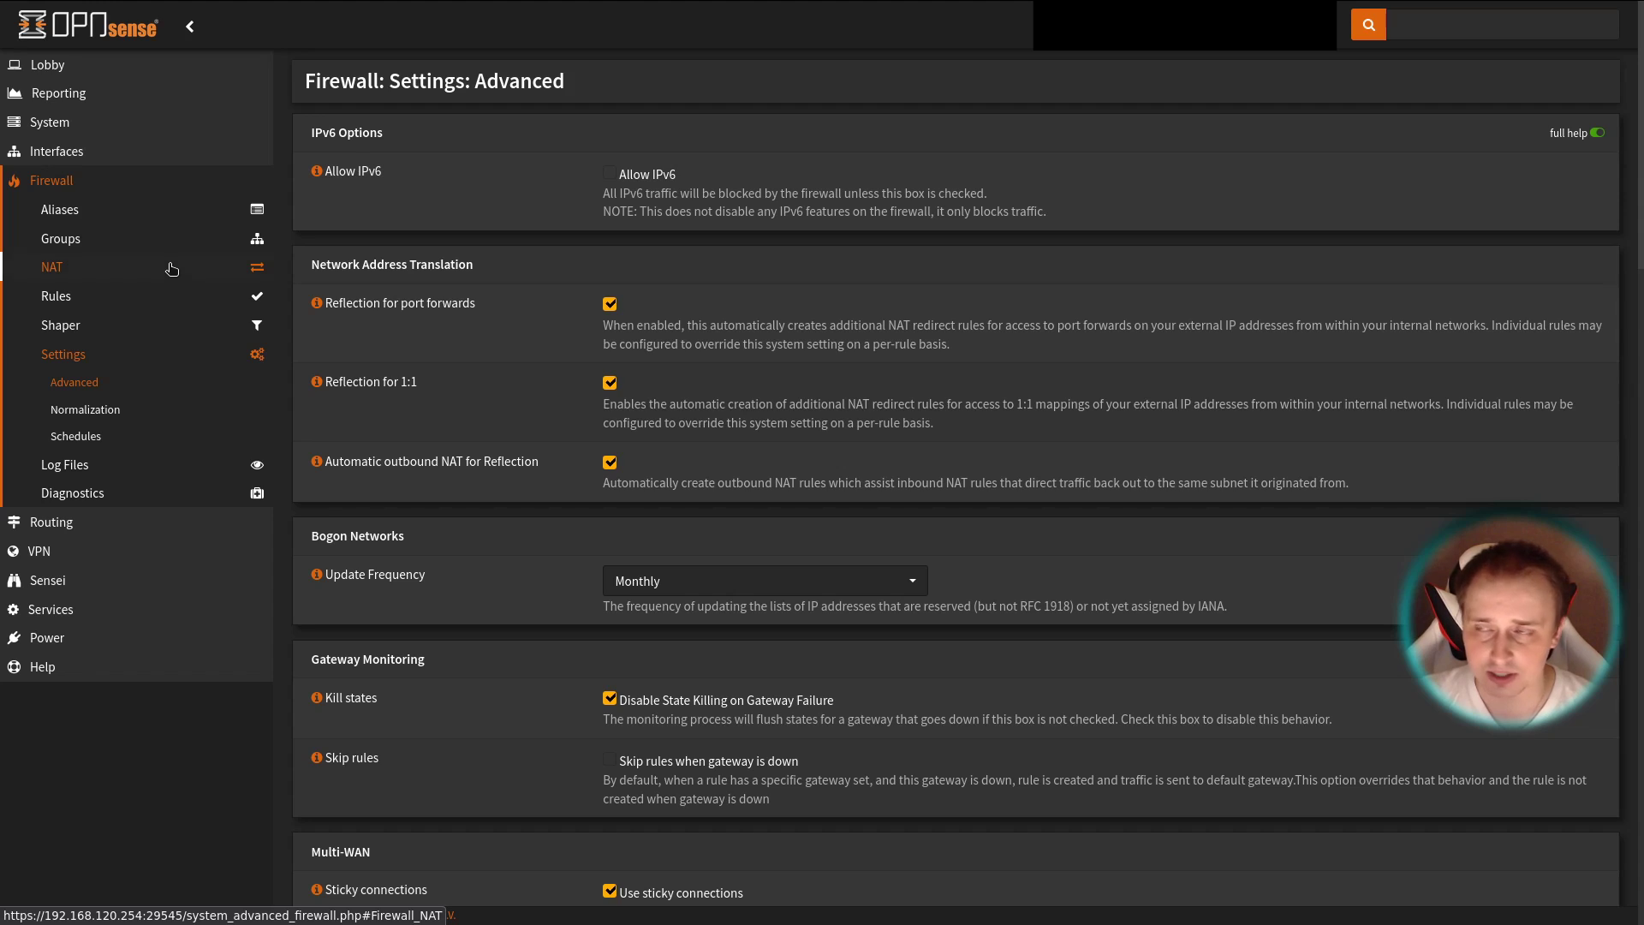
# - Expand the Firewall > NAT pages in the OPNsense sidebar after reviewing the reflection settings
pyautogui.click(51, 267)
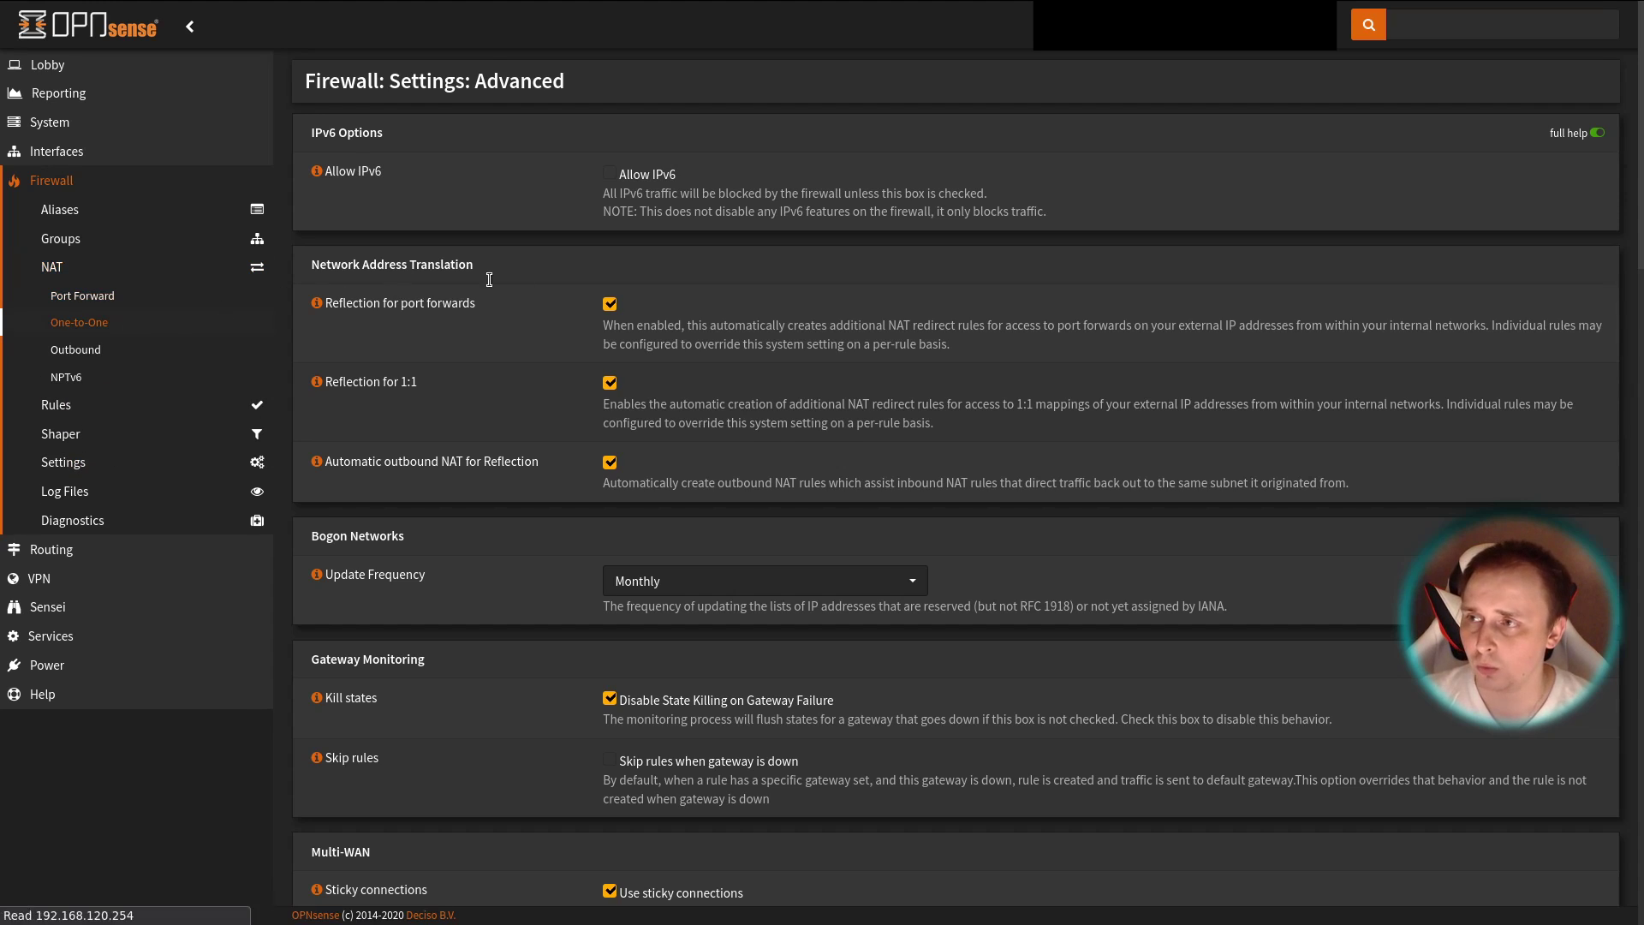
# - Begin a one-to-one NAT entry on WAN_BT keeping the BINAT mapping type
pyautogui.click(79, 322)
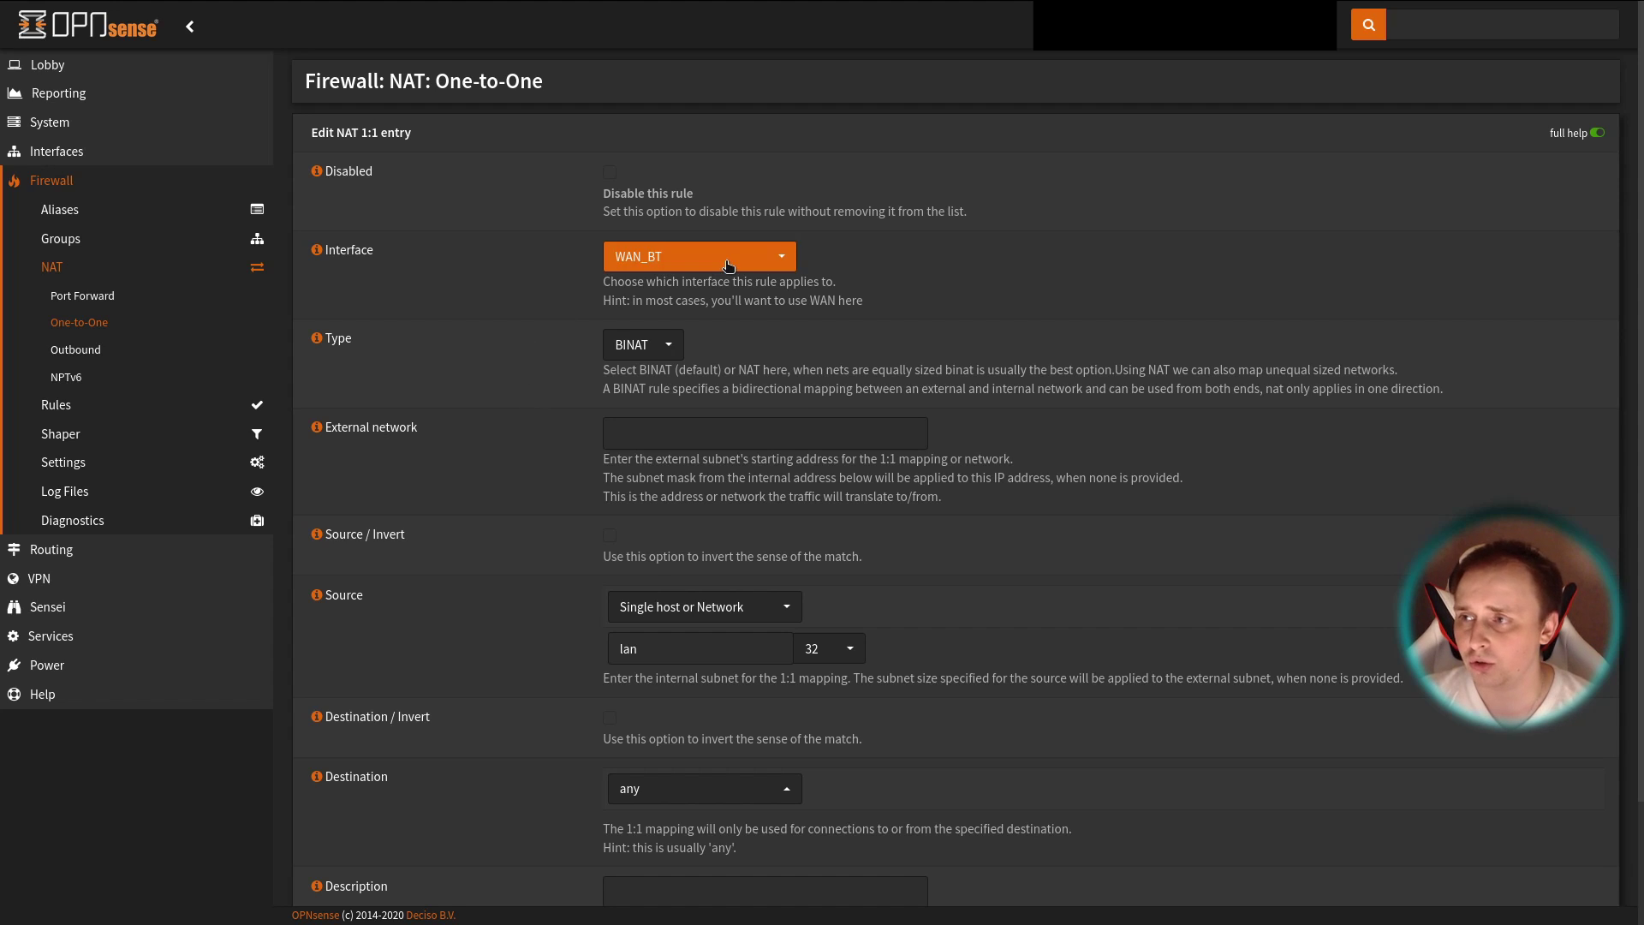
pyautogui.click(642, 344)
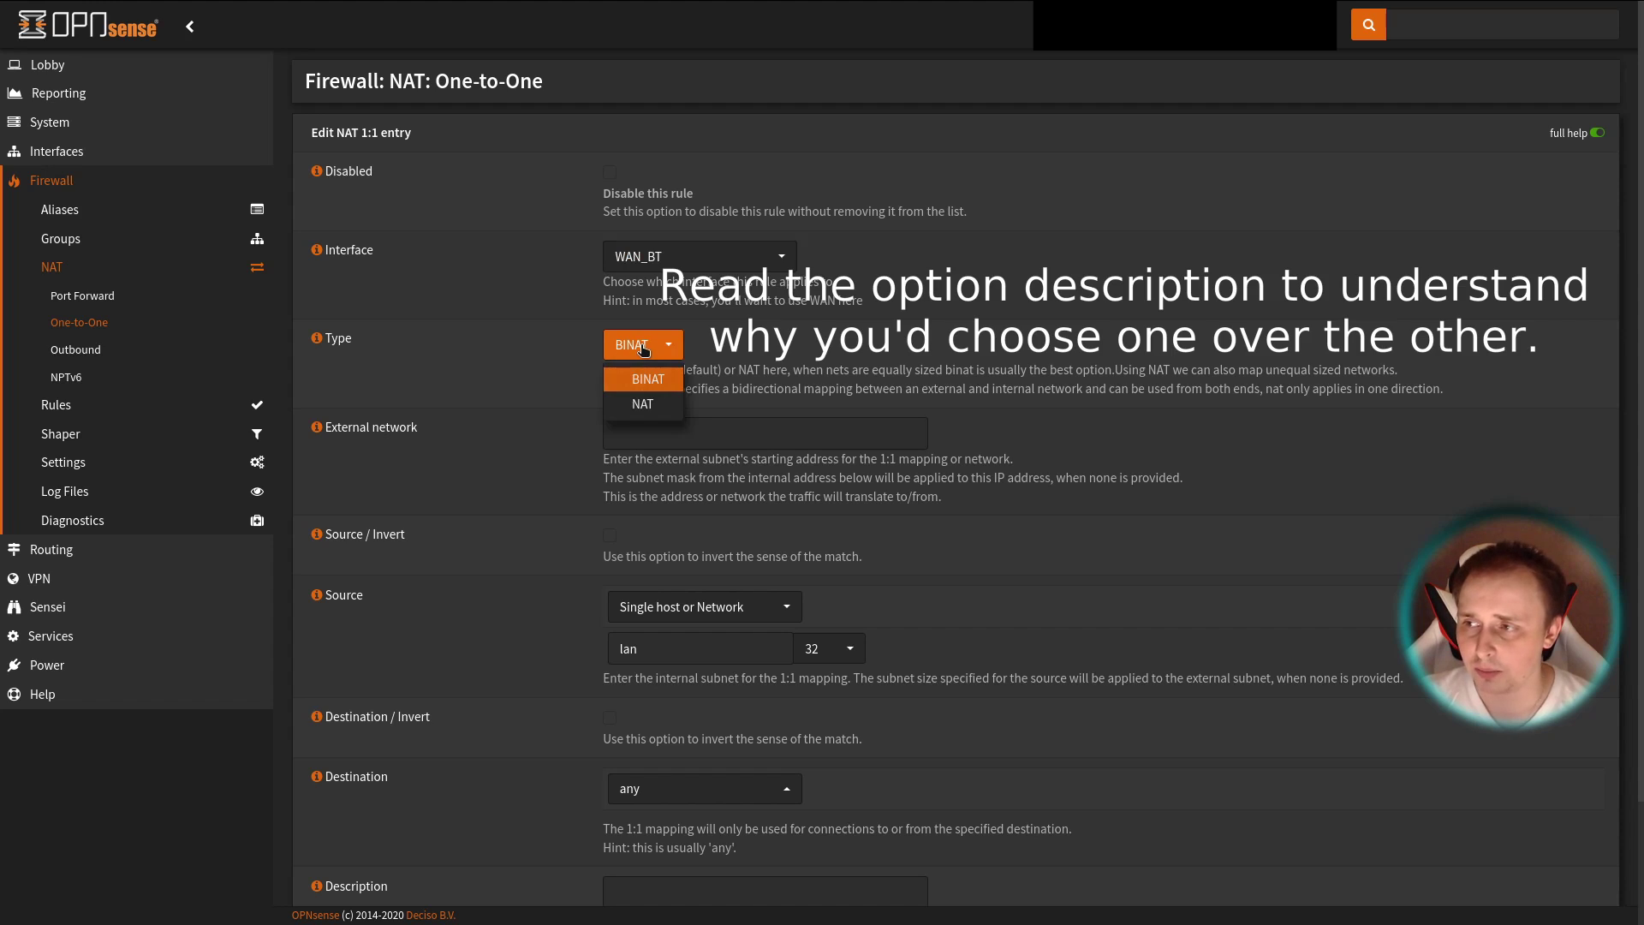
pyautogui.click(647, 379)
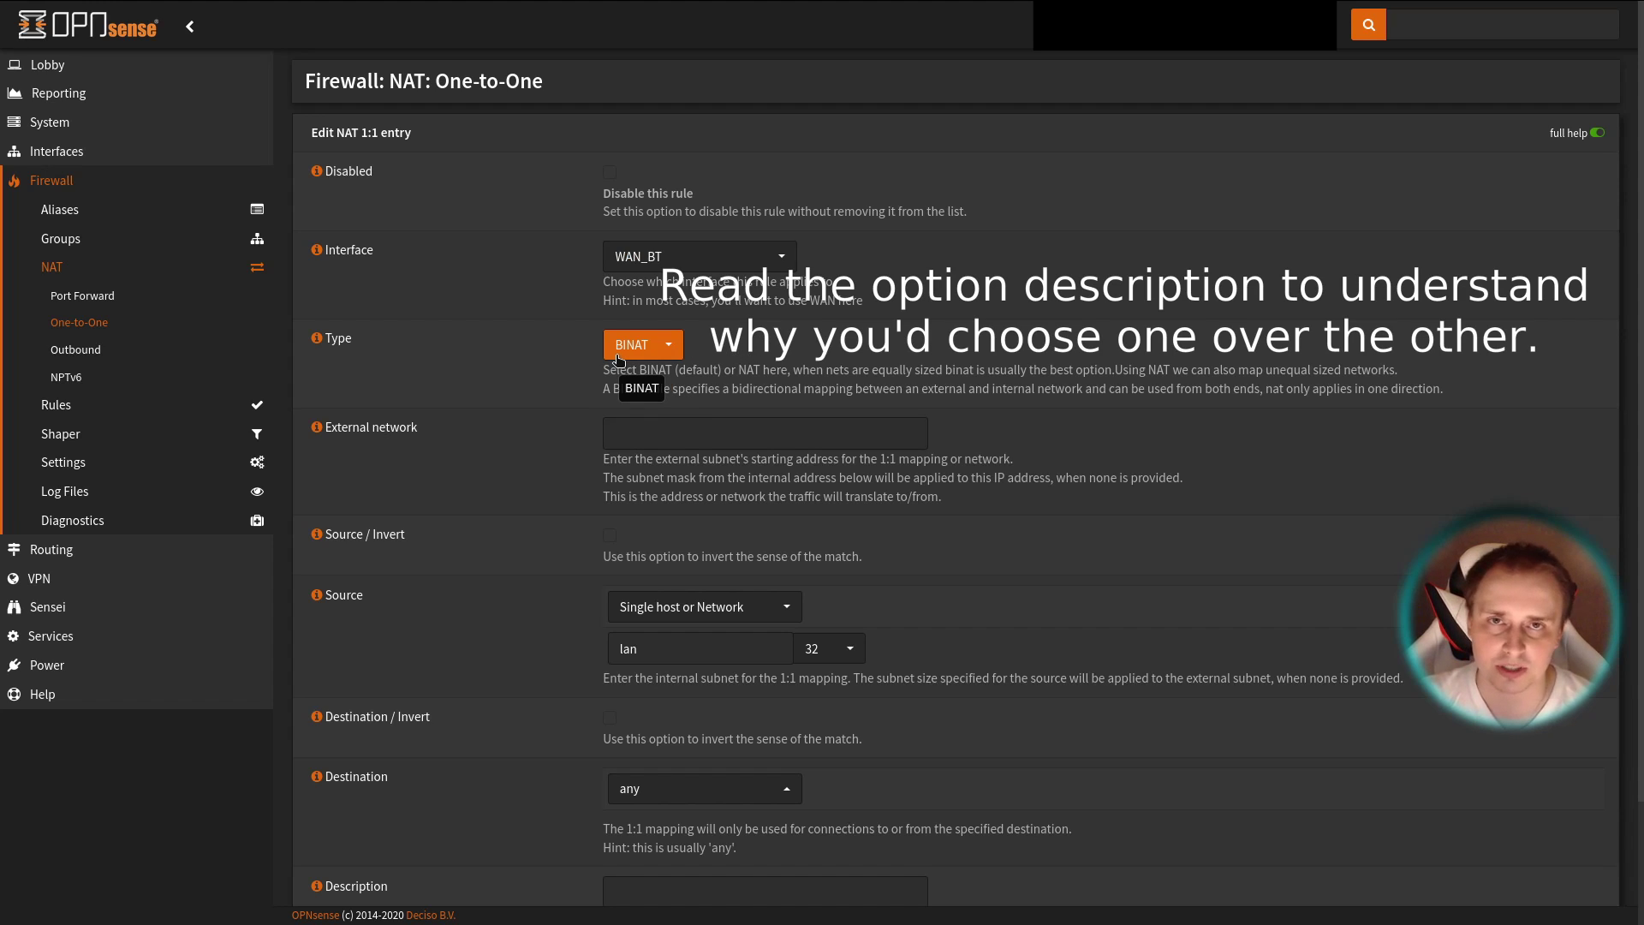
# - Review the NAT reflection choices for the entry, leaving it at the system default
pyautogui.click(764, 431)
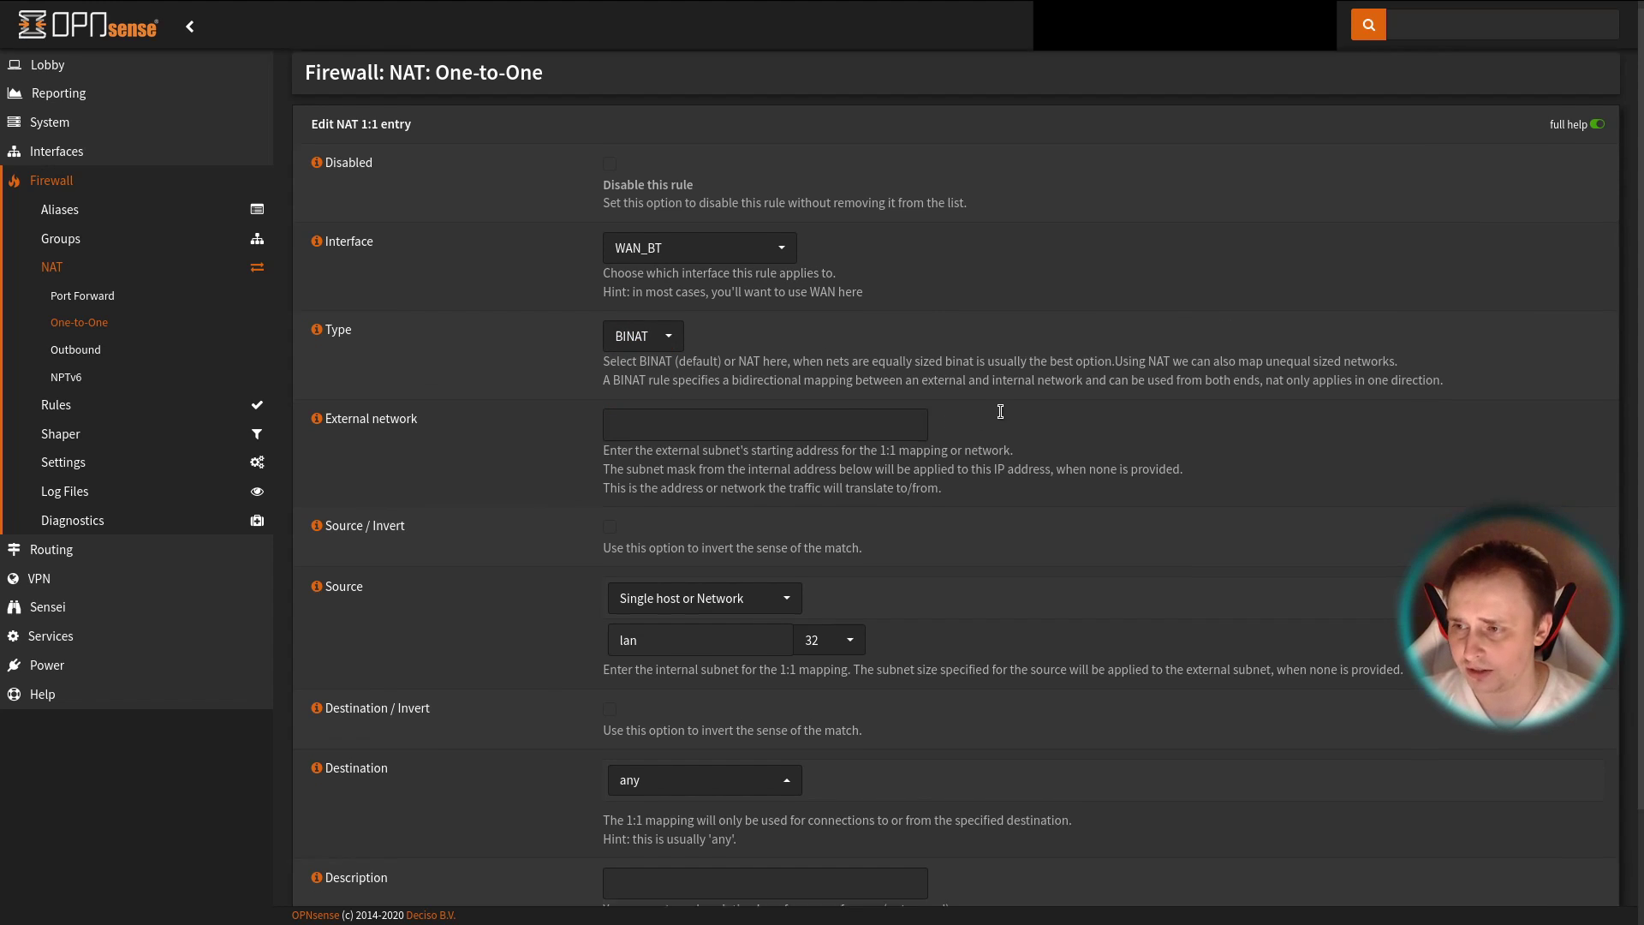
pyautogui.scroll(-3)
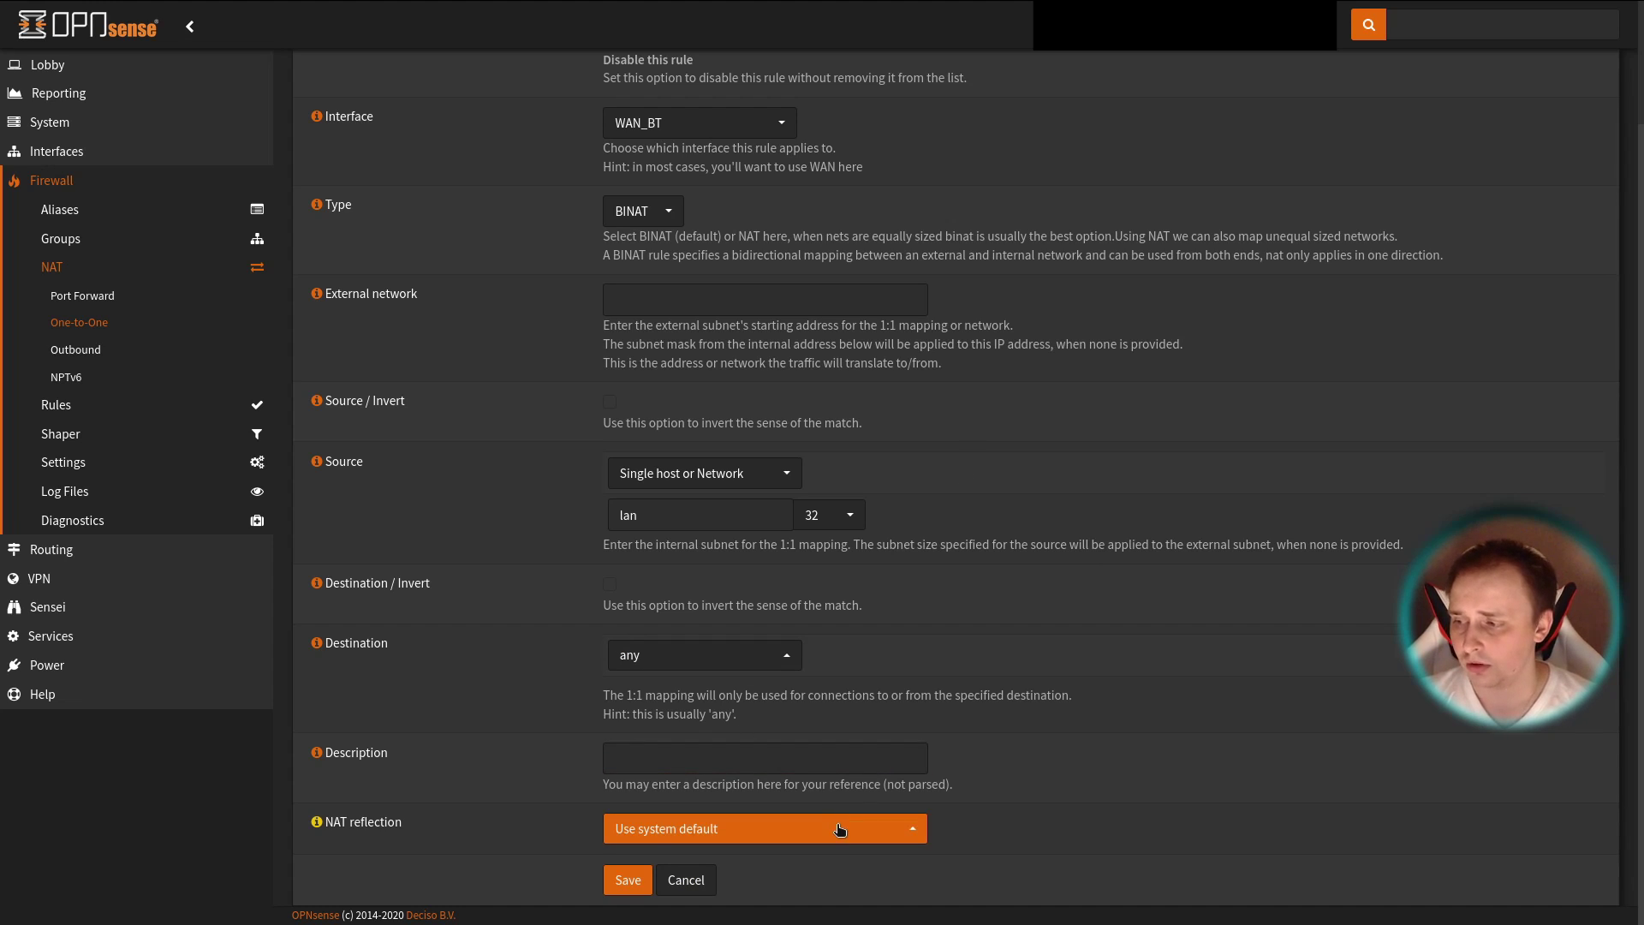
pyautogui.click(764, 828)
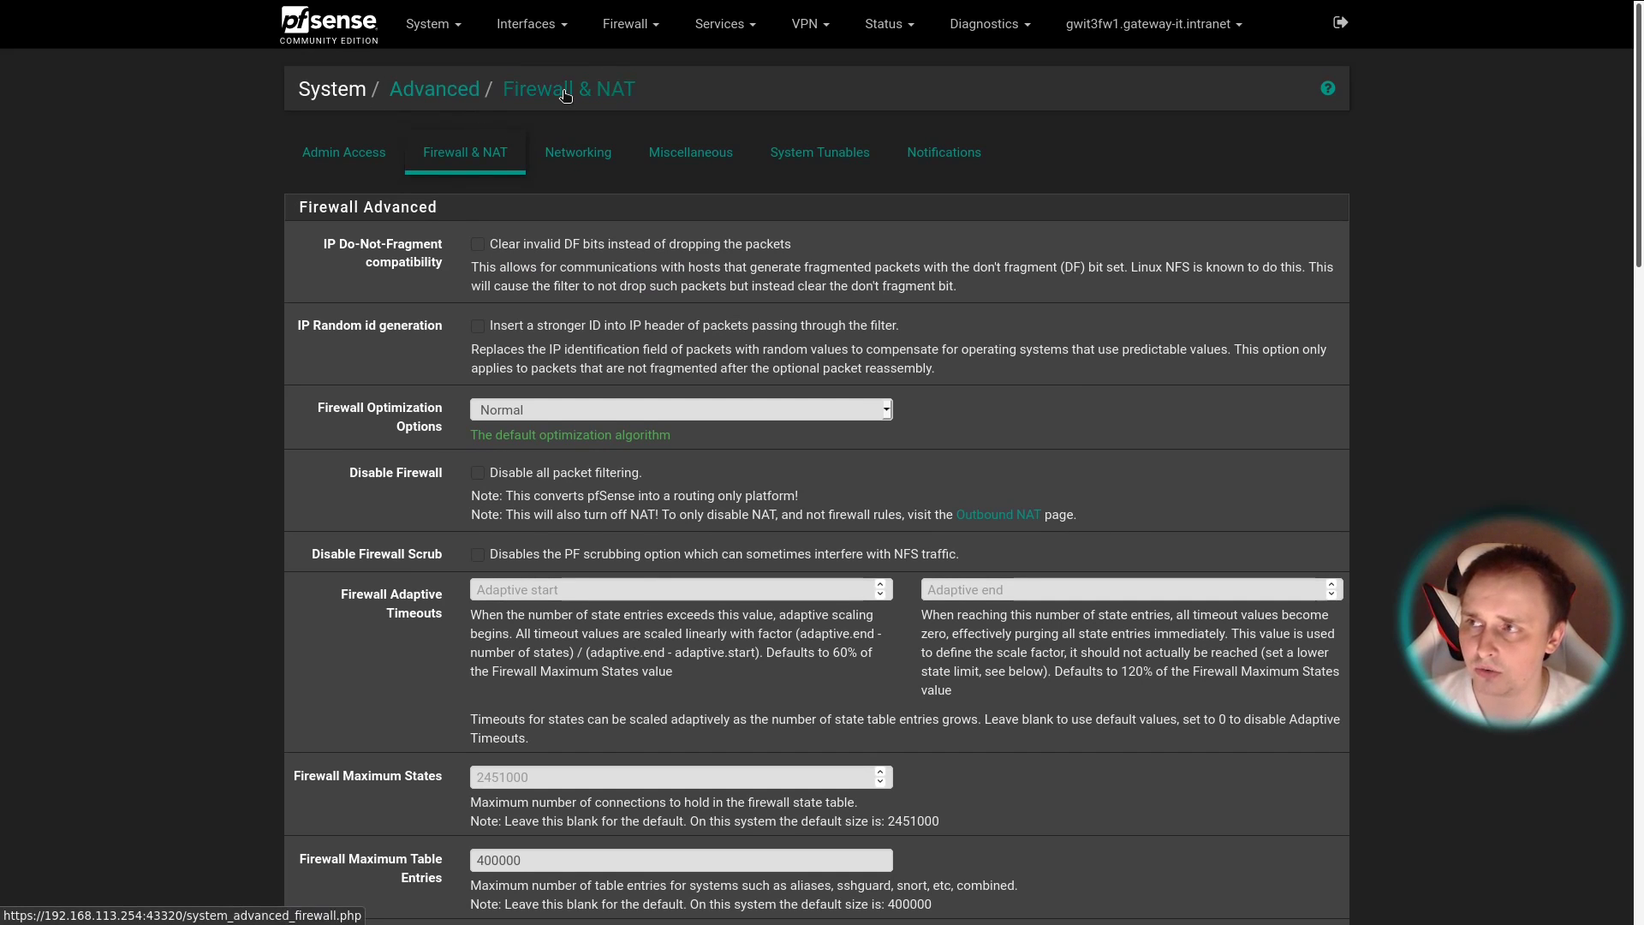
# - Review pfSense's Firewall & NAT reflection options and go to the empty 1:1 NAT mappings list
pyautogui.scroll(-3)
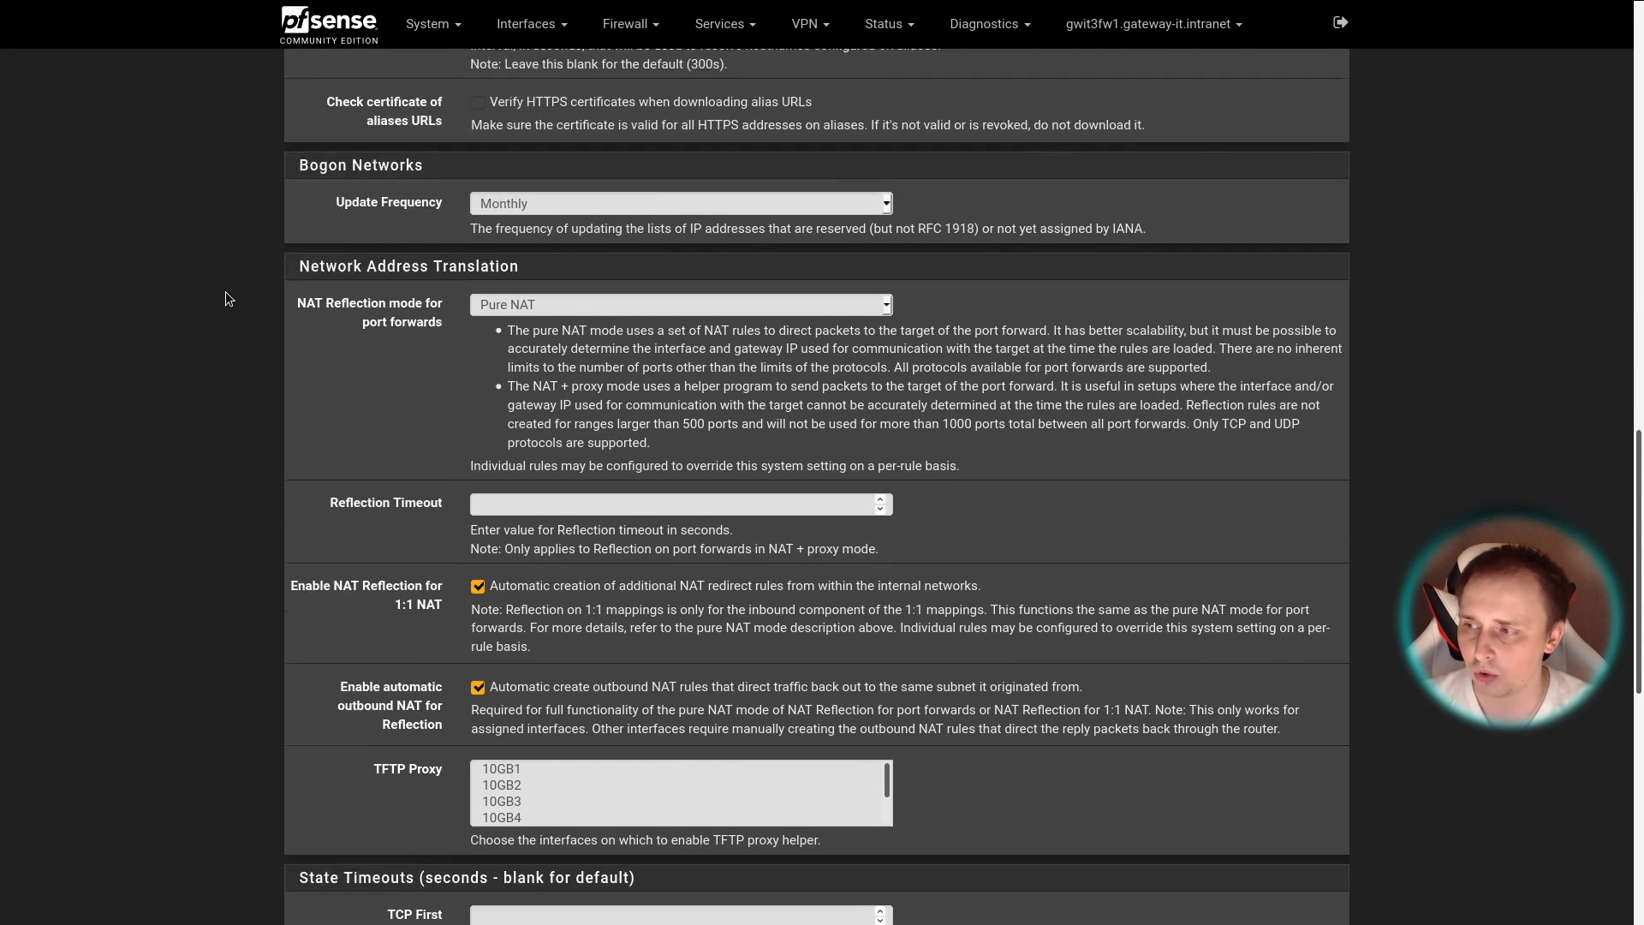
pyautogui.scroll(-3)
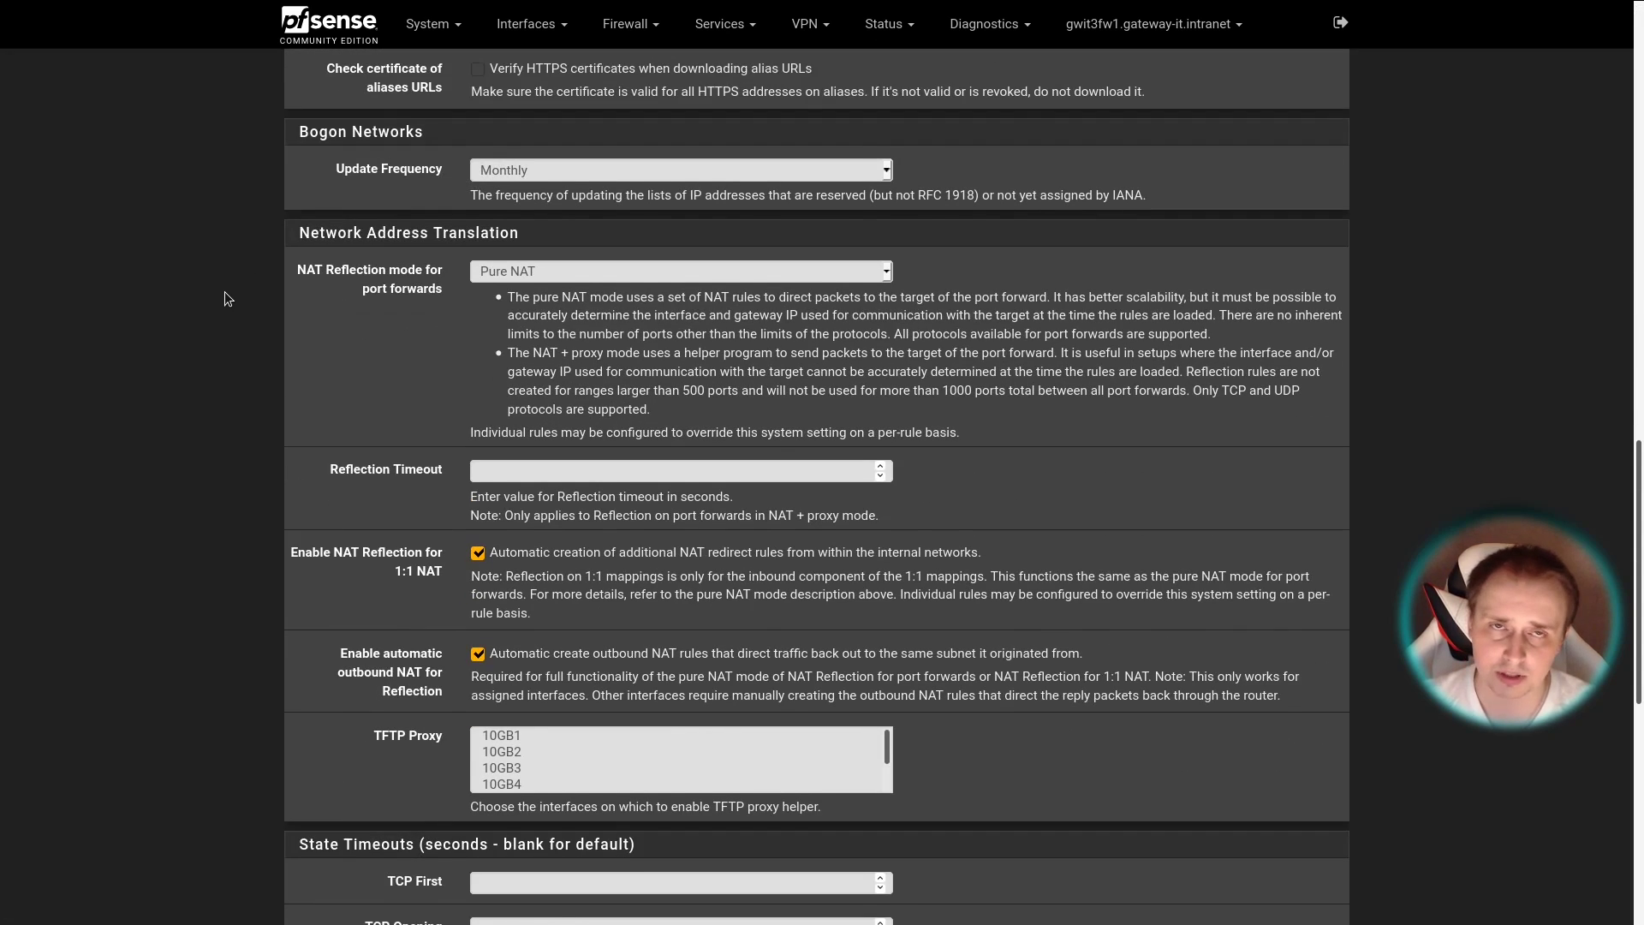
pyautogui.scroll(-3)
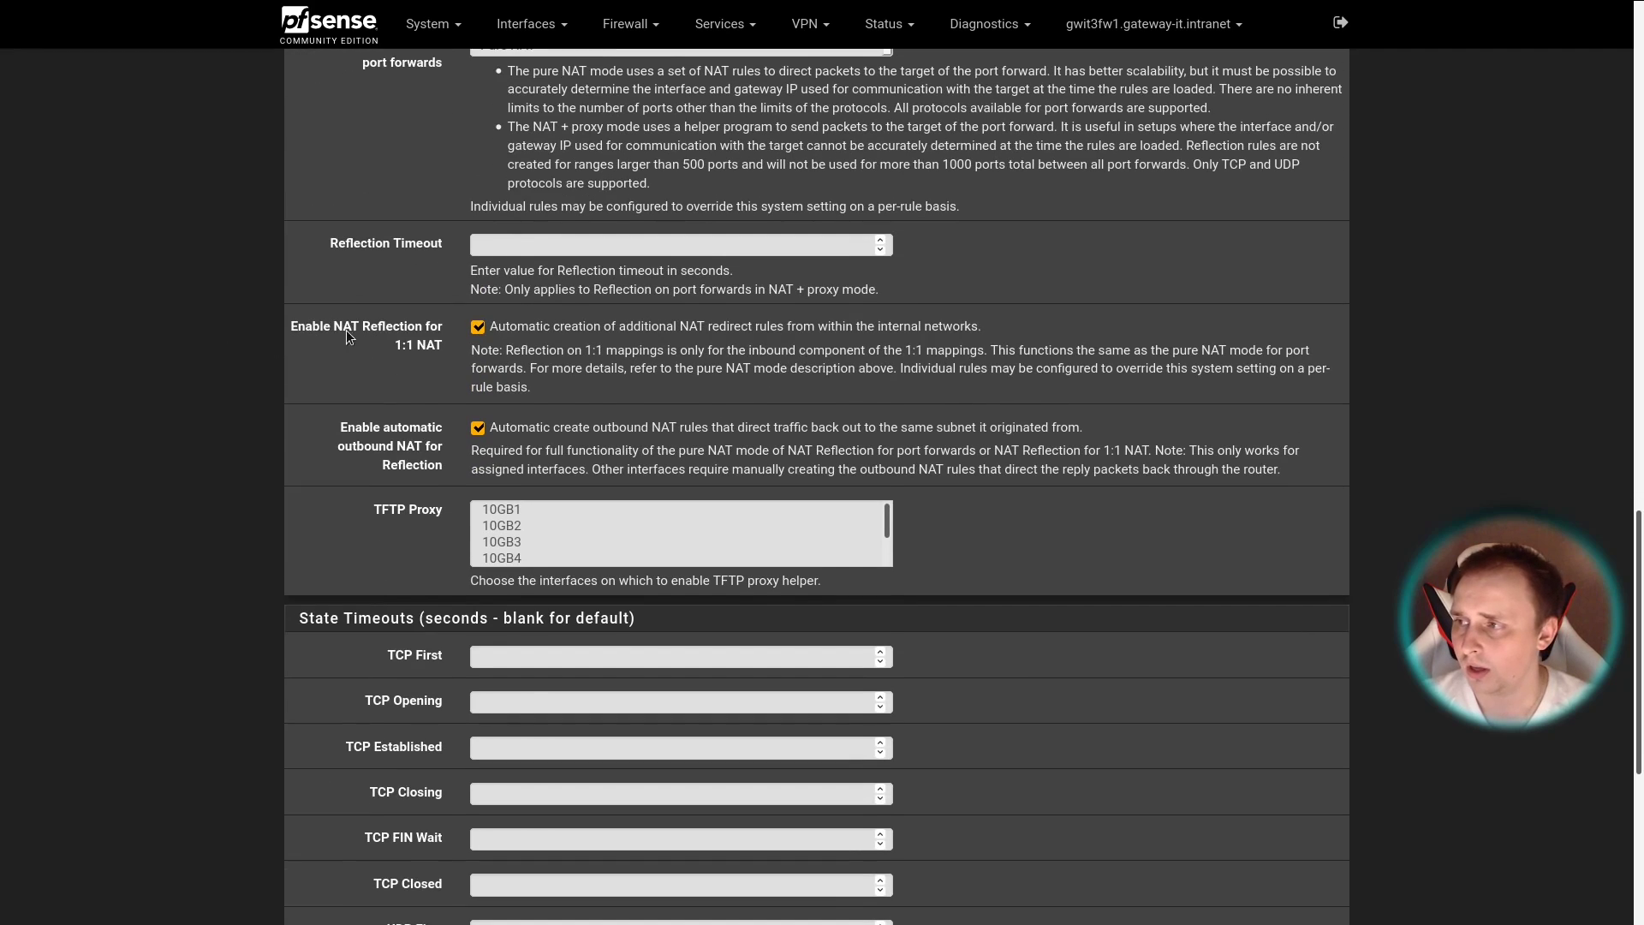
pyautogui.doubleClick(366, 326)
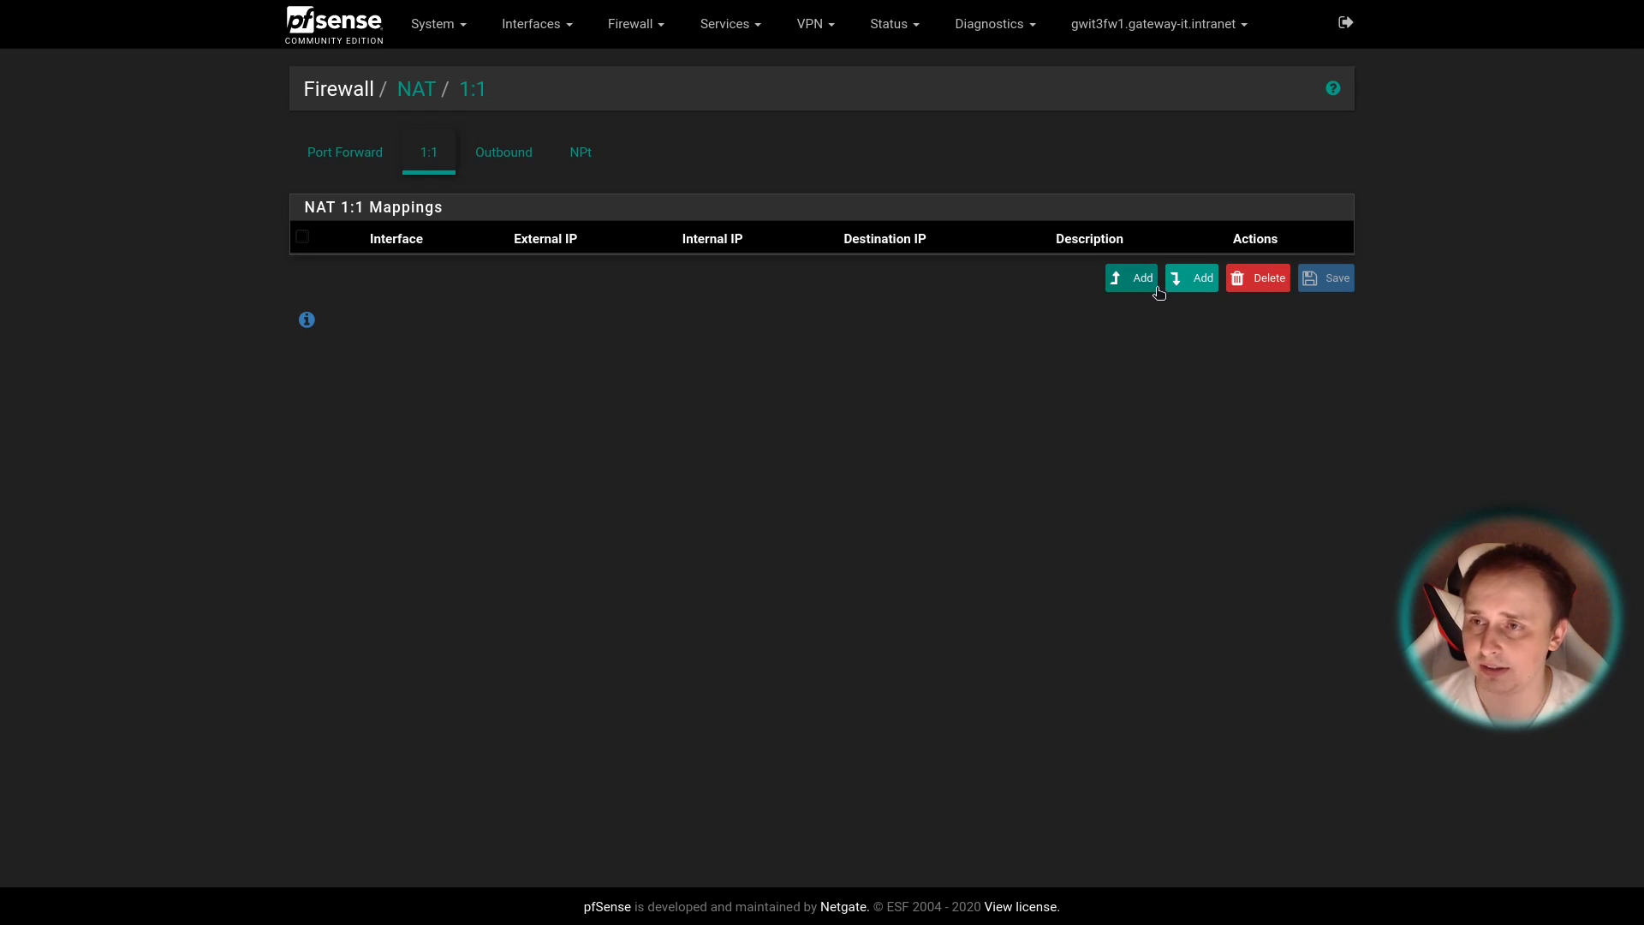
# - Add a 1:1 NAT entry on WAN_KOLUMBUS_1 with NAT reflection set to Enable
pyautogui.click(1132, 278)
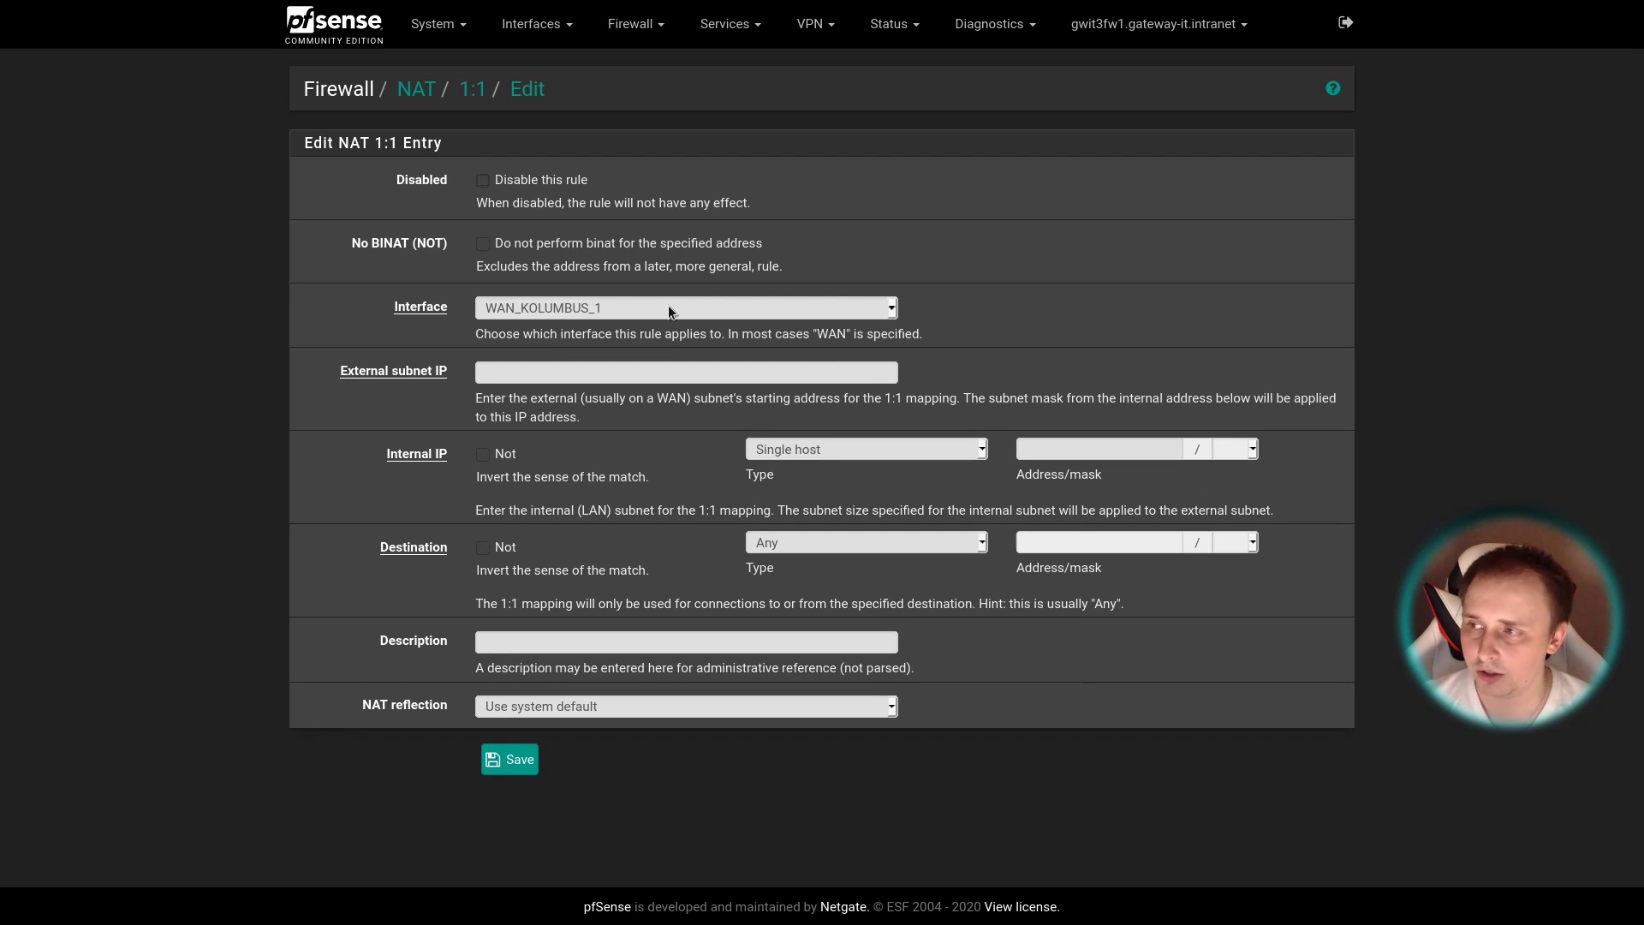
pyautogui.moveTo(545, 376)
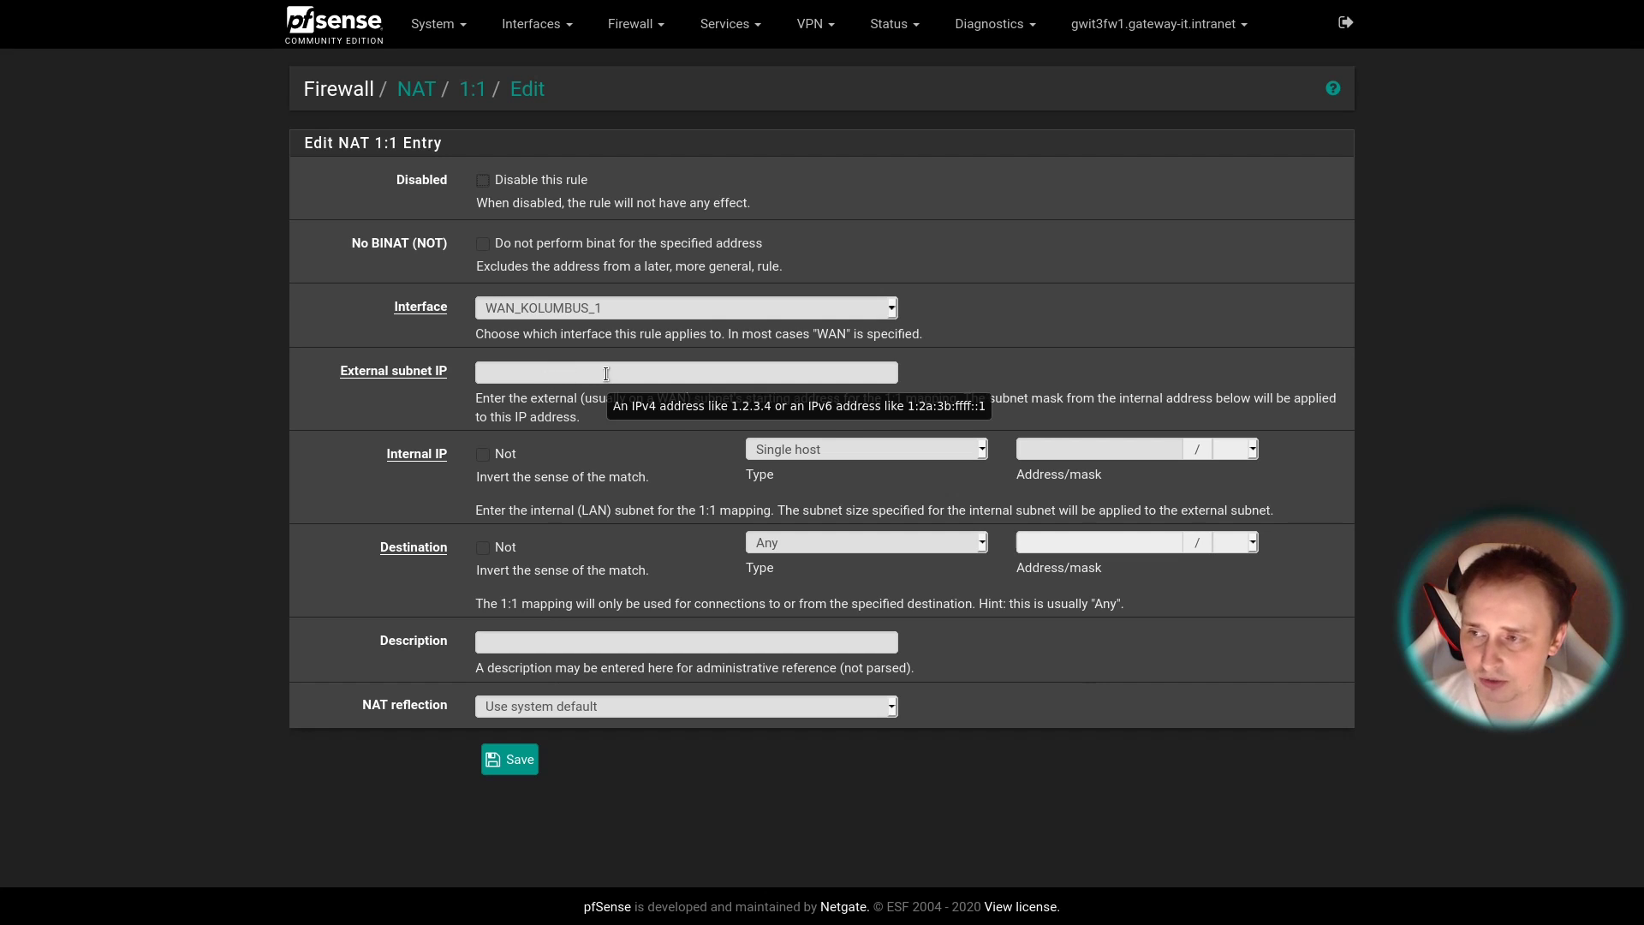
pyautogui.moveTo(860, 493)
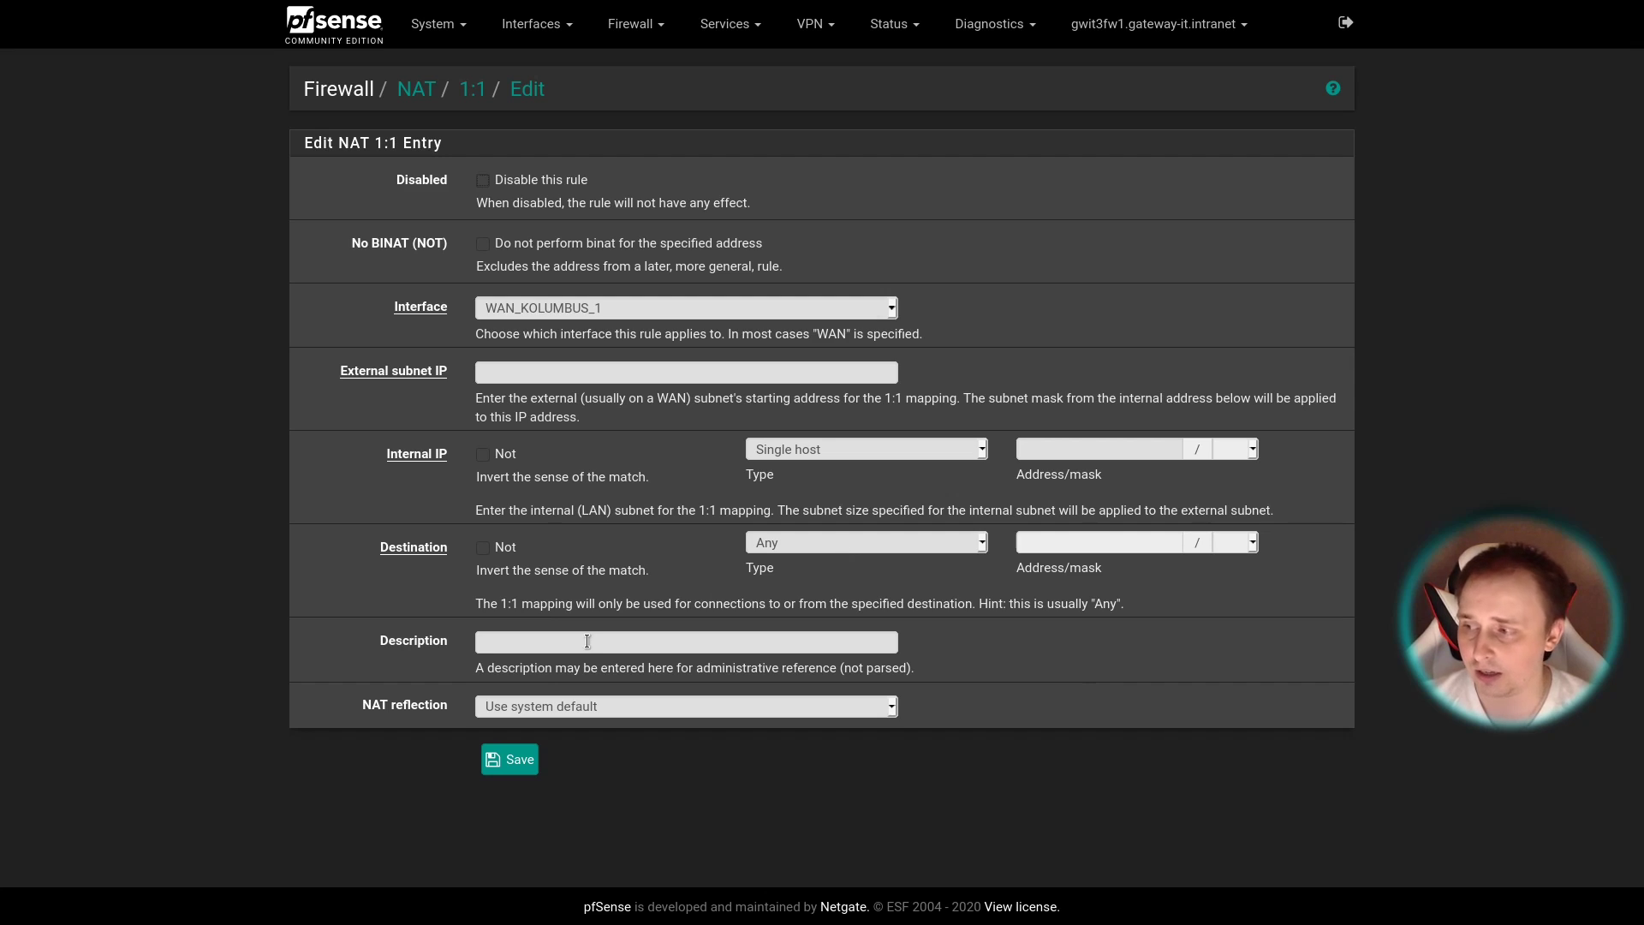
pyautogui.click(683, 705)
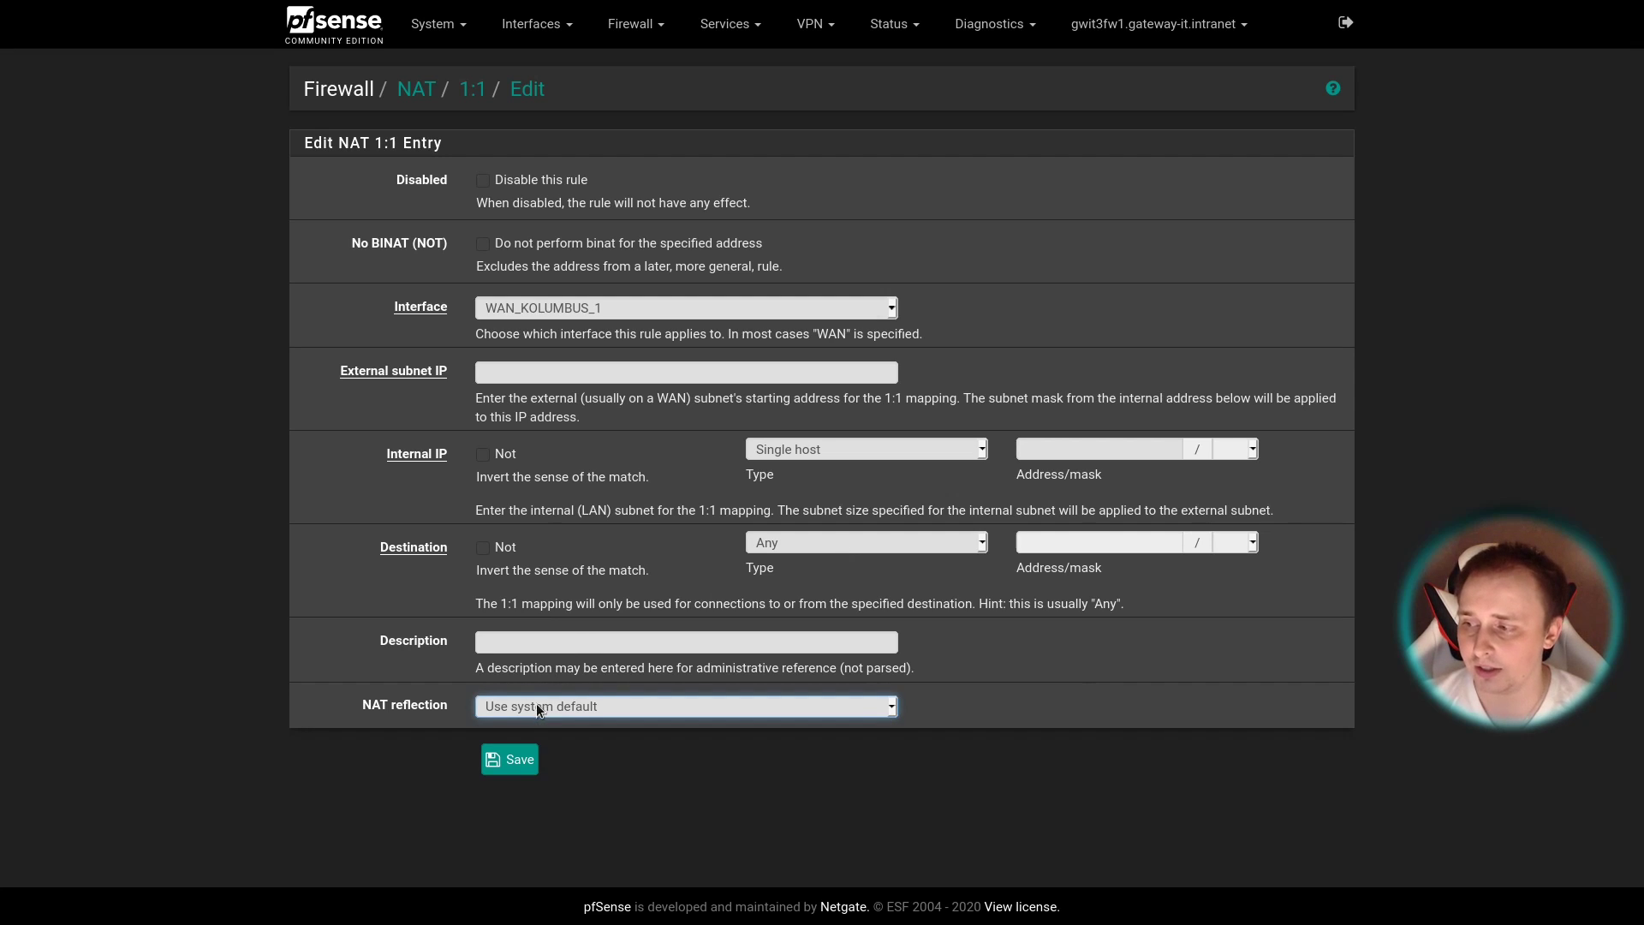
pyautogui.click(683, 706)
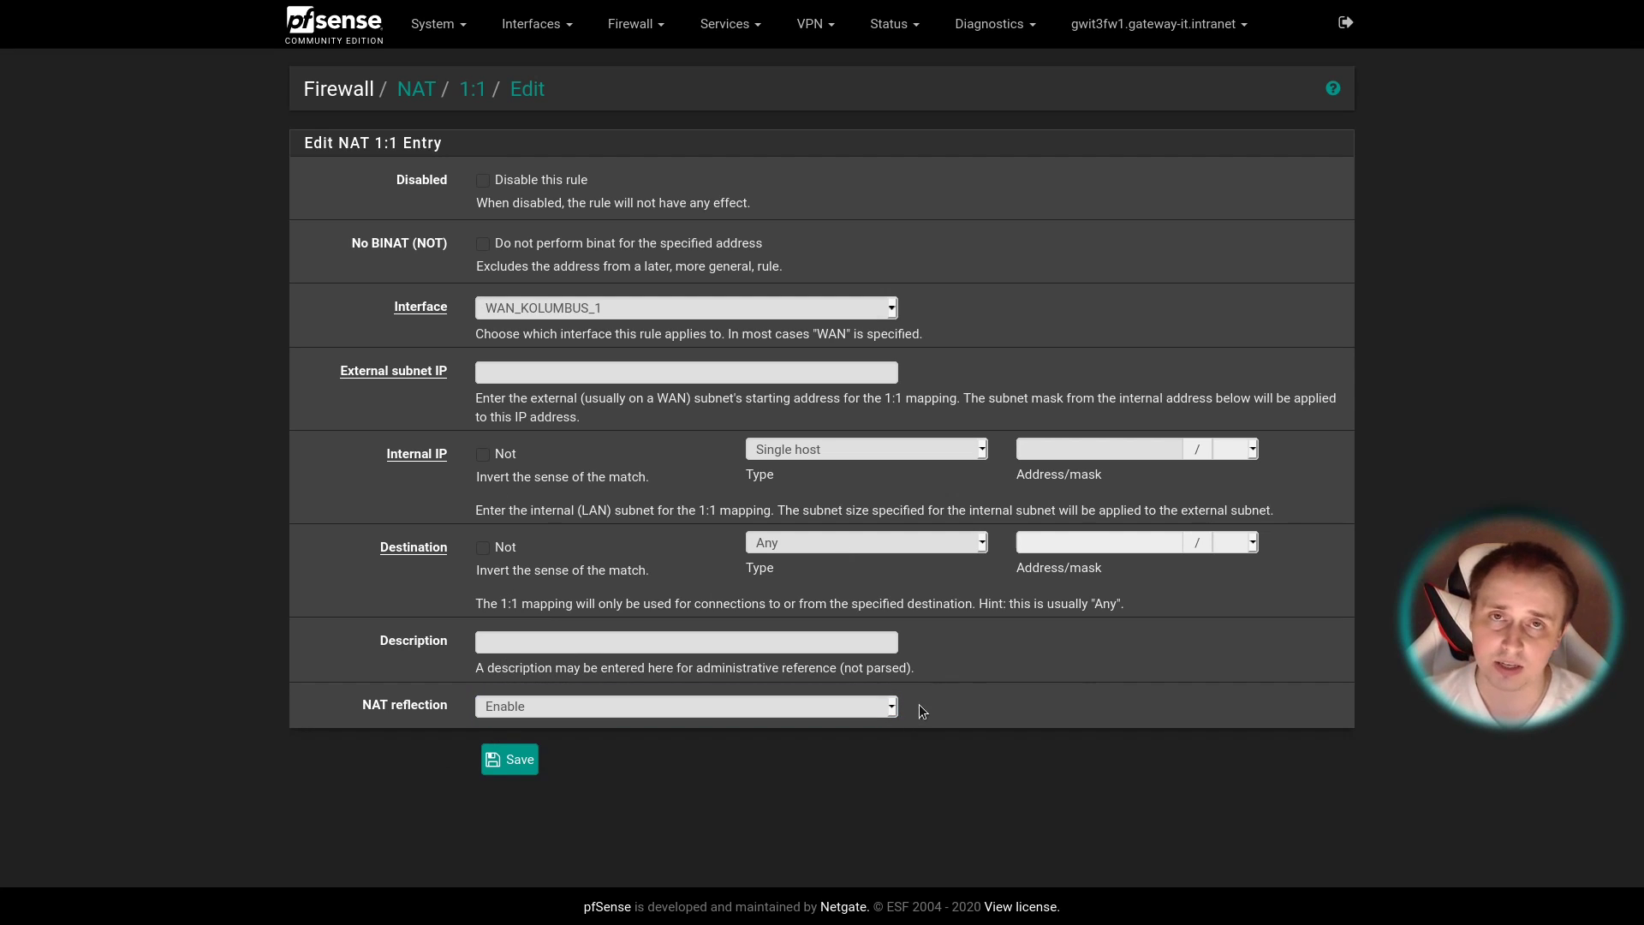